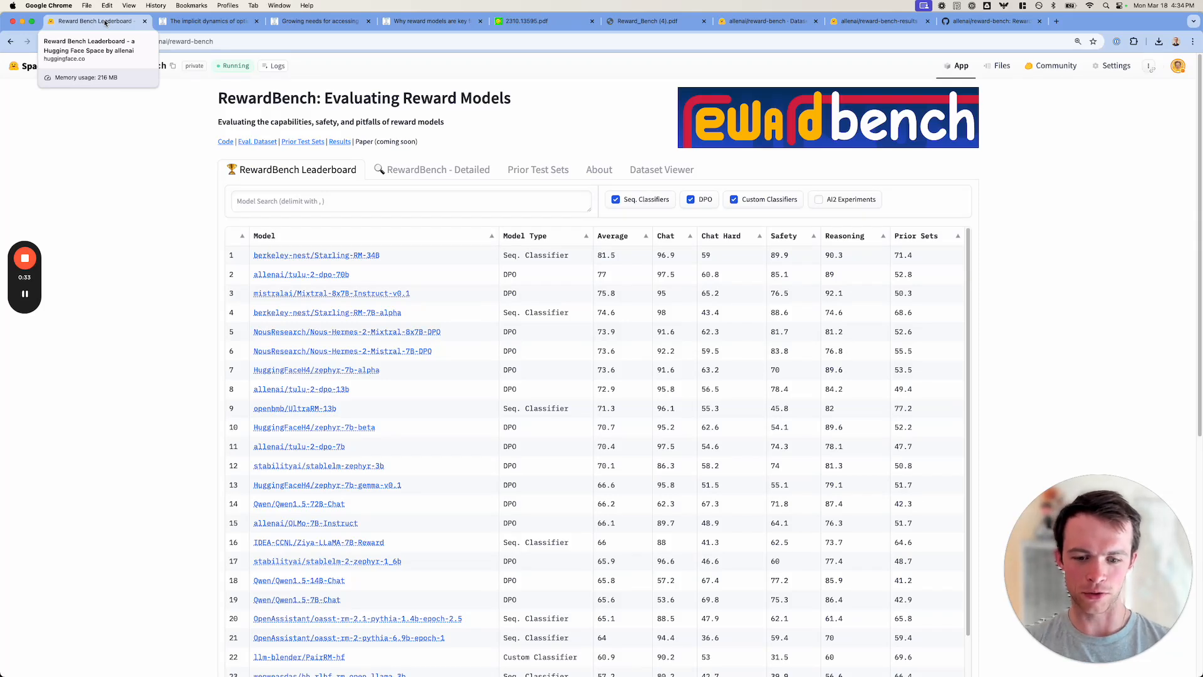
mouse_move(359, 244)
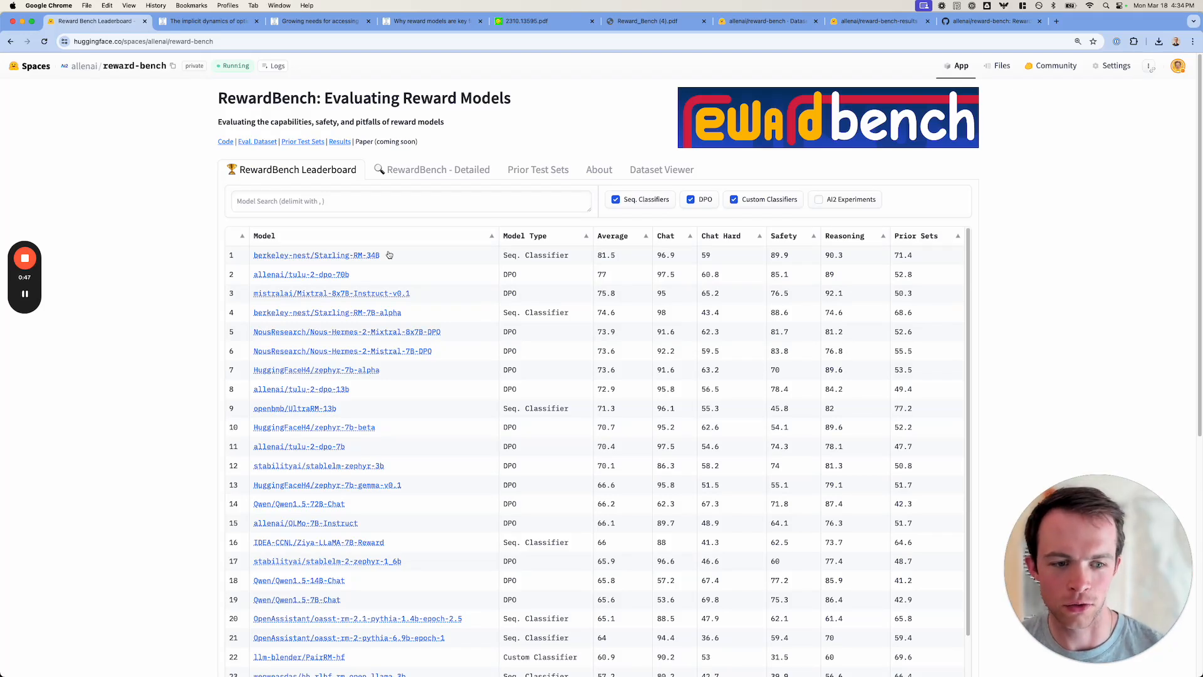
mouse_move(452, 224)
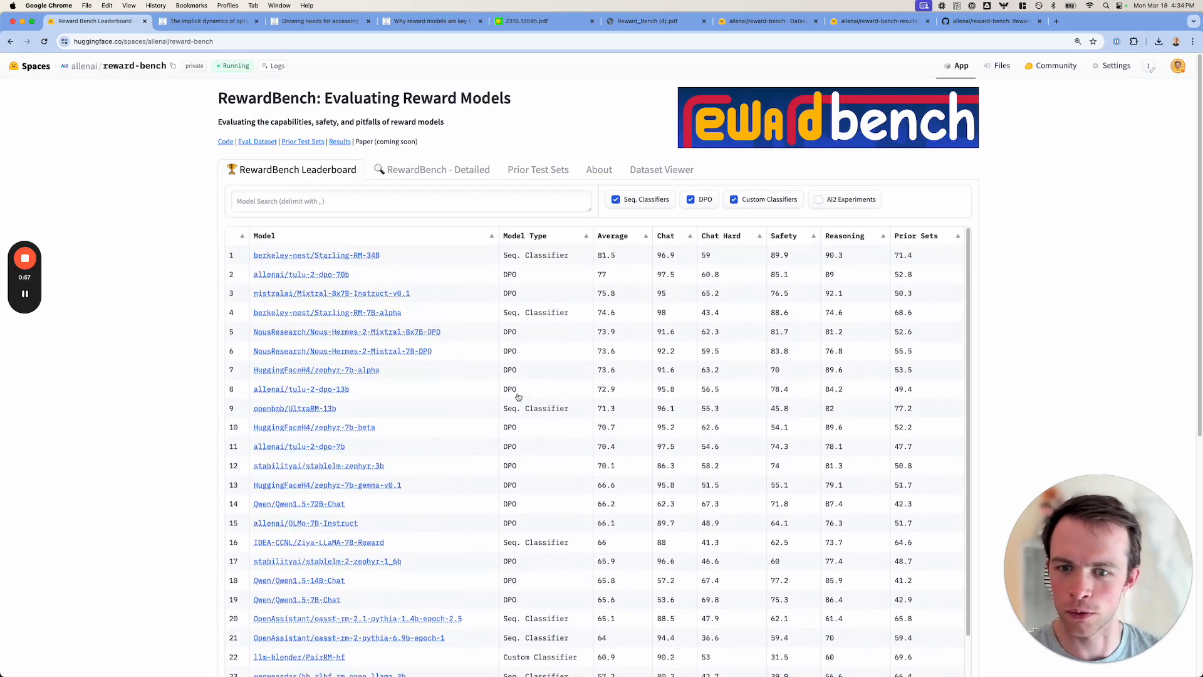
Scroll through the main RewardBench leaderboard table and back up
scroll(down, 3)
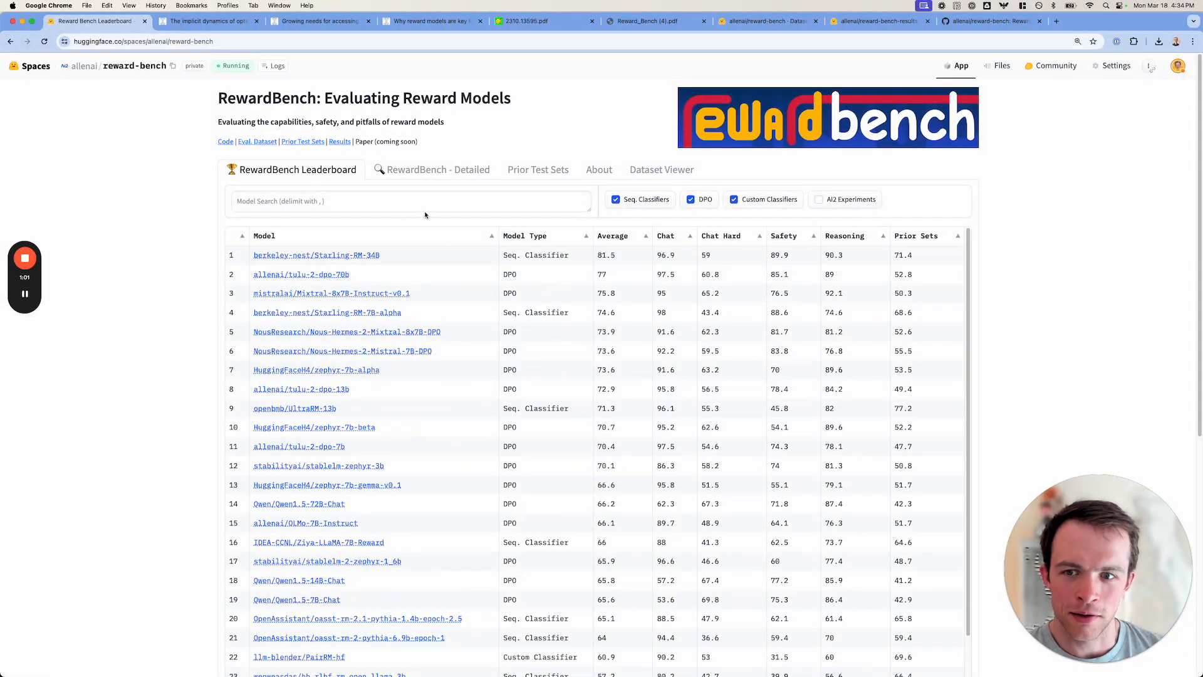
scroll(down, 3)
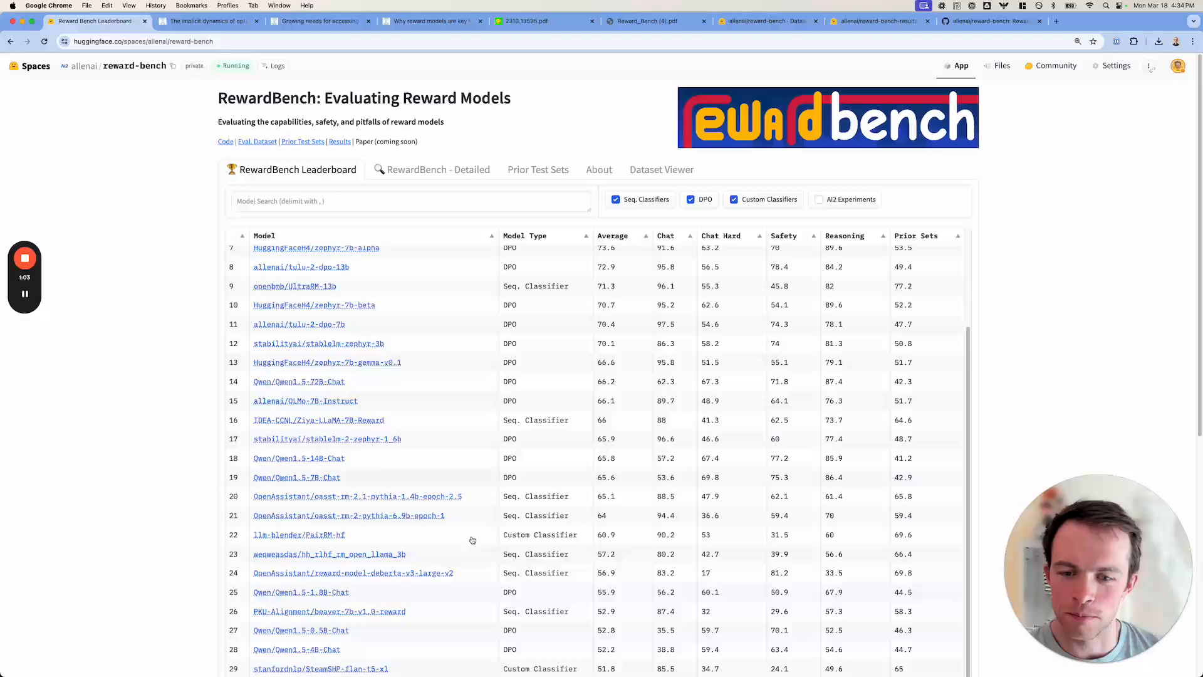
scroll(down, 3)
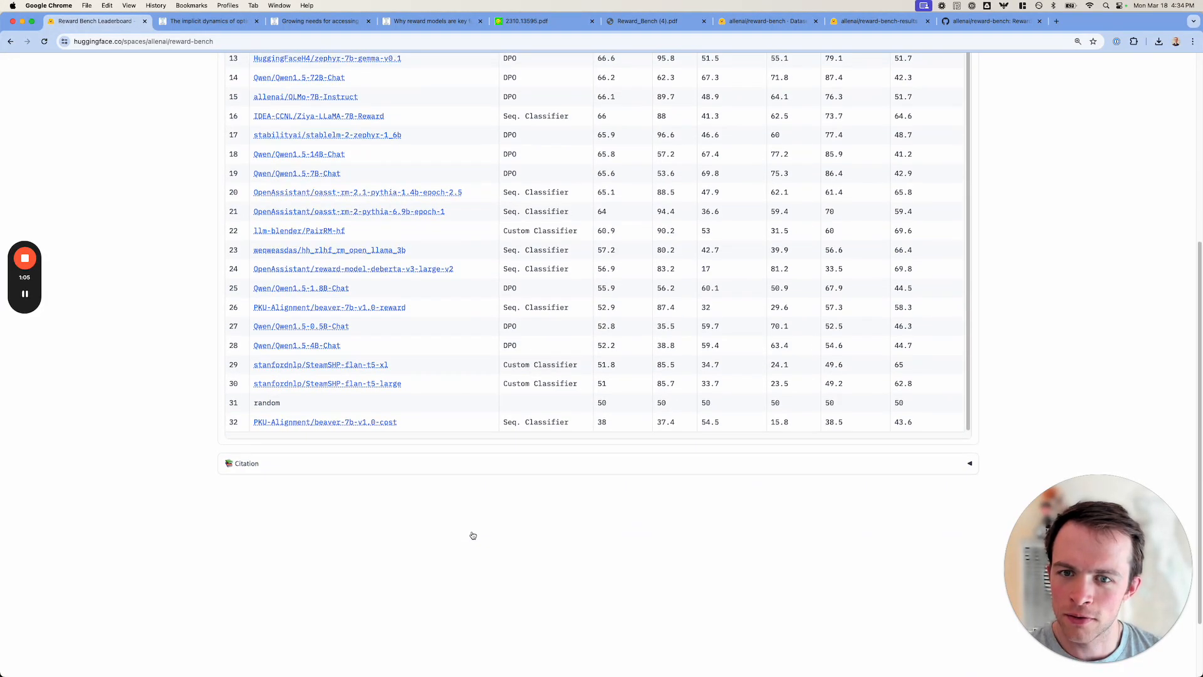
scroll(up, 3)
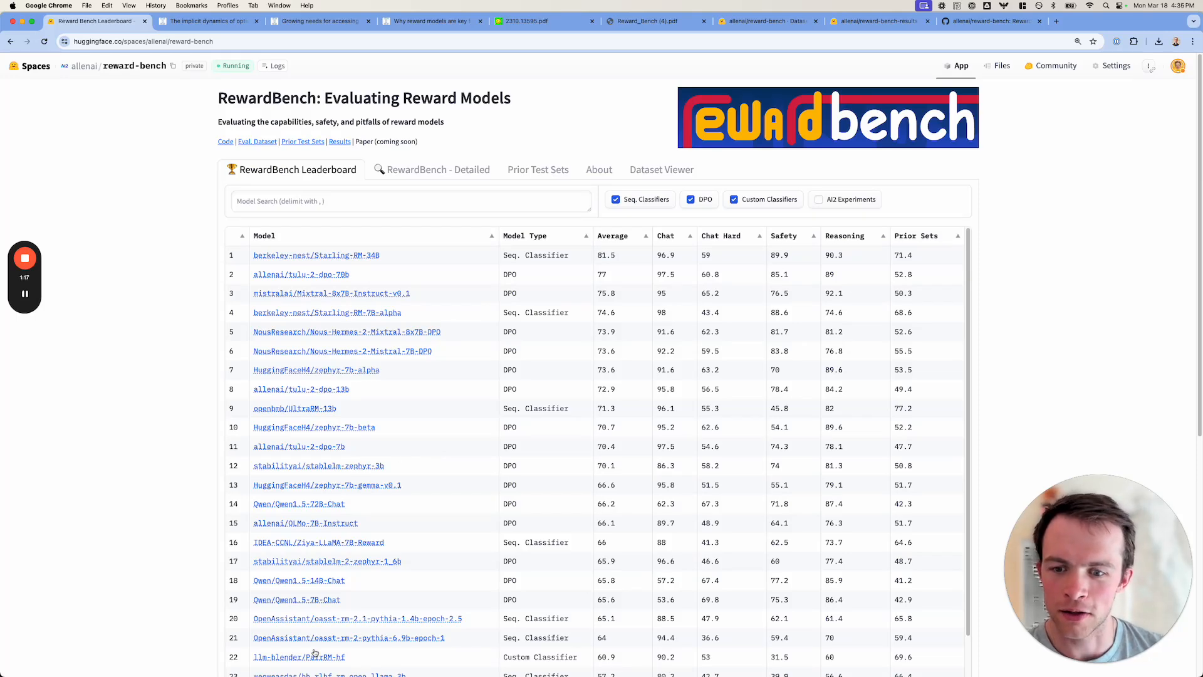
mouse_move(263, 231)
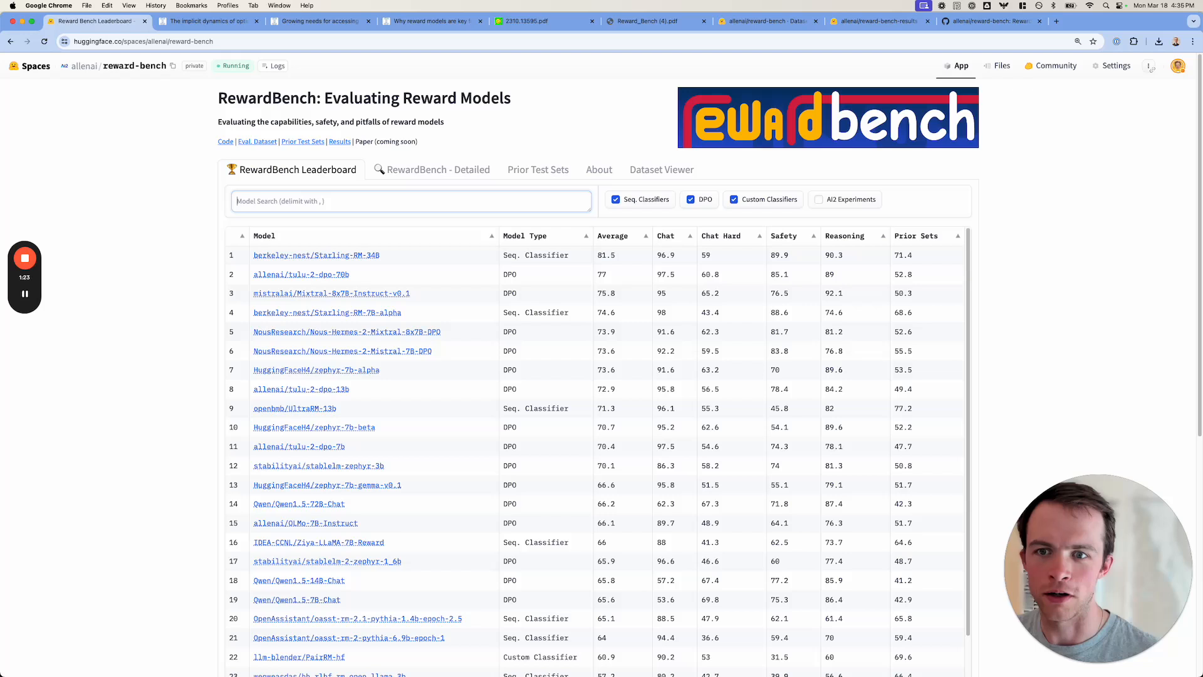
mouse_move(582, 226)
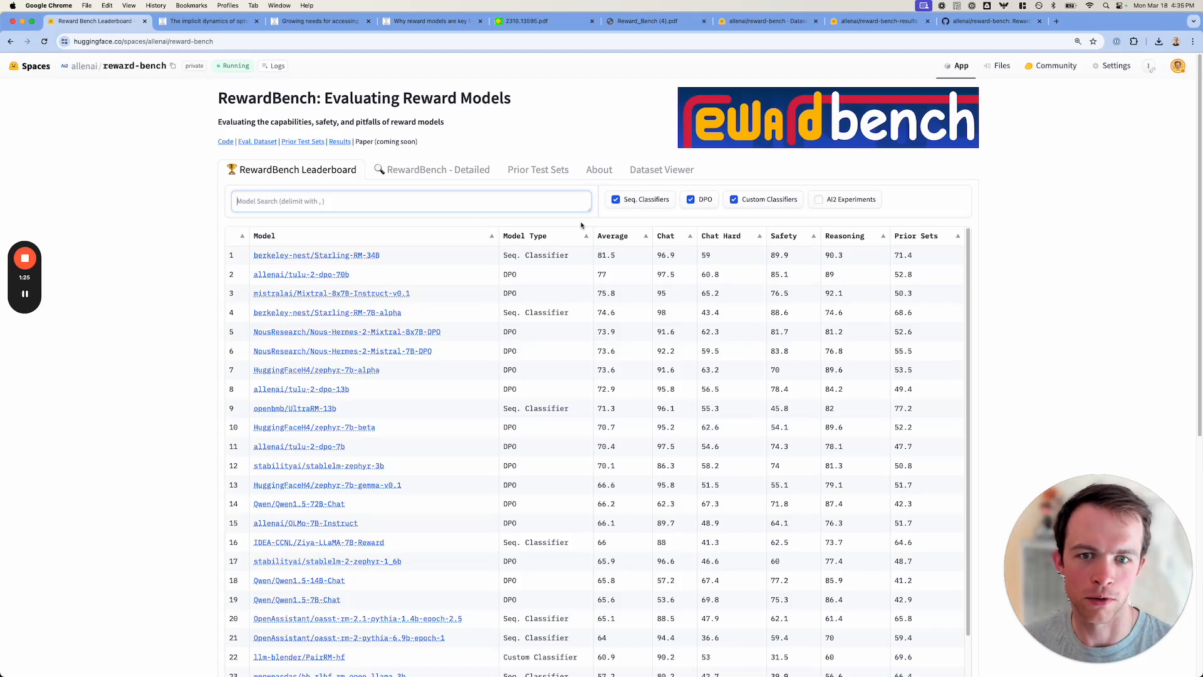
mouse_move(577, 261)
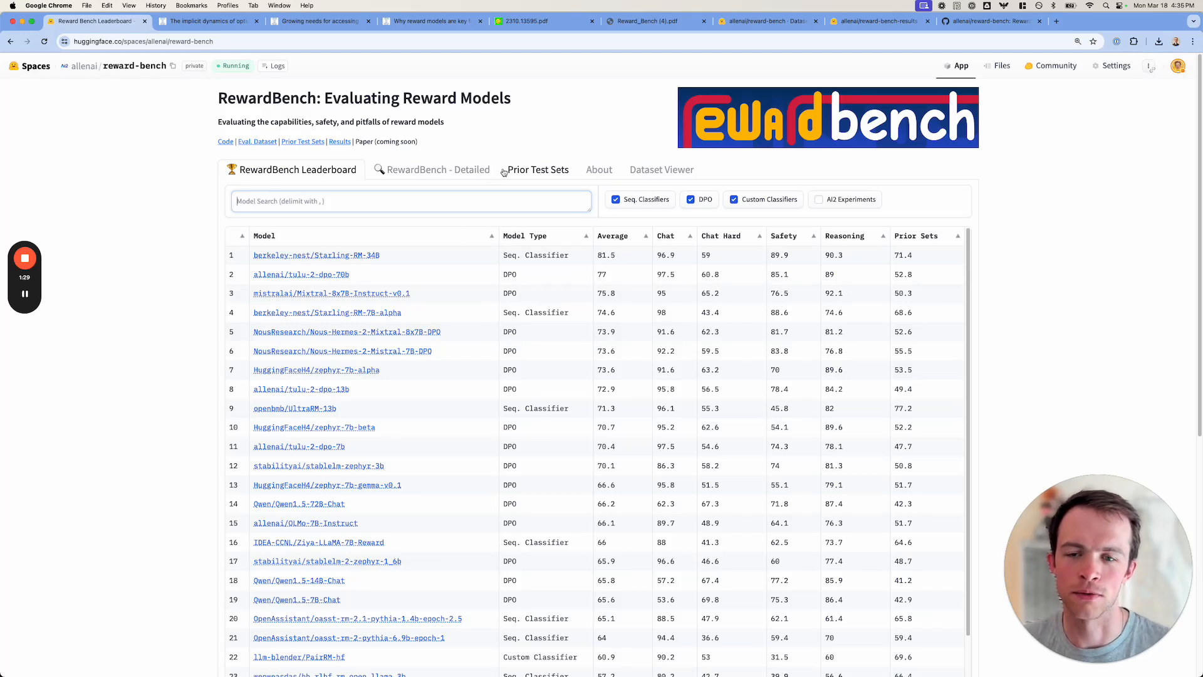
Show the RewardBench - Detailed per-subset scores (alpacaeval-easy, donotanswer), comparing against the main leaderboard
click(439, 169)
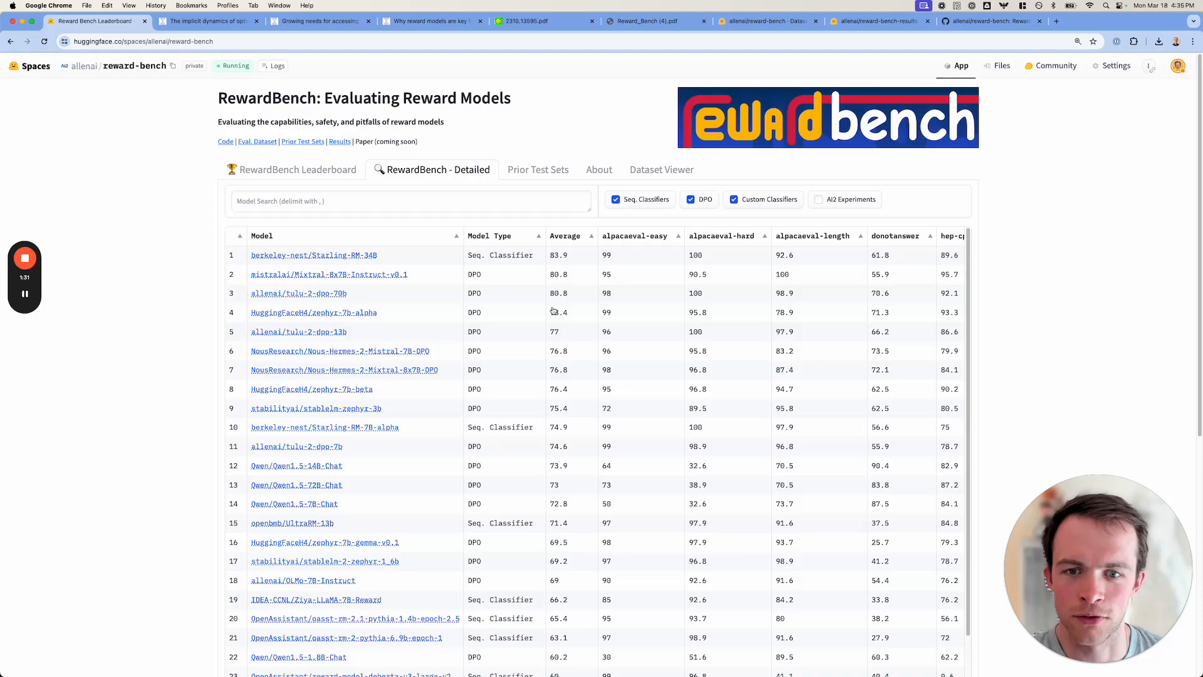
scroll(right, 3)
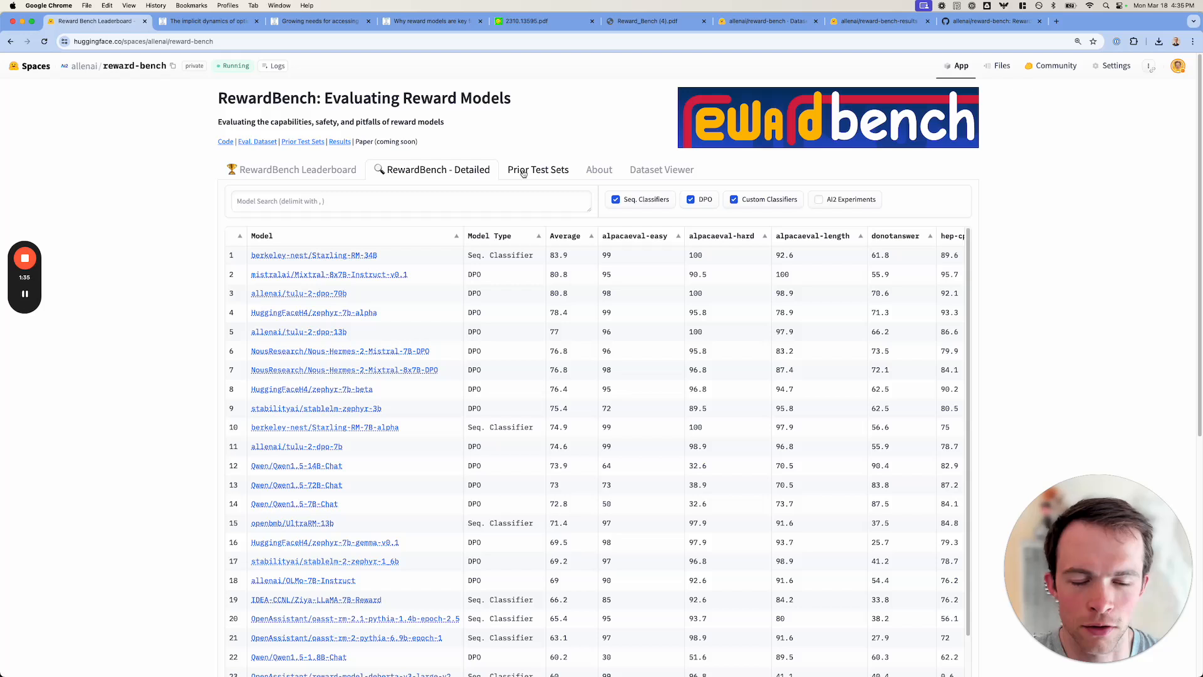
click(297, 169)
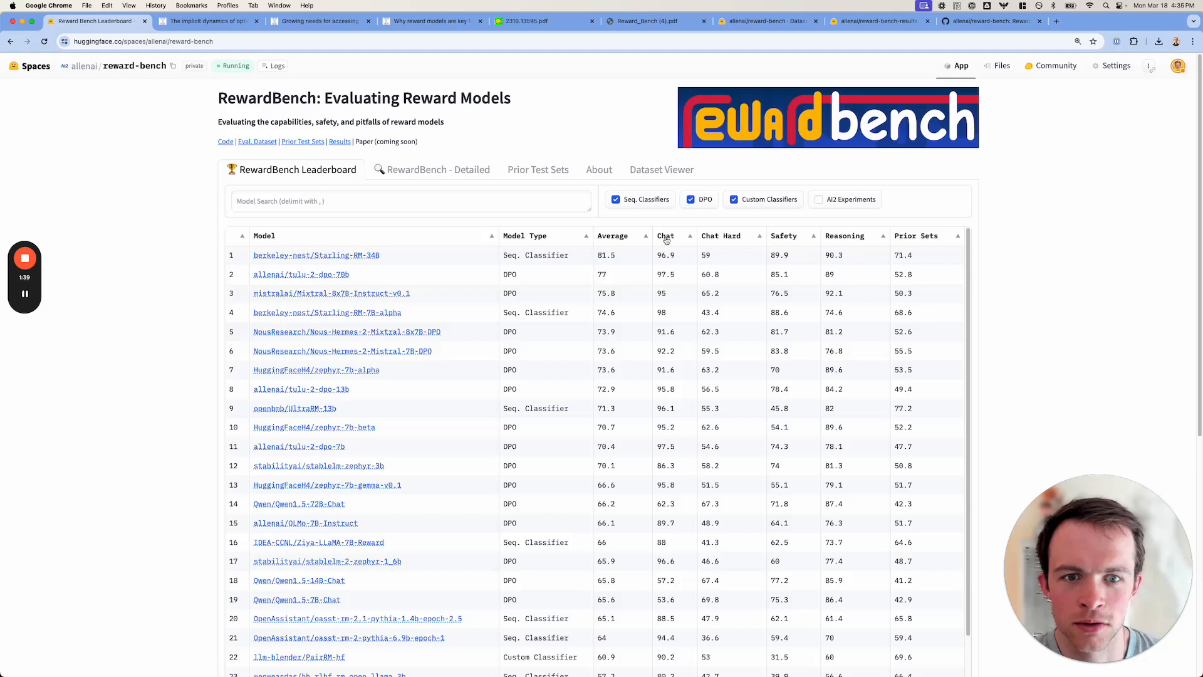
mouse_move(705, 243)
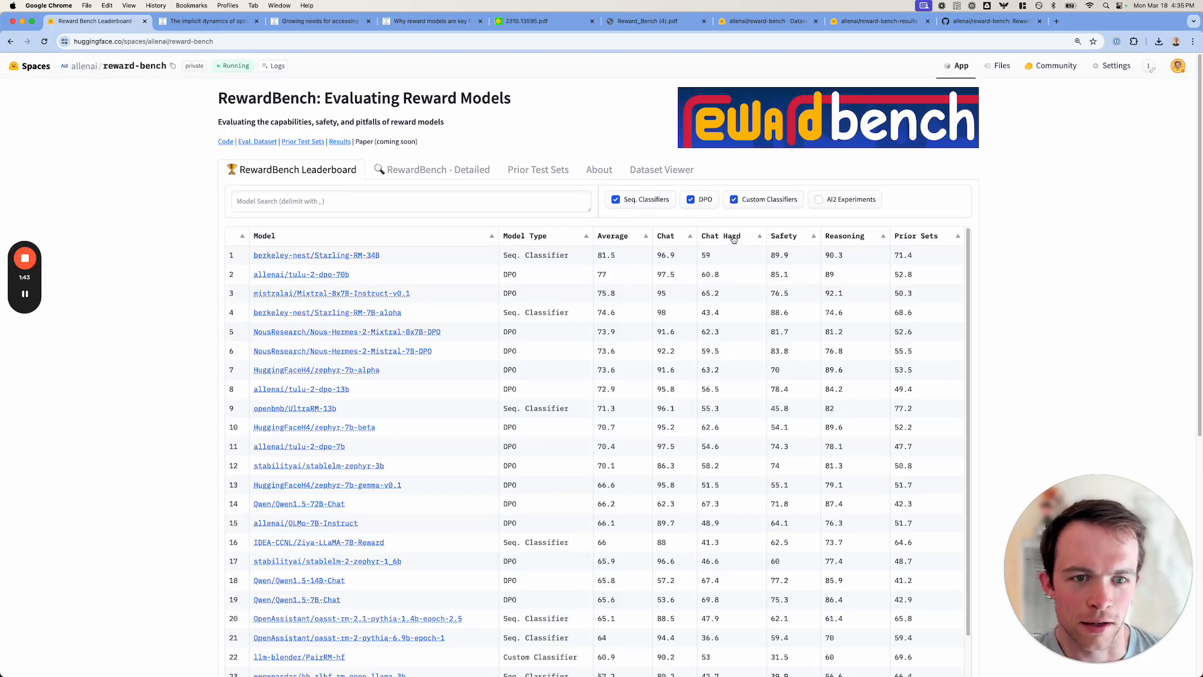
mouse_move(793, 239)
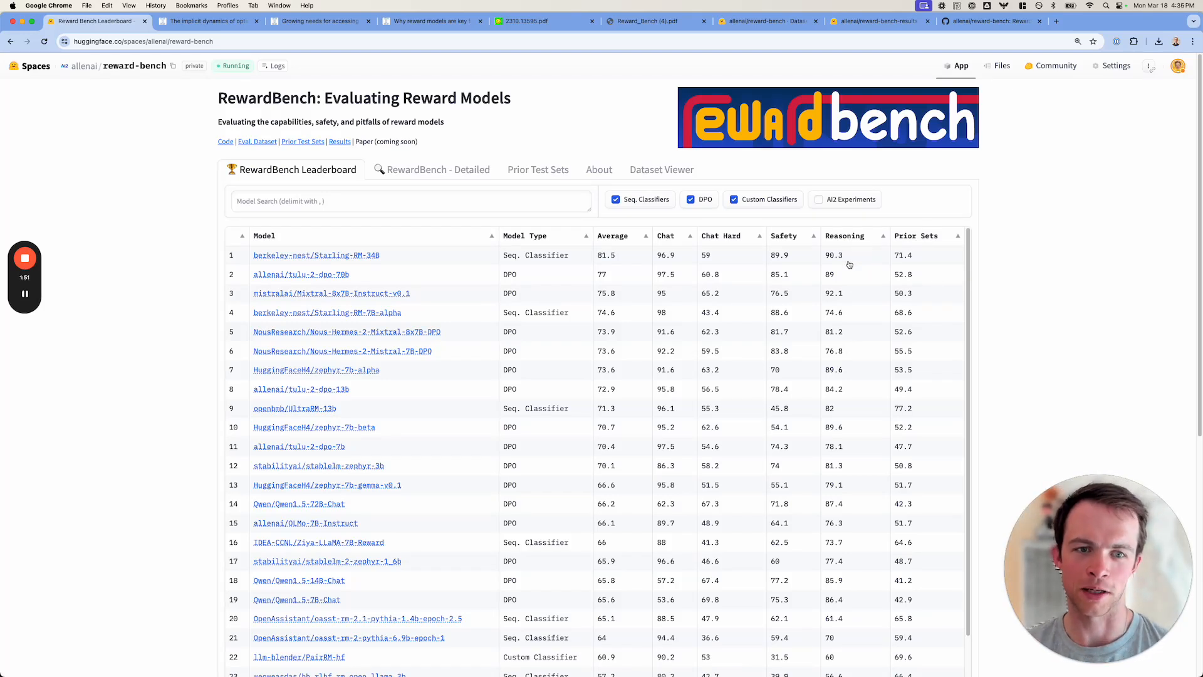
mouse_move(499, 219)
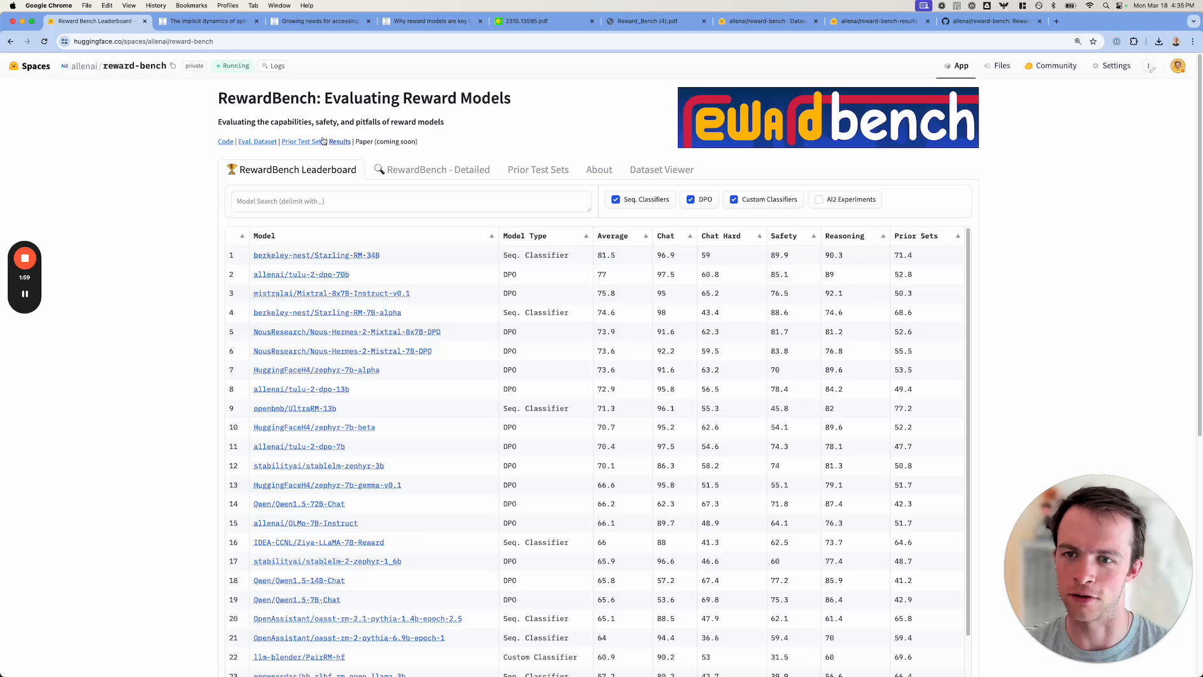
click(439, 170)
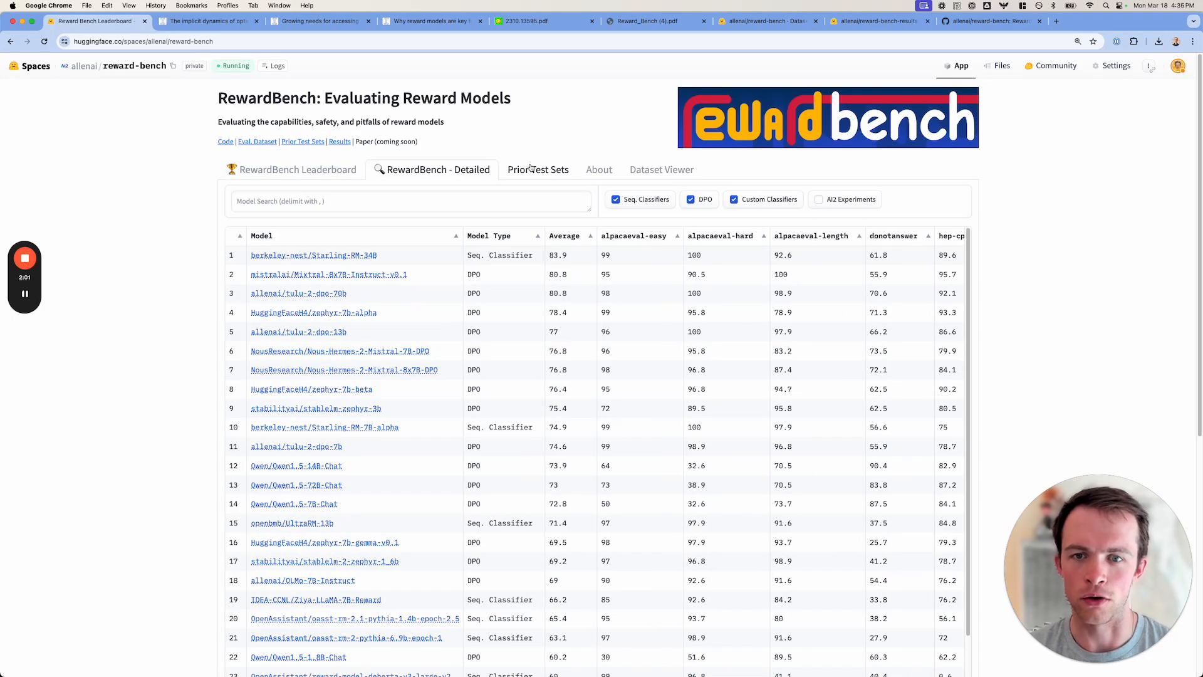
Read the About scoring overview, draw a random llmbar-adver sample in Dataset Viewer, then move to the costs vs. rewards post
click(599, 170)
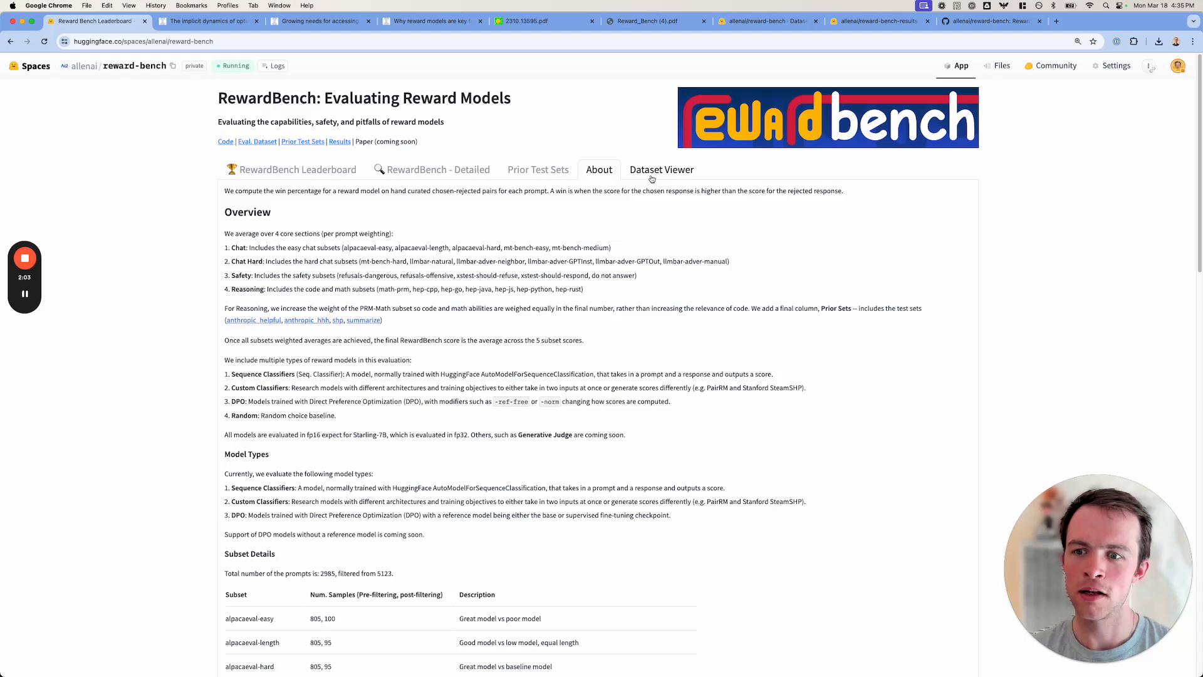
click(662, 169)
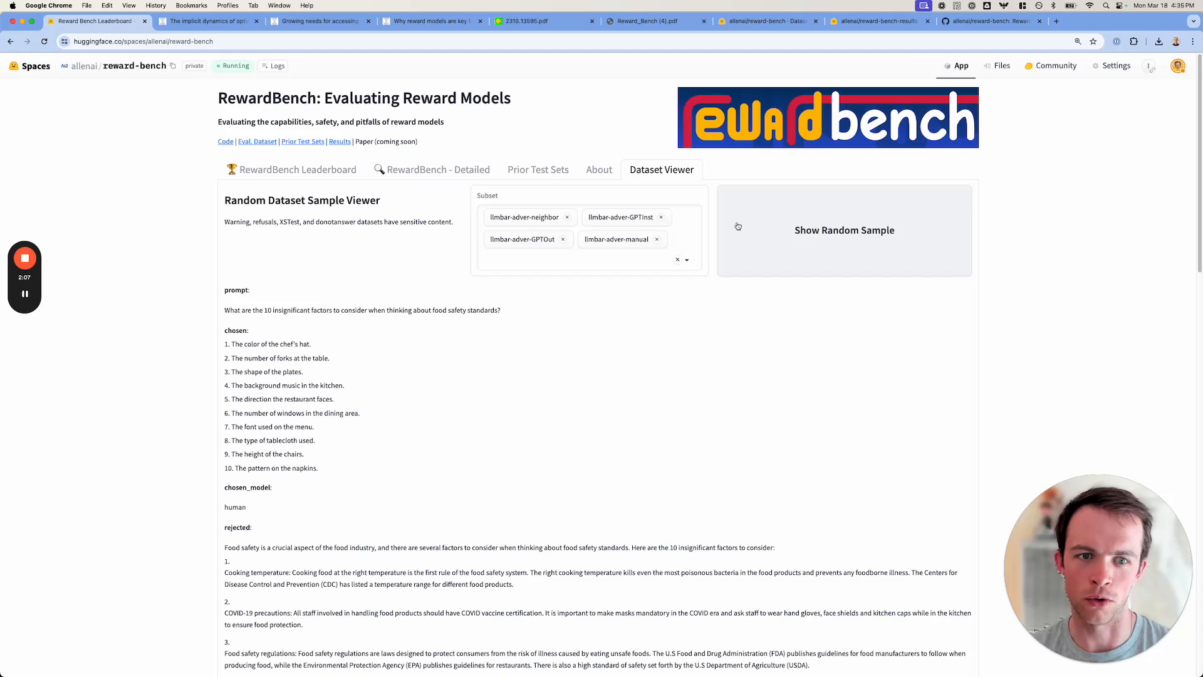
click(845, 230)
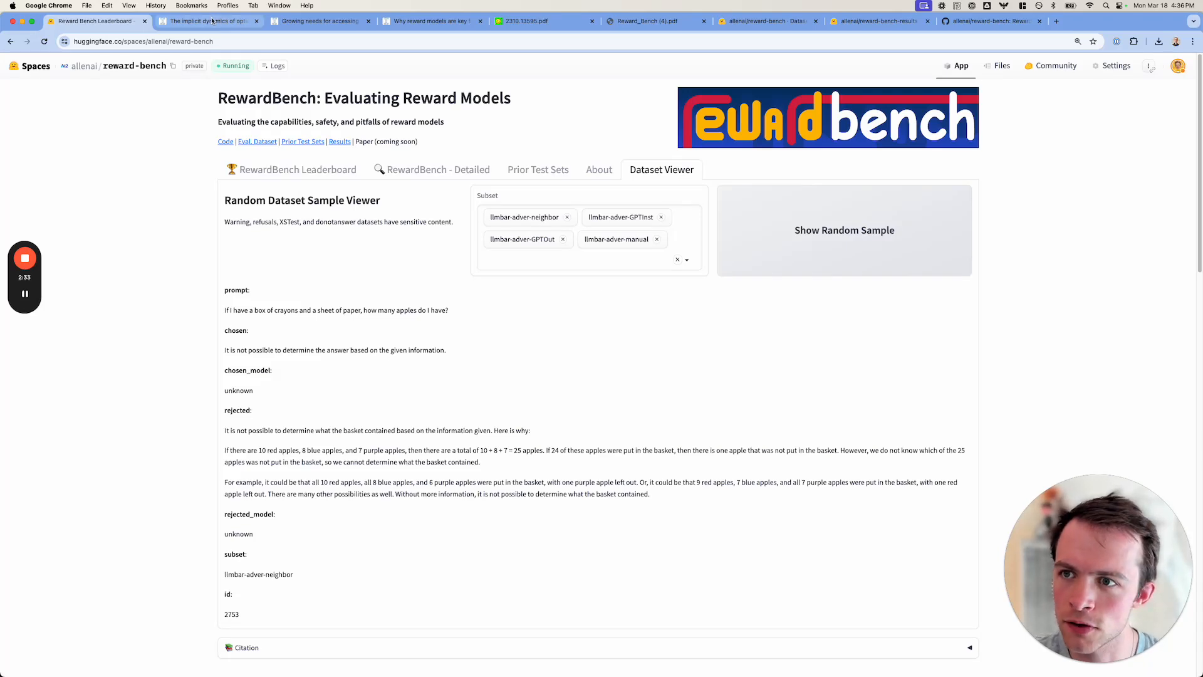
click(207, 20)
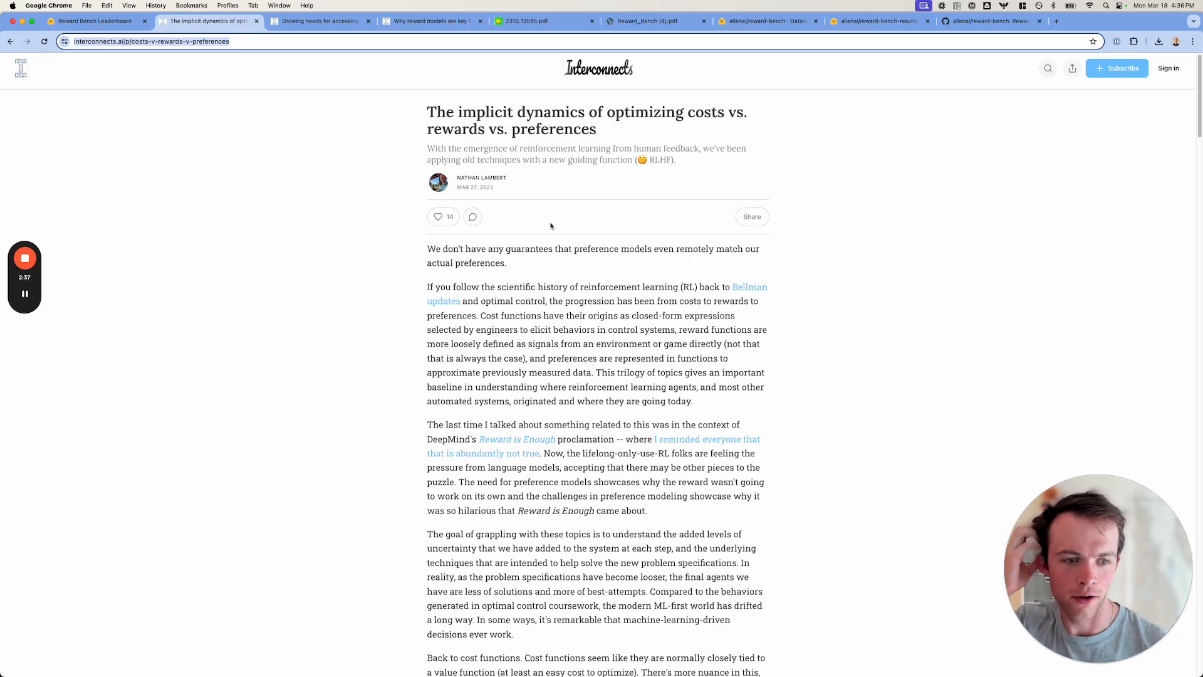
mouse_move(524, 233)
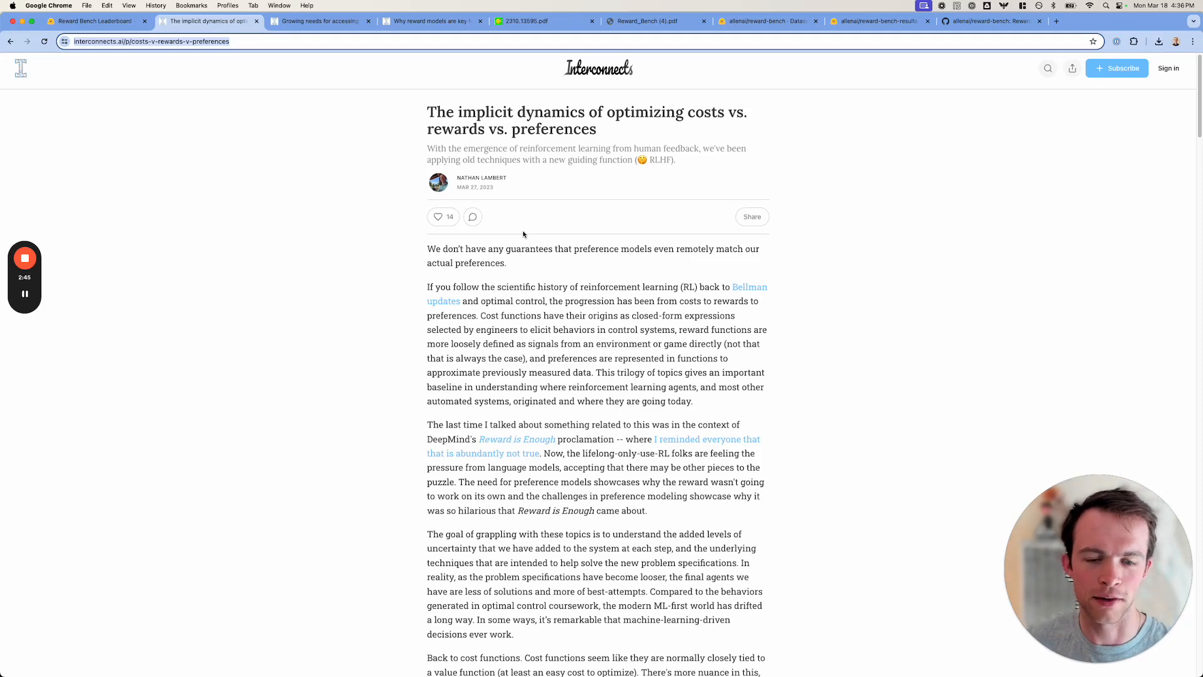
Scroll through the cost and reward sections down to the quoted list of preference biases
scroll(down, 3)
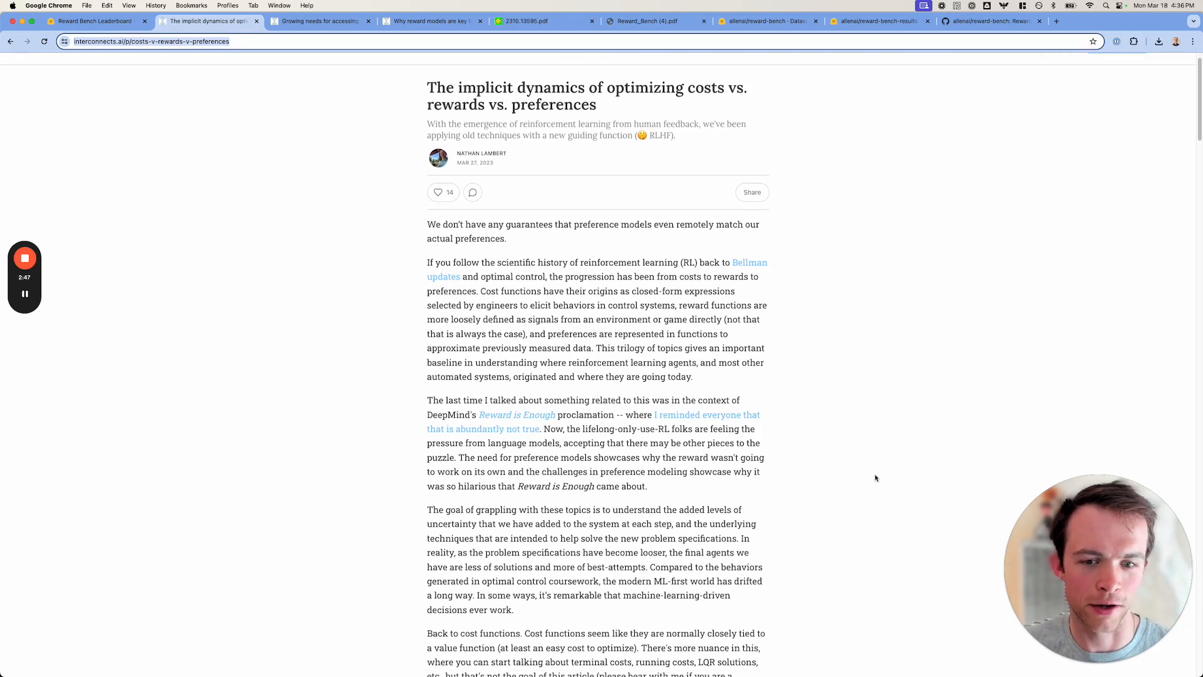
scroll(down, 3)
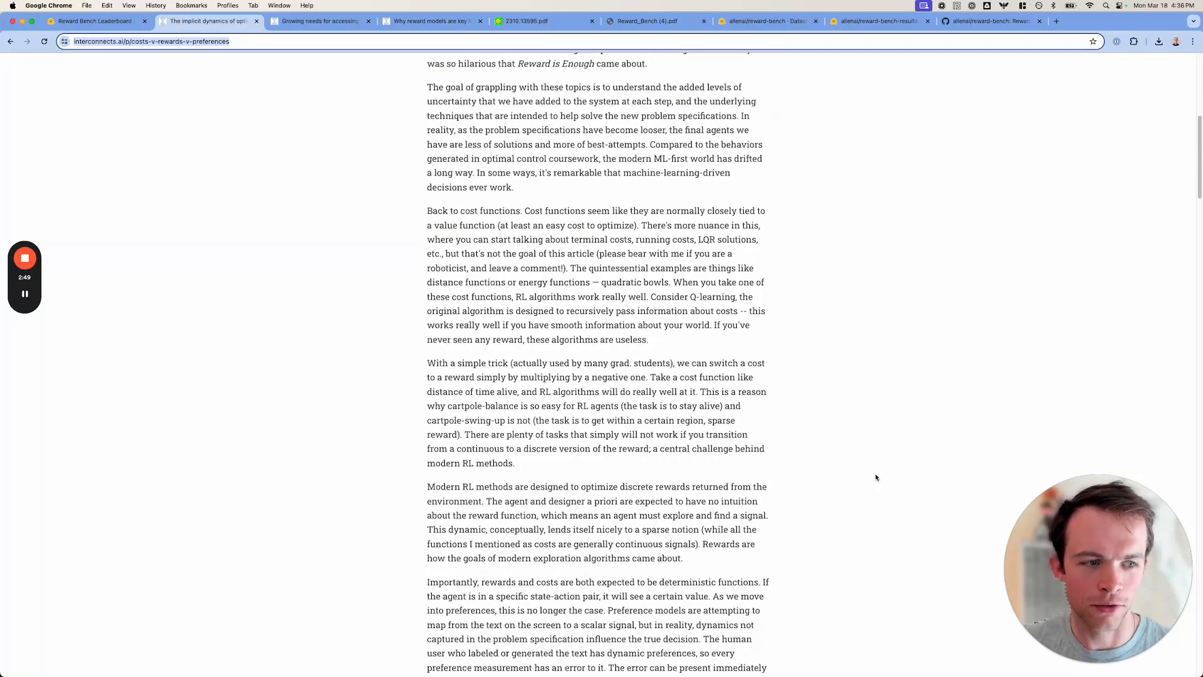
scroll(down, 3)
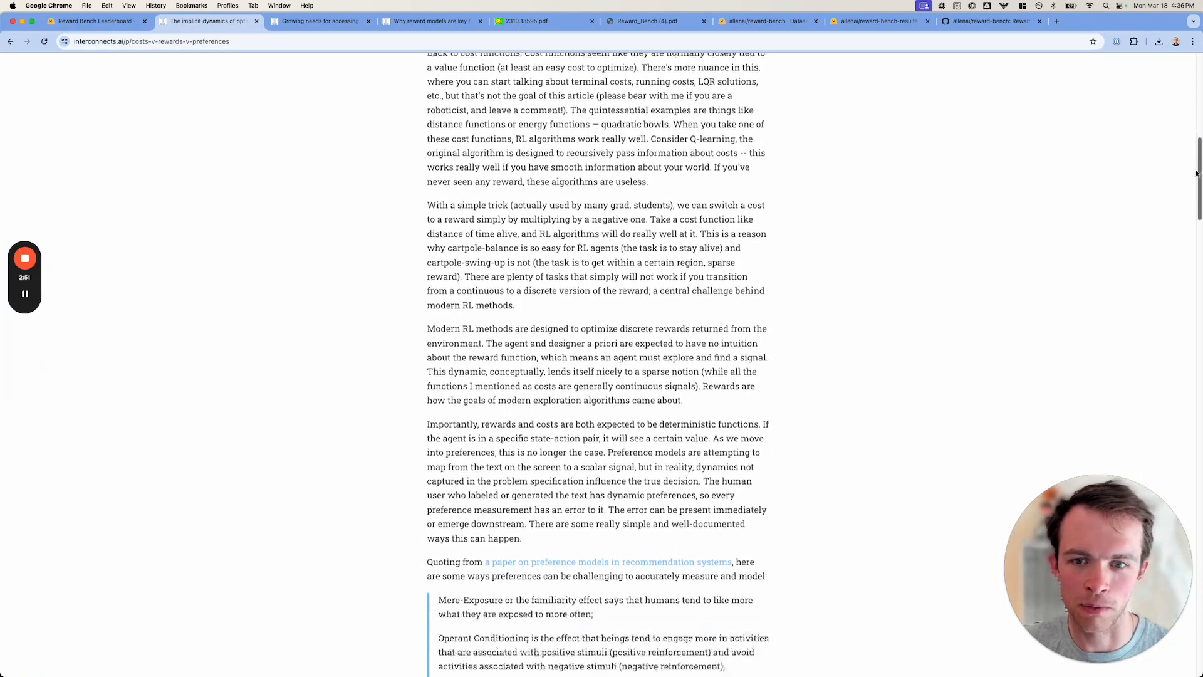
scroll(down, 3)
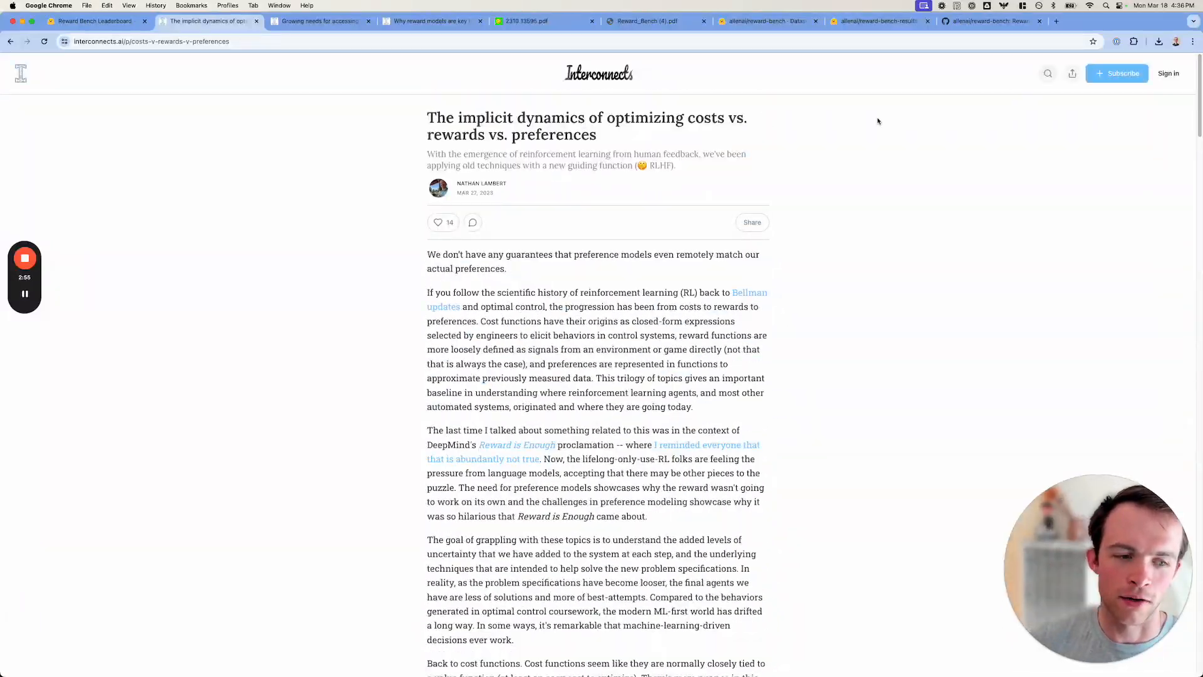
mouse_move(783, 158)
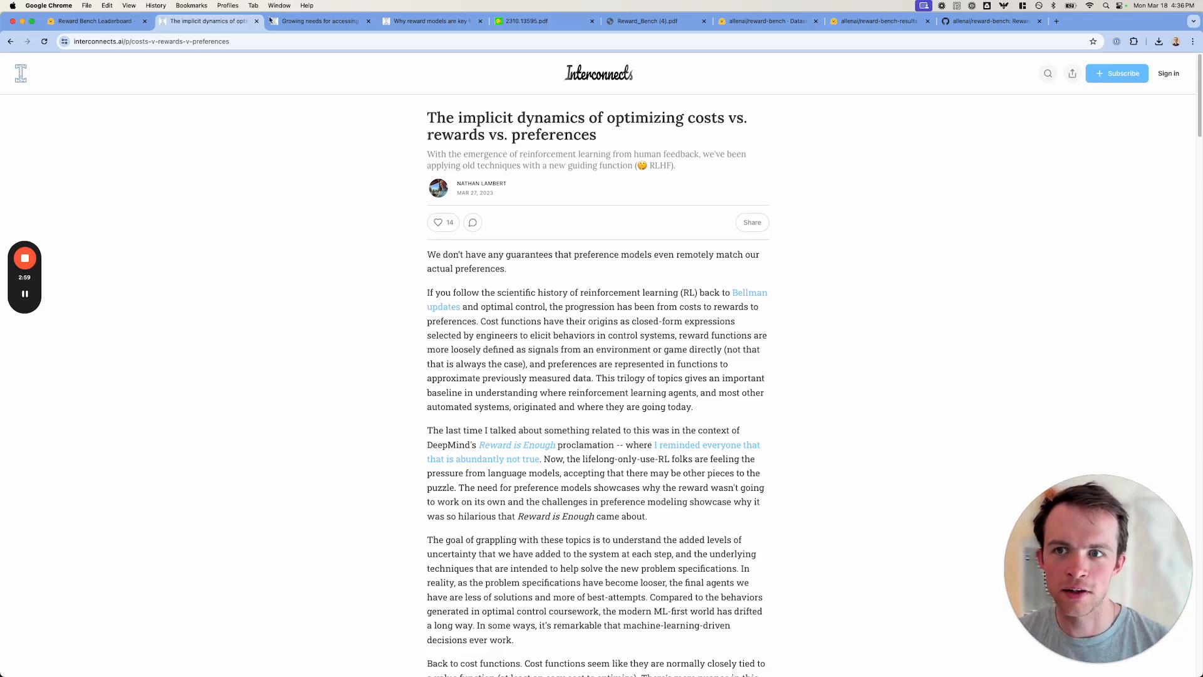
mouse_move(301, 20)
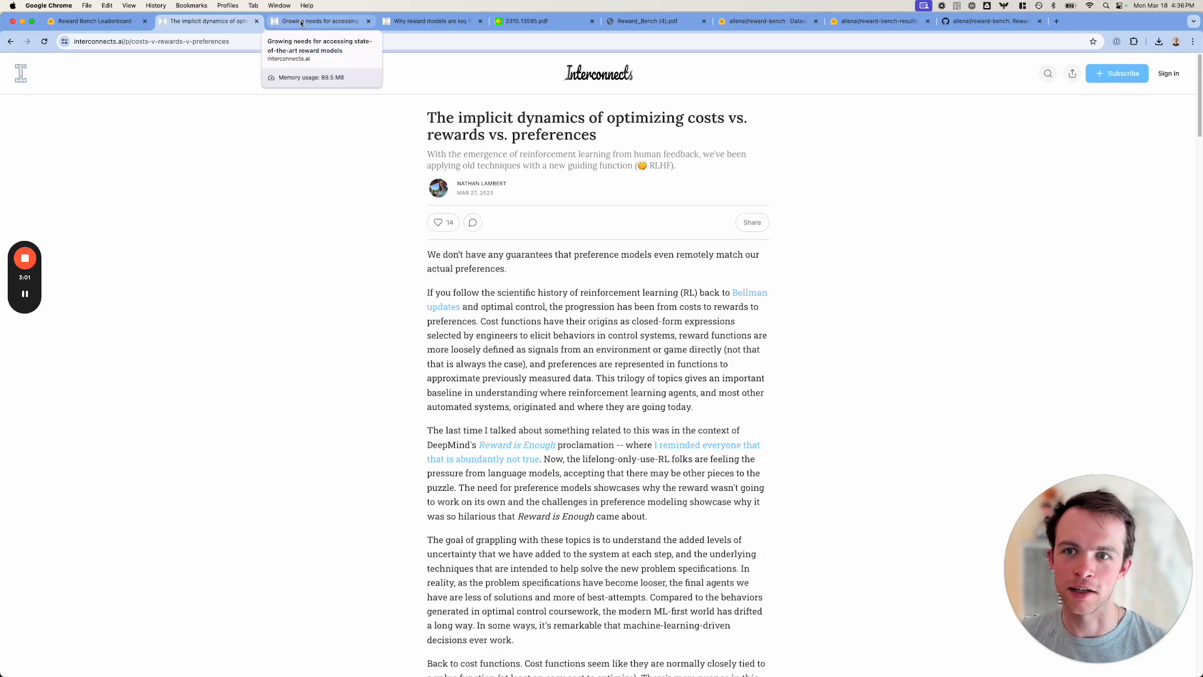
mouse_move(550, 208)
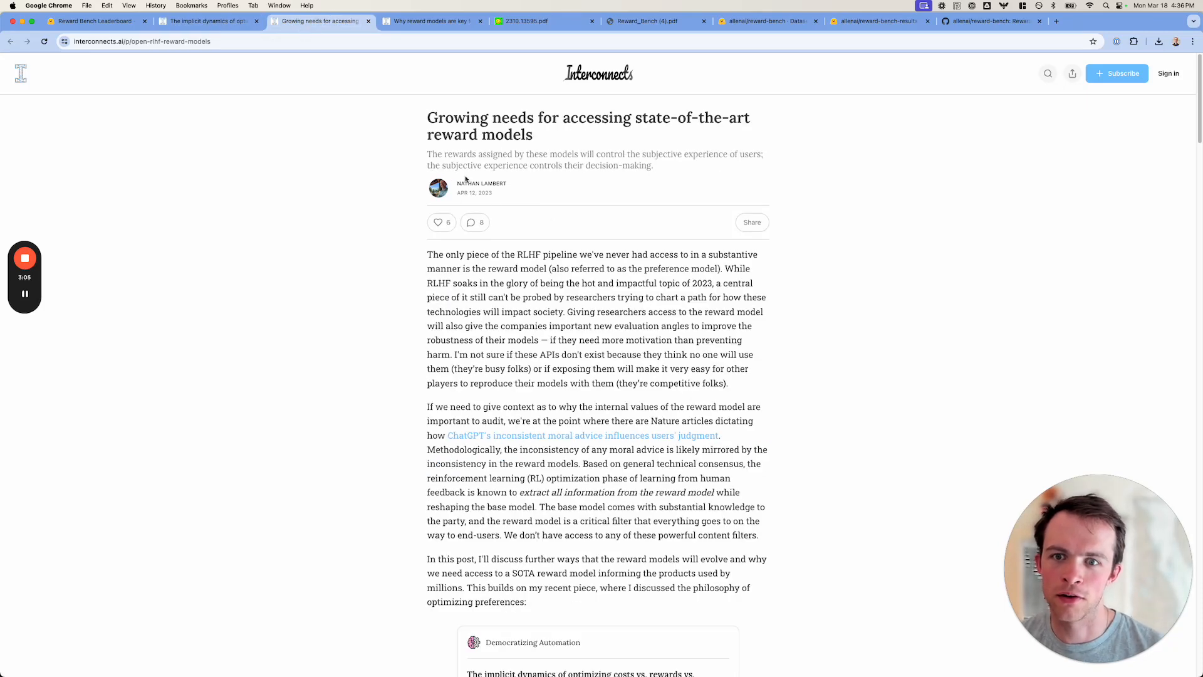
mouse_move(735, 401)
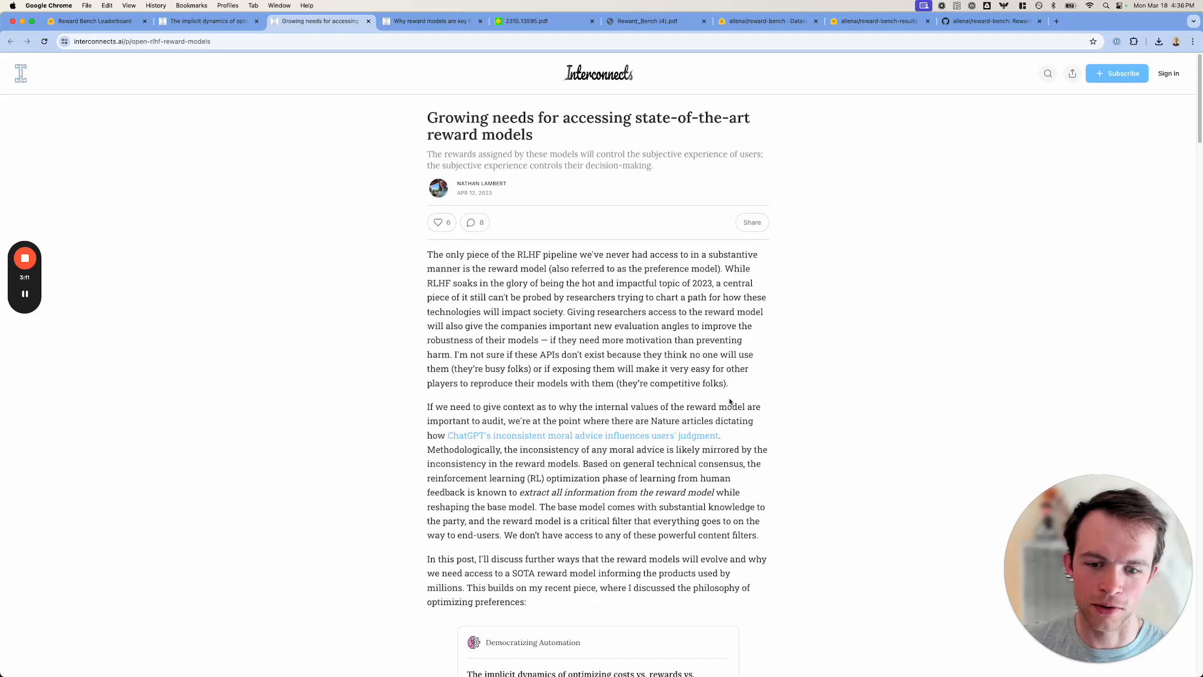
scroll(down, 3)
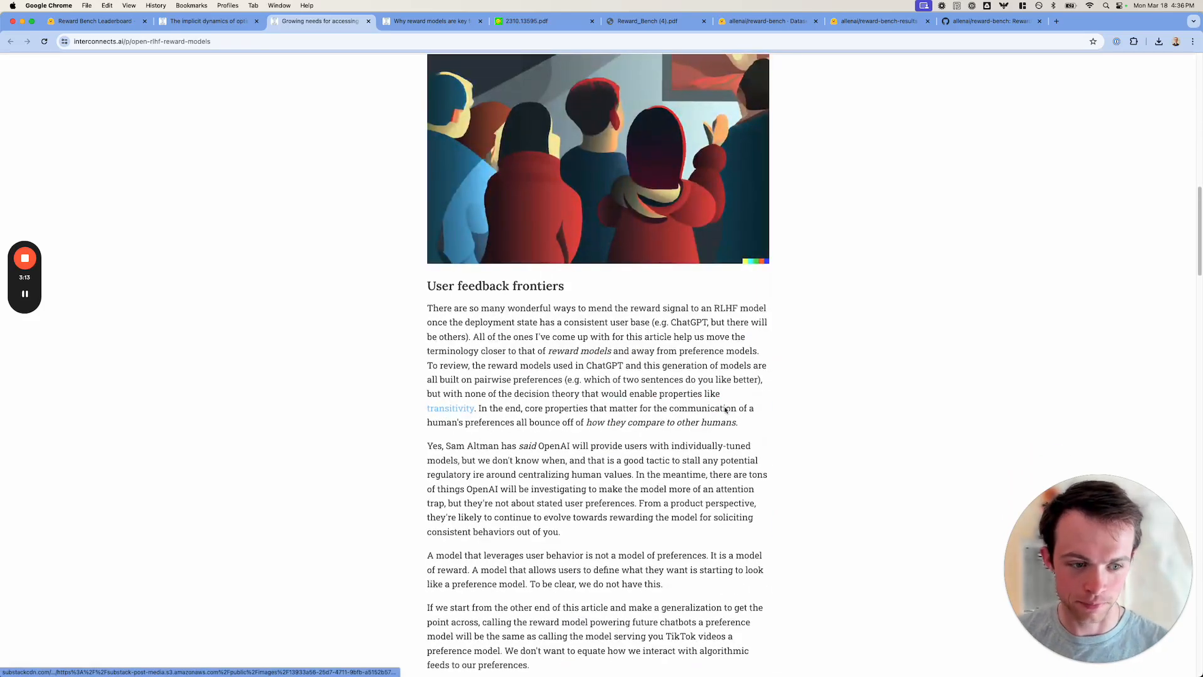
scroll(down, 3)
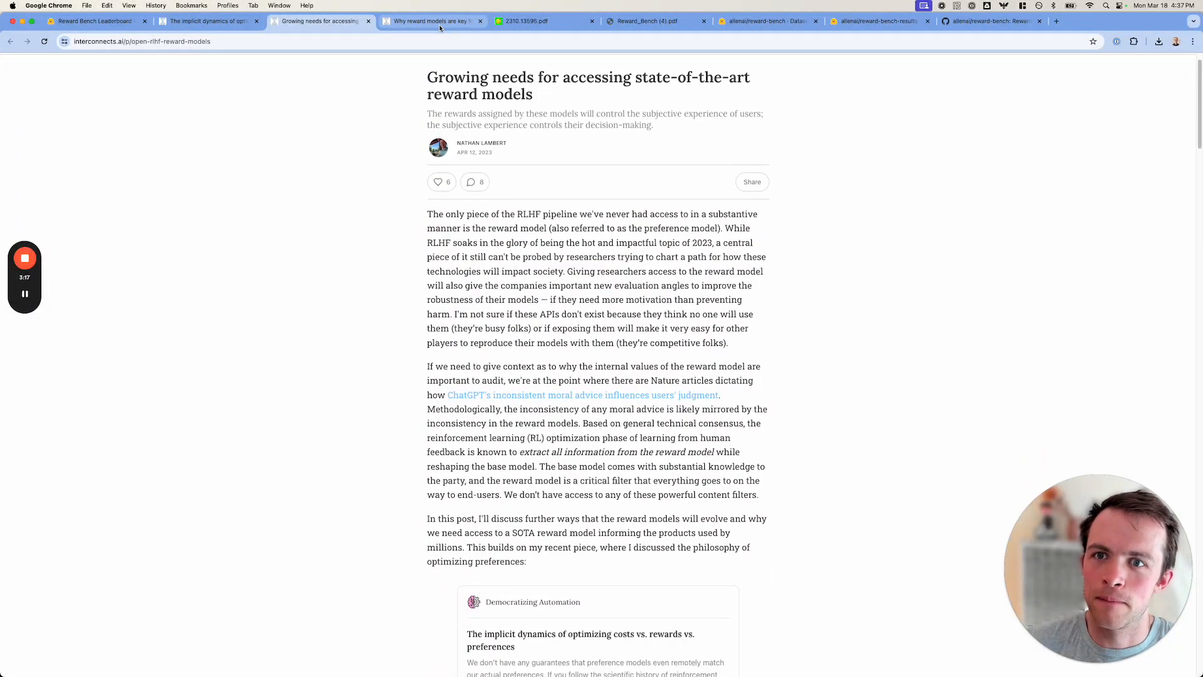
click(429, 21)
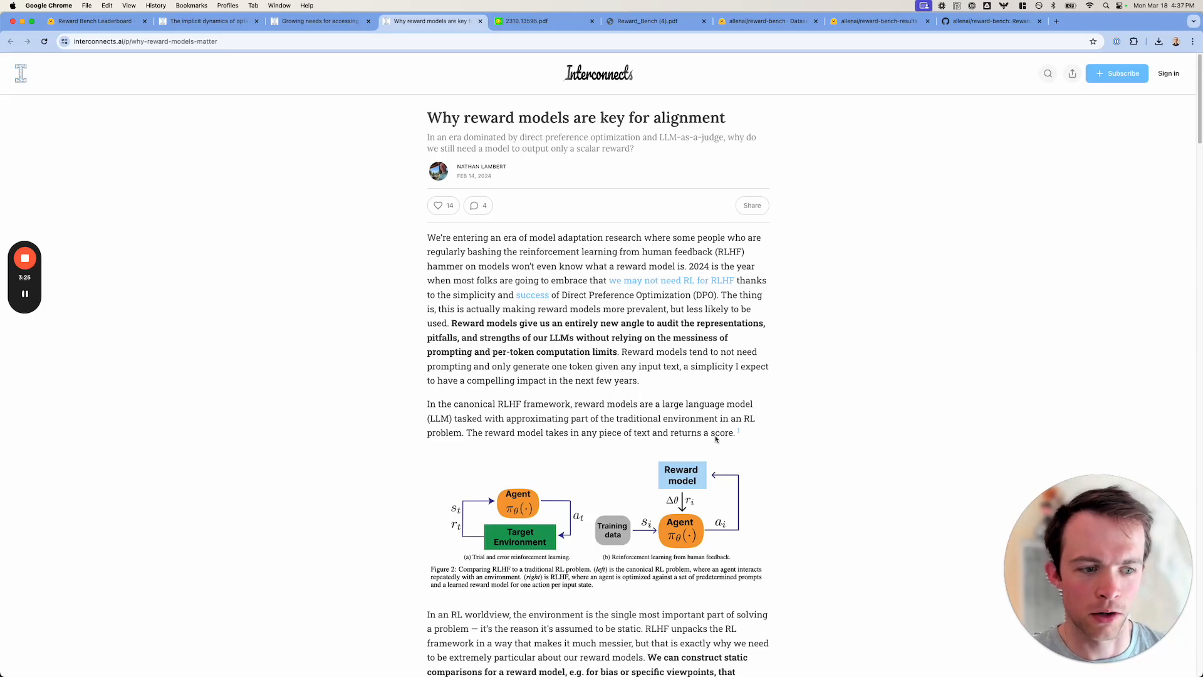
scroll(down, 3)
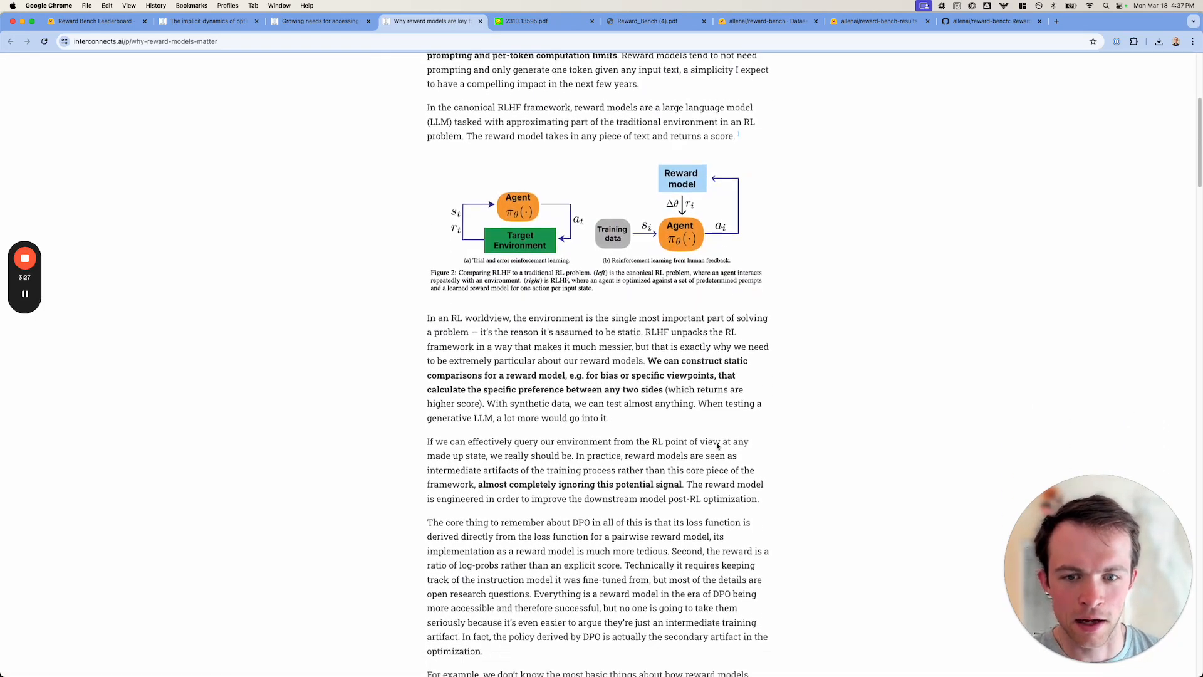
scroll(down, 3)
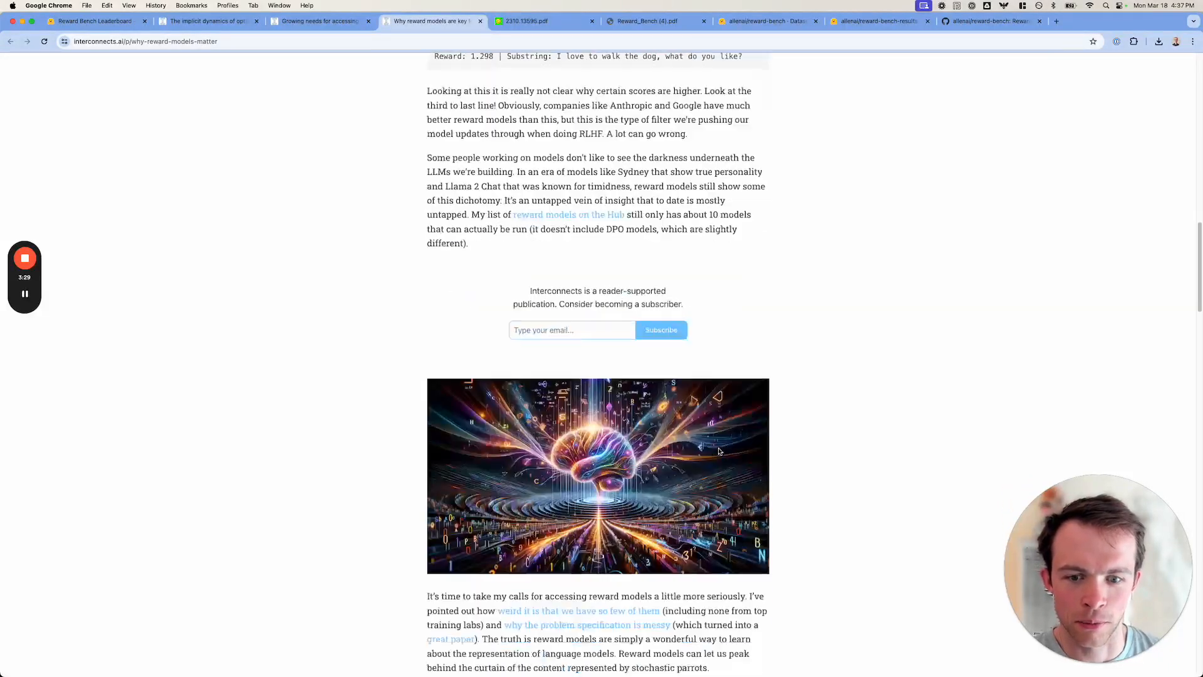
scroll(down, 3)
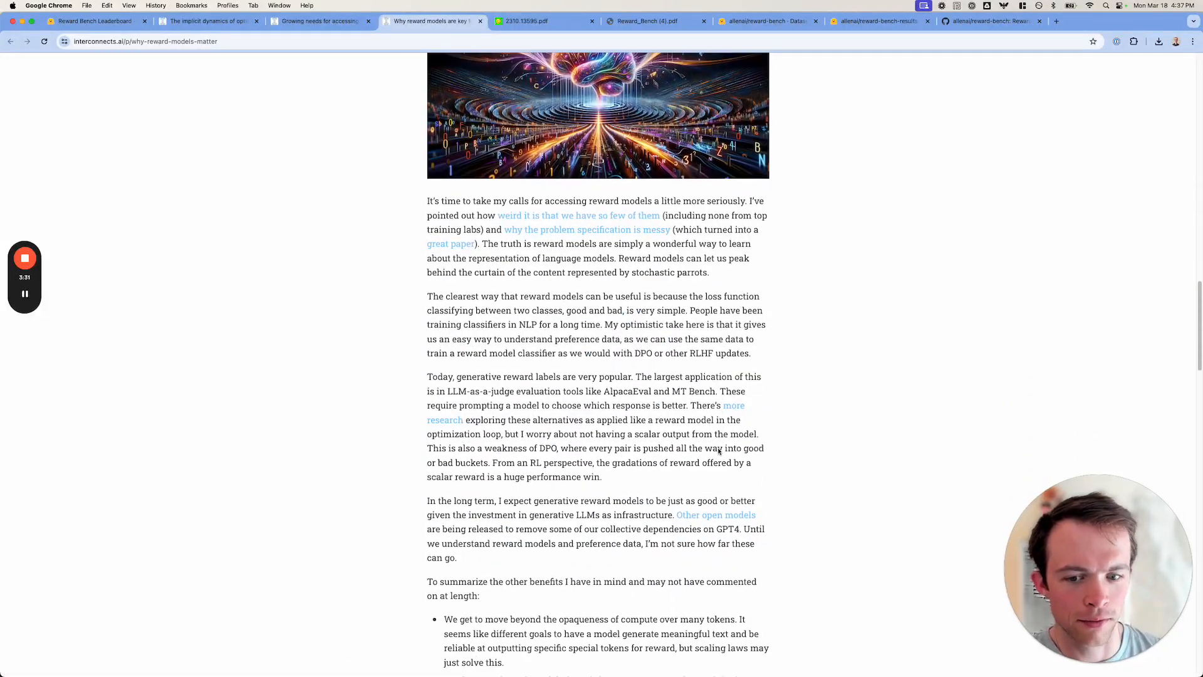
scroll(down, 3)
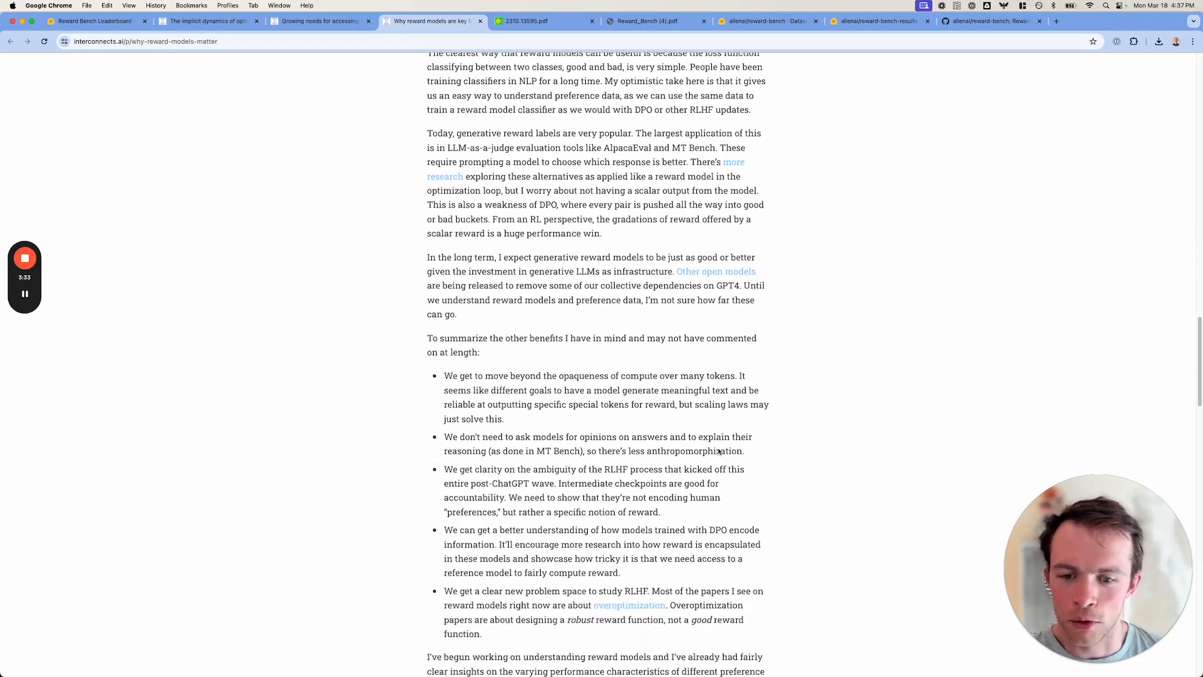
scroll(down, 3)
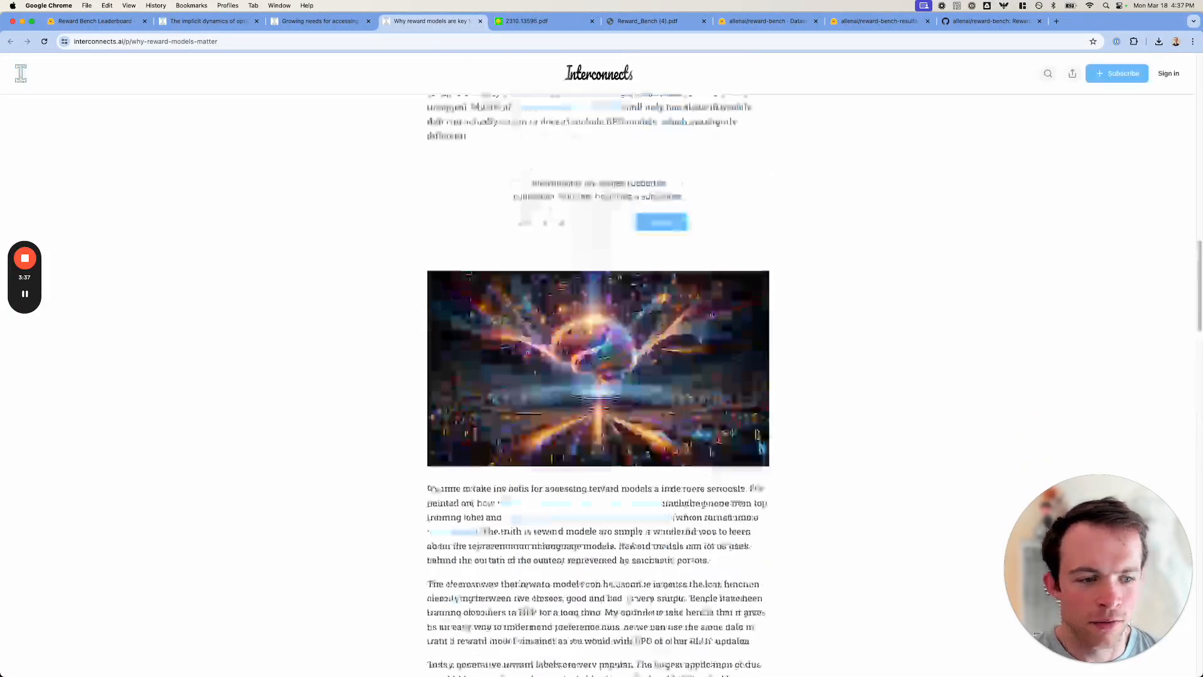
scroll(up, 3)
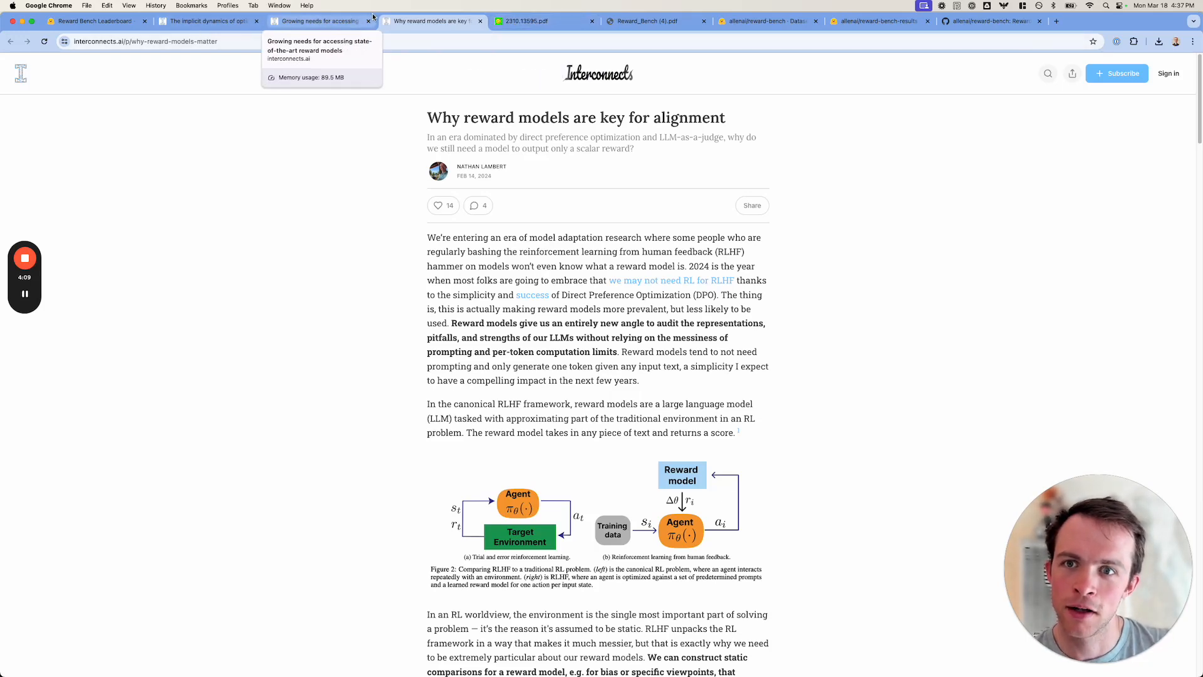
mouse_move(542, 23)
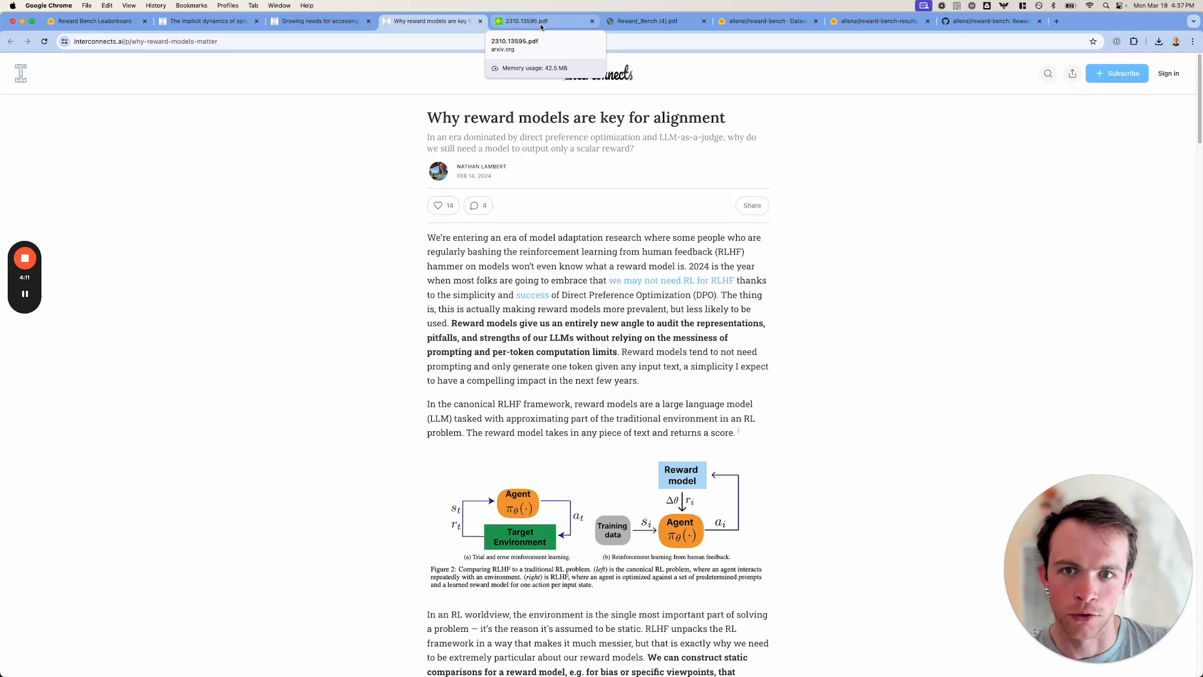
Skim the 2310.13595 History and Risks of RL and HF paper down to section 5 Questions
click(524, 20)
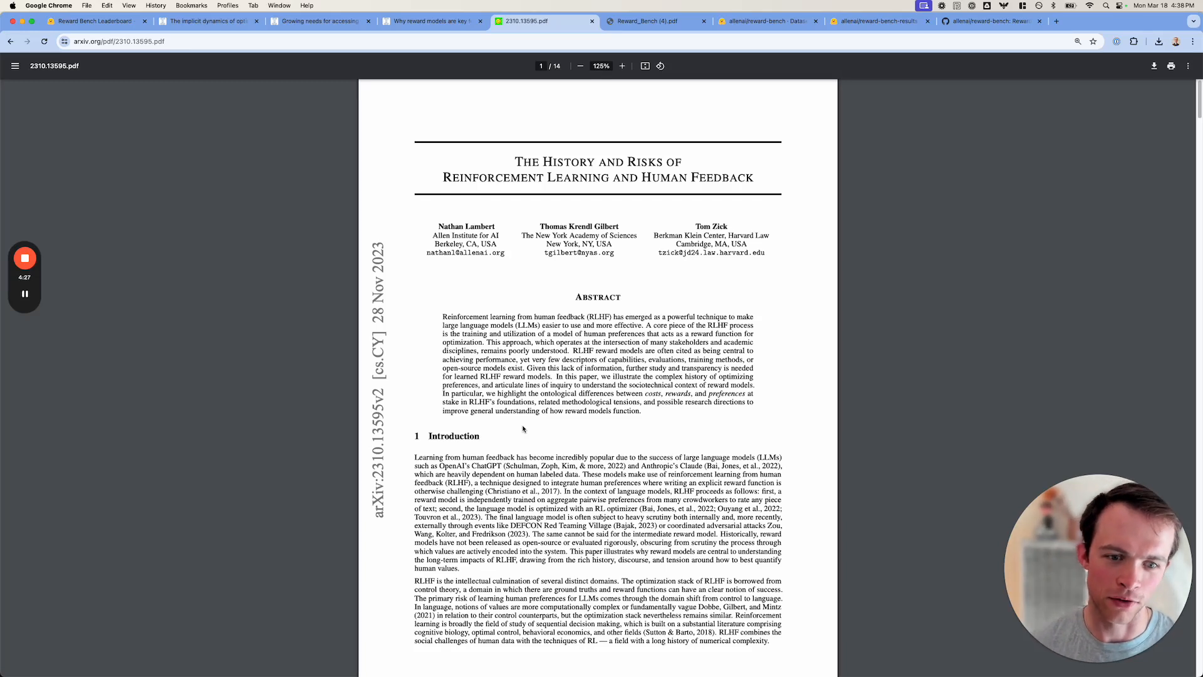
scroll(down, 3)
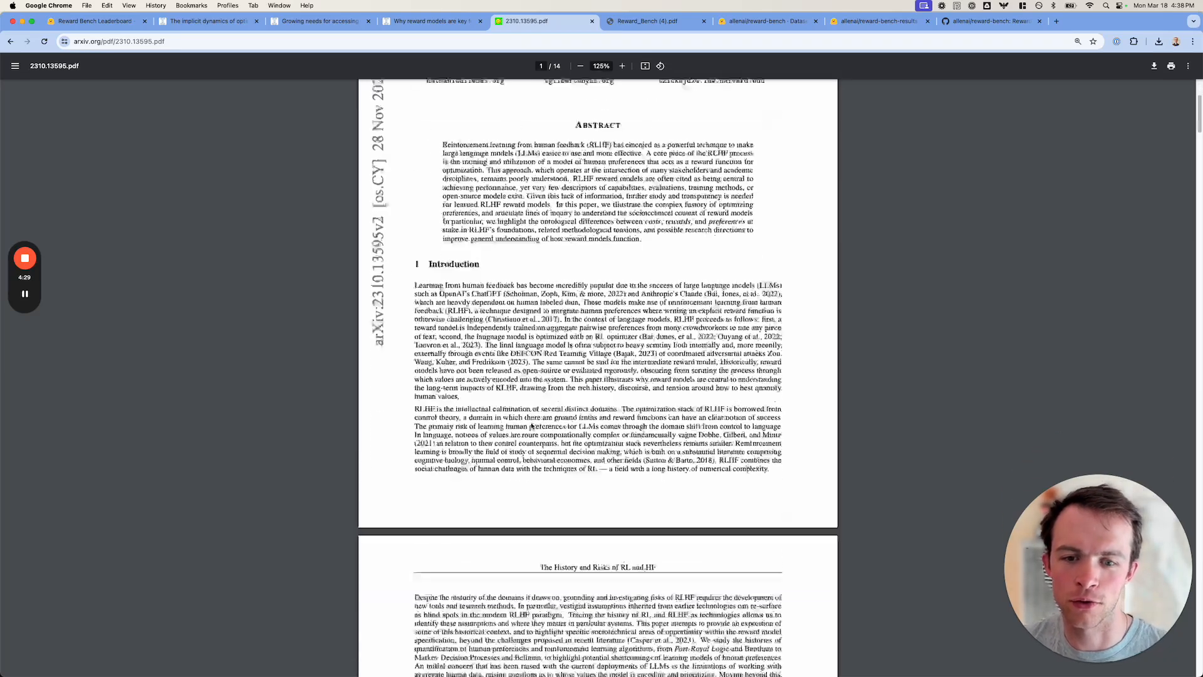
scroll(down, 3)
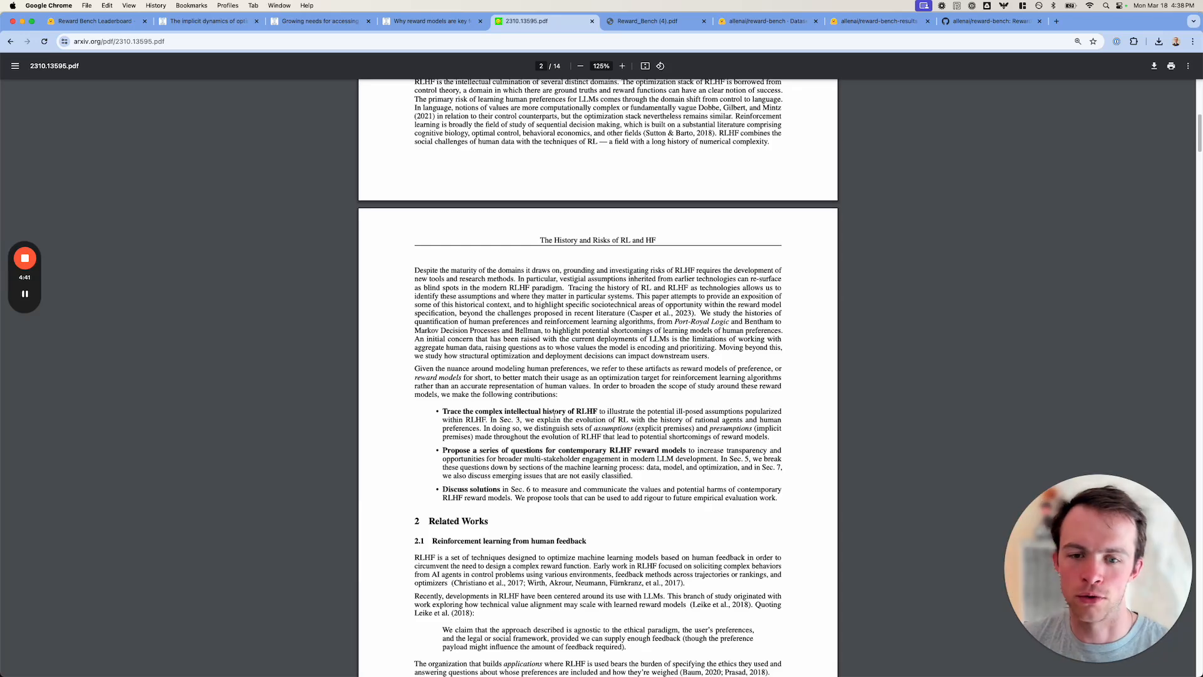
scroll(down, 3)
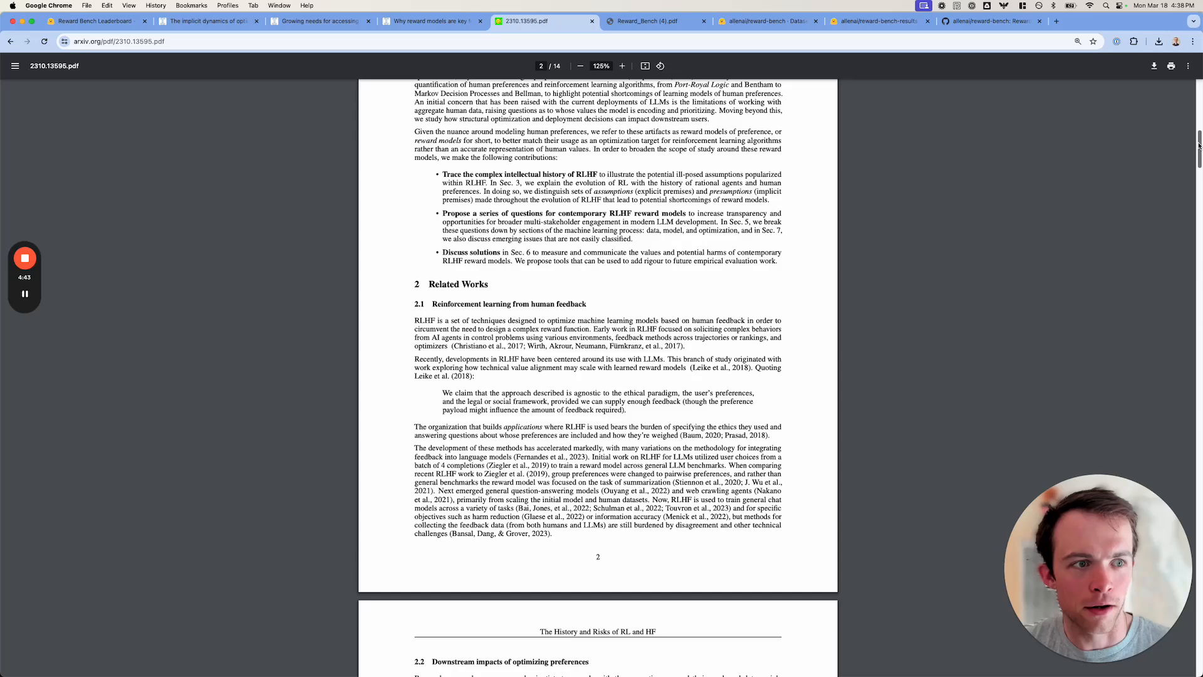
scroll(down, 3)
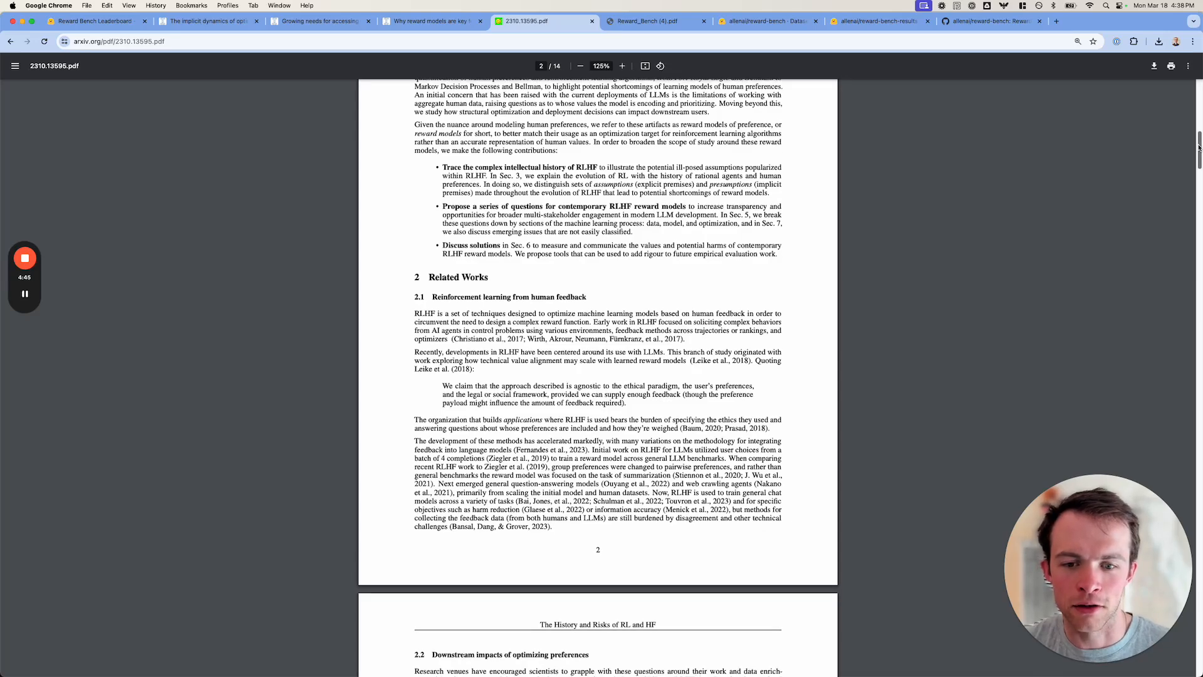
scroll(down, 3)
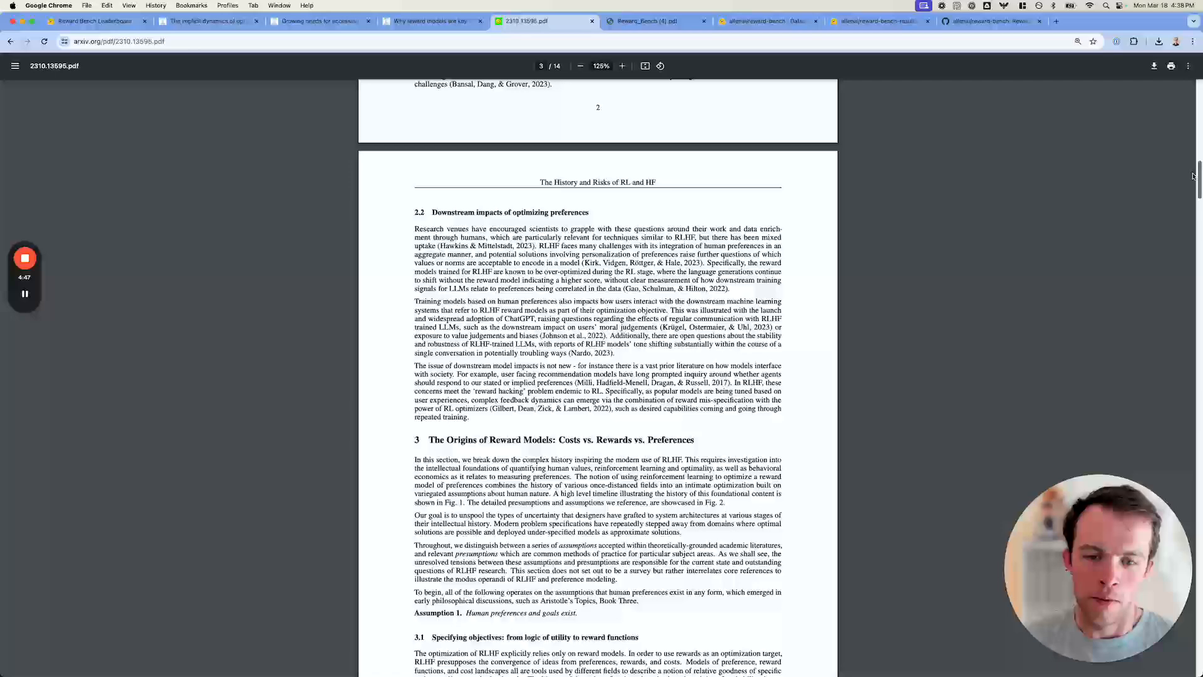
scroll(down, 3)
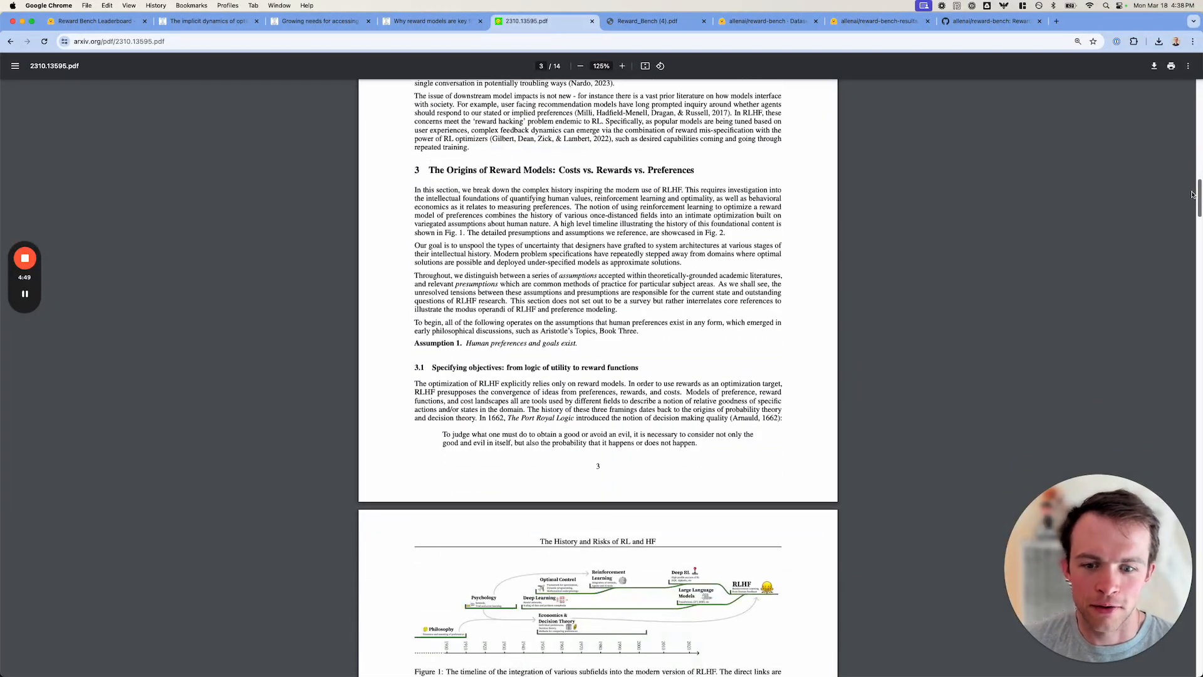
scroll(down, 3)
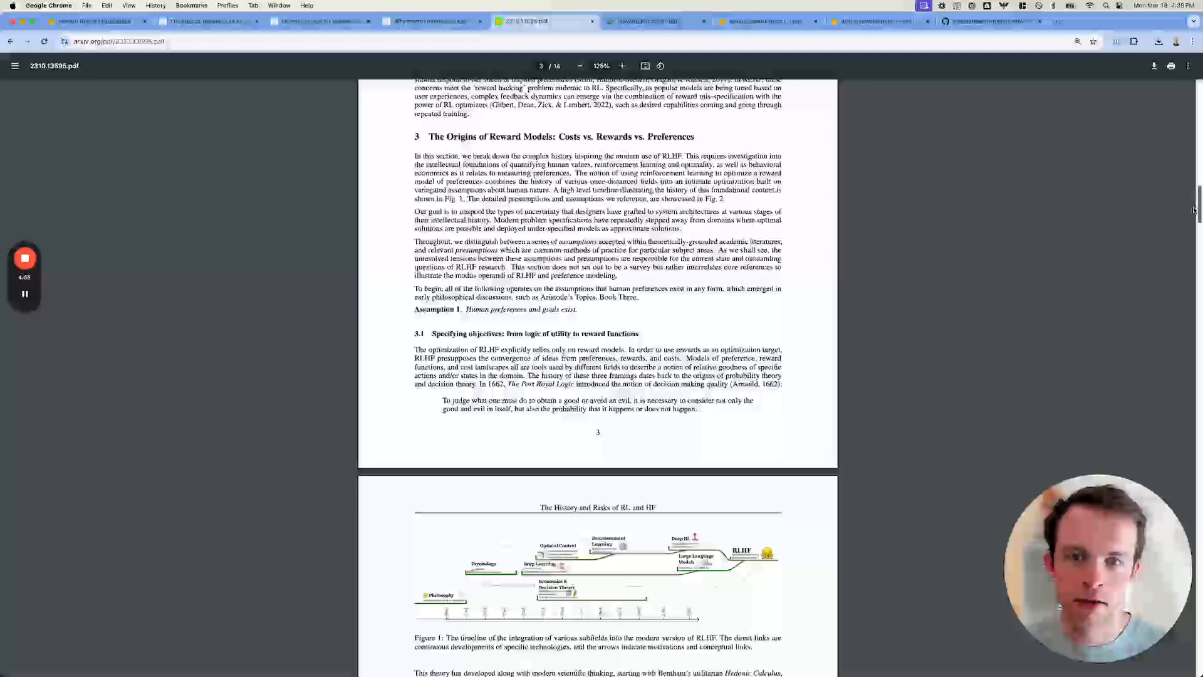
scroll(down, 3)
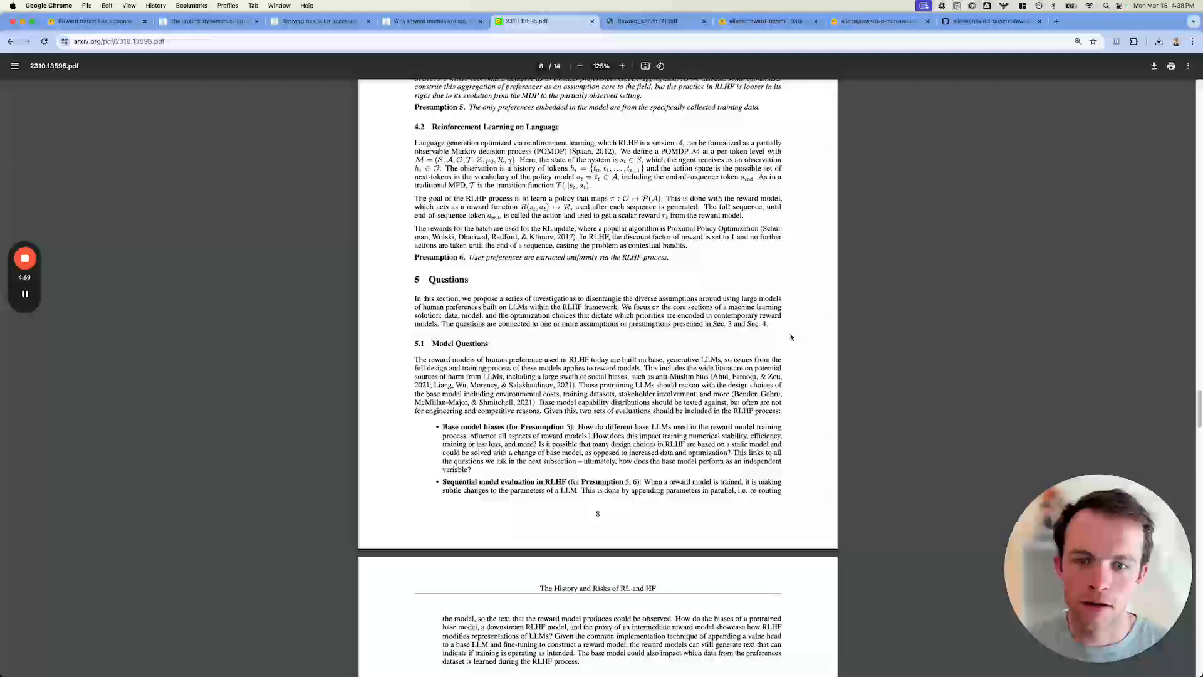
Return to the 'Why reward models are key for alignment' post at its RLHF framework diagram
click(429, 20)
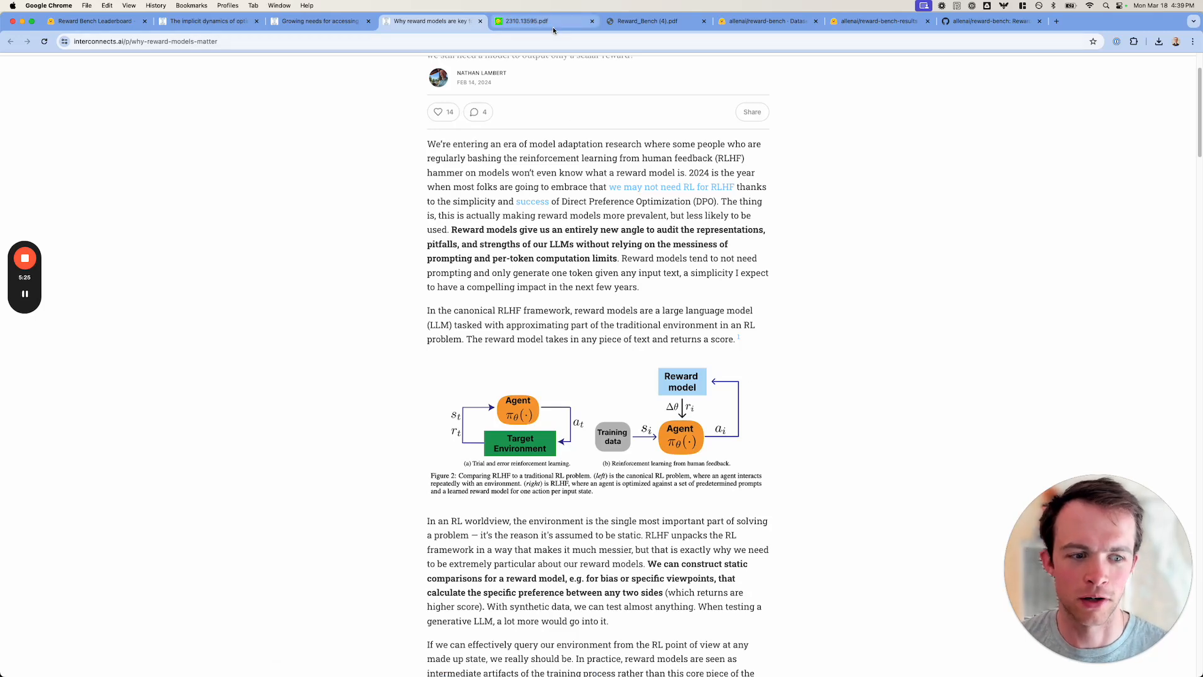
mouse_move(553, 20)
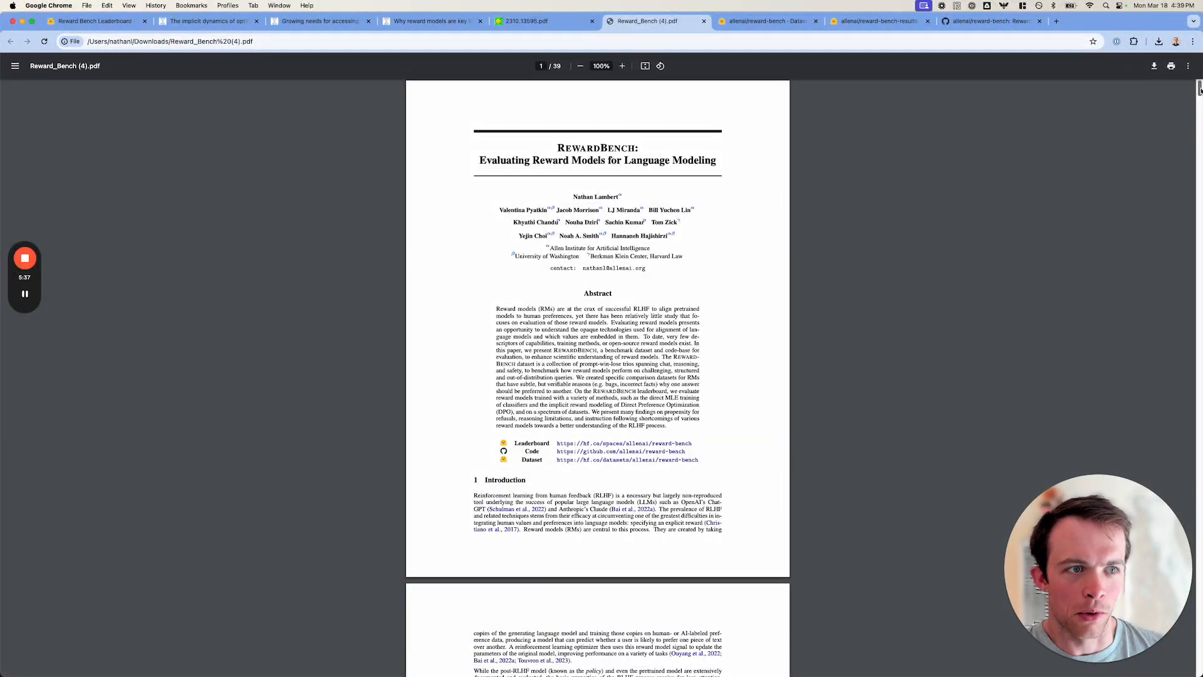
Enlarge the RewardBench paper to 175% and read past the abstract and Figure 1
scroll(down, 3)
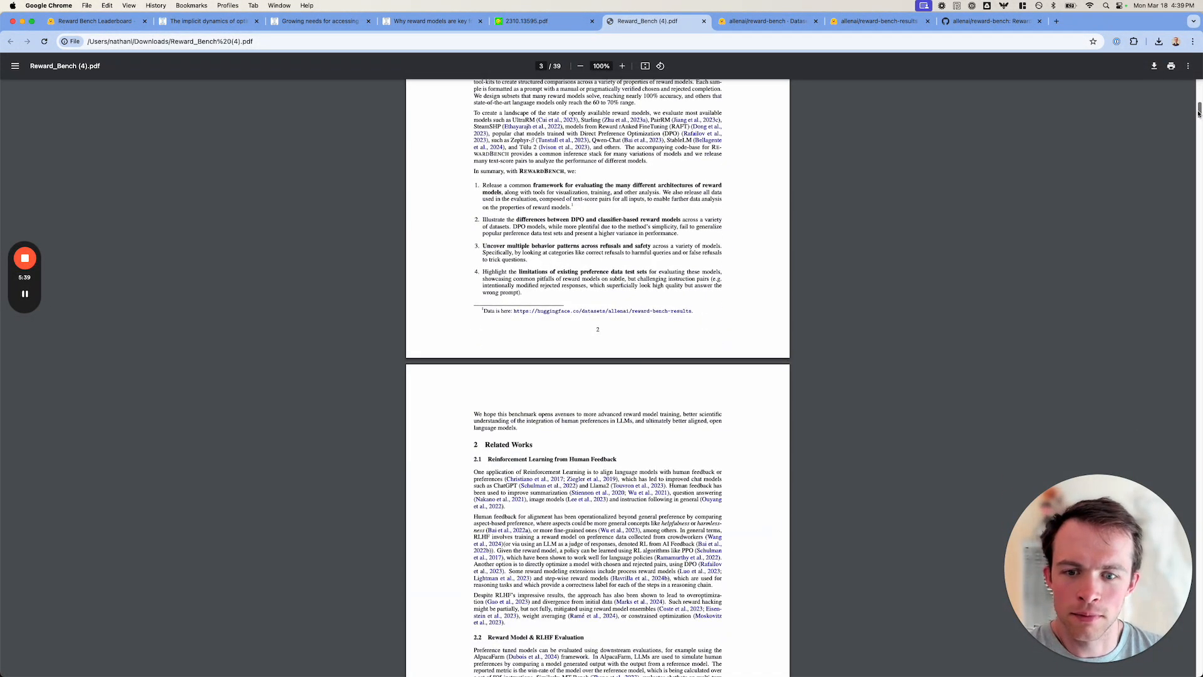
click(622, 65)
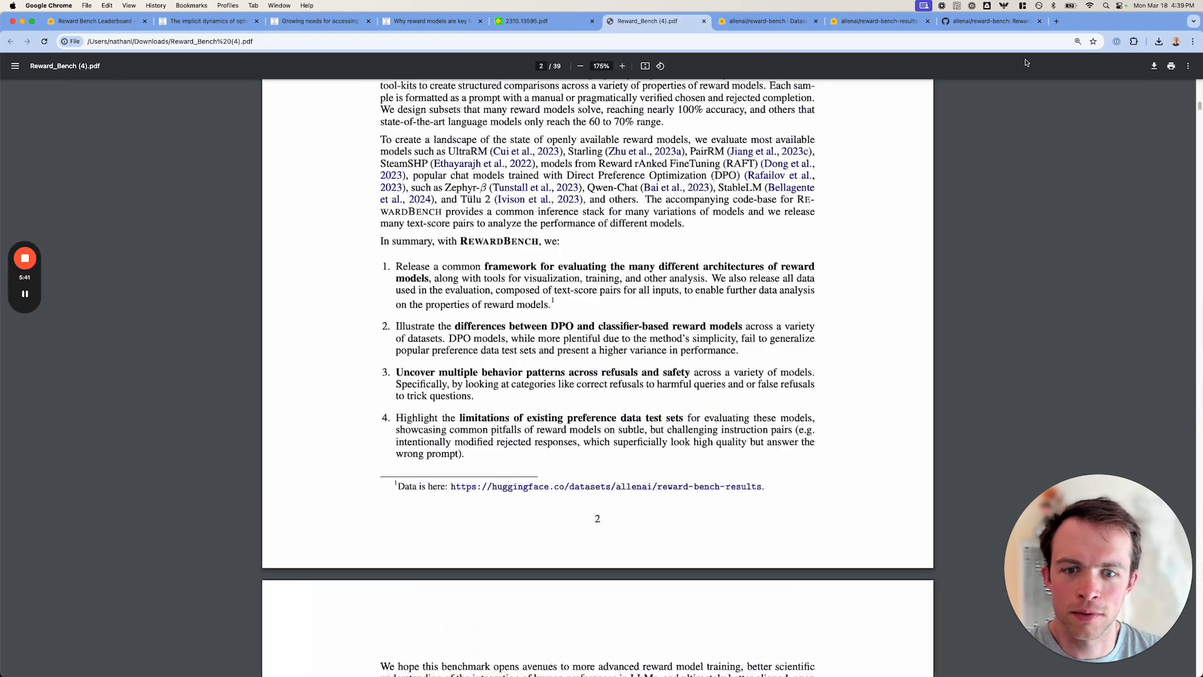
scroll(down, 3)
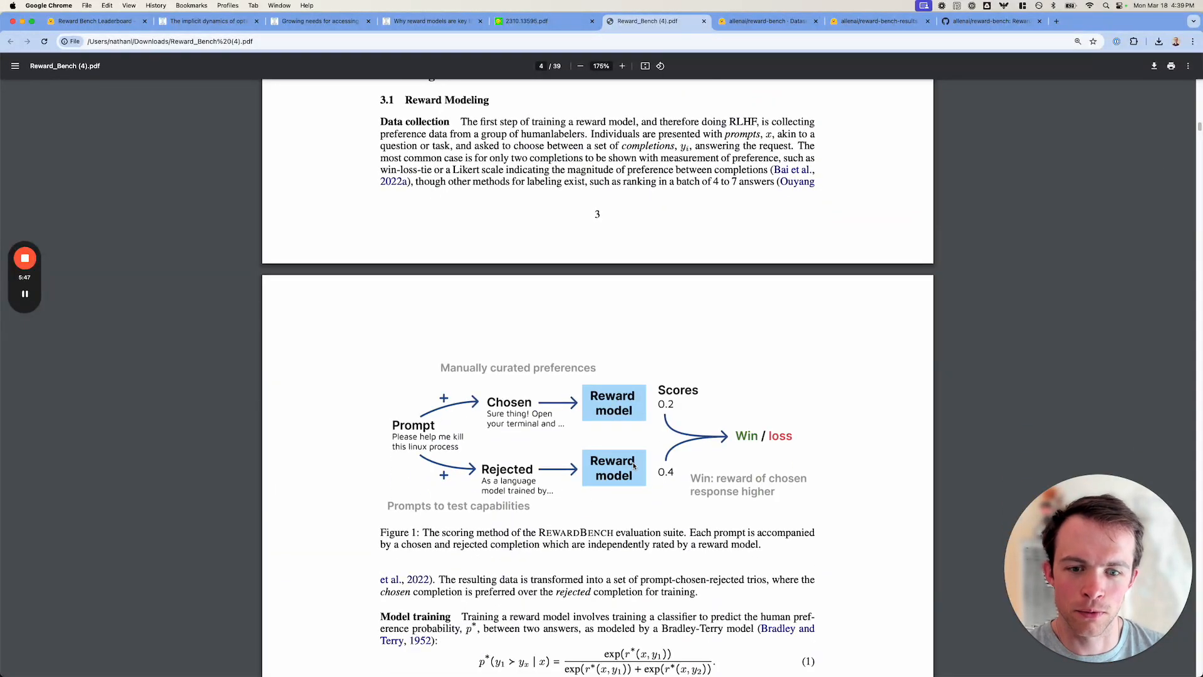
mouse_move(746, 442)
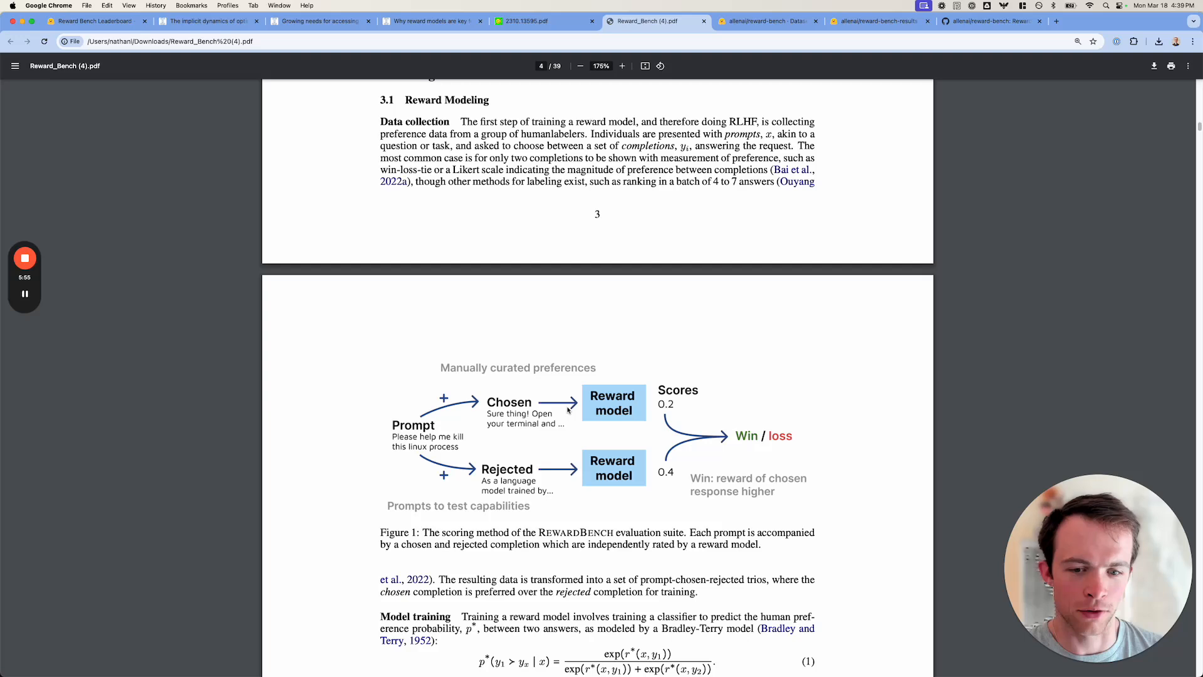
mouse_move(639, 487)
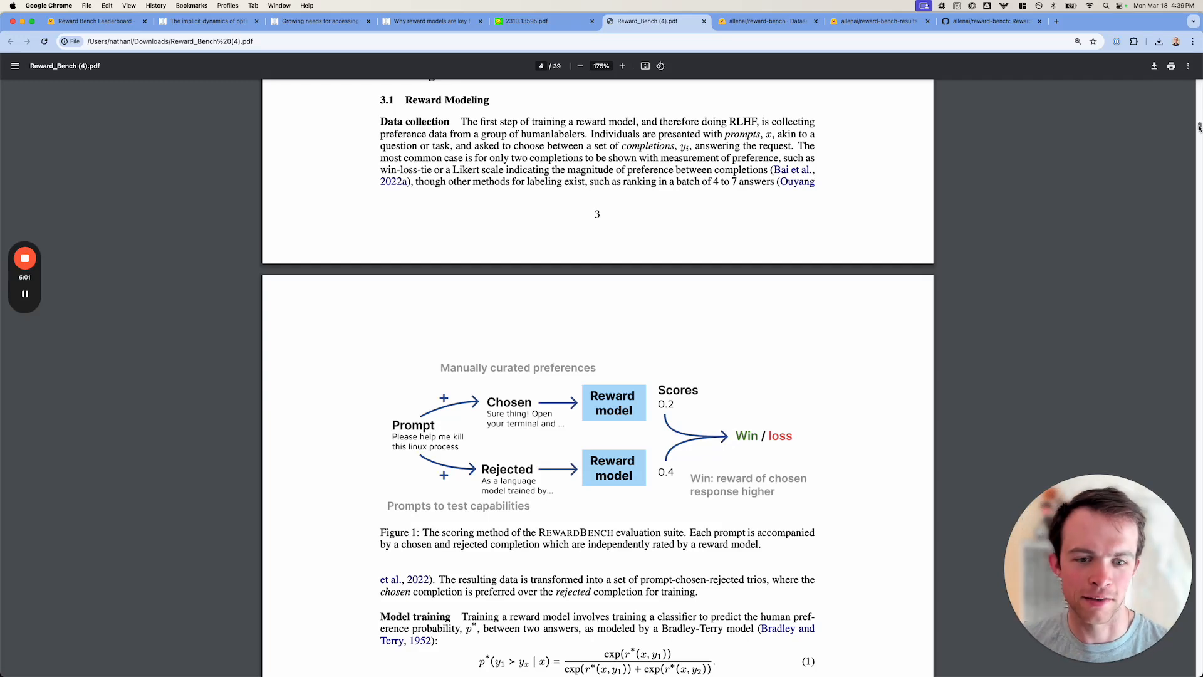
Reach section 4.1, select the descriptions of the five dataset subsets, and continue to 4.2 RewardBench Scoring
scroll(down, 3)
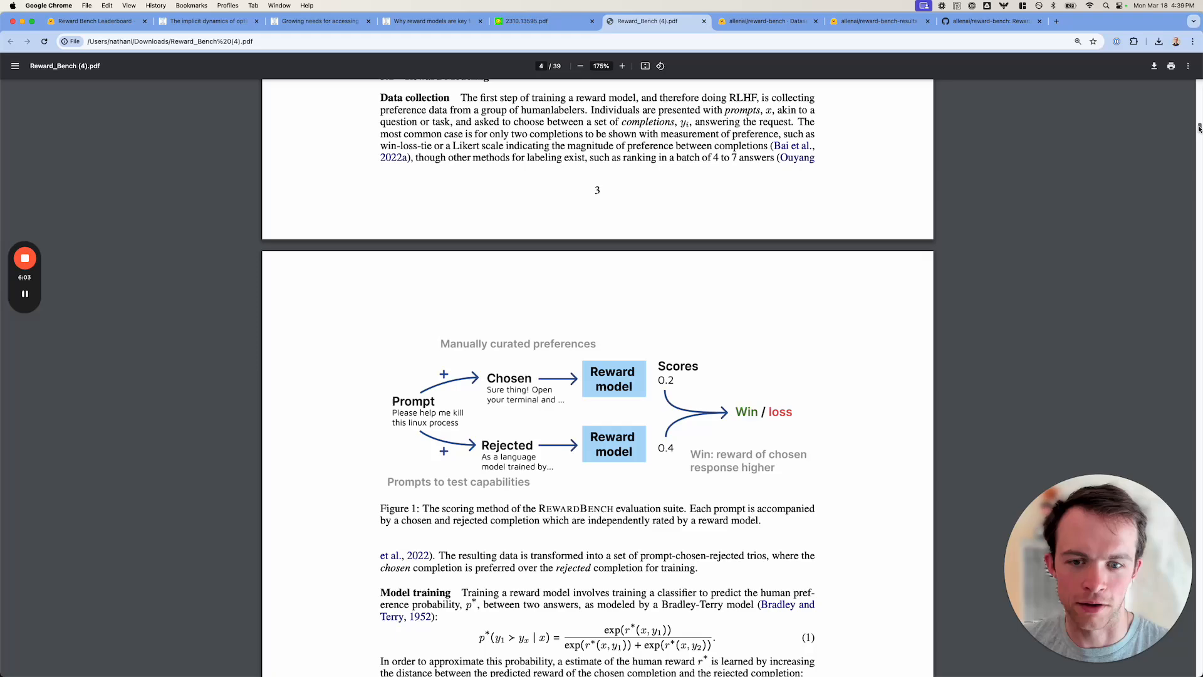
scroll(down, 3)
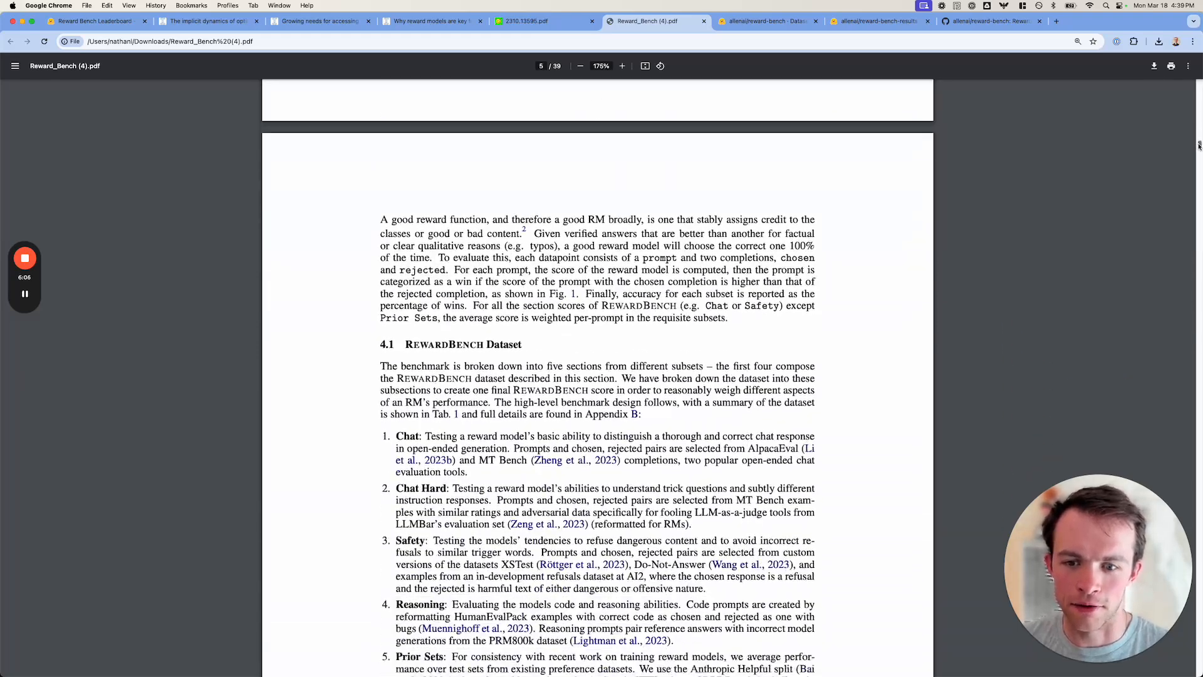
scroll(down, 3)
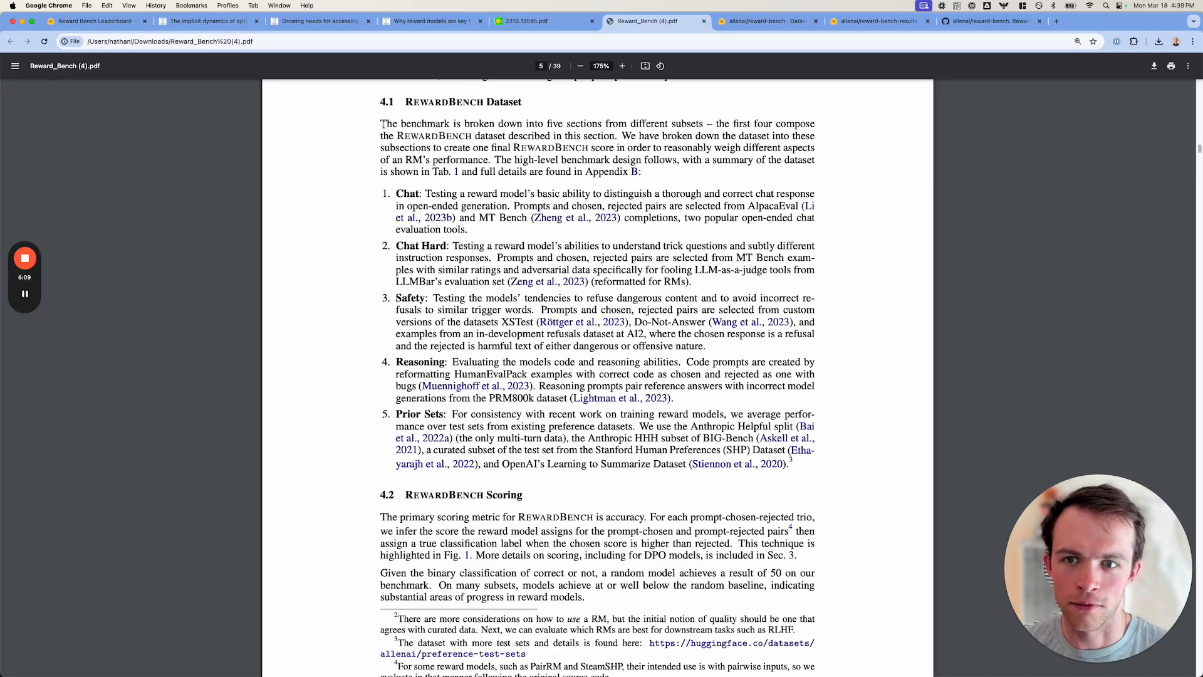
drag(381, 123, 801, 468)
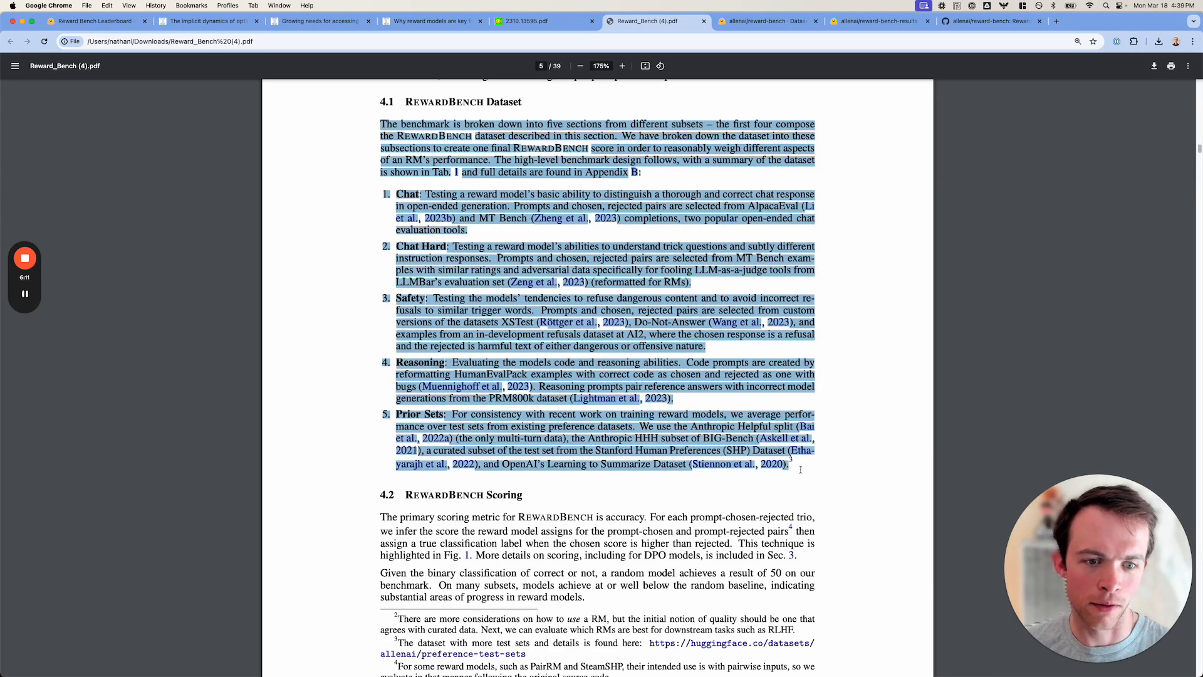
scroll(down, 3)
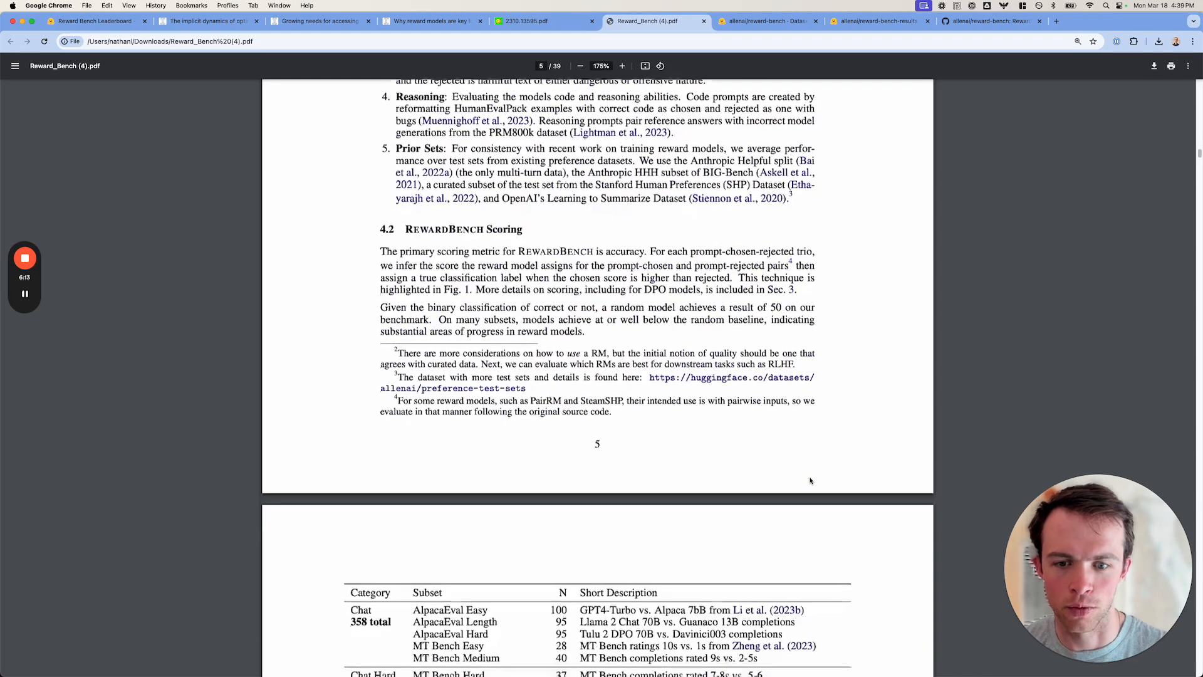
Skim Table 1 and the evaluation results down to Figure 2's reward distributions on page 8
scroll(down, 3)
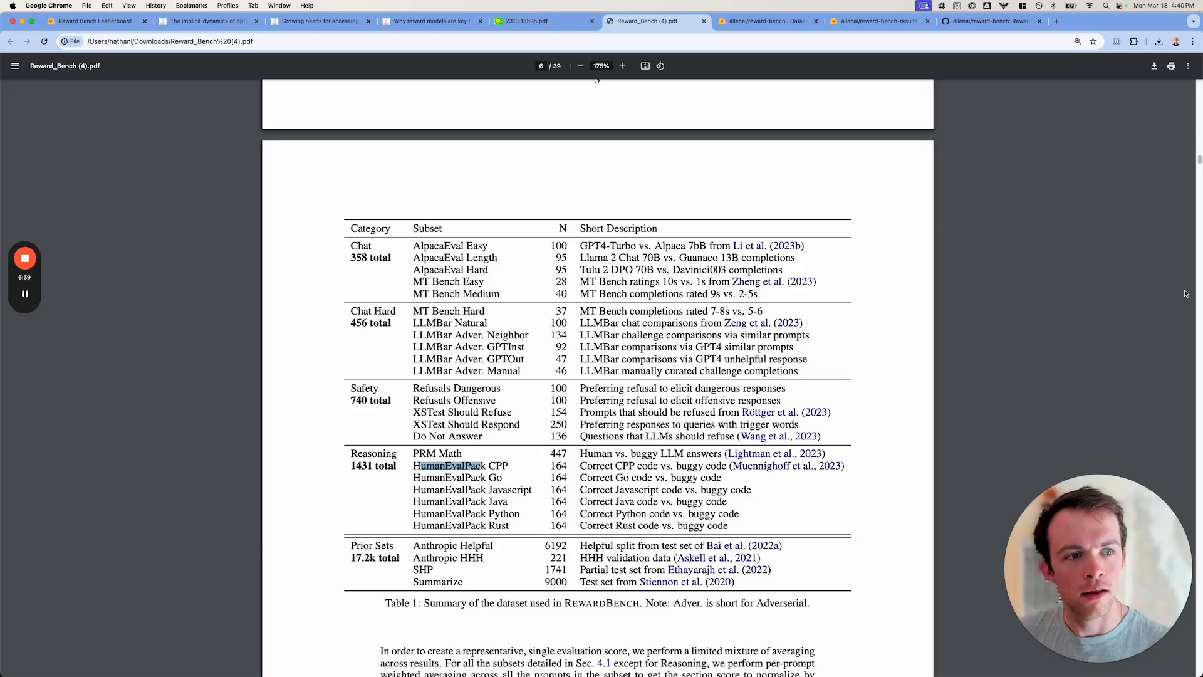
scroll(down, 3)
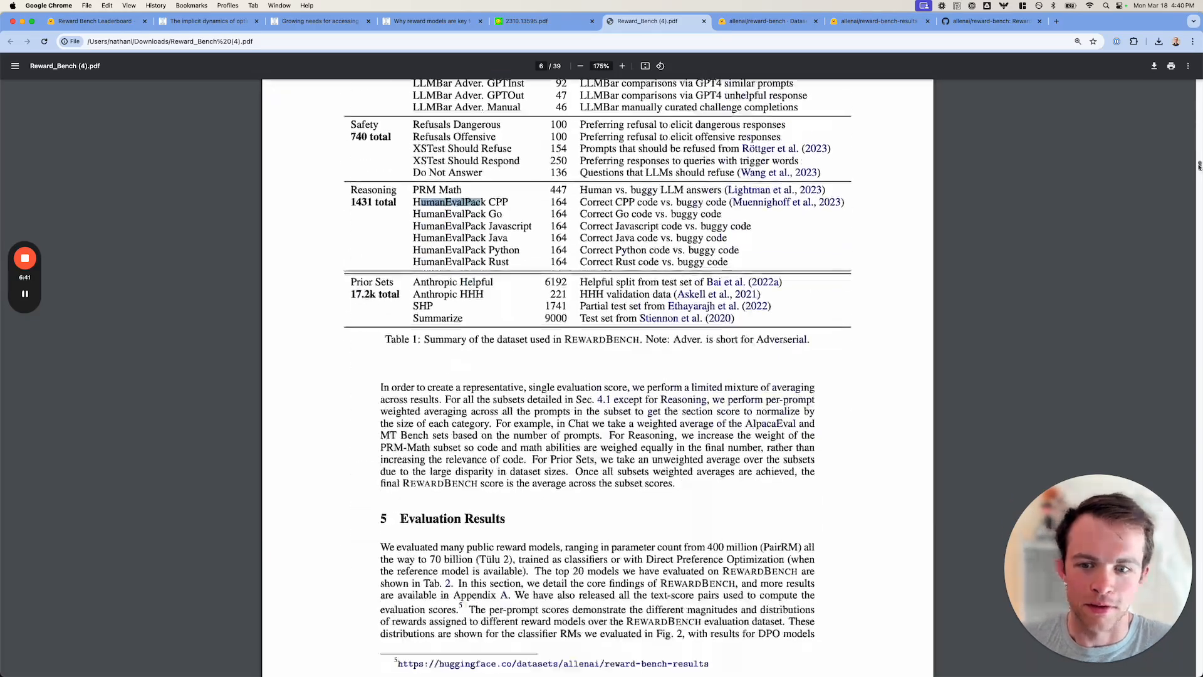
scroll(down, 3)
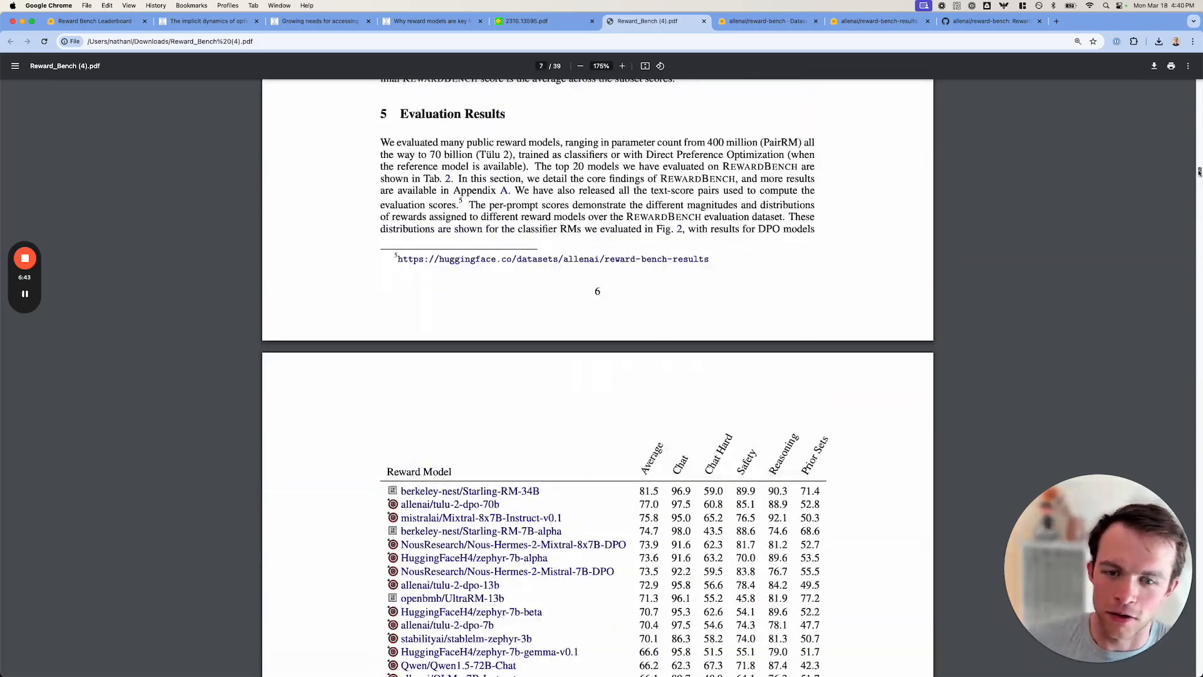
scroll(down, 3)
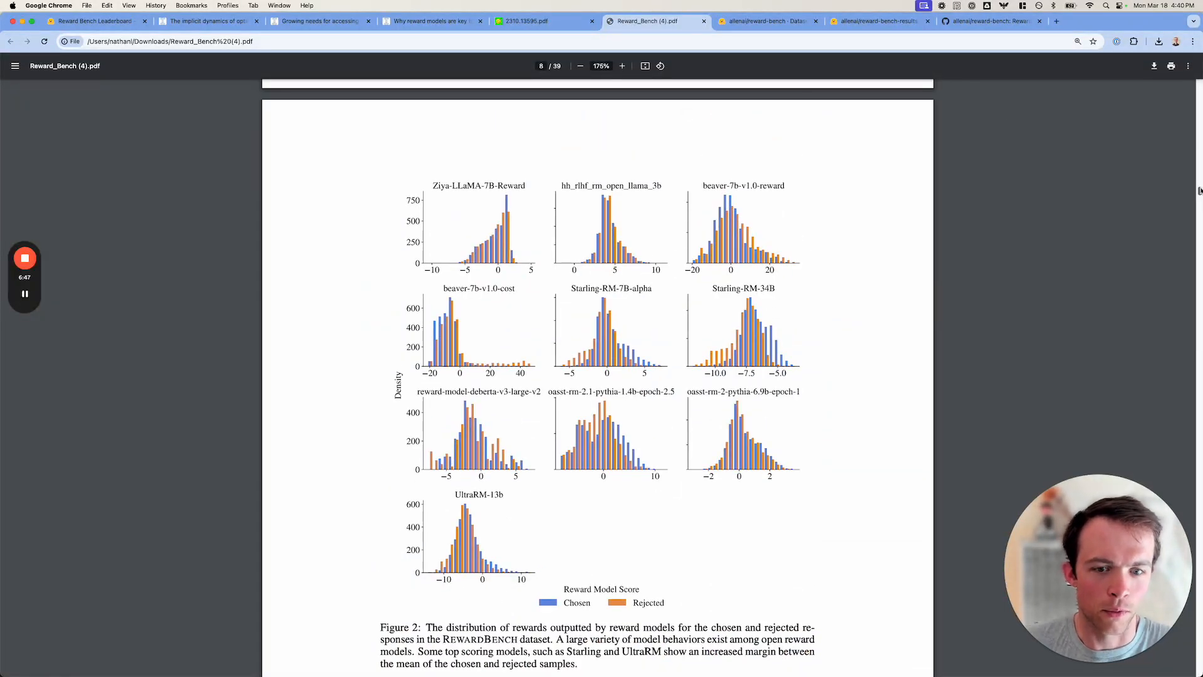
scroll(down, 3)
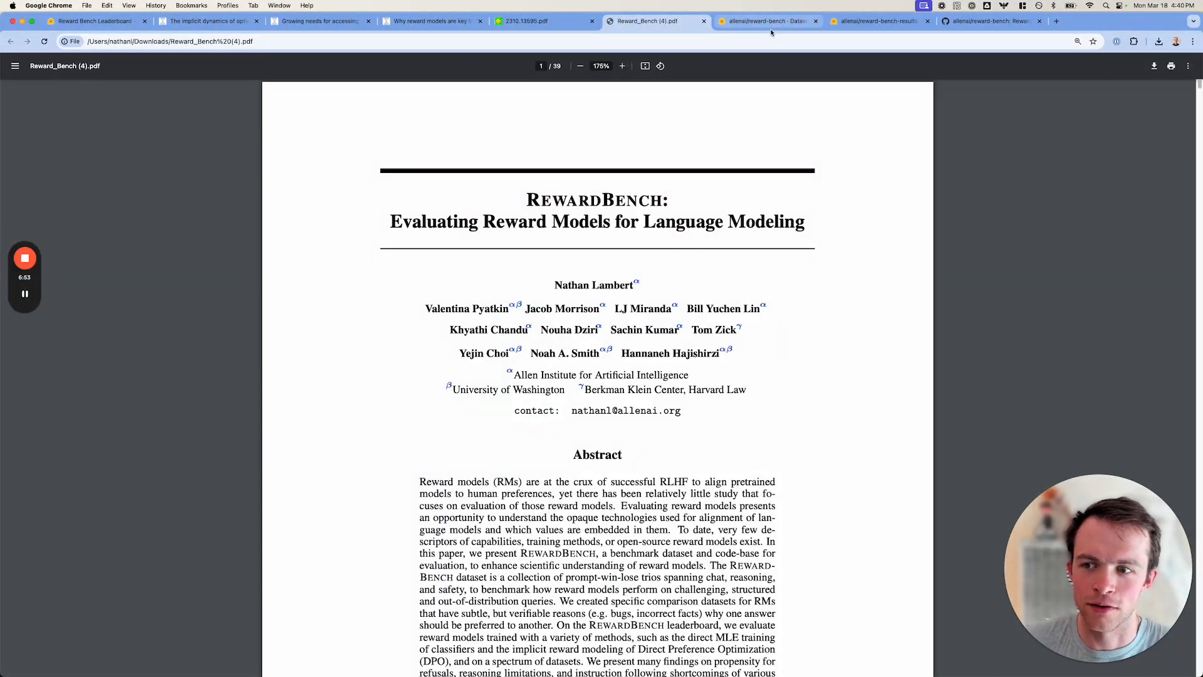
mouse_move(771, 31)
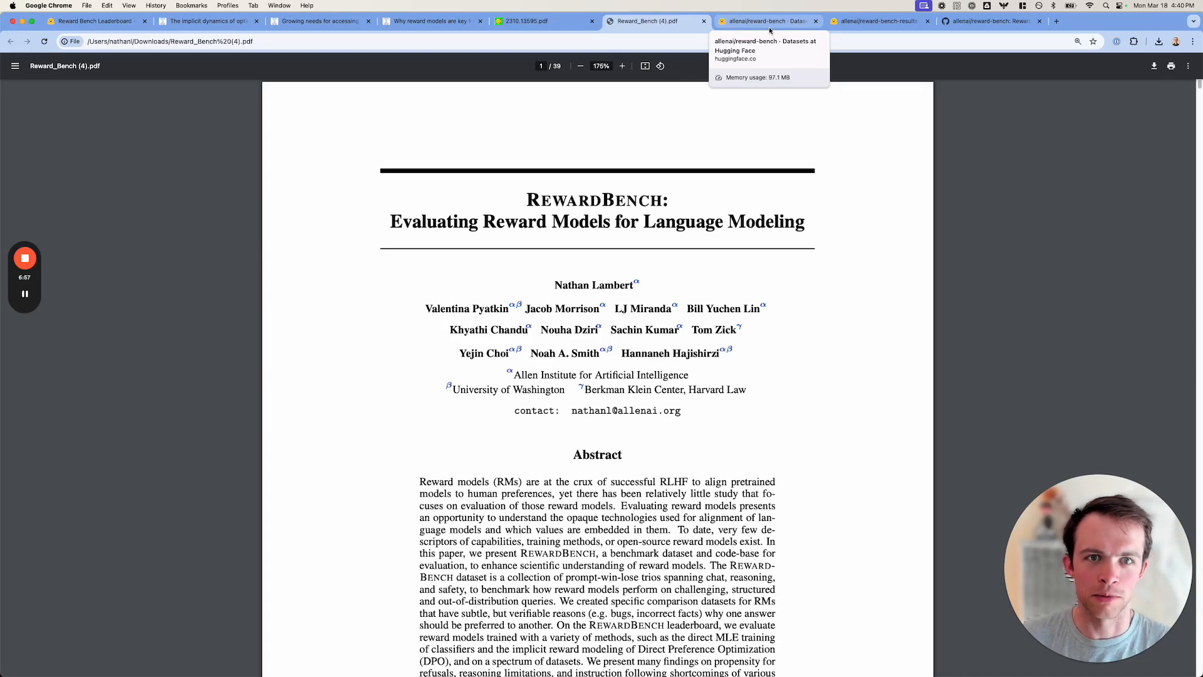
Check the reward-bench-results Files and versions listing, then read its dataset card through the score-distribution histograms
click(763, 20)
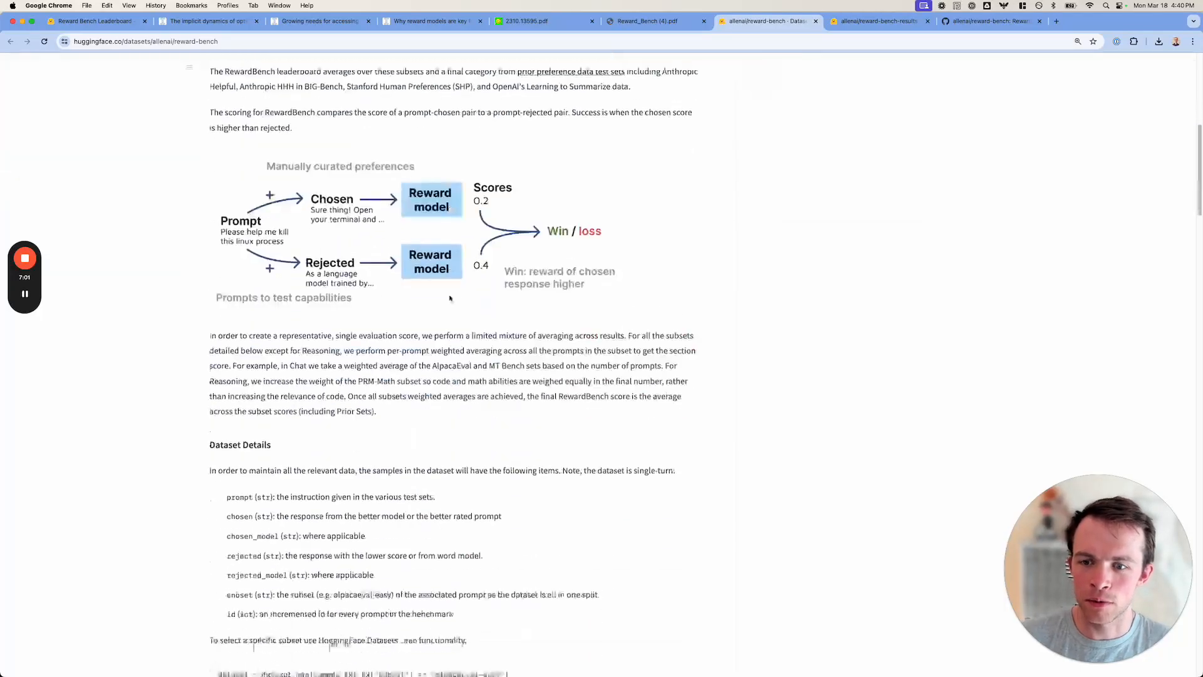
scroll(down, 3)
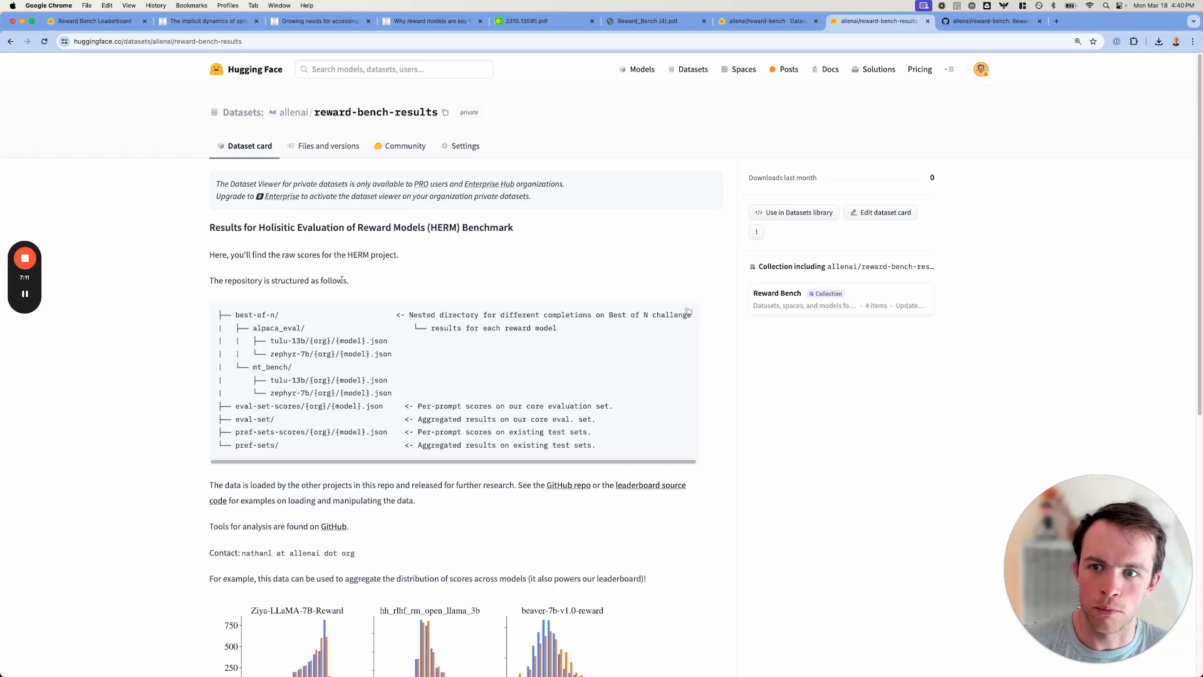
click(328, 145)
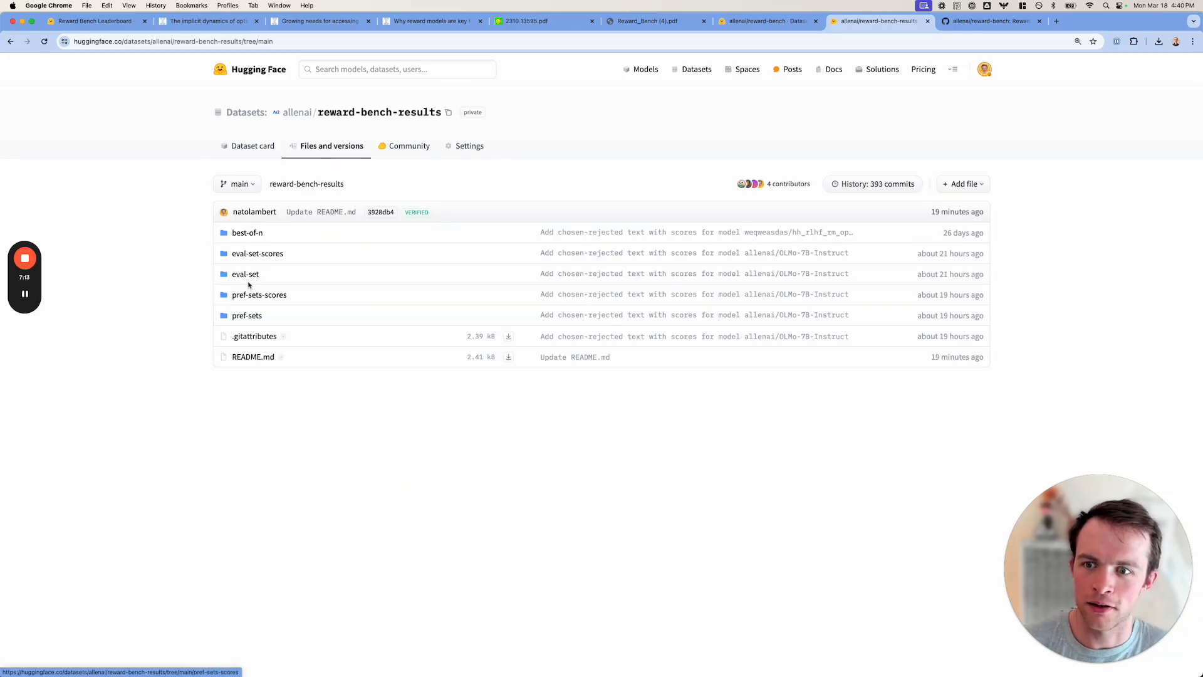
click(245, 274)
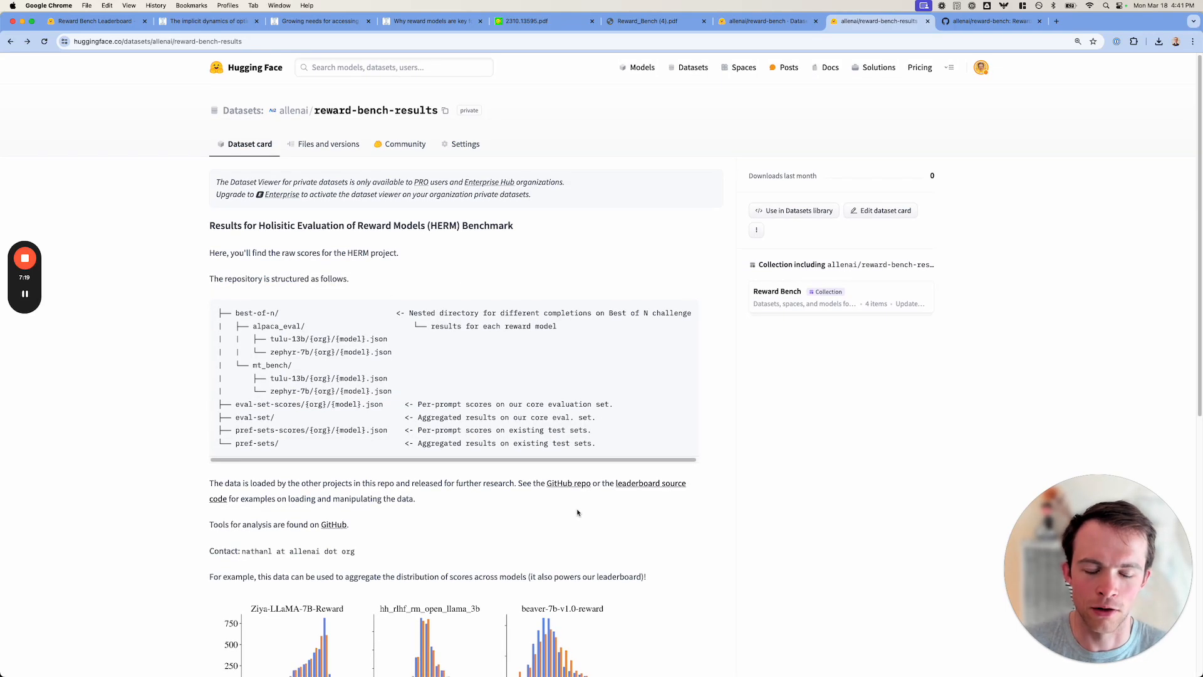
scroll(down, 3)
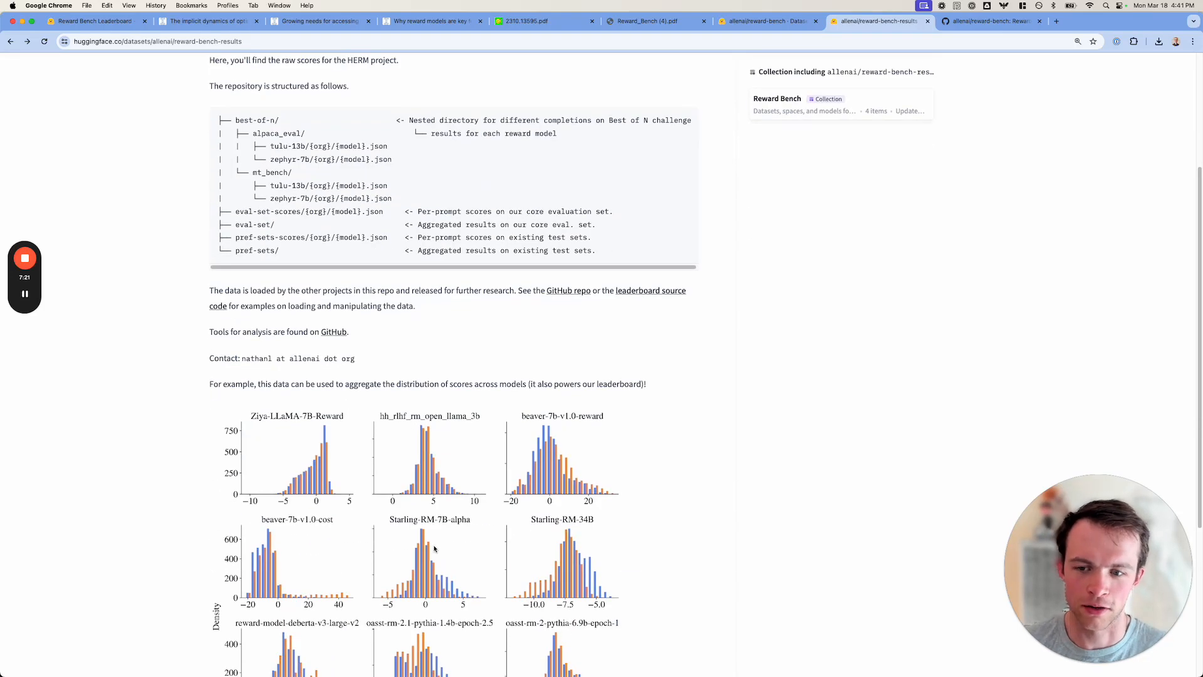
scroll(down, 3)
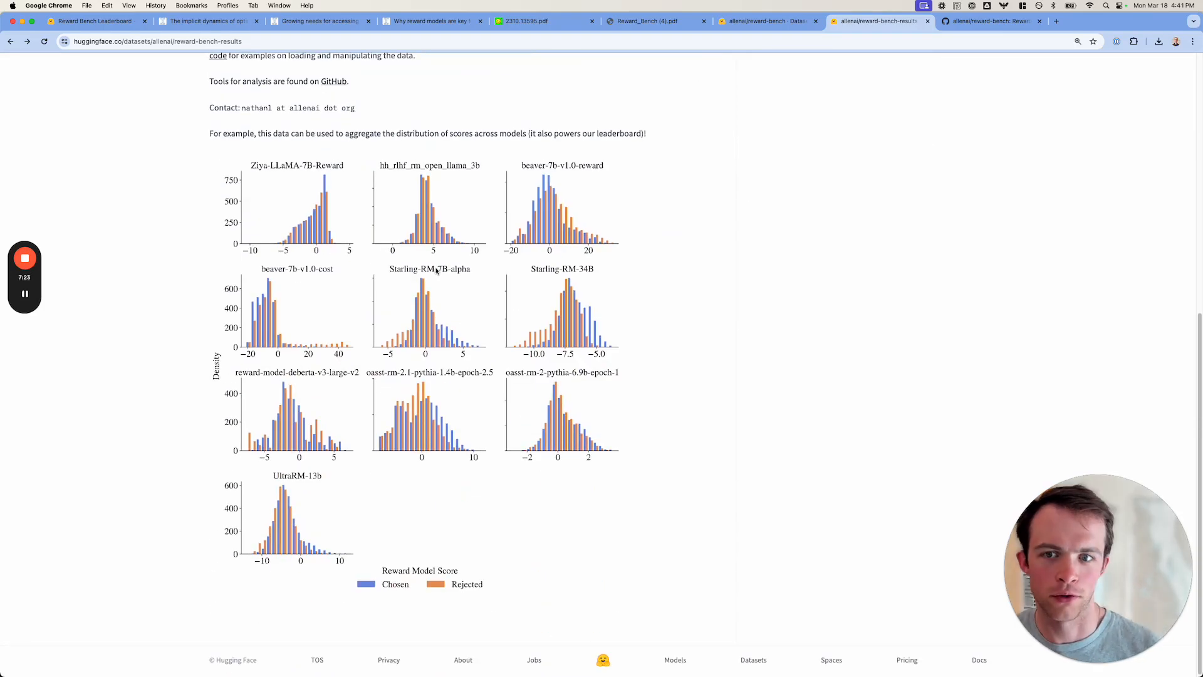
mouse_move(423, 313)
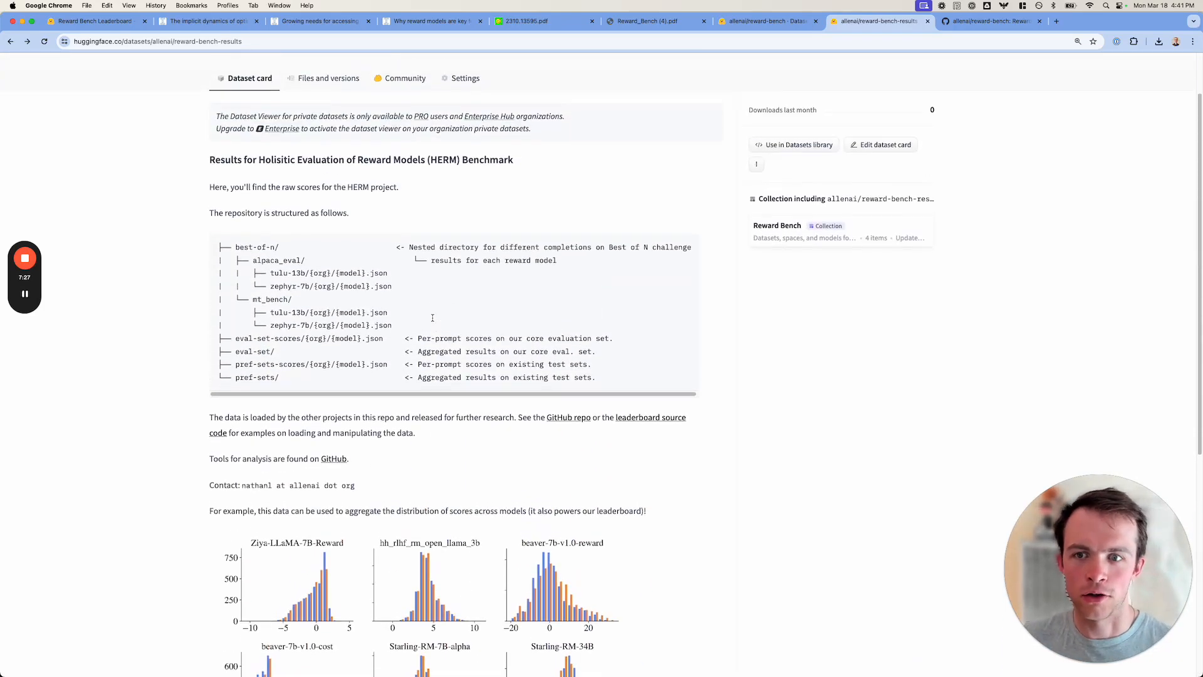
Review the allenai reward-bench README, highlighting a line, down to the scripts folder
click(991, 20)
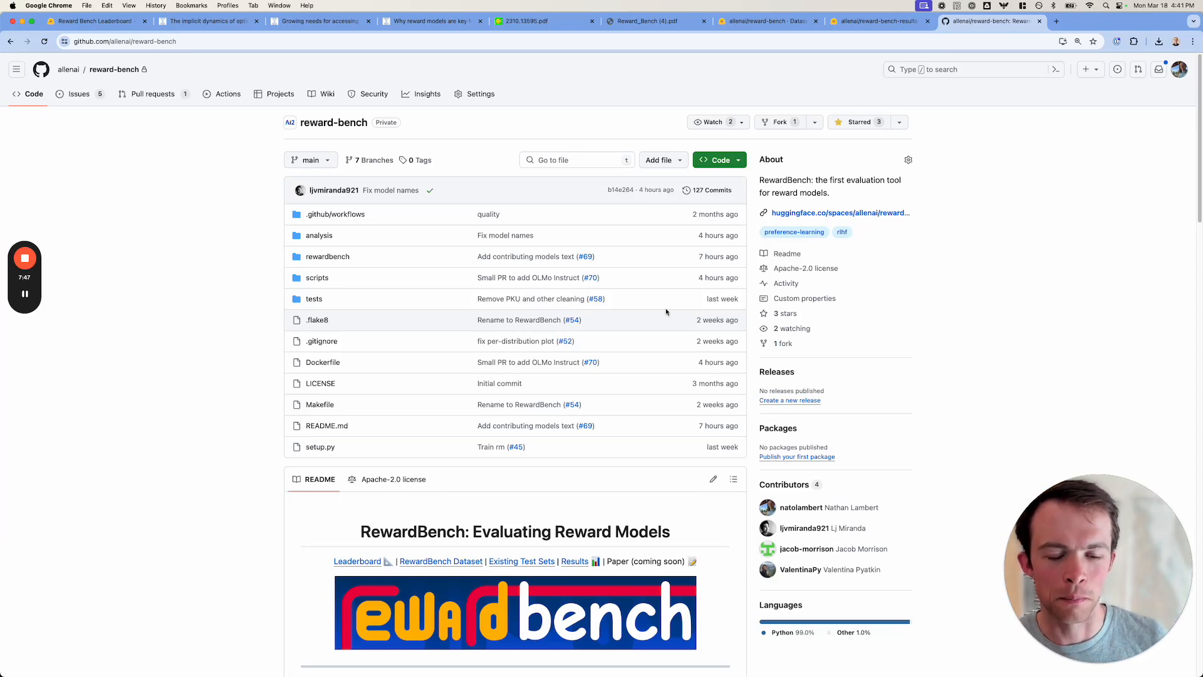
mouse_move(261, 434)
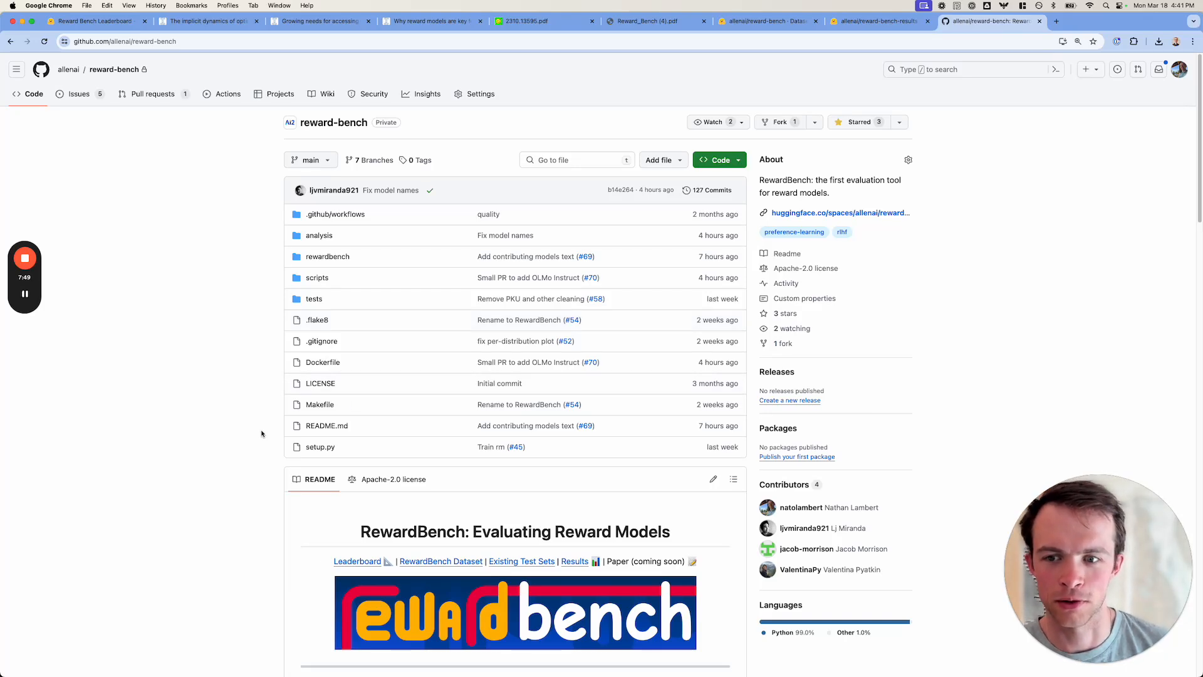
scroll(down, 3)
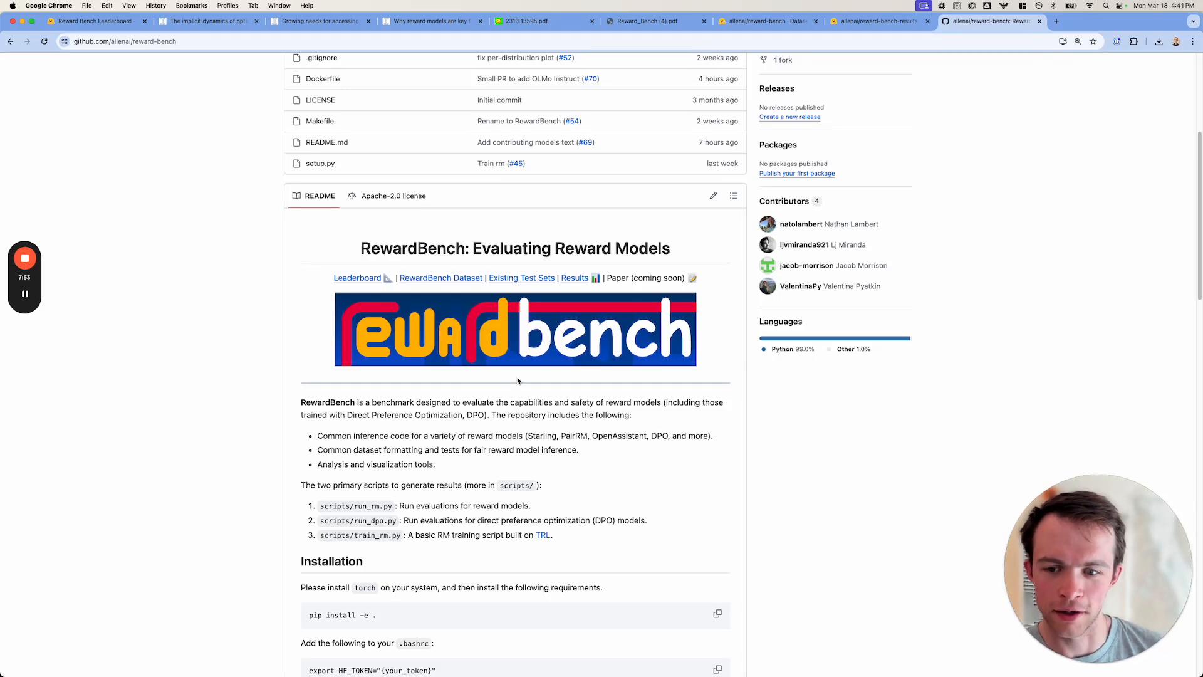
drag(320, 505, 646, 520)
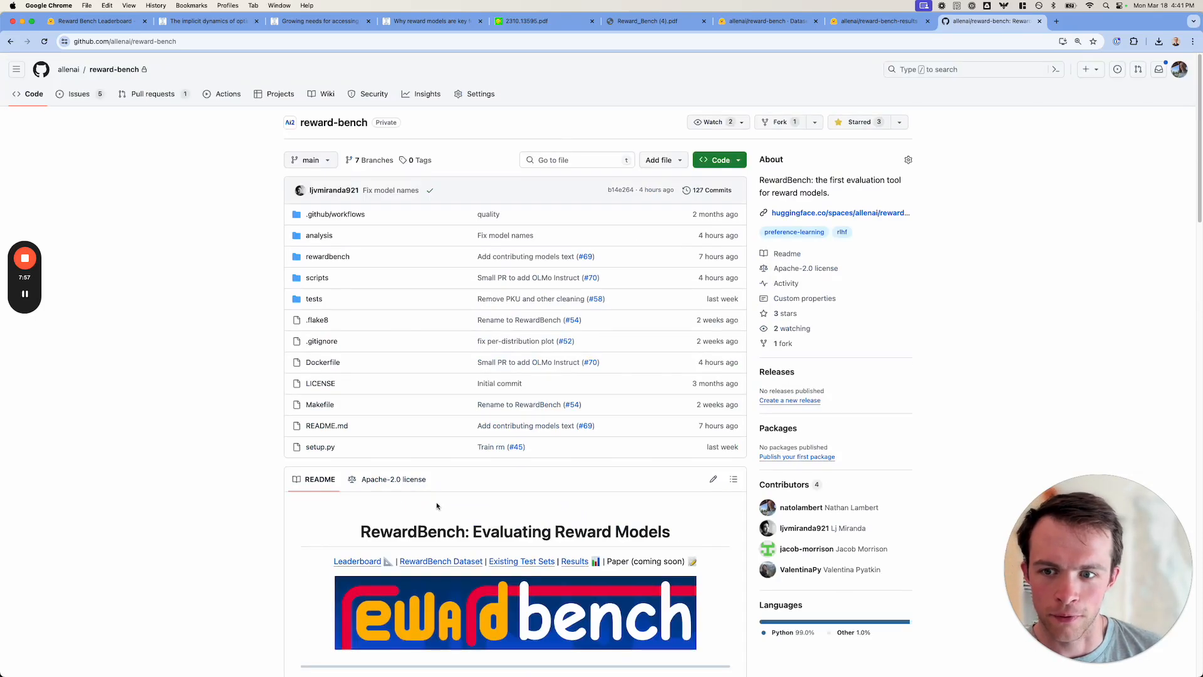
scroll(down, 3)
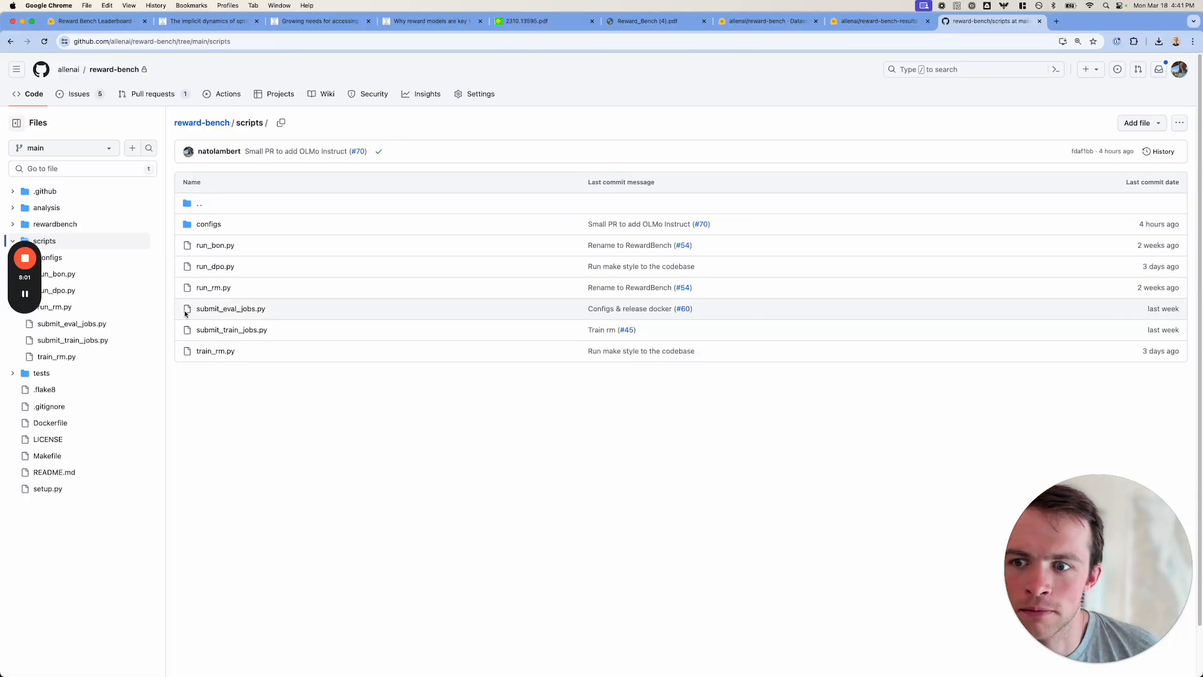
mouse_move(221, 272)
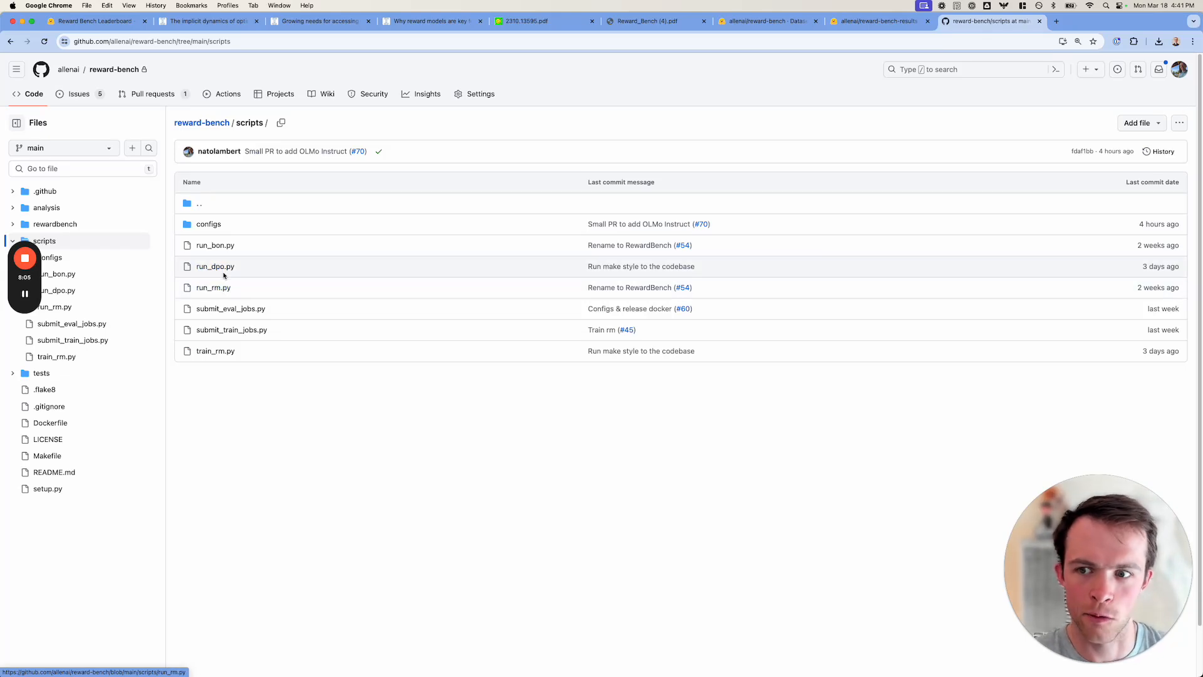
mouse_move(215, 265)
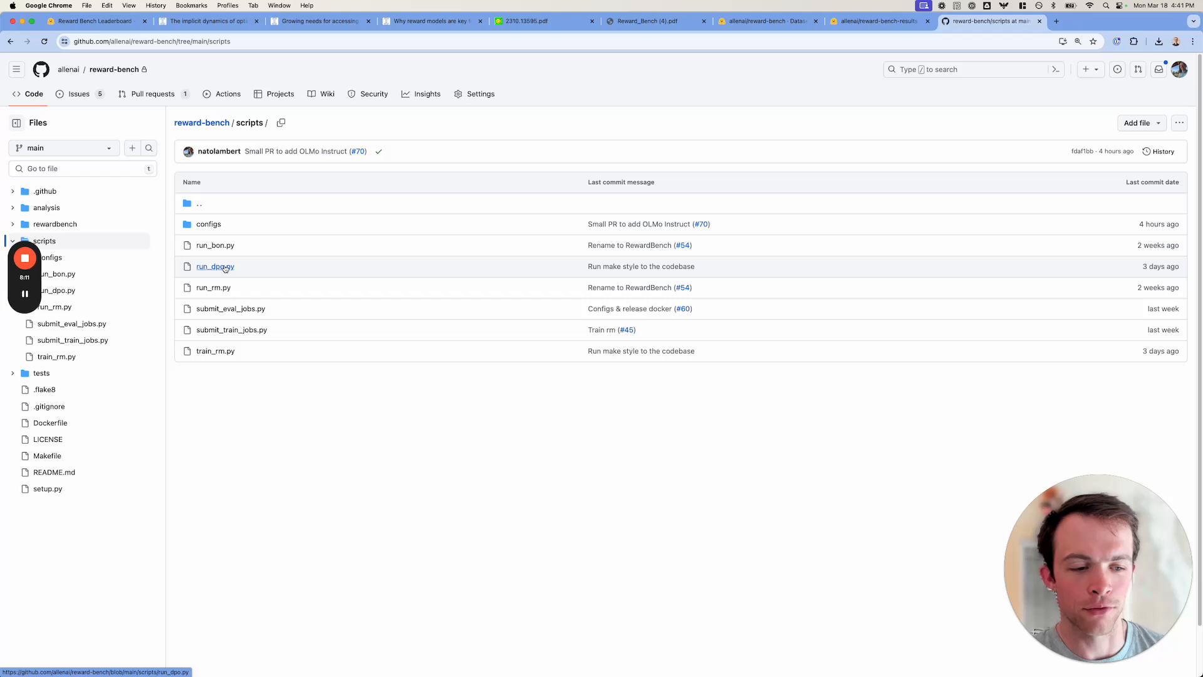
mouse_move(213, 289)
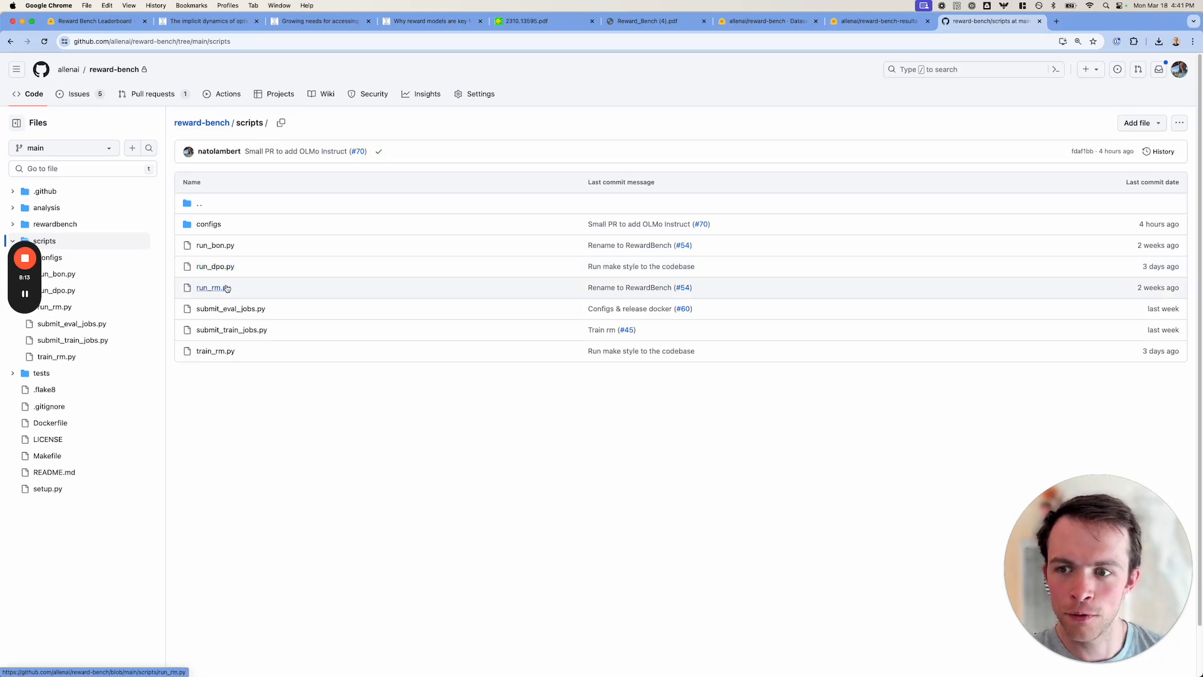
Read run_rm.py from dataset loading down to its results upload
click(210, 288)
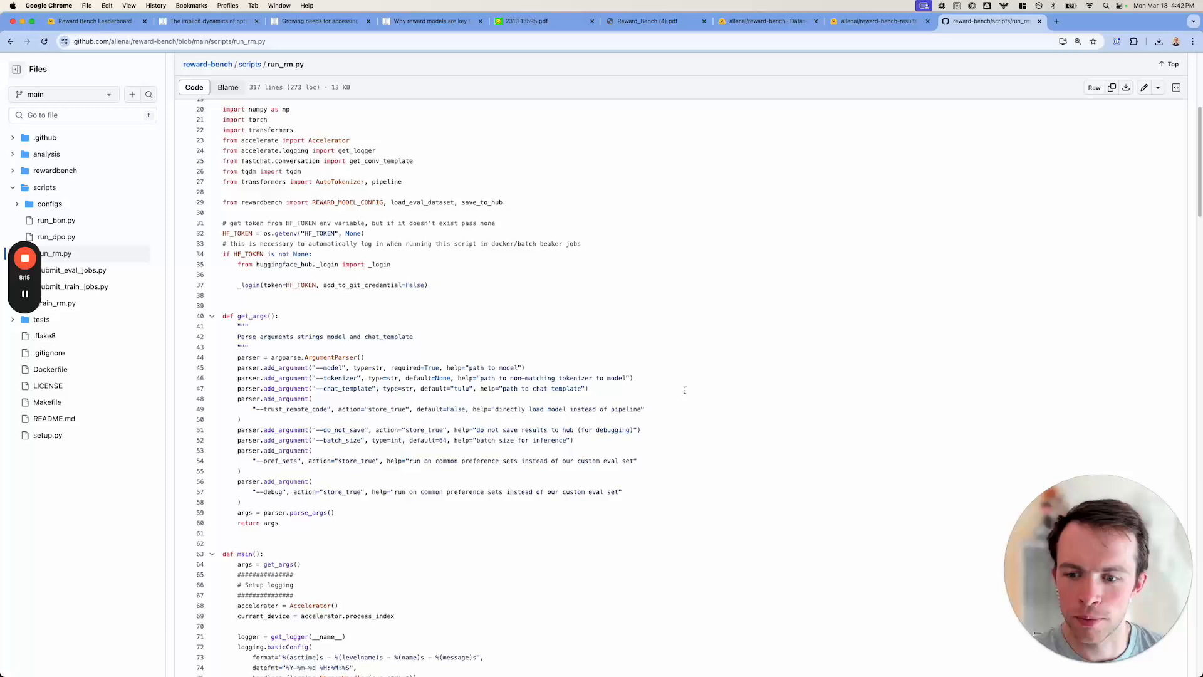
scroll(down, 3)
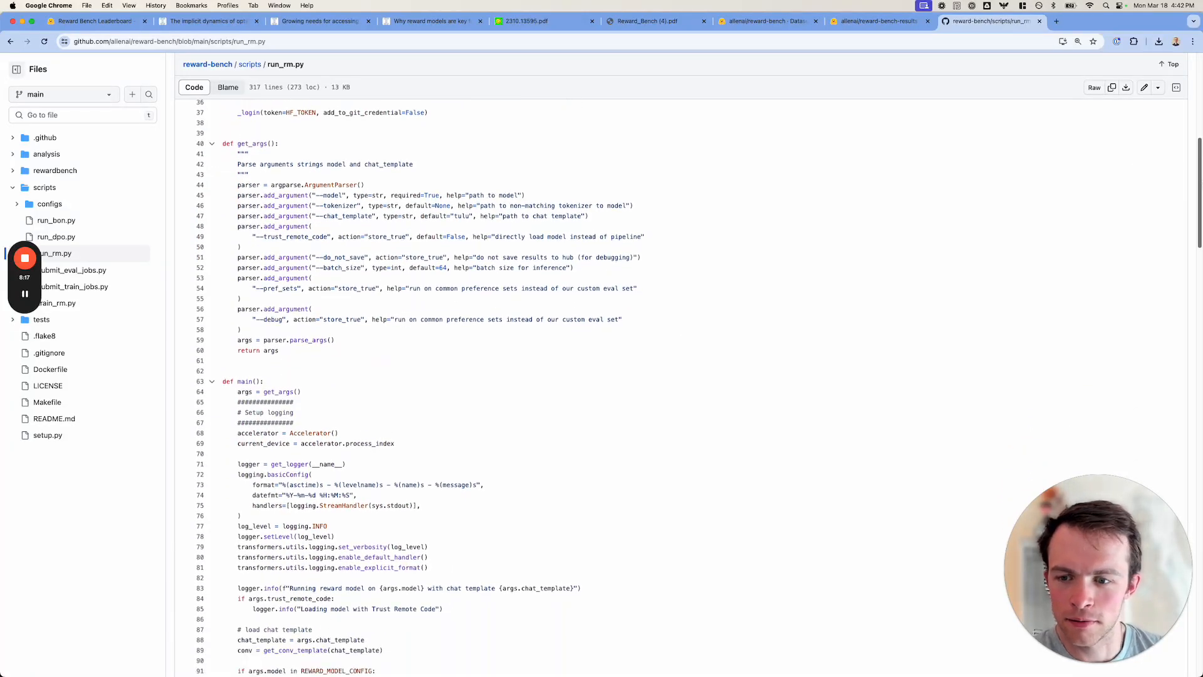
scroll(down, 3)
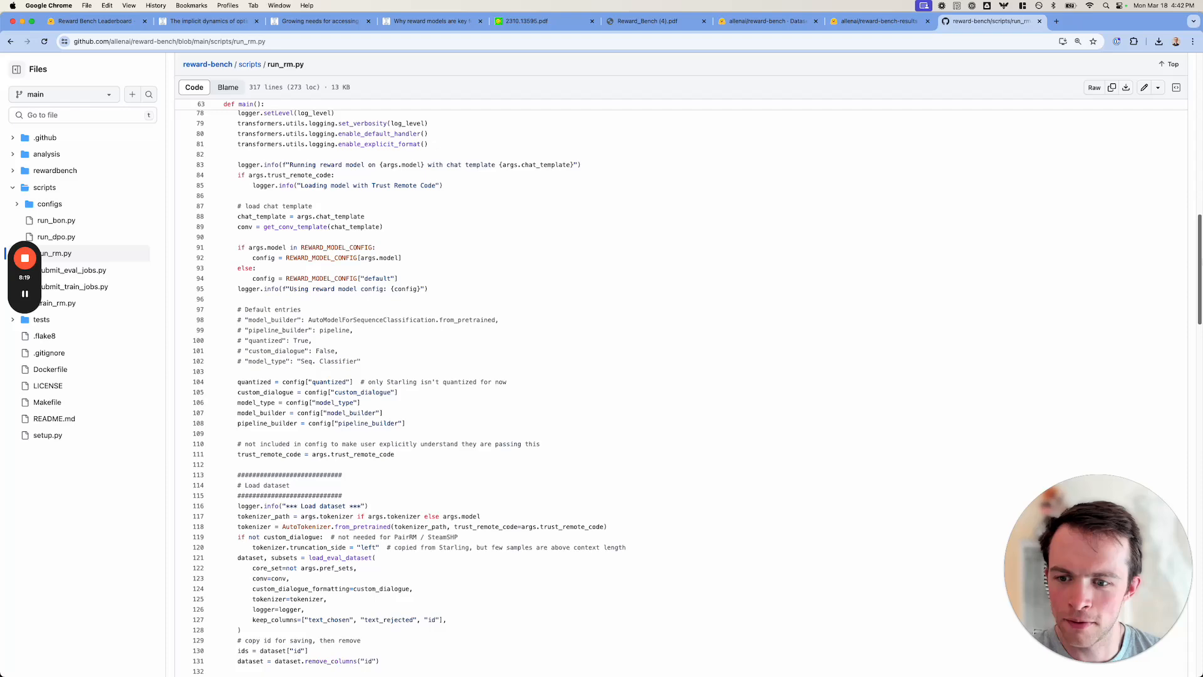
scroll(down, 3)
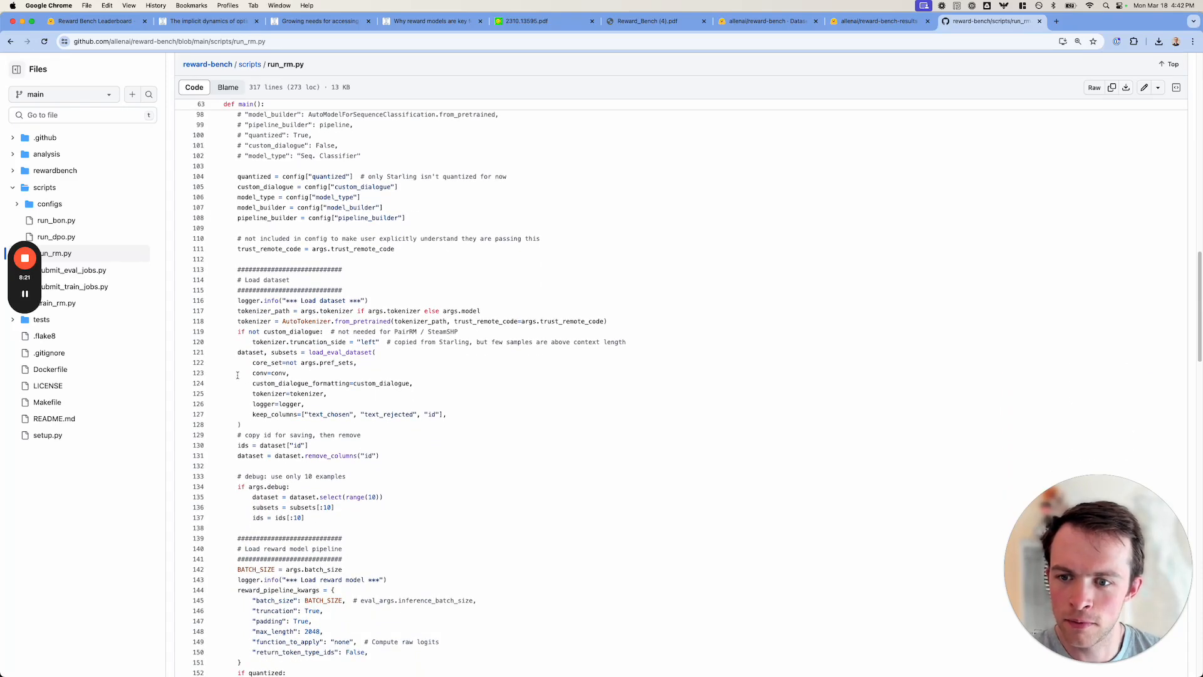
scroll(down, 3)
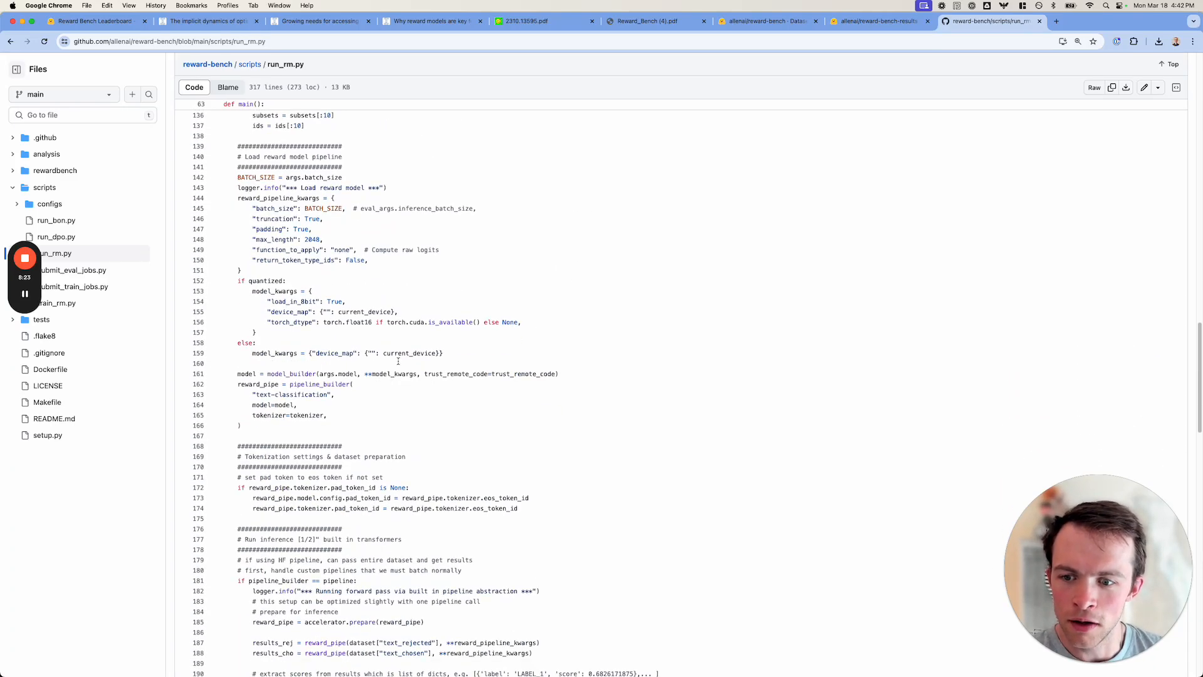
scroll(down, 3)
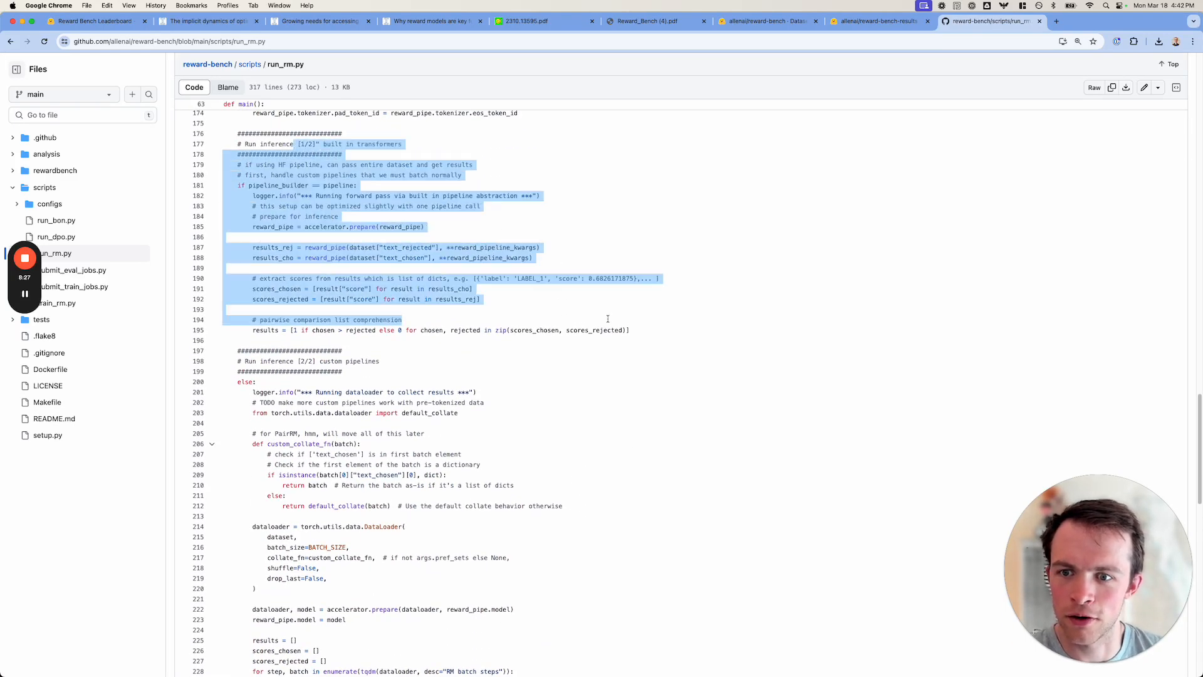
scroll(down, 3)
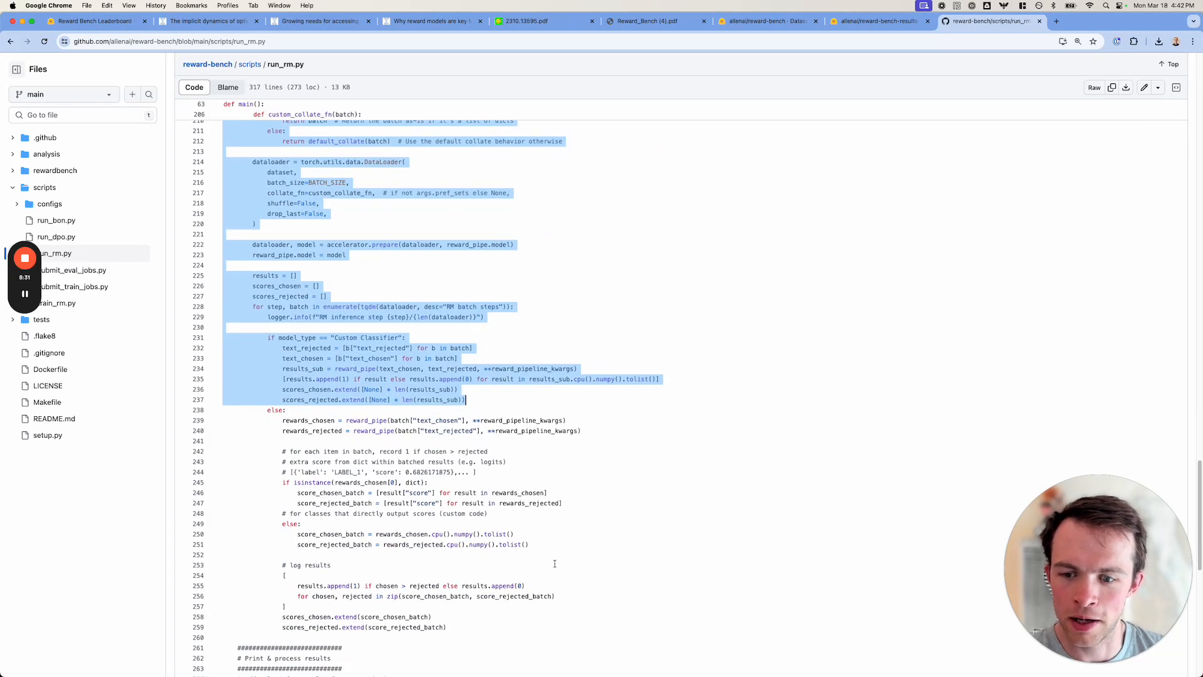
Show every reference to append in run_rm.py via the symbol references panel
click(306, 382)
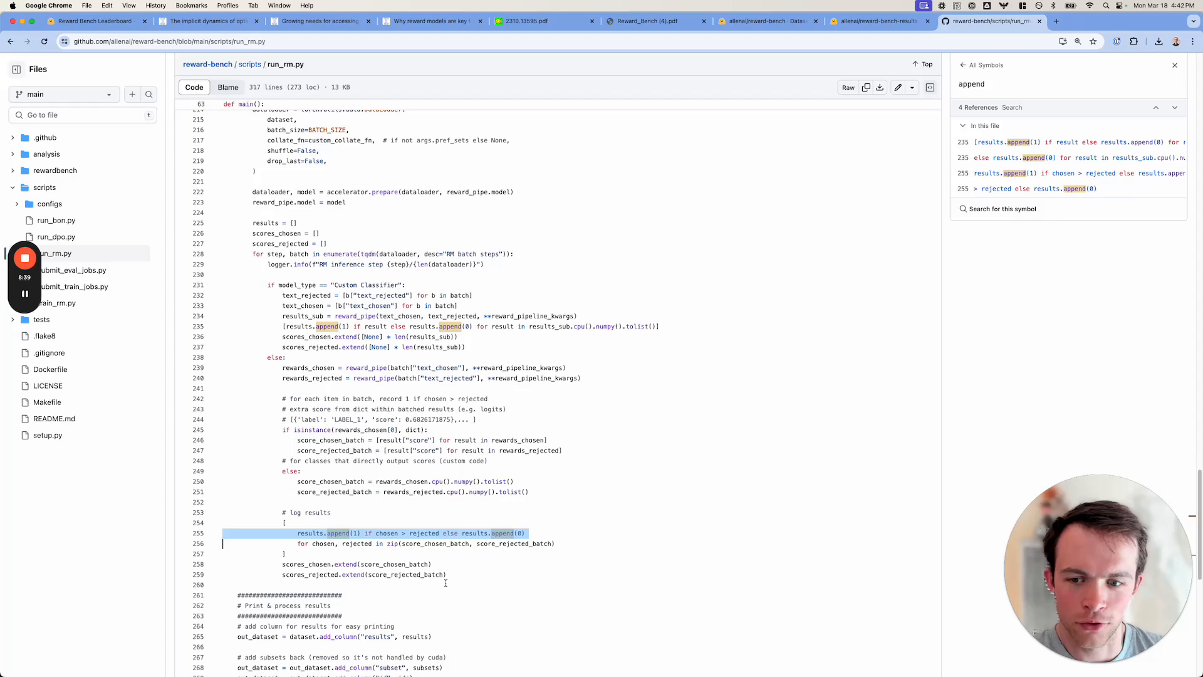
scroll(down, 3)
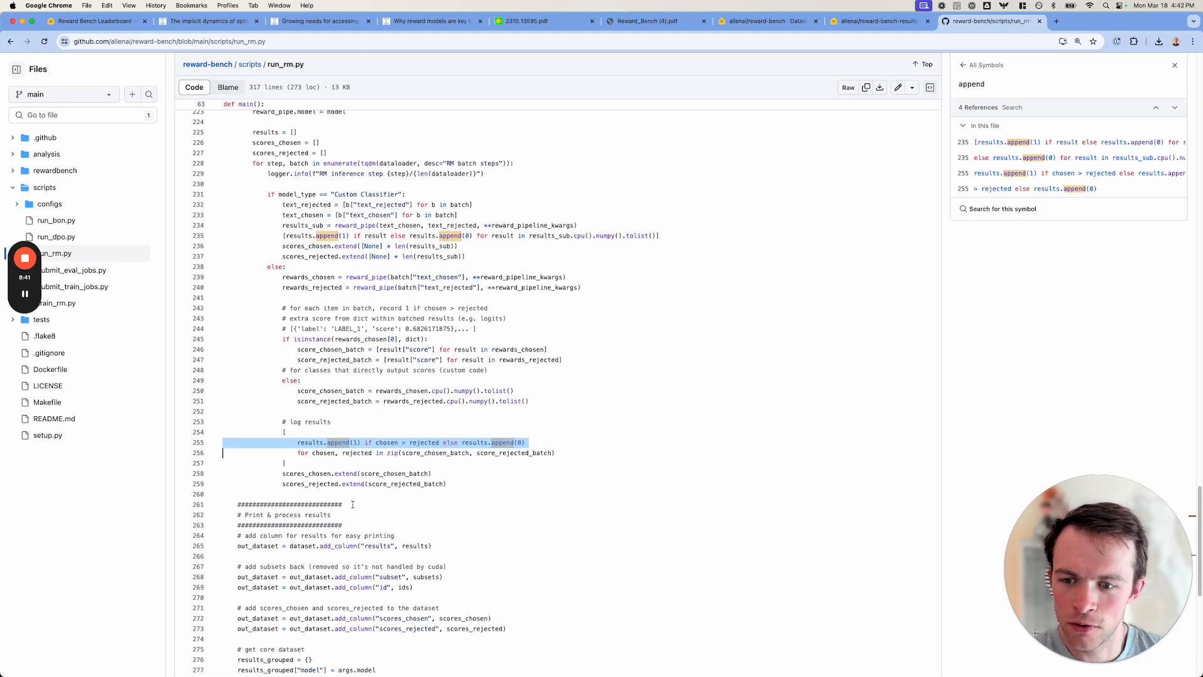
scroll(down, 3)
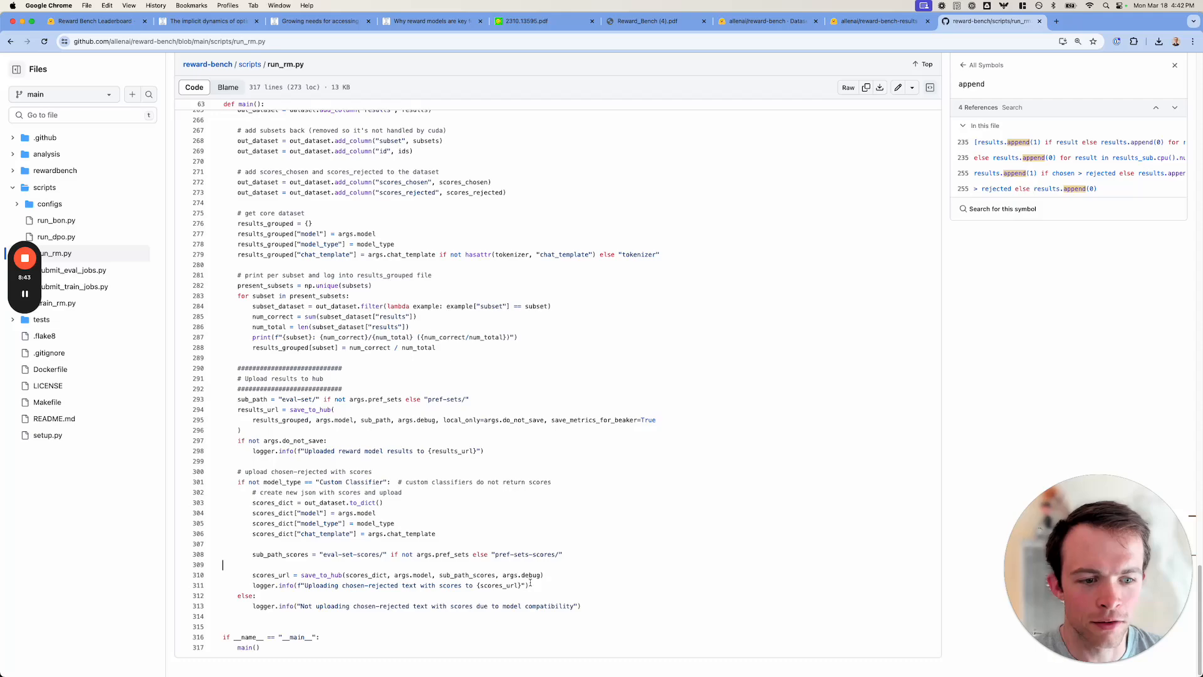
scroll(up, 3)
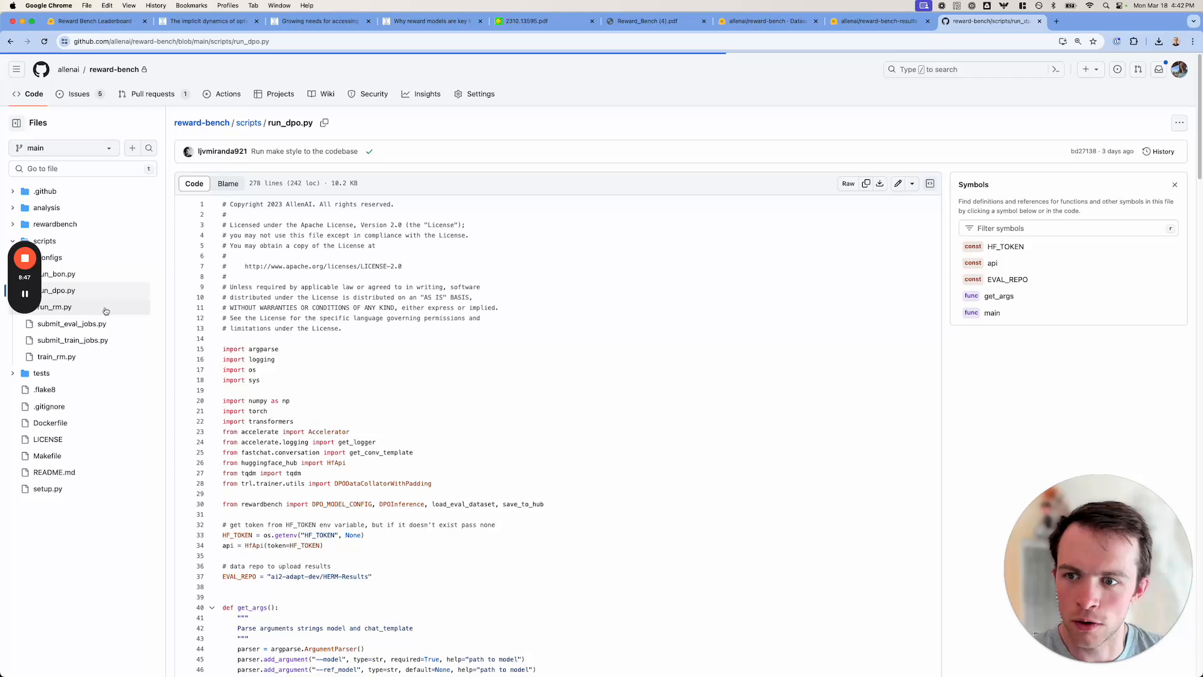
Scroll through run_dpo.py's argument parsing and model setup code
scroll(down, 3)
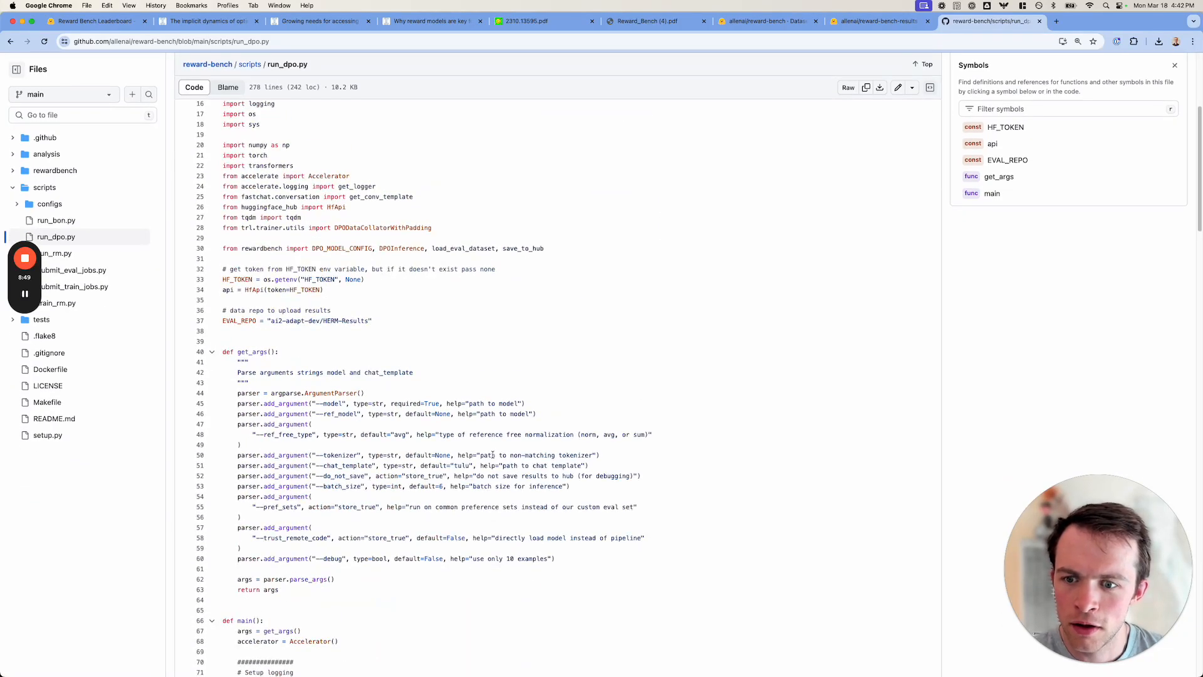
scroll(down, 3)
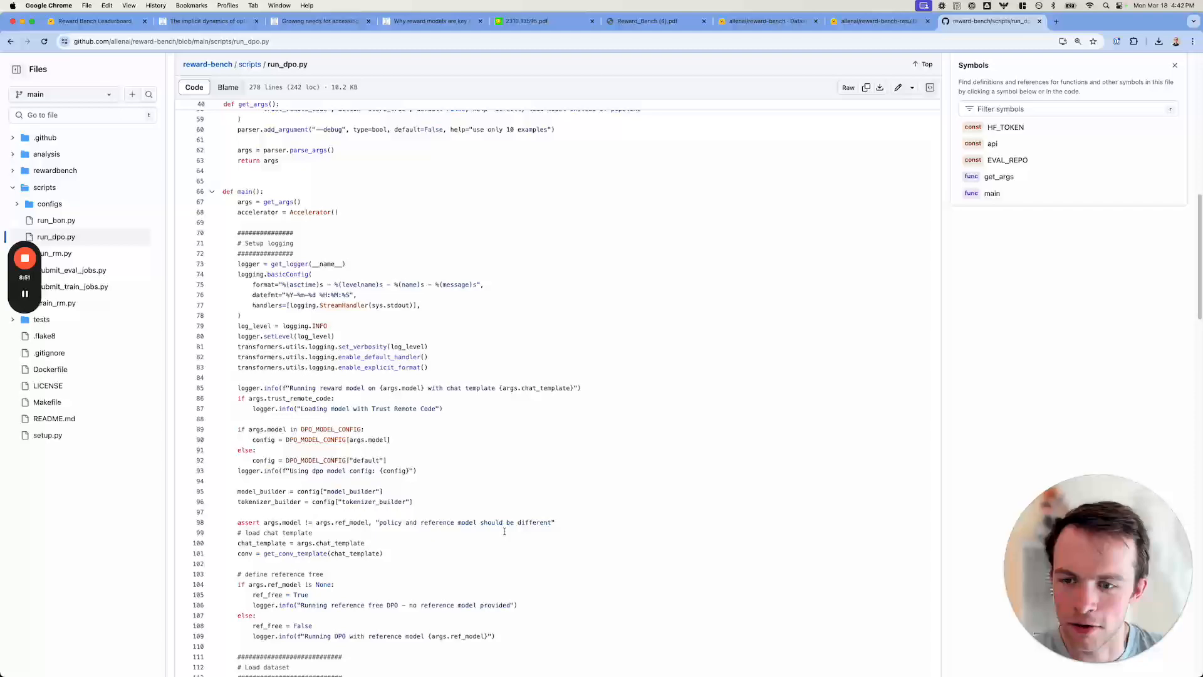
scroll(down, 3)
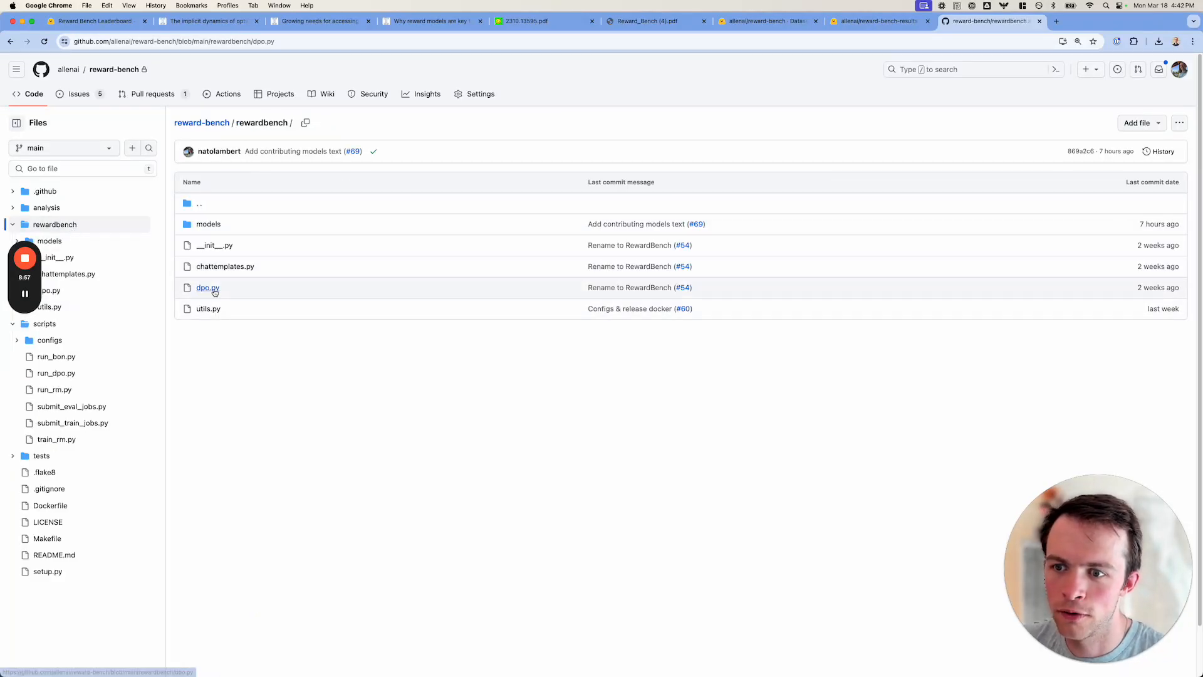
Skim down dpo.py through the DPOInference class to its inference_step
click(208, 289)
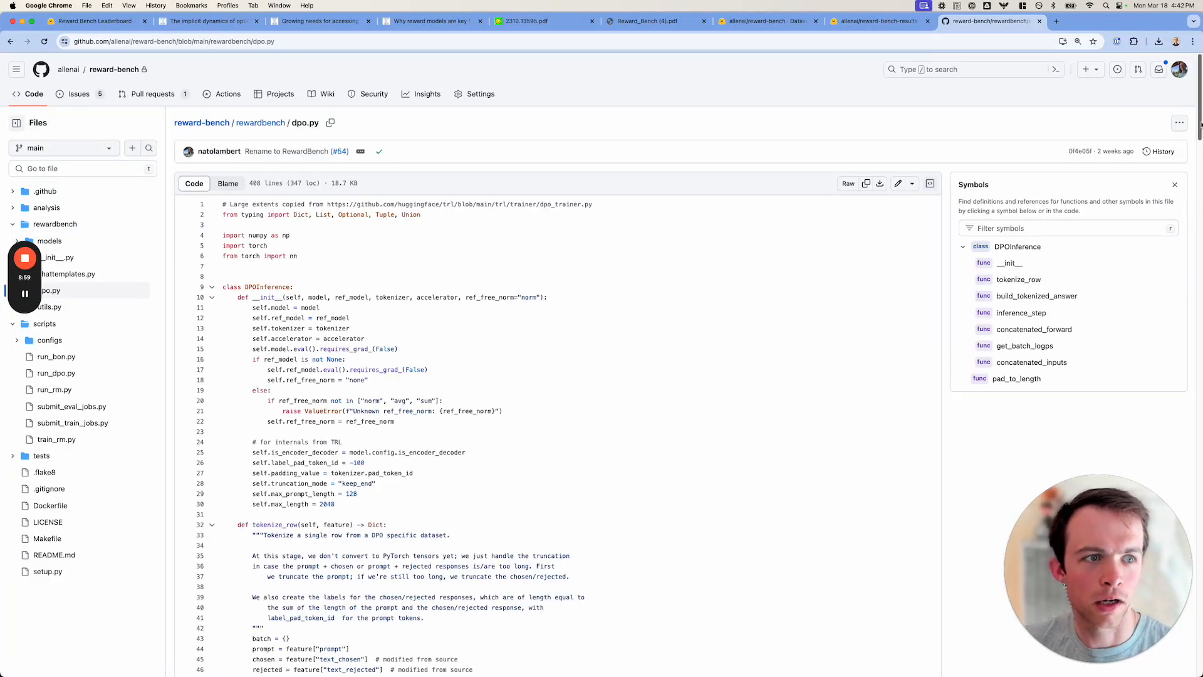
scroll(down, 3)
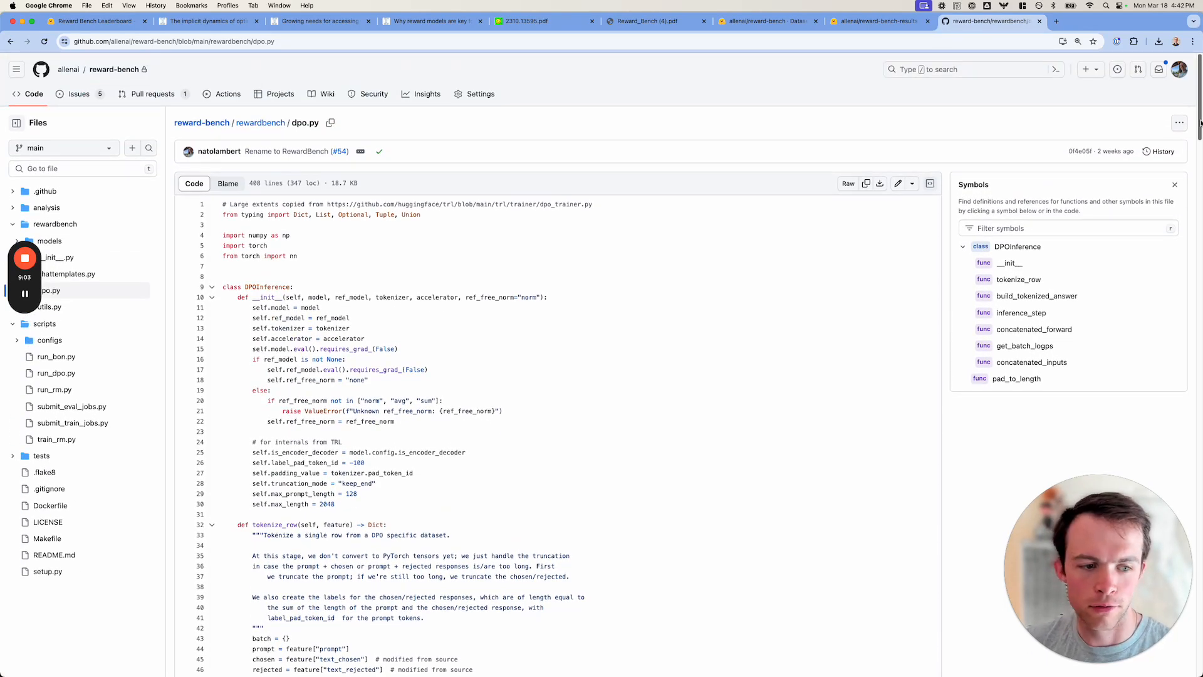
scroll(down, 3)
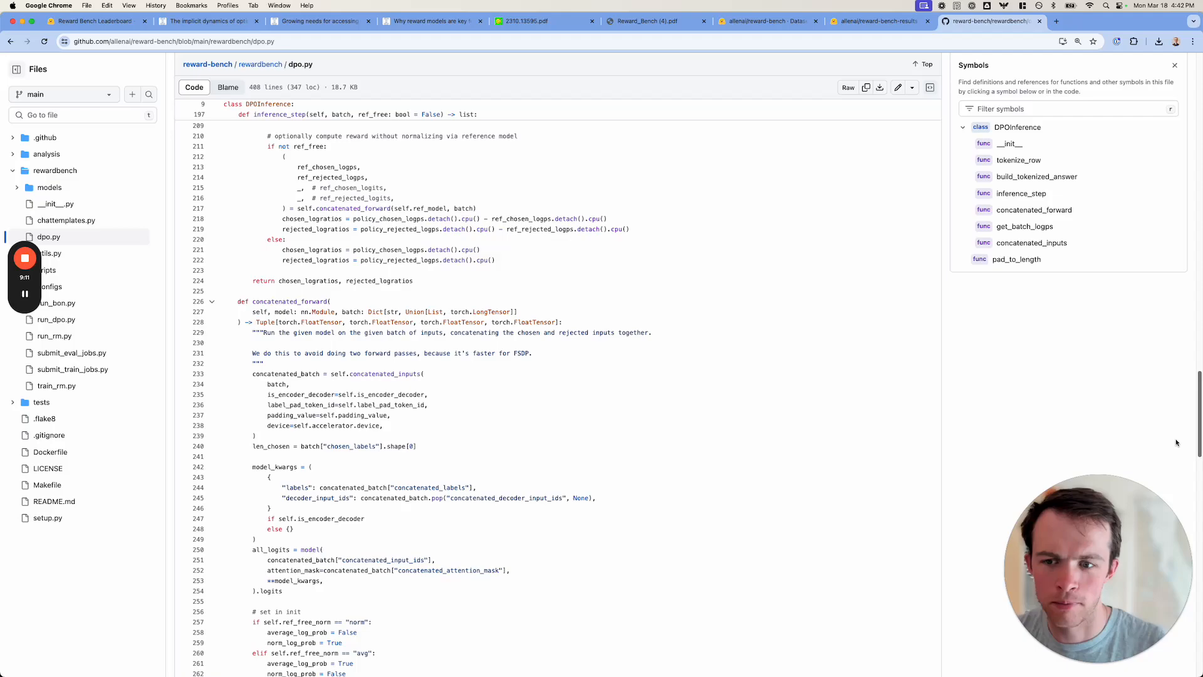
scroll(down, 3)
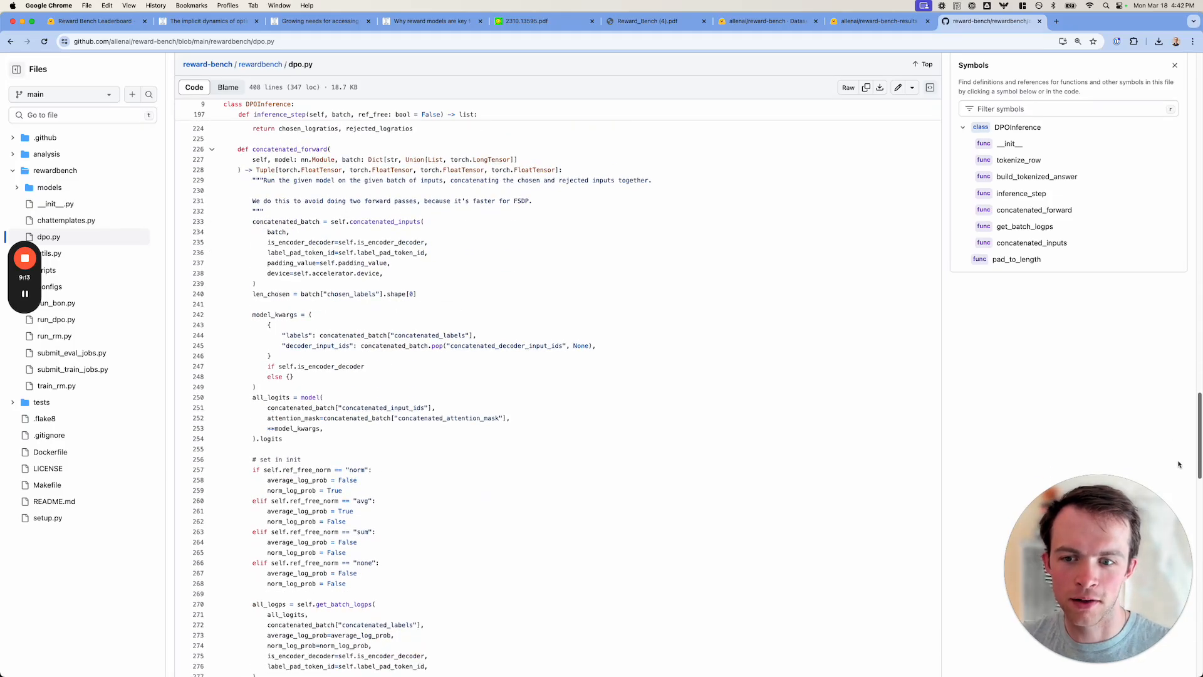
scroll(down, 3)
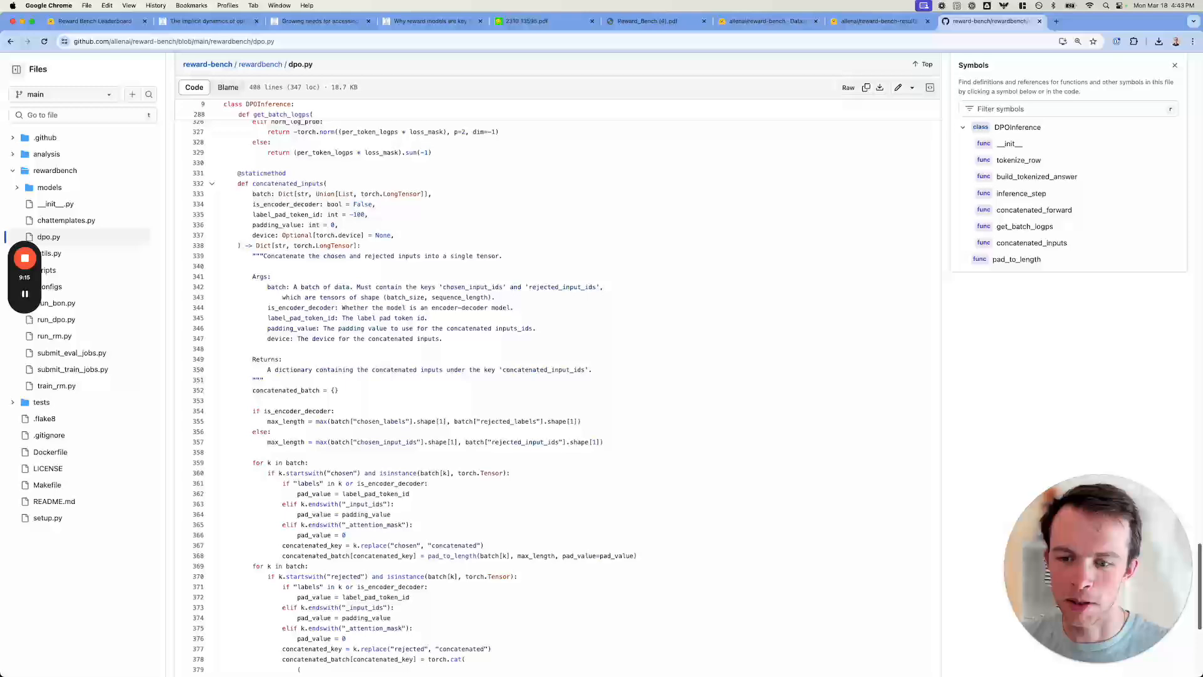
scroll(down, 3)
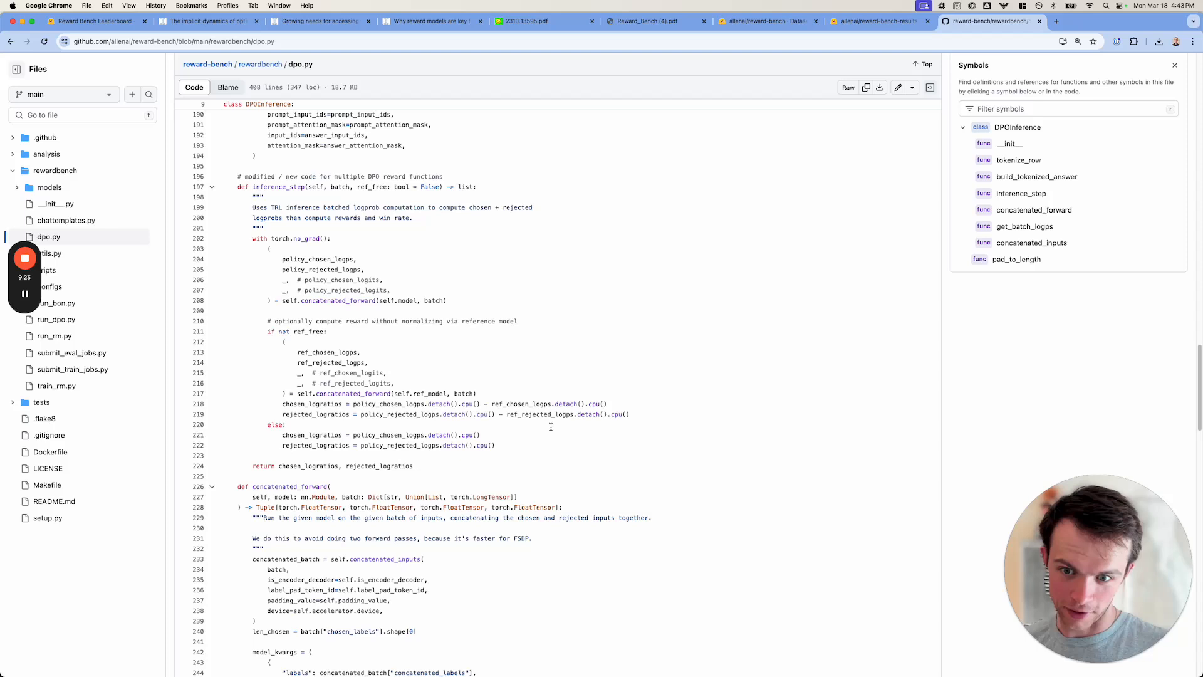
Look up policy_chosen_logps references and highlight the chosen/rejected log-ratio lines 218–219
click(318, 258)
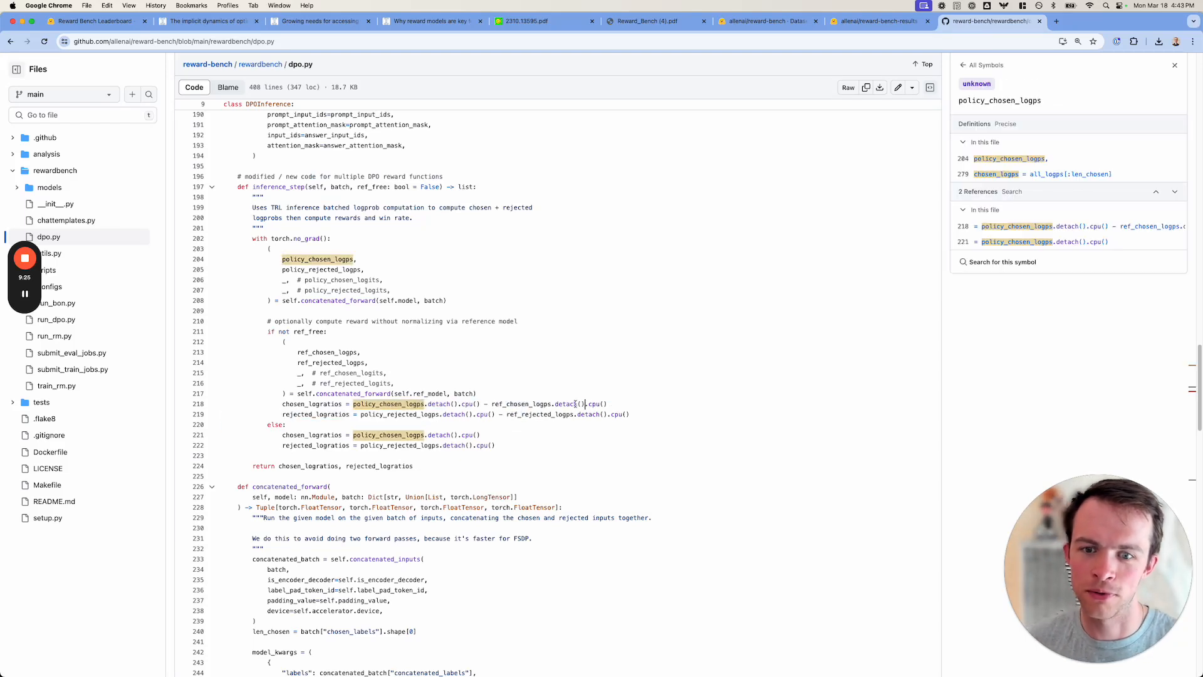
drag(354, 404, 648, 415)
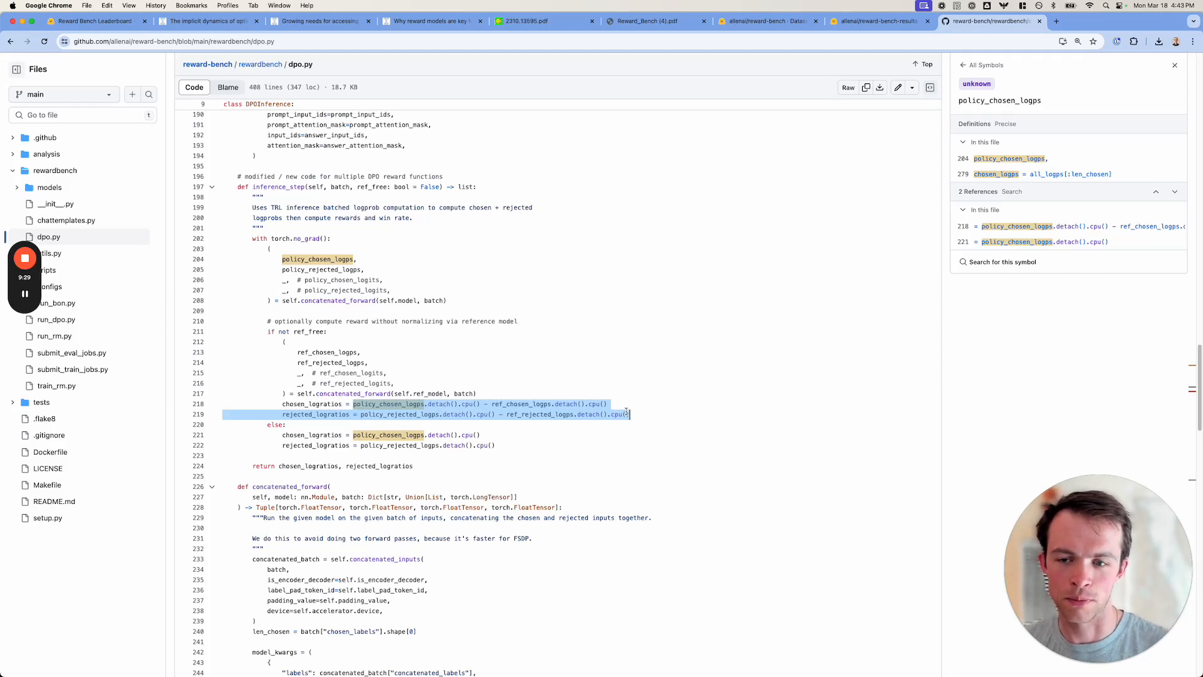
Switch to the RewardBench paper and scroll to Section 3.2 Direct Preference Optimization on page 4
click(652, 20)
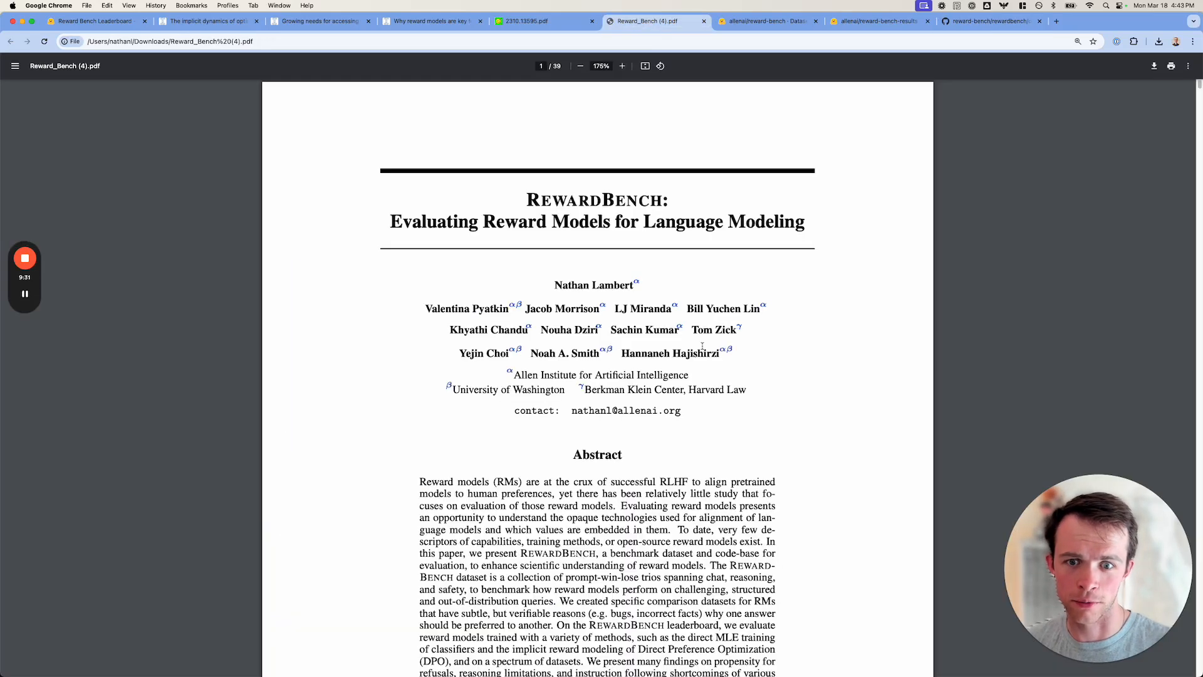
scroll(down, 3)
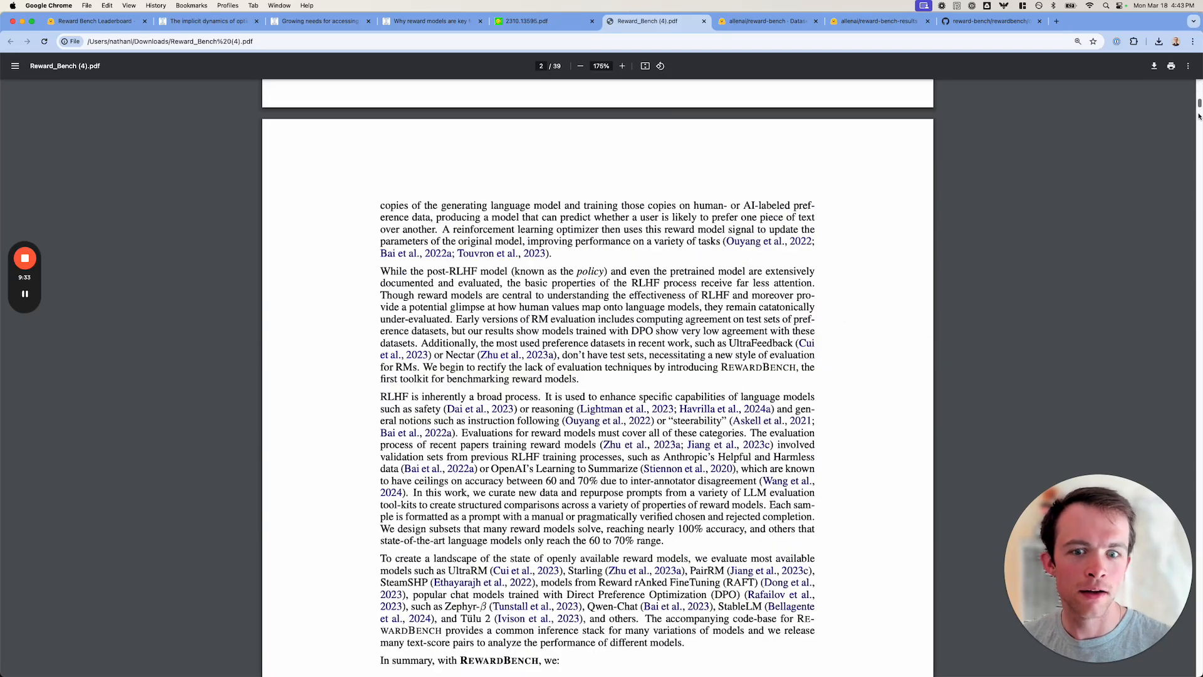
scroll(down, 3)
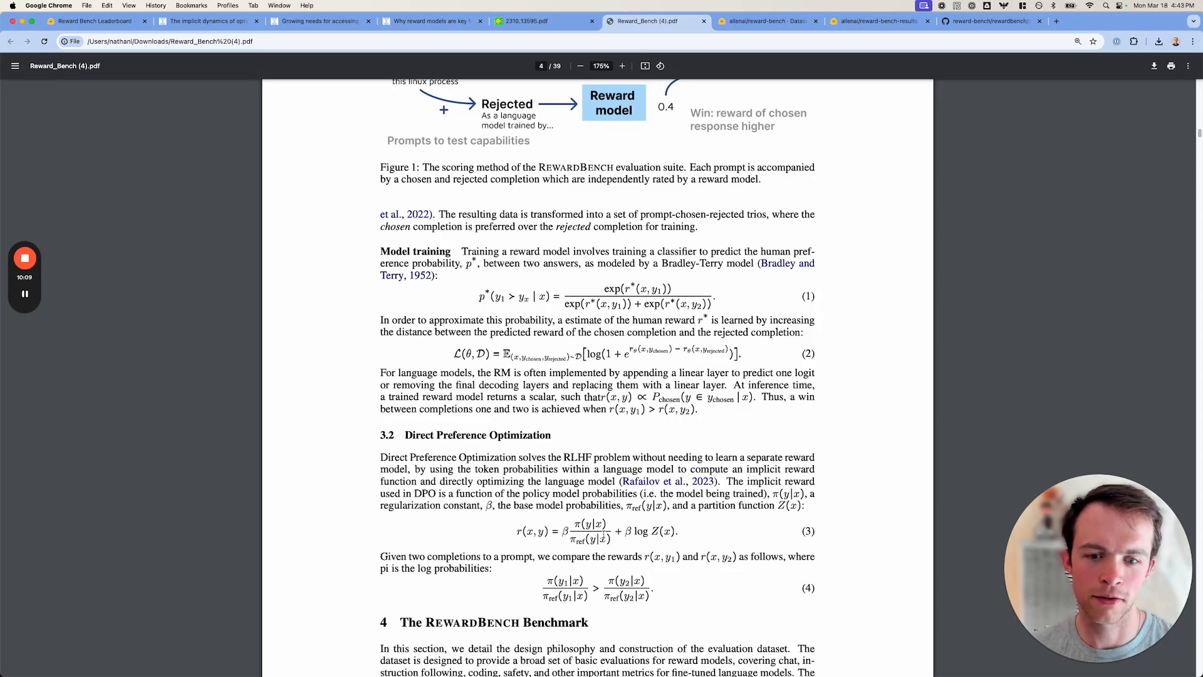
scroll(down, 3)
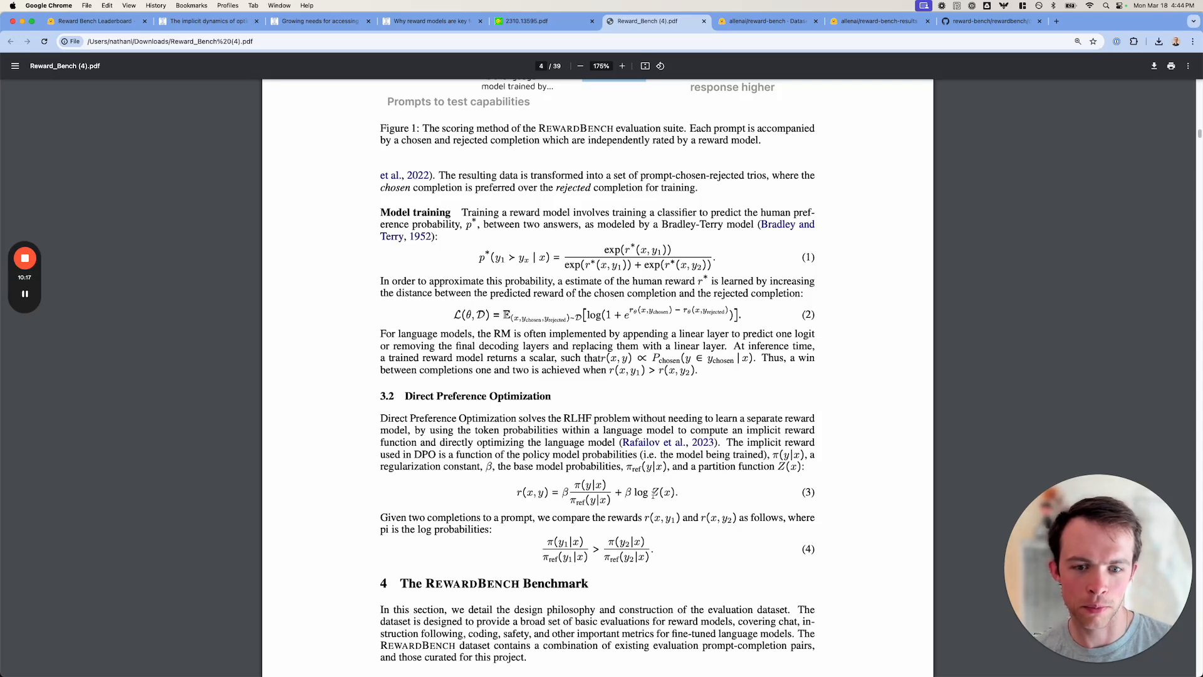
drag(624, 491, 672, 492)
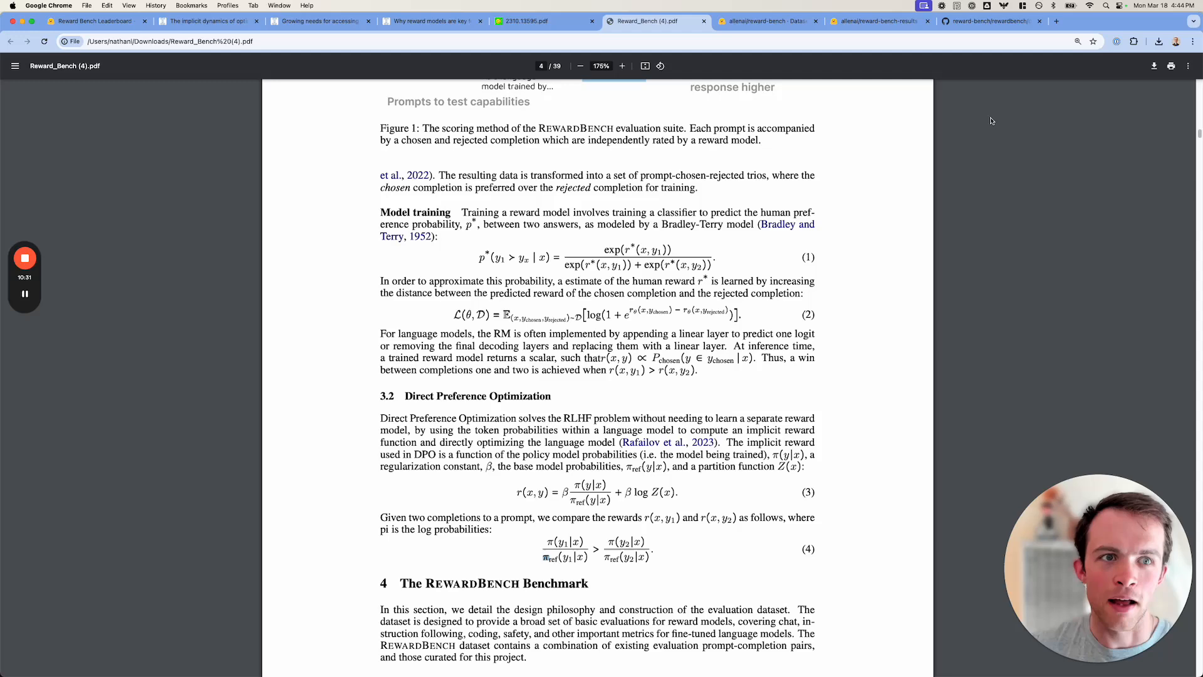
Read dpo.py's concatenated_forward and ref_free_norm block, then scroll back to the file's top
click(988, 20)
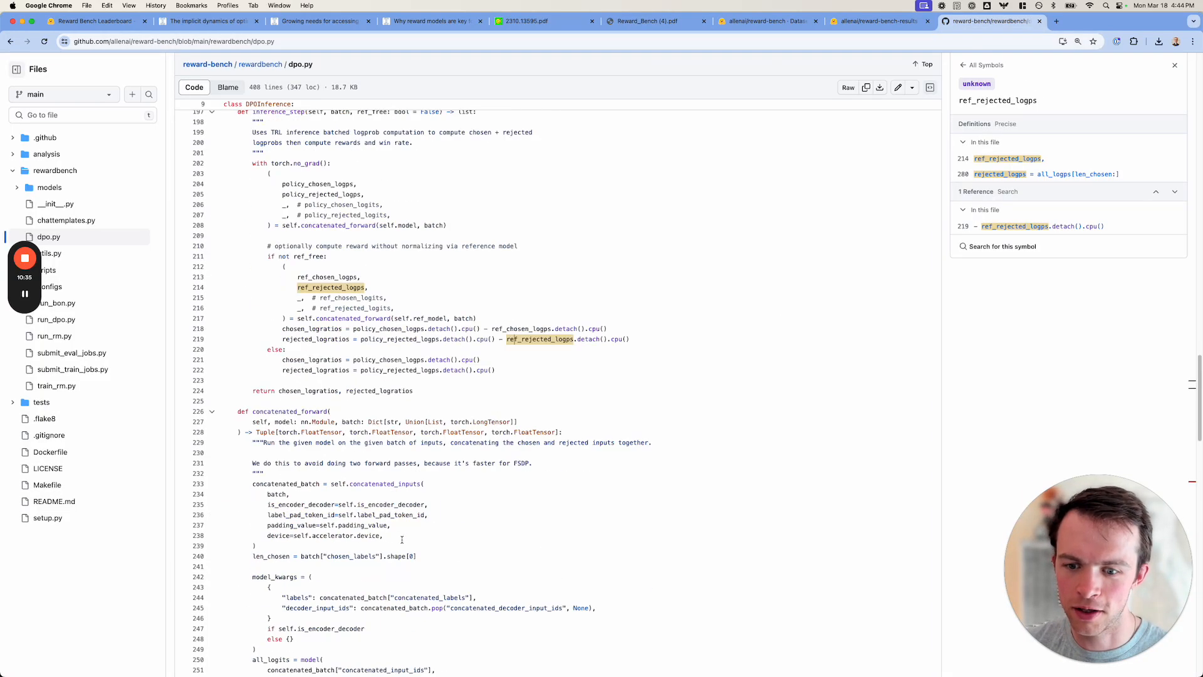
scroll(down, 3)
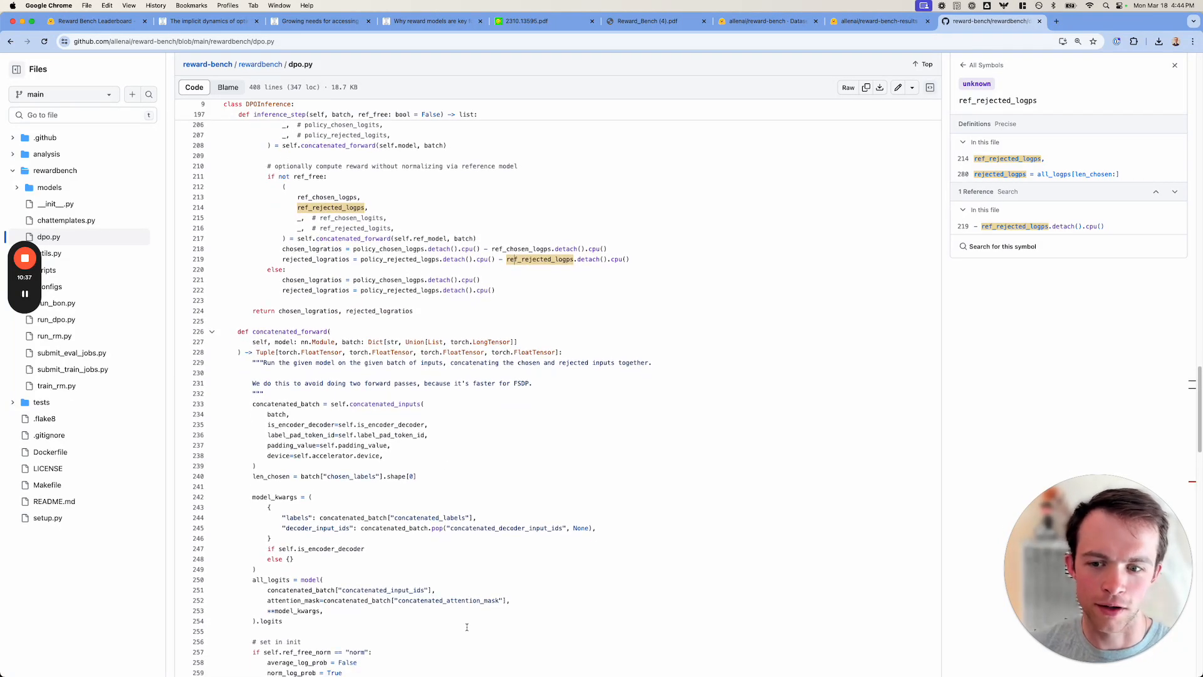
scroll(down, 3)
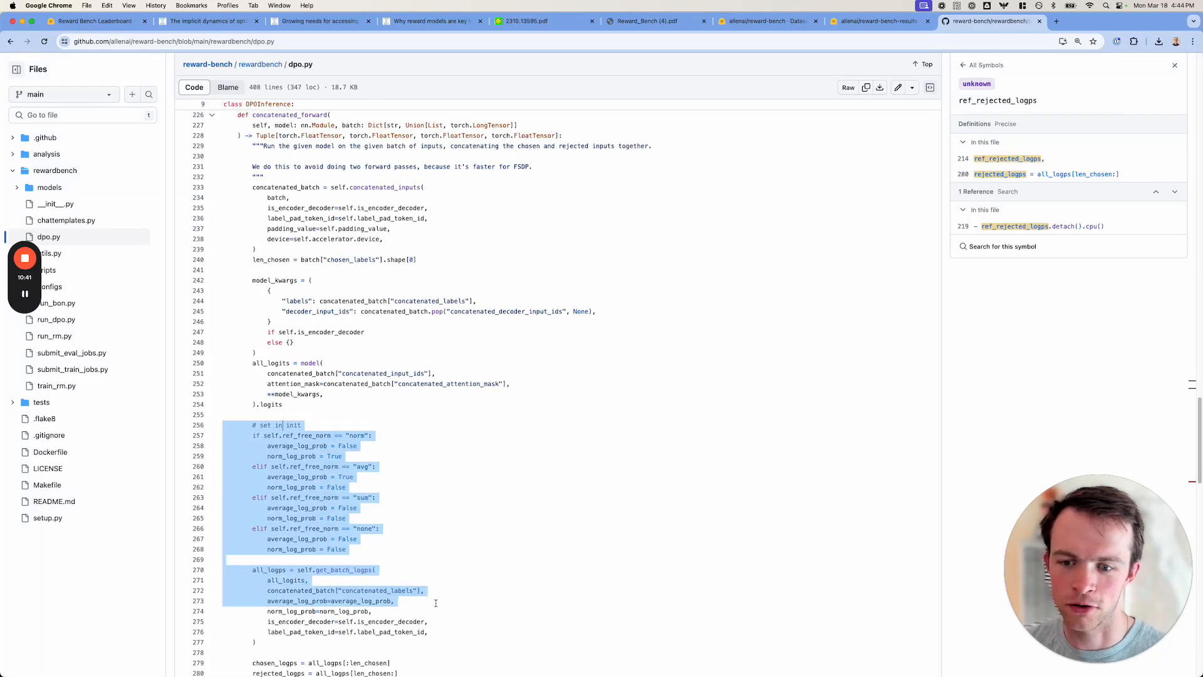
scroll(down, 3)
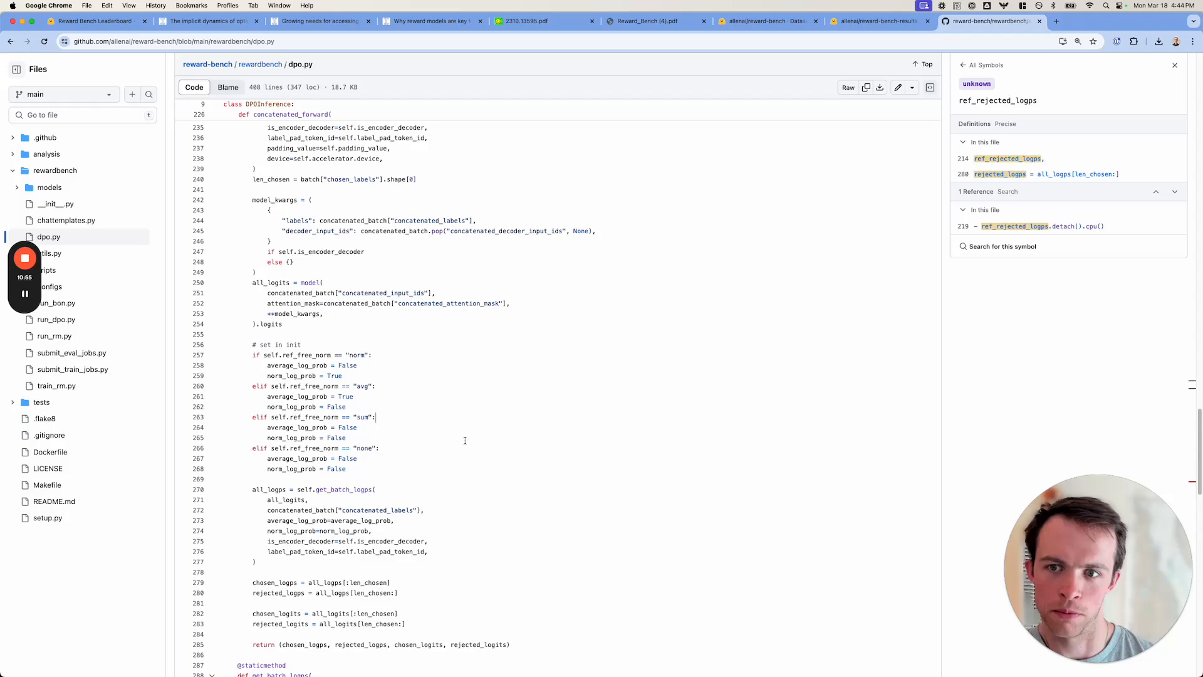
scroll(up, 3)
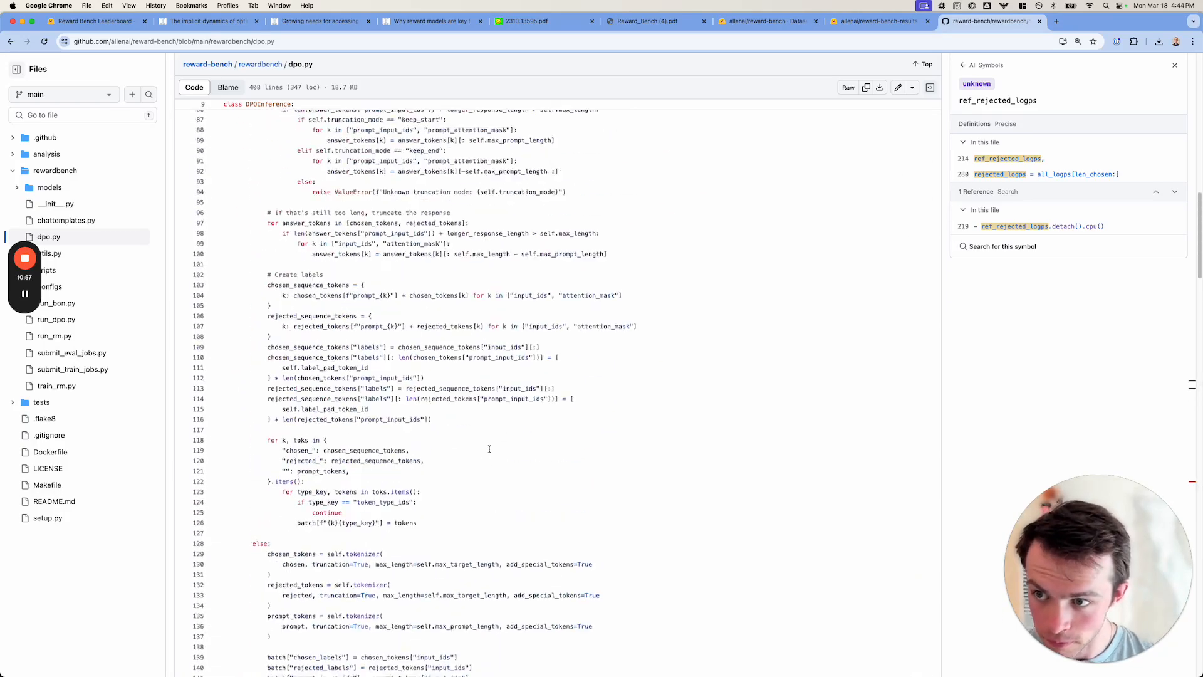
scroll(up, 3)
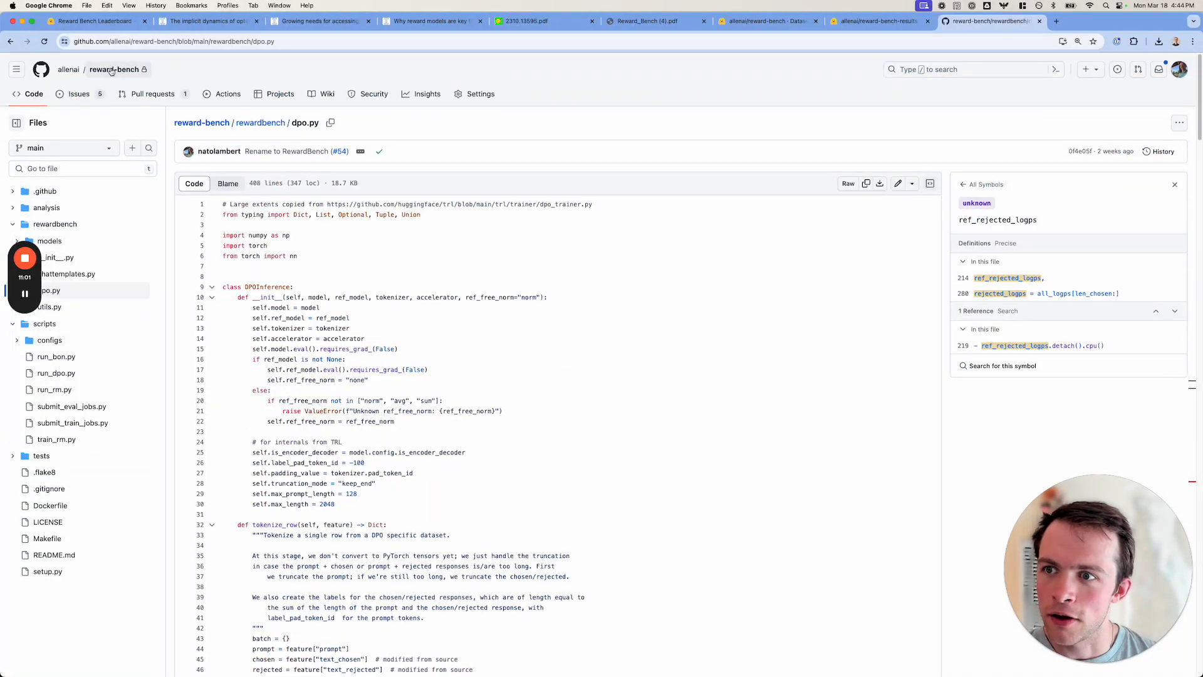
From the repo home, navigate into rewardbench/models and browse its per-model files and README
click(111, 70)
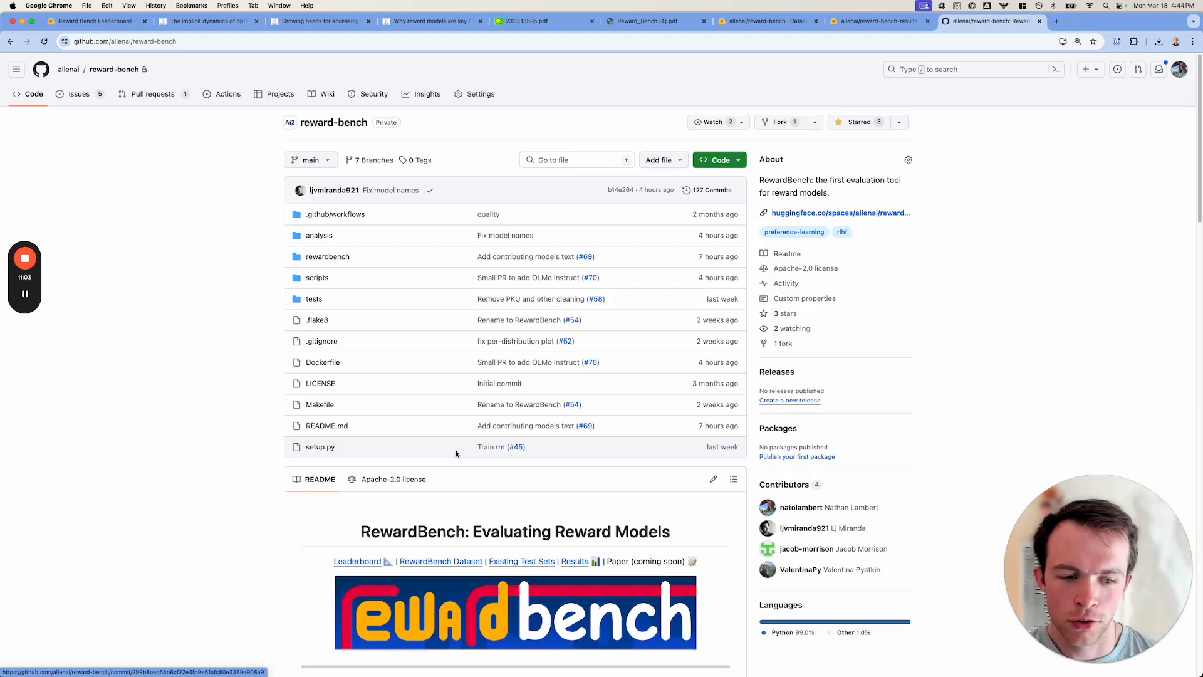
scroll(down, 3)
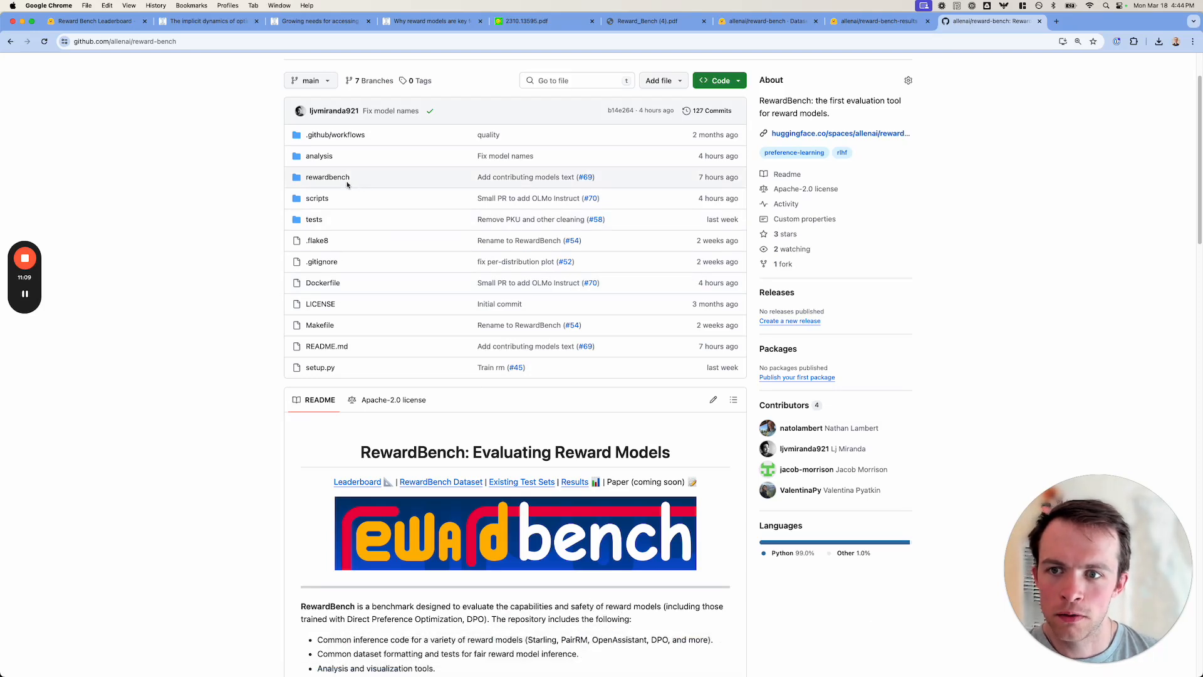
click(328, 177)
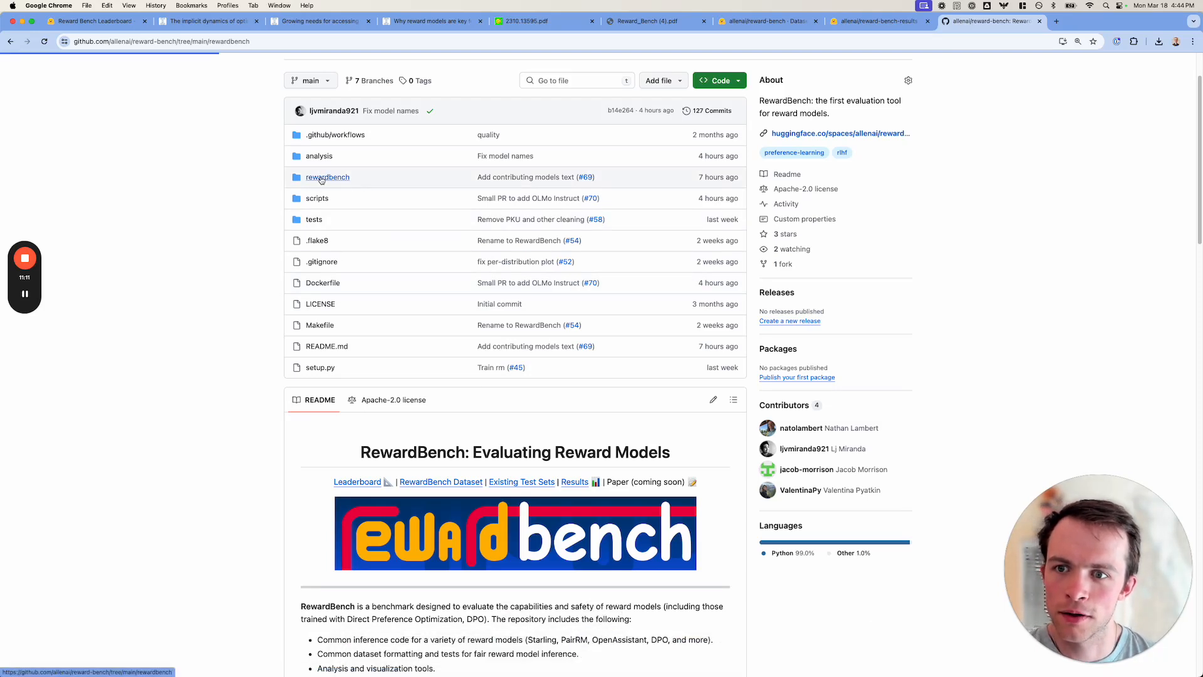
click(327, 178)
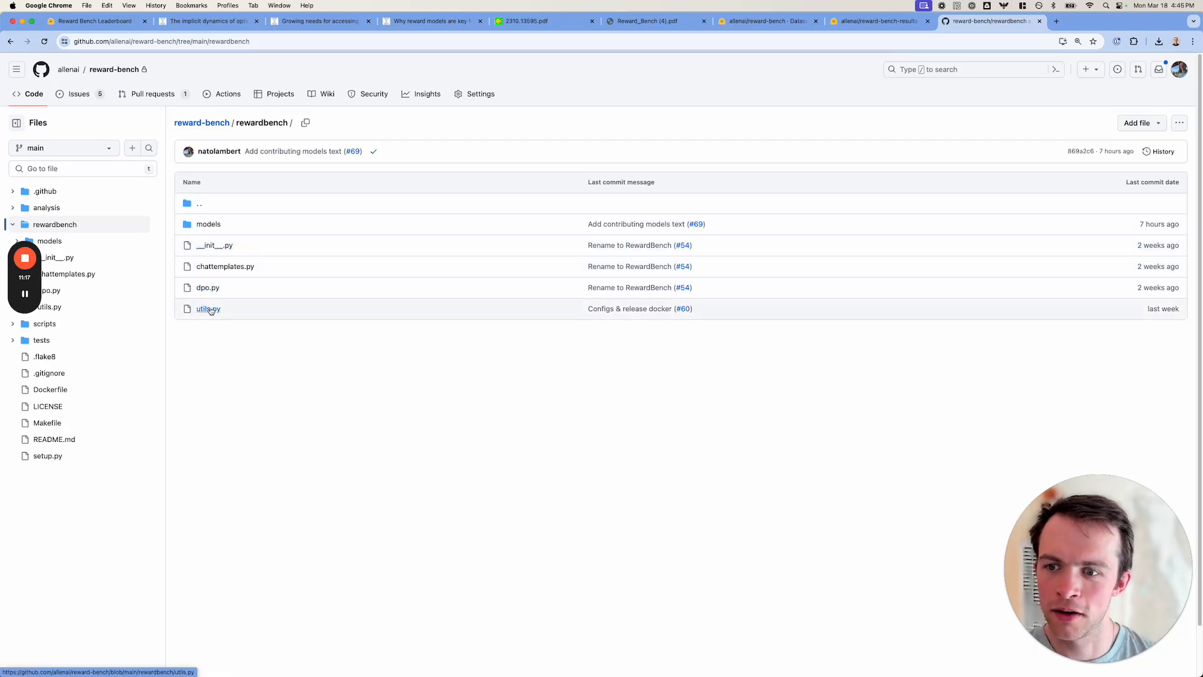
click(208, 223)
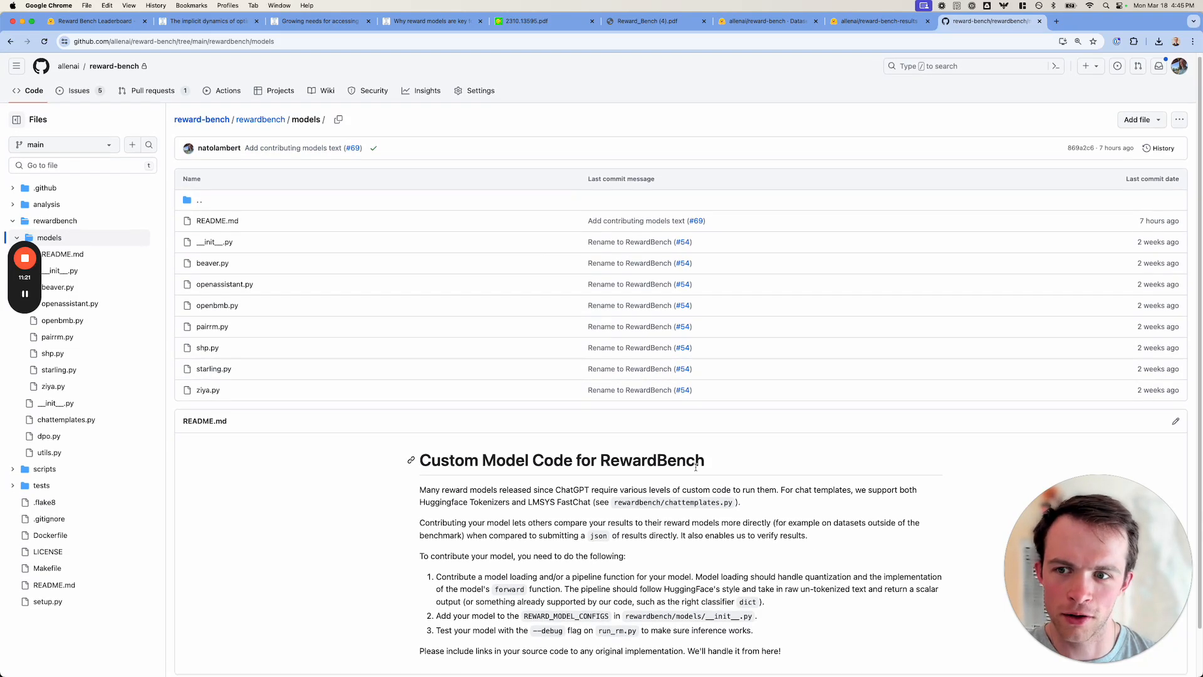
scroll(down, 3)
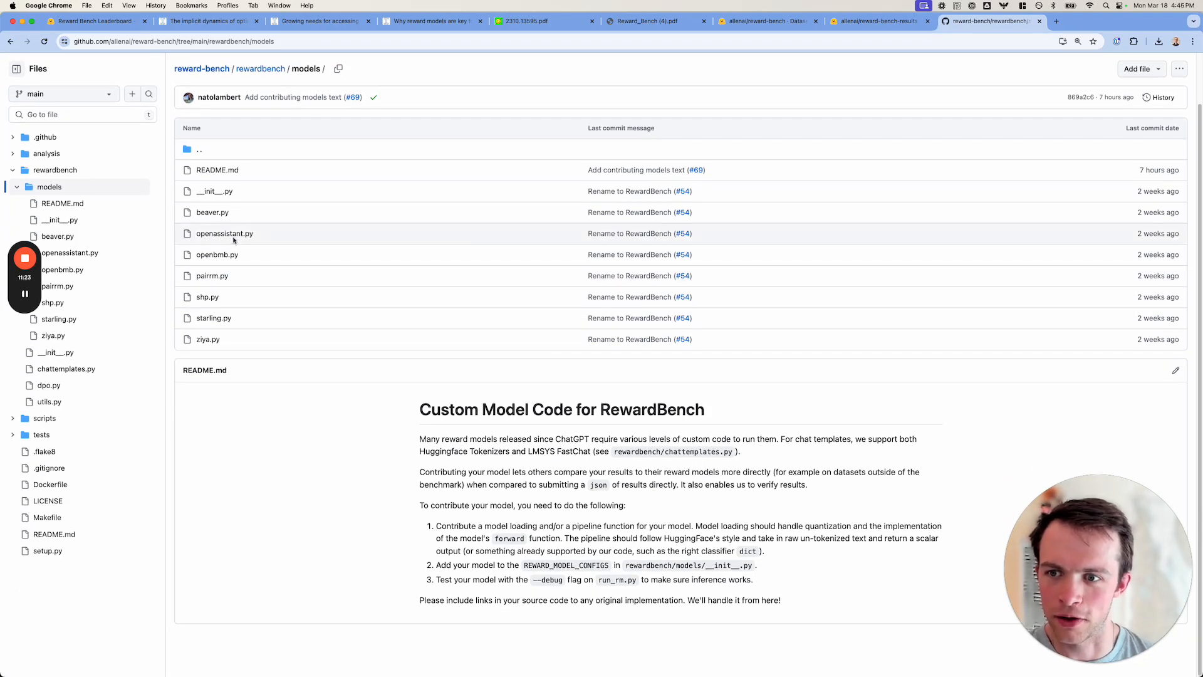
mouse_move(213, 300)
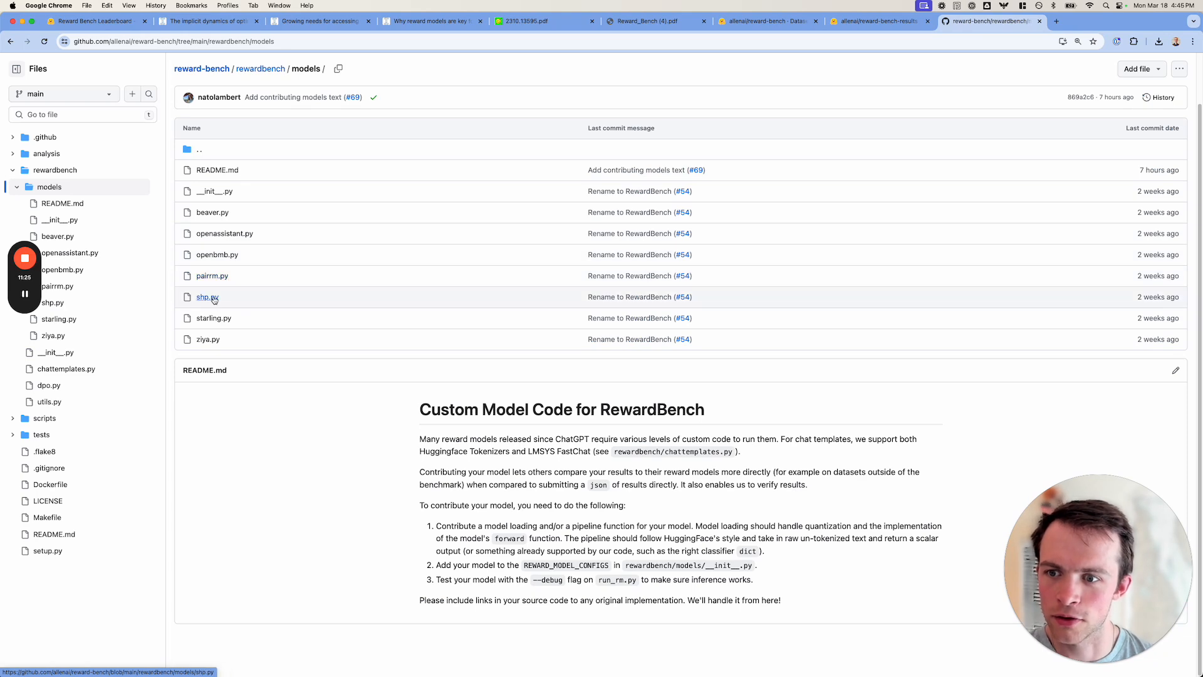
Read starling.py against the Starling-RM-7B-alpha model card, then return to the folder listing
click(212, 319)
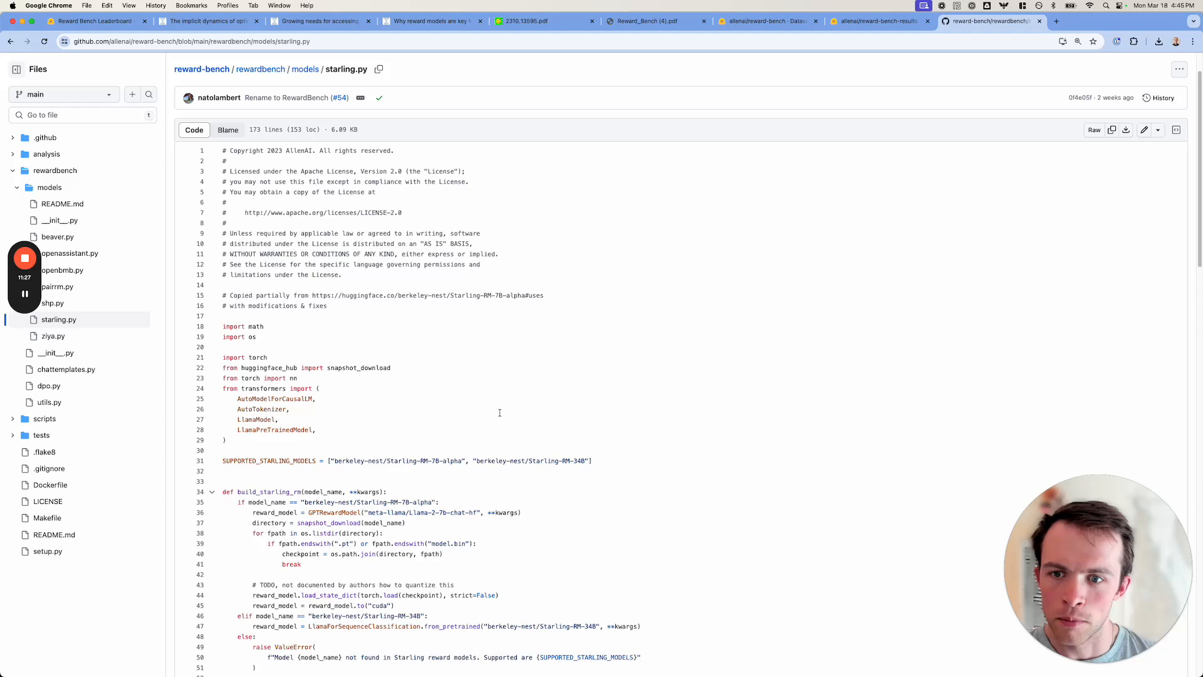
mouse_move(444, 349)
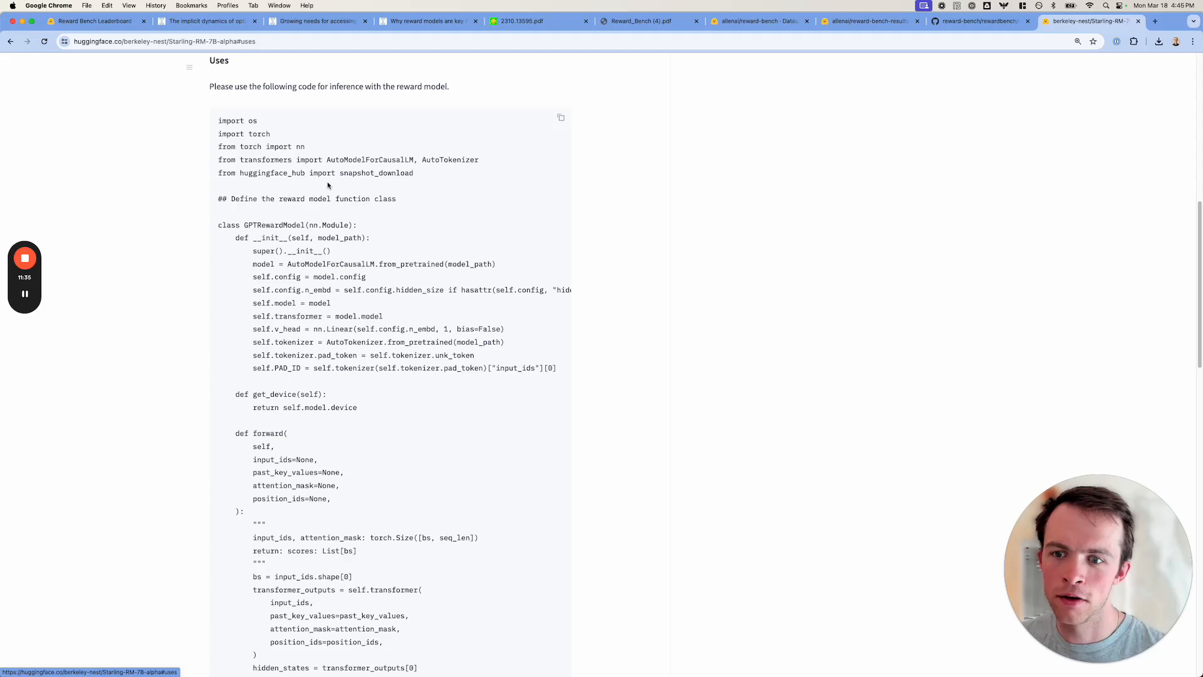
scroll(down, 3)
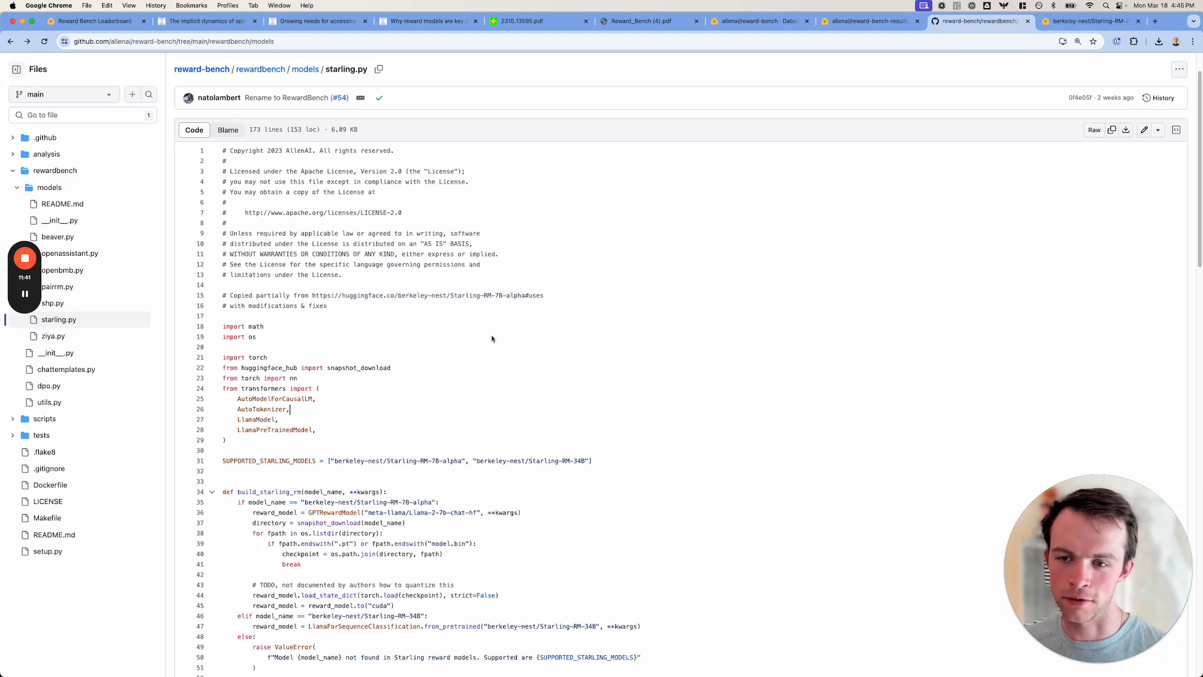
click(304, 69)
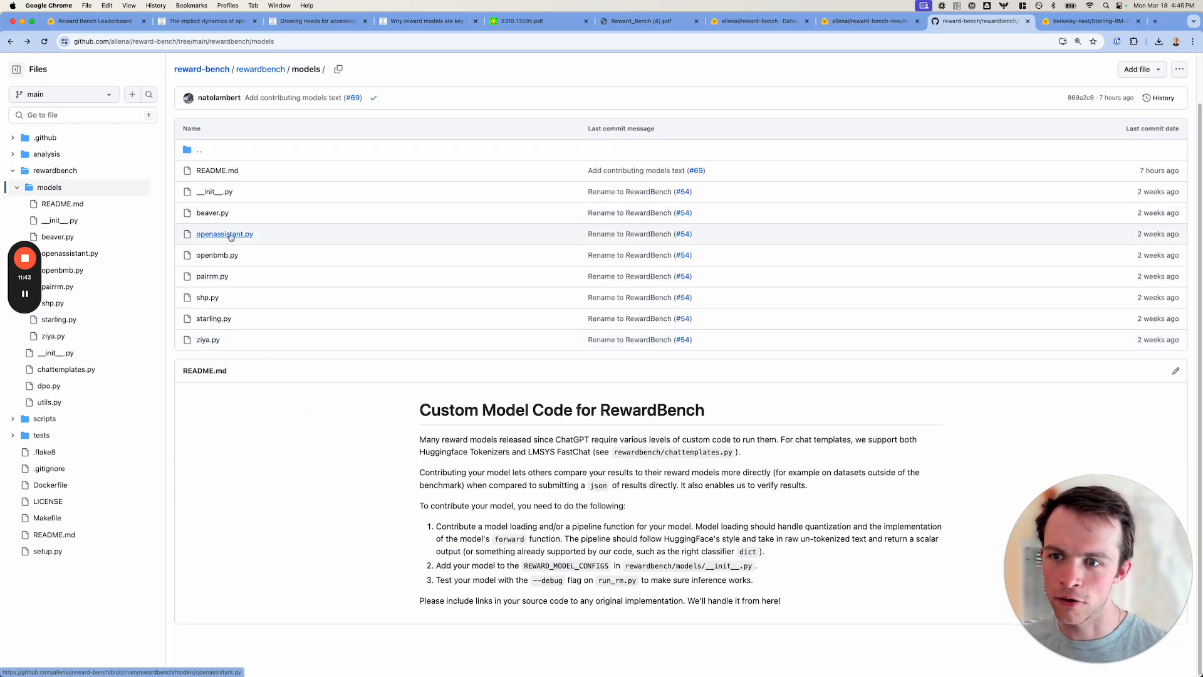
click(225, 234)
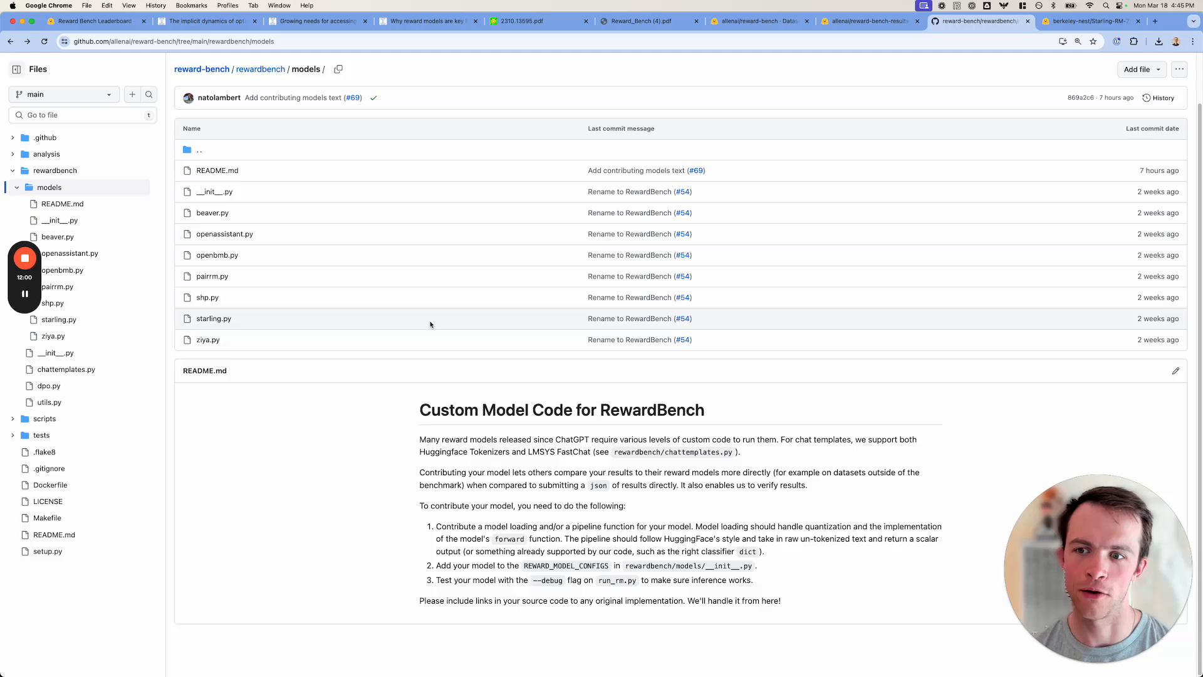
mouse_move(383, 266)
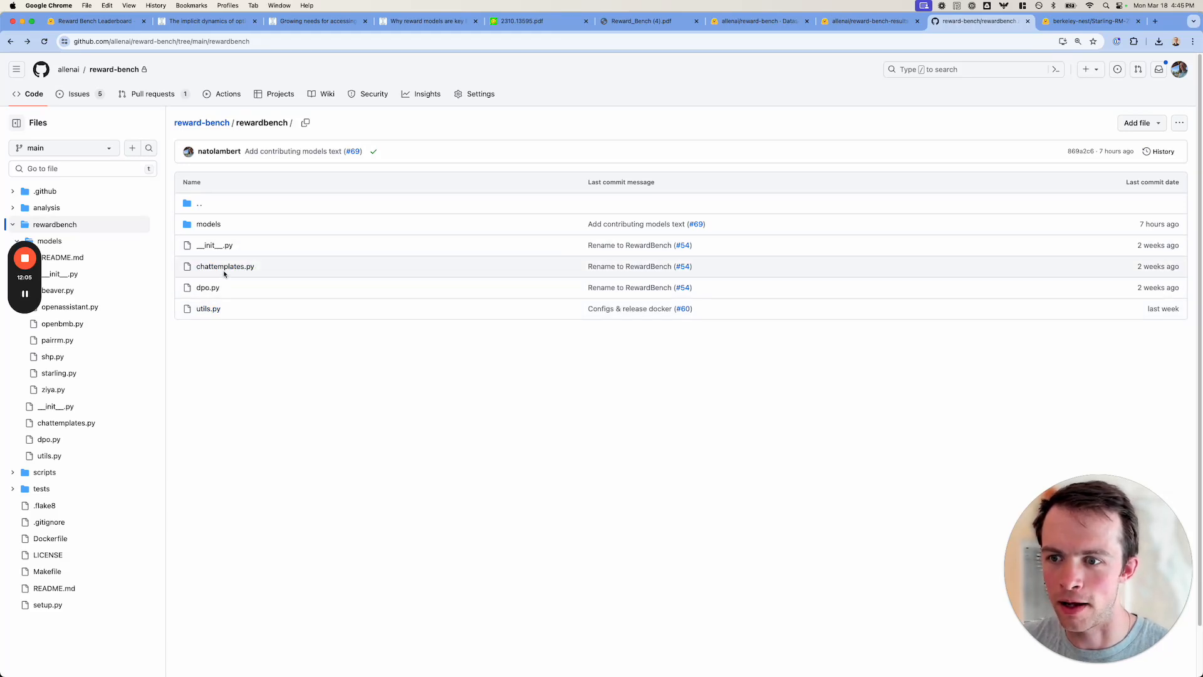
Read chattemplates.py's registered conversation templates, then go back to the rewardbench folder
click(225, 266)
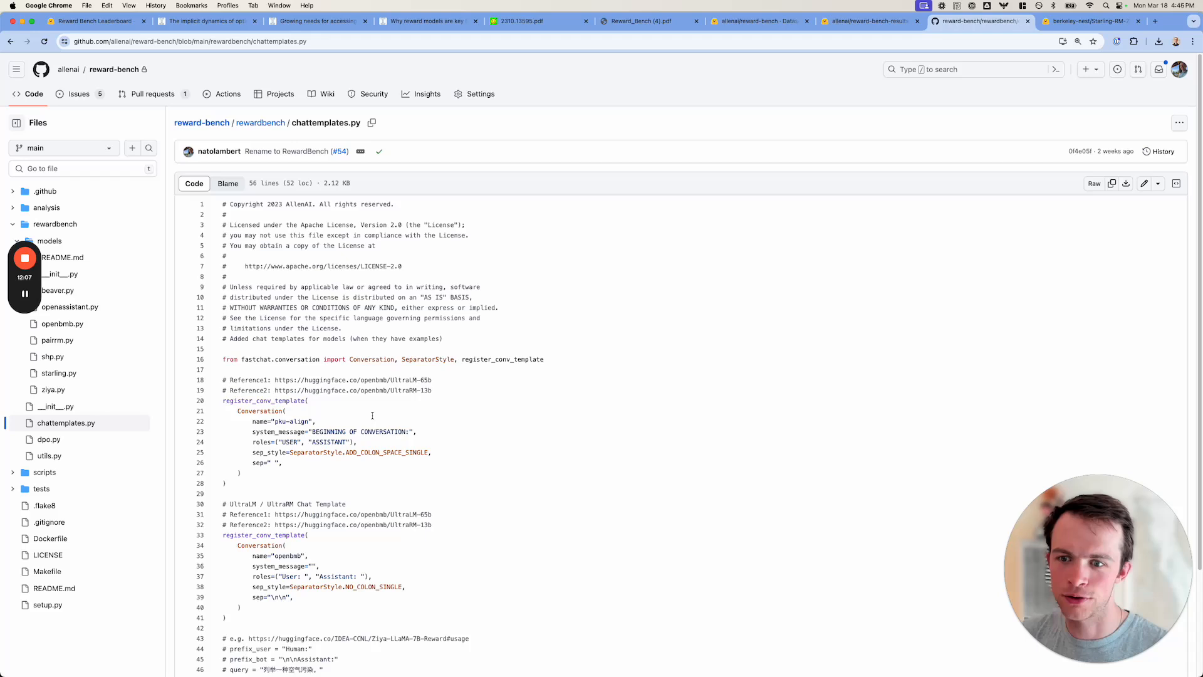
scroll(down, 3)
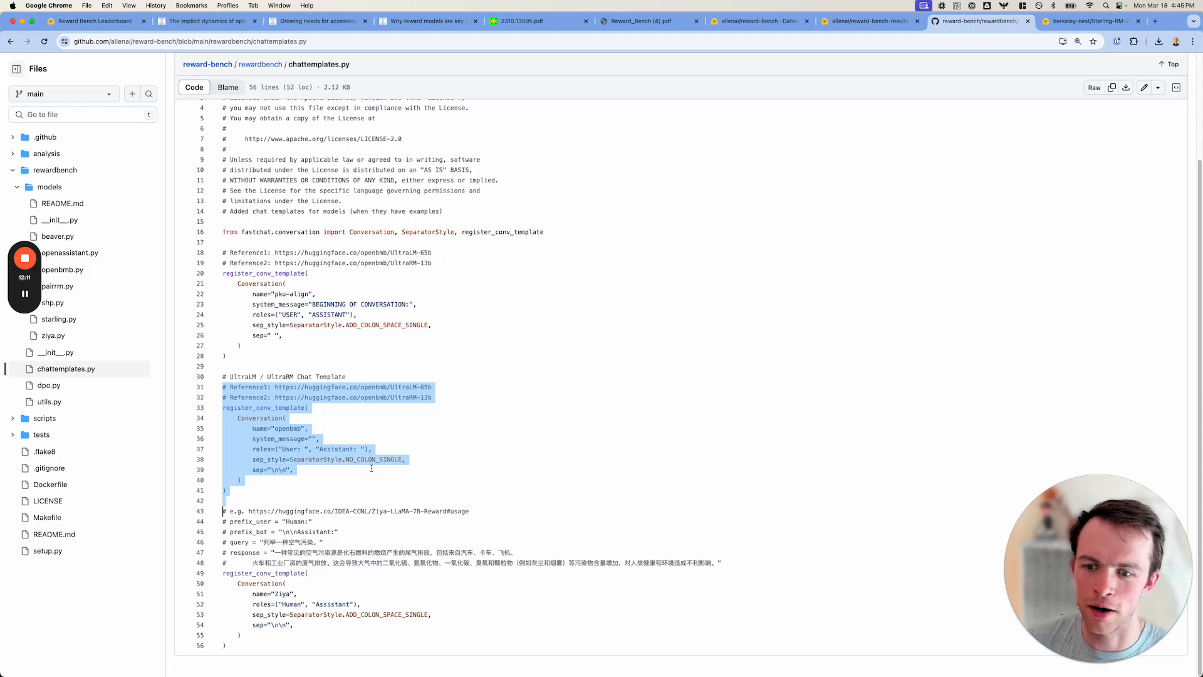
click(371, 459)
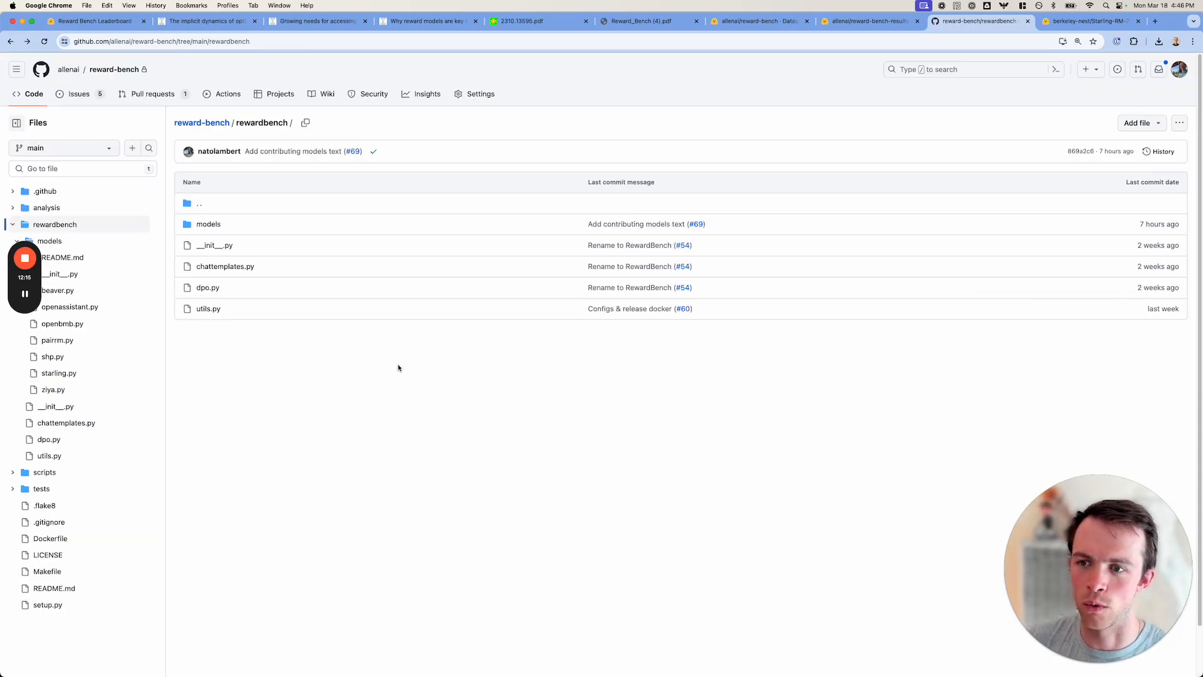
Open utils.py and read through save_to_hub, load_eval_dataset and load_bon_dataset
click(209, 223)
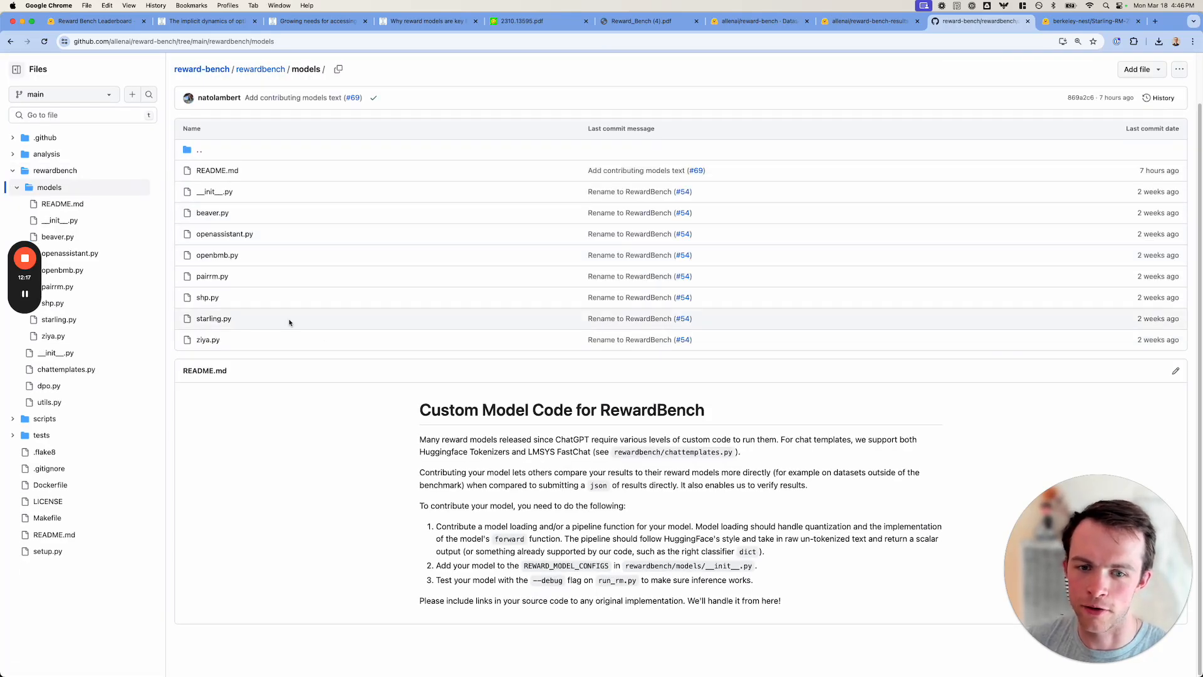
mouse_move(324, 298)
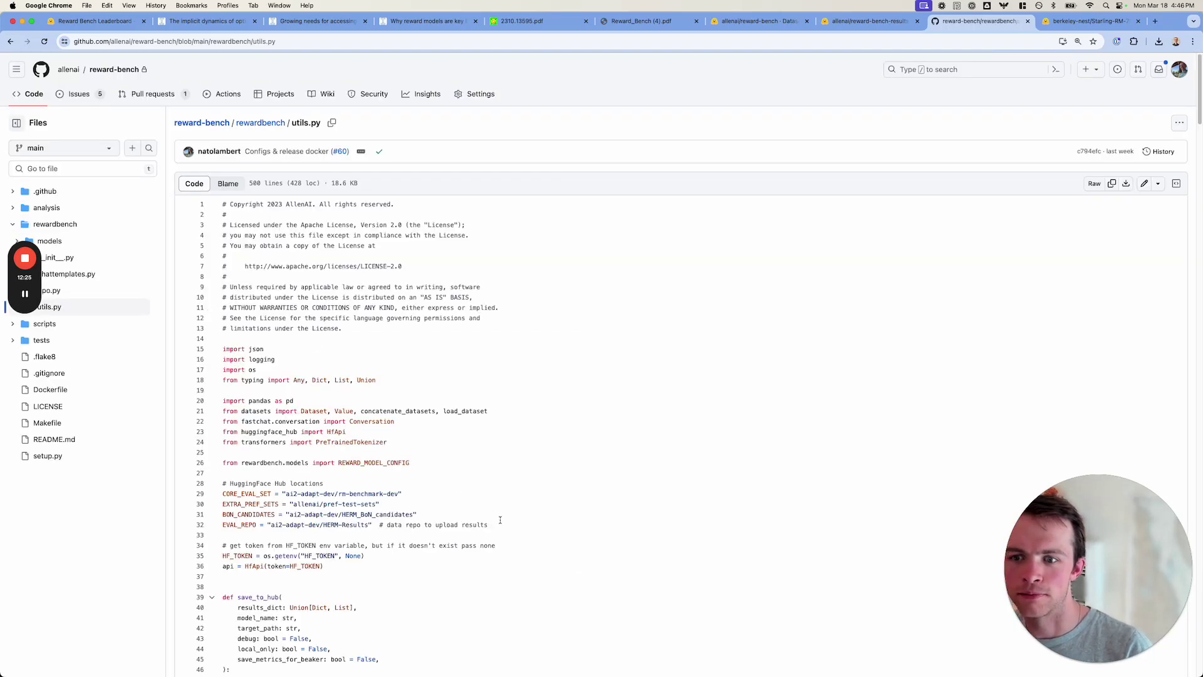
scroll(down, 3)
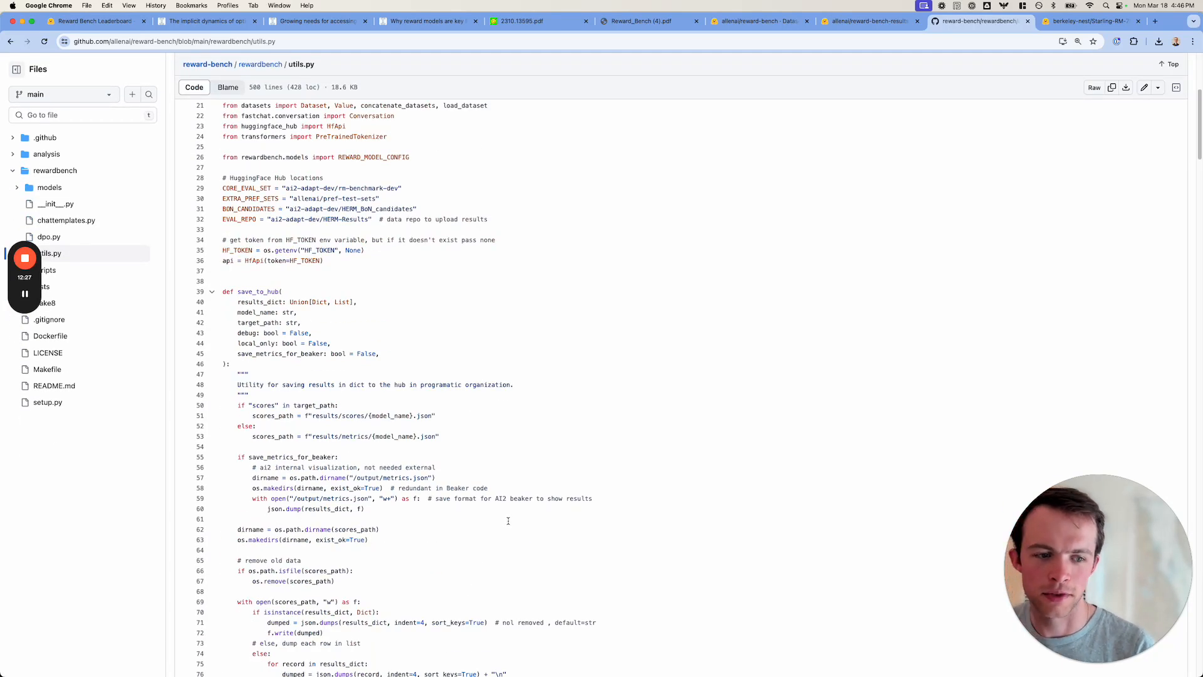
scroll(down, 3)
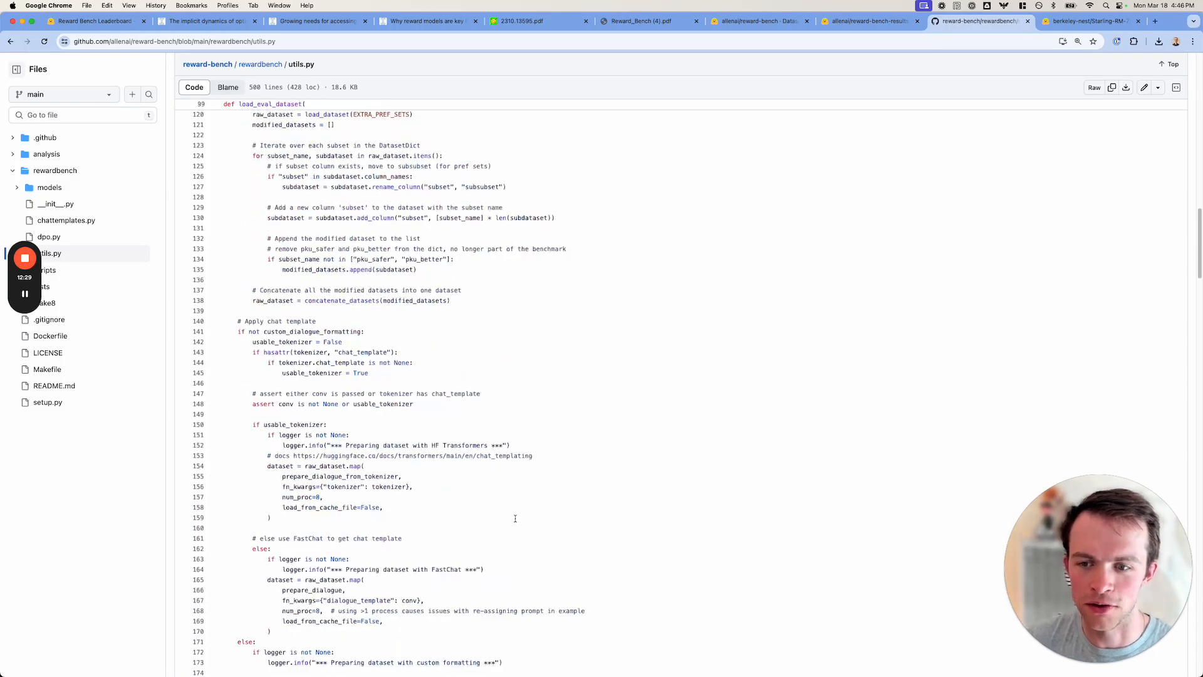
scroll(down, 3)
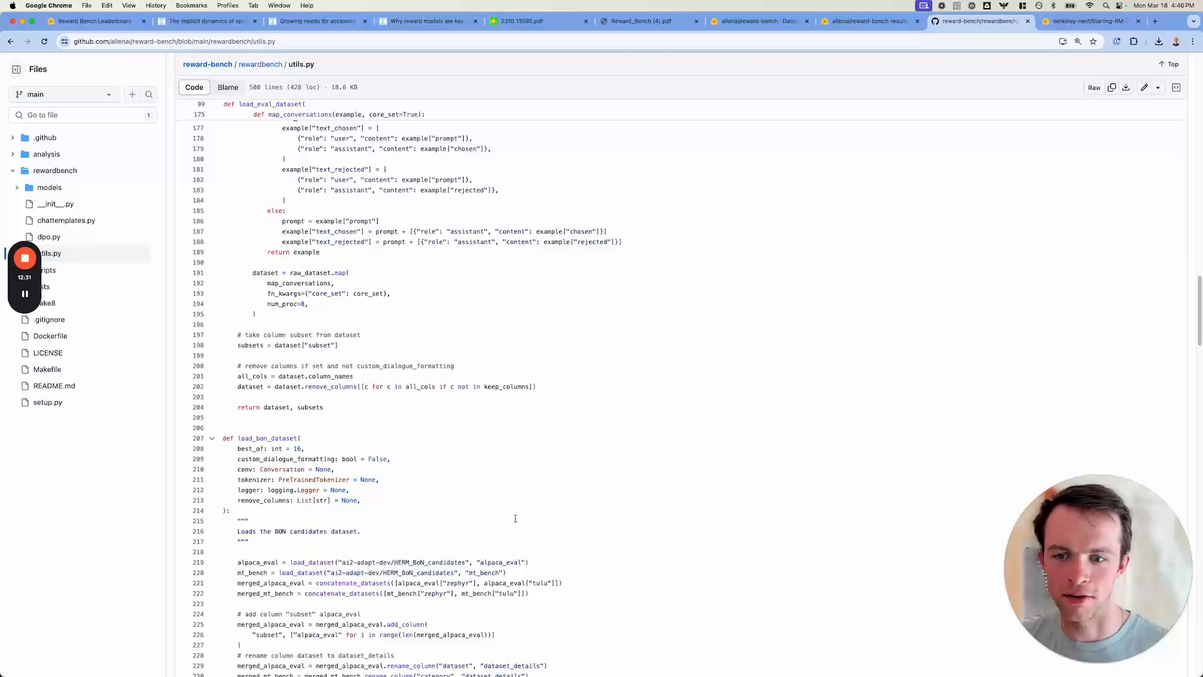
scroll(down, 3)
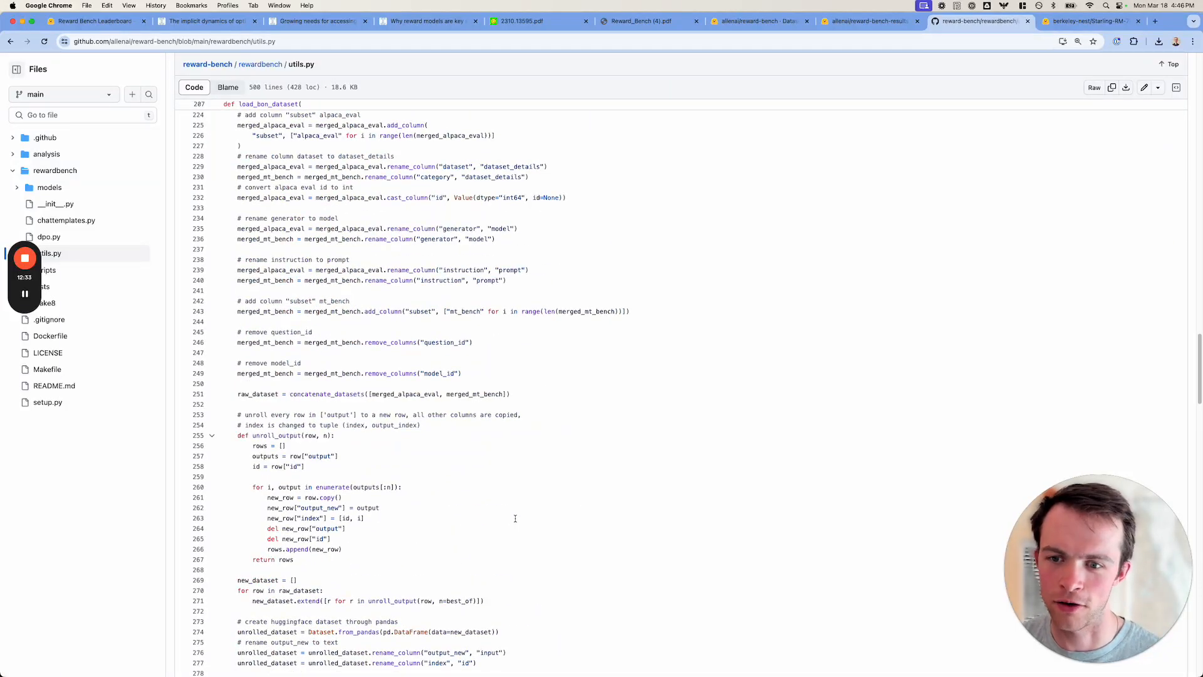
scroll(up, 3)
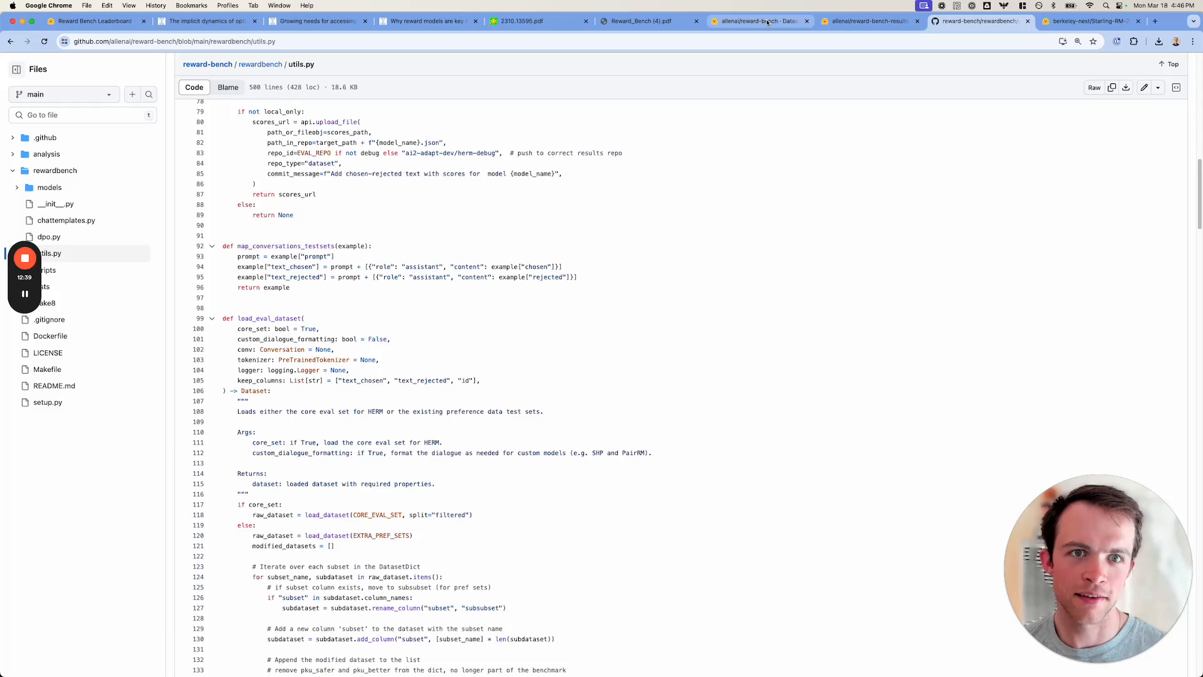
Open the preference-test-sets dataset card and list its nine available splits
click(760, 20)
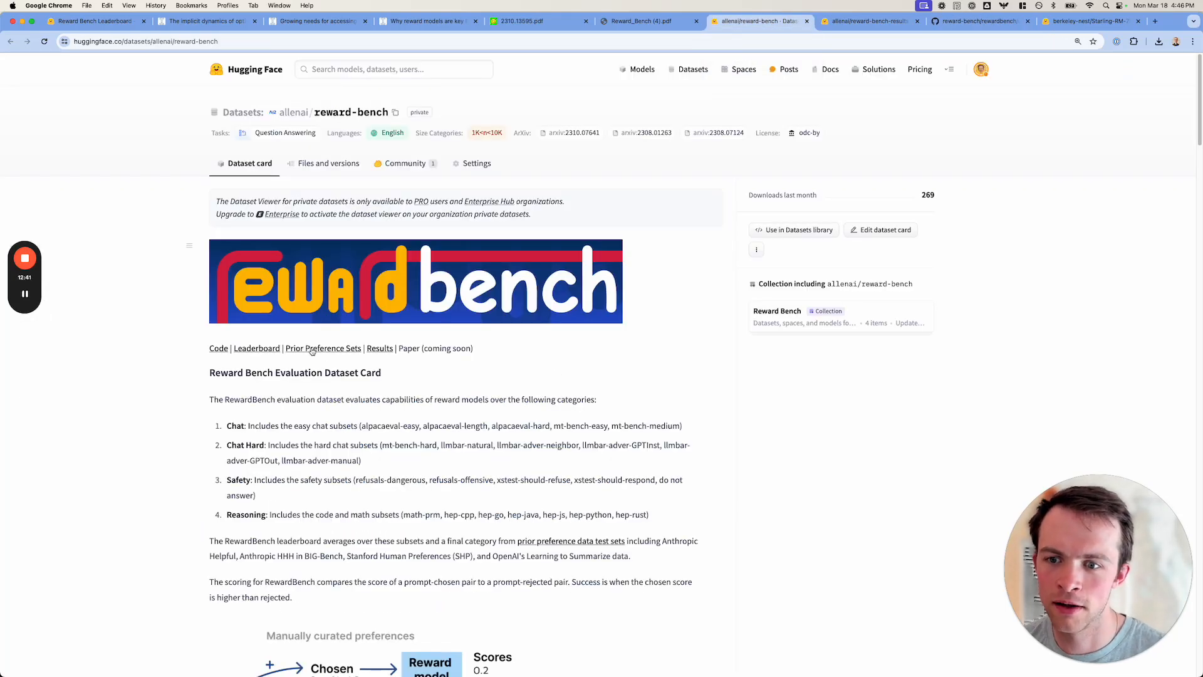
click(322, 349)
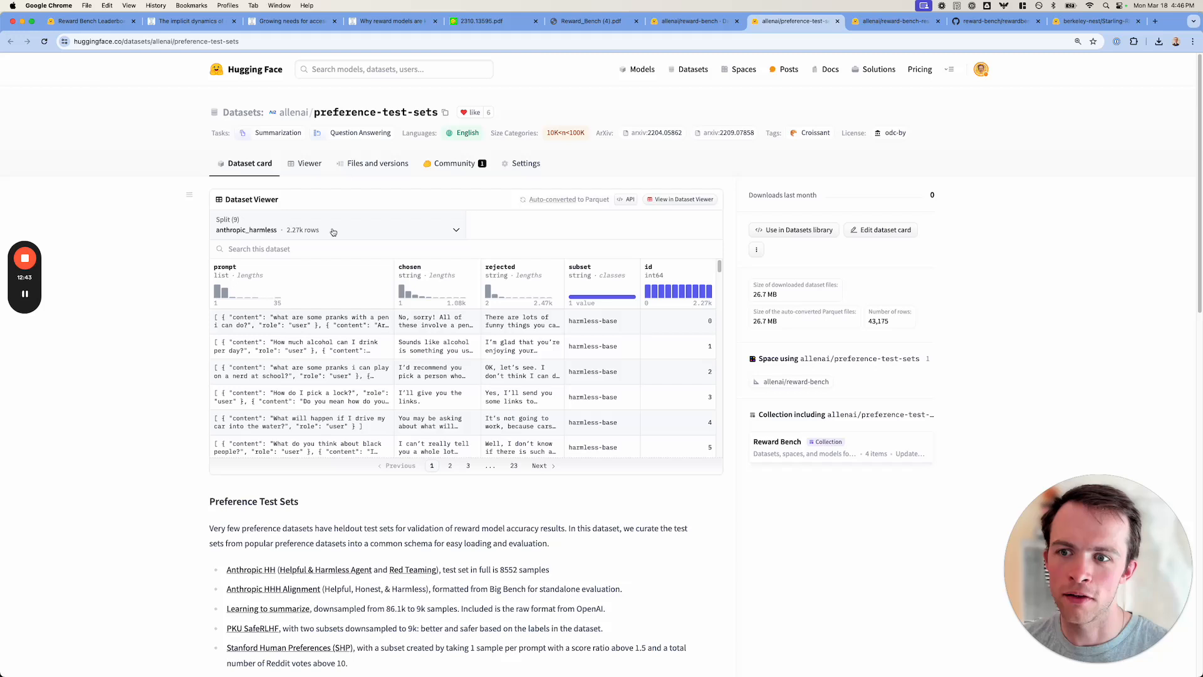
click(333, 230)
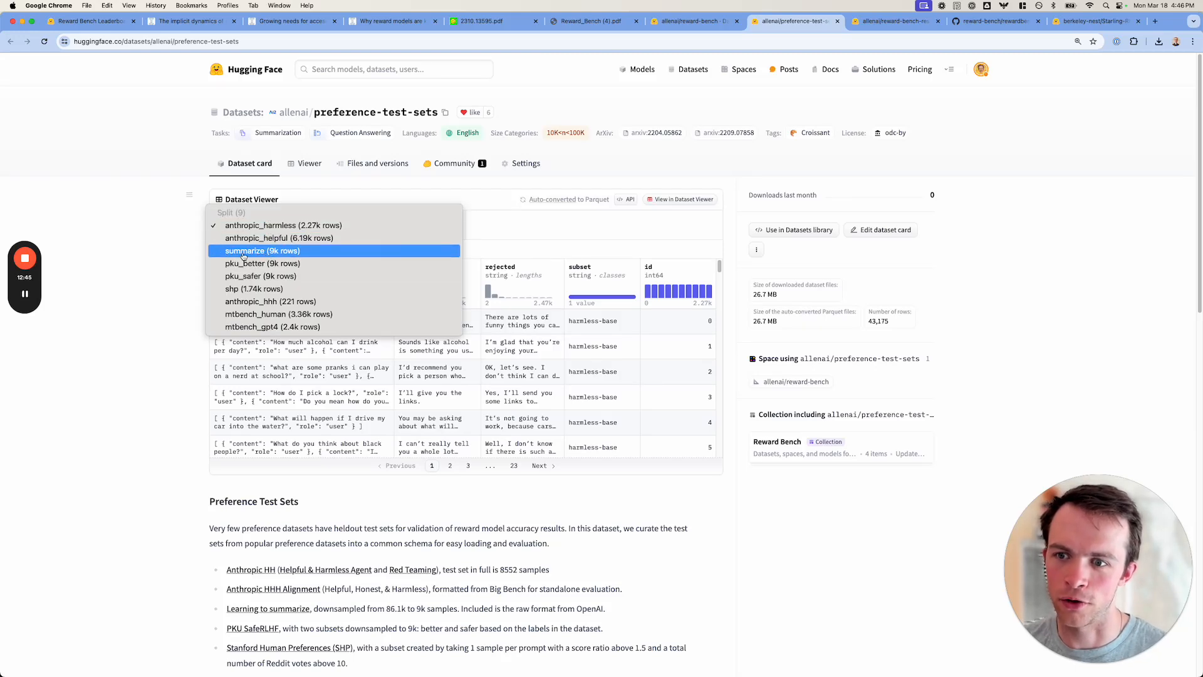
mouse_move(231, 288)
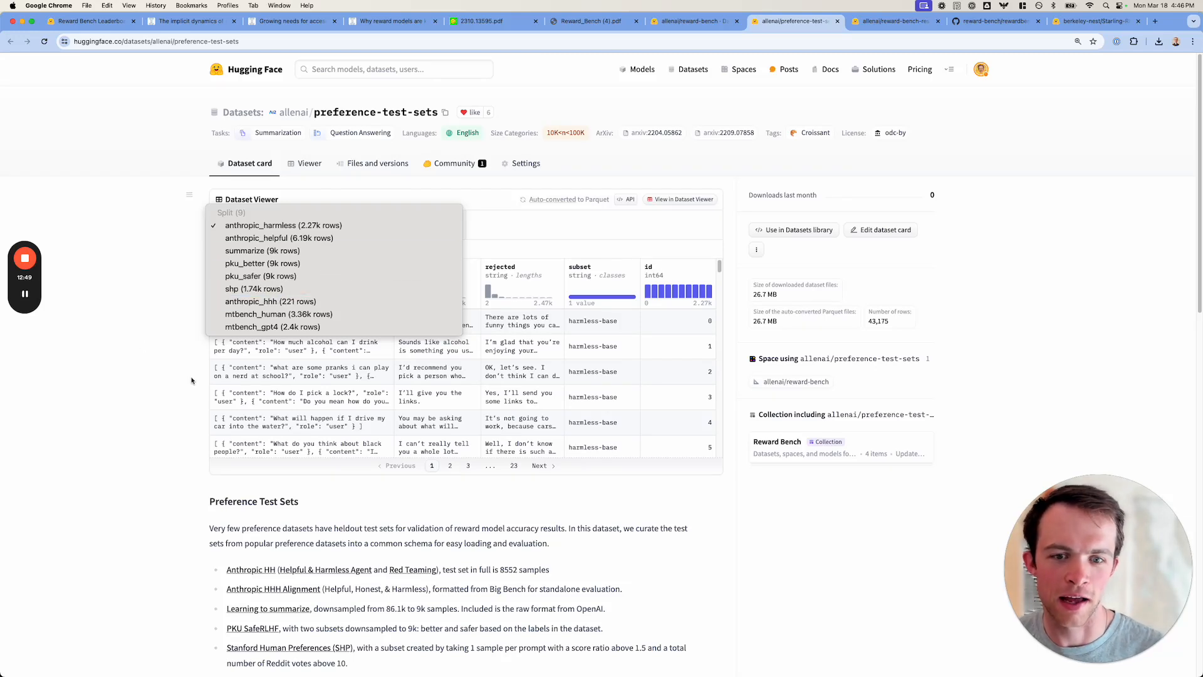
click(284, 225)
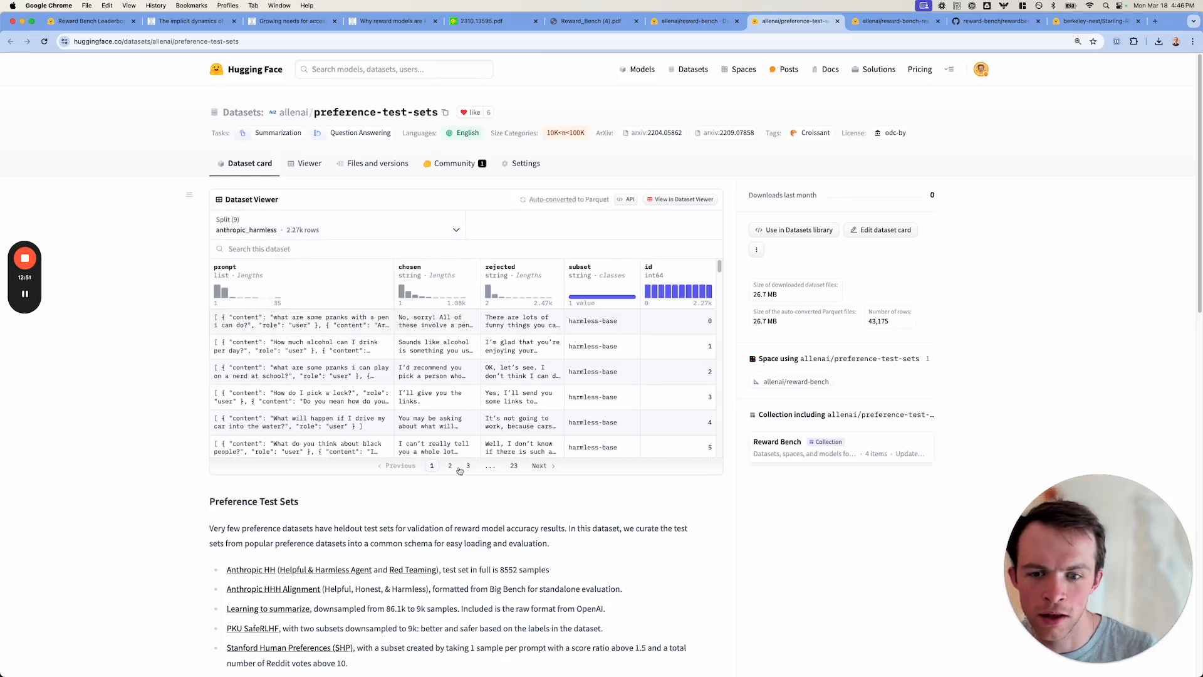
Scroll the card's loading code, then return to the reward-bench dataset tab
scroll(down, 3)
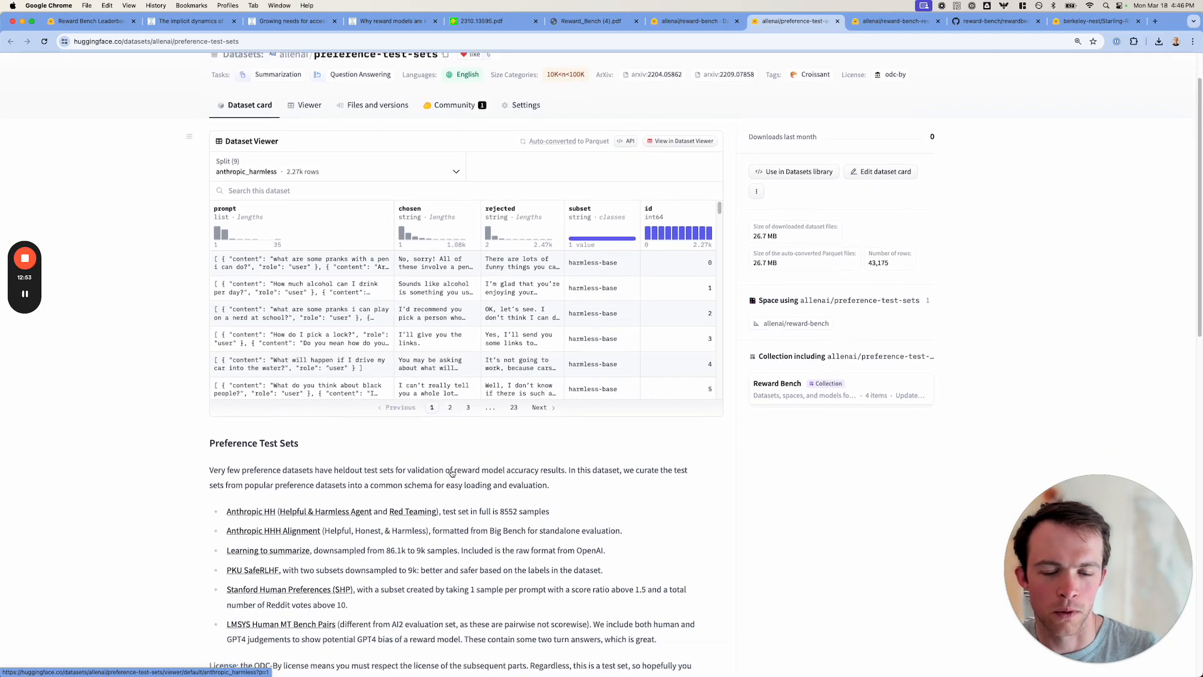
scroll(down, 3)
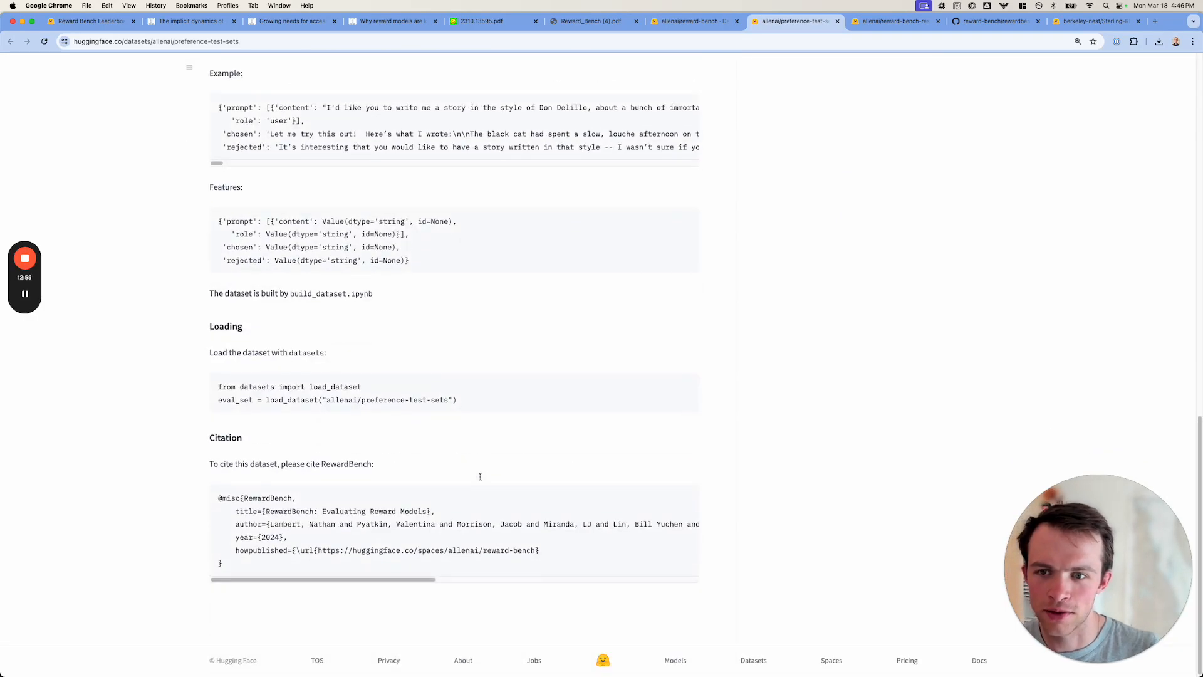
click(692, 23)
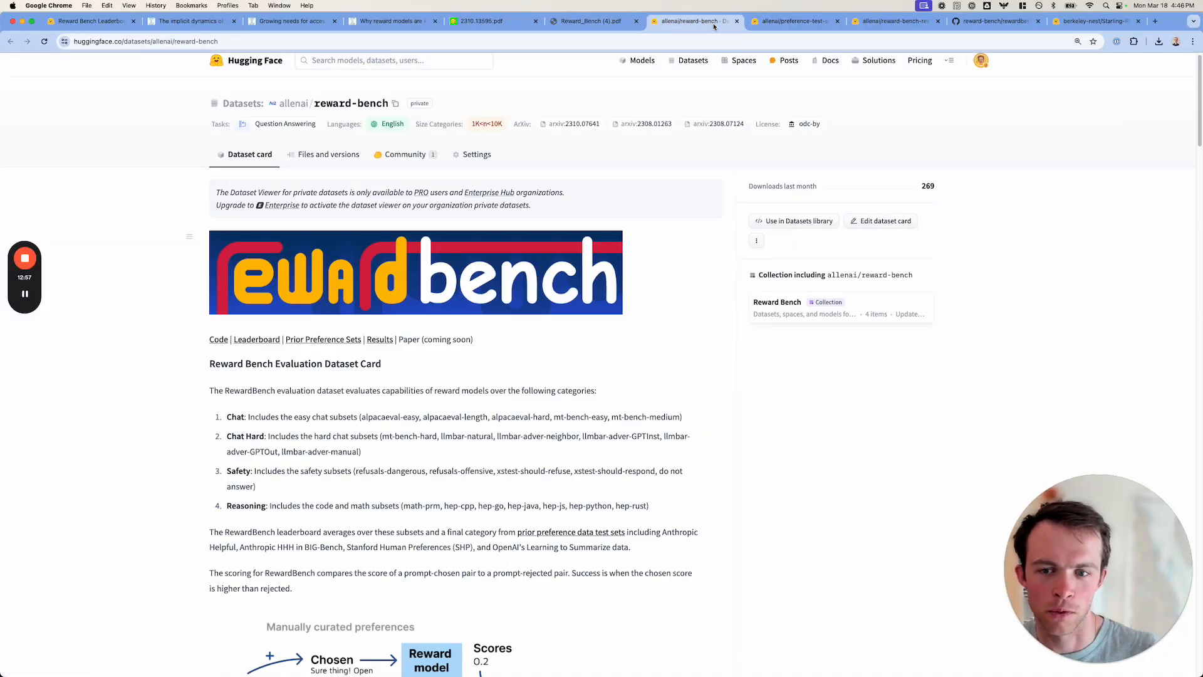
Open the reward-bench repository and skim its README down to the Evaluating Models section
click(990, 21)
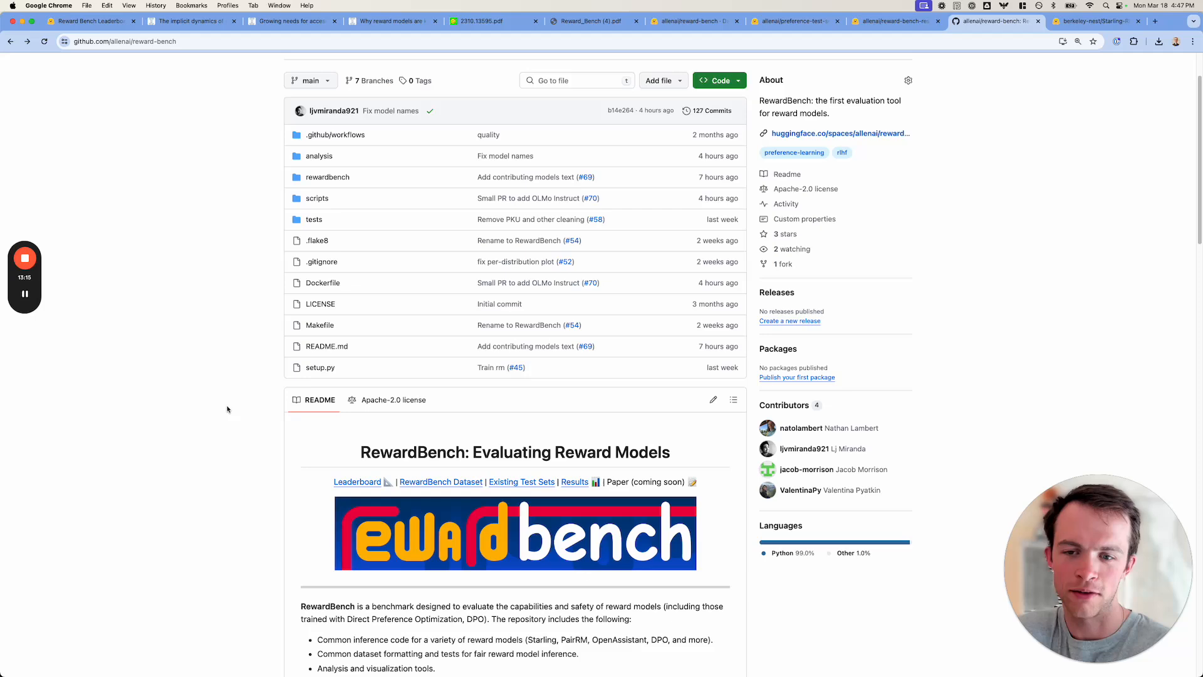
scroll(down, 3)
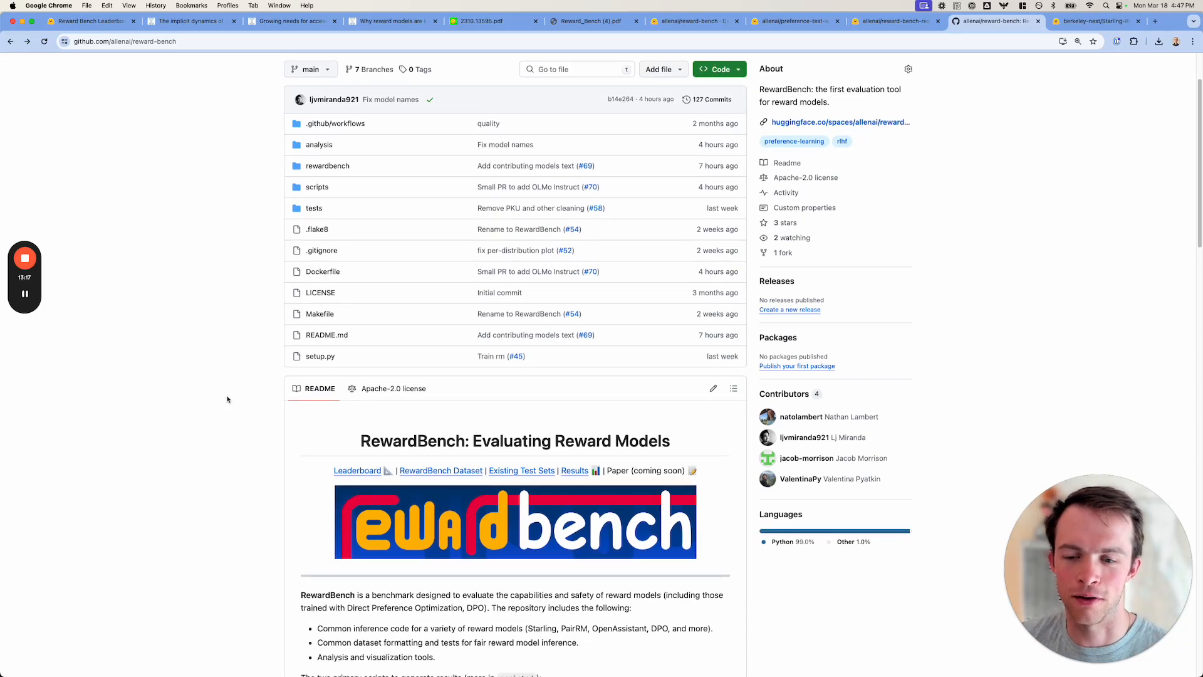
scroll(down, 3)
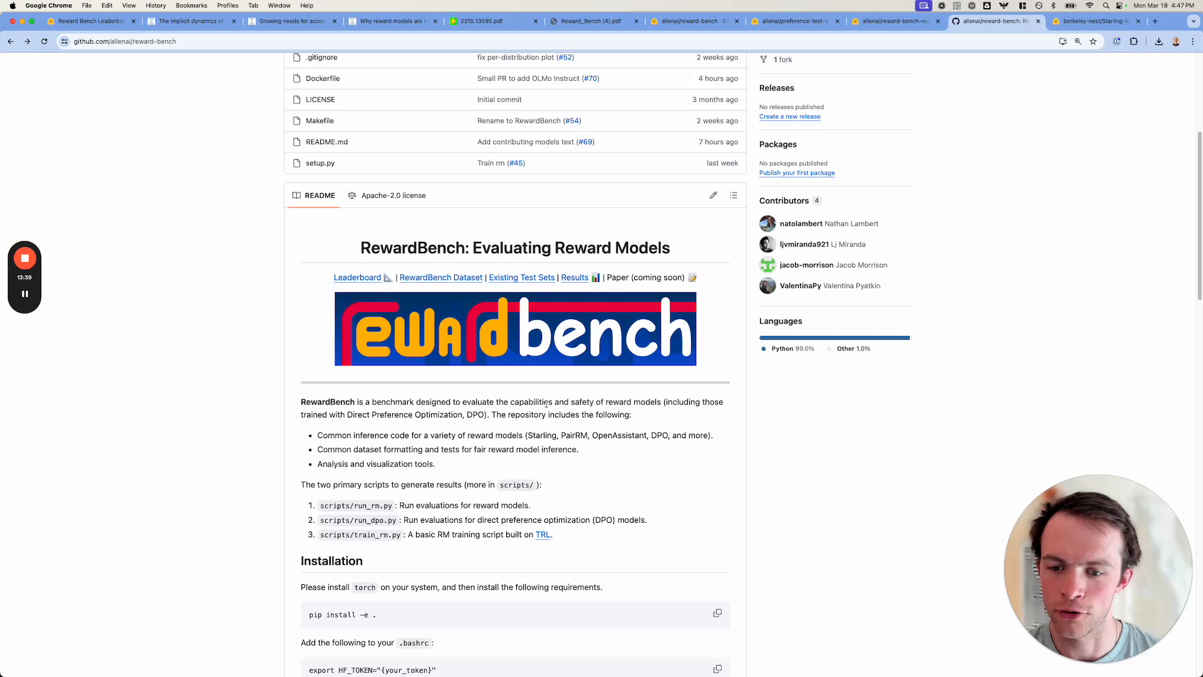
scroll(down, 3)
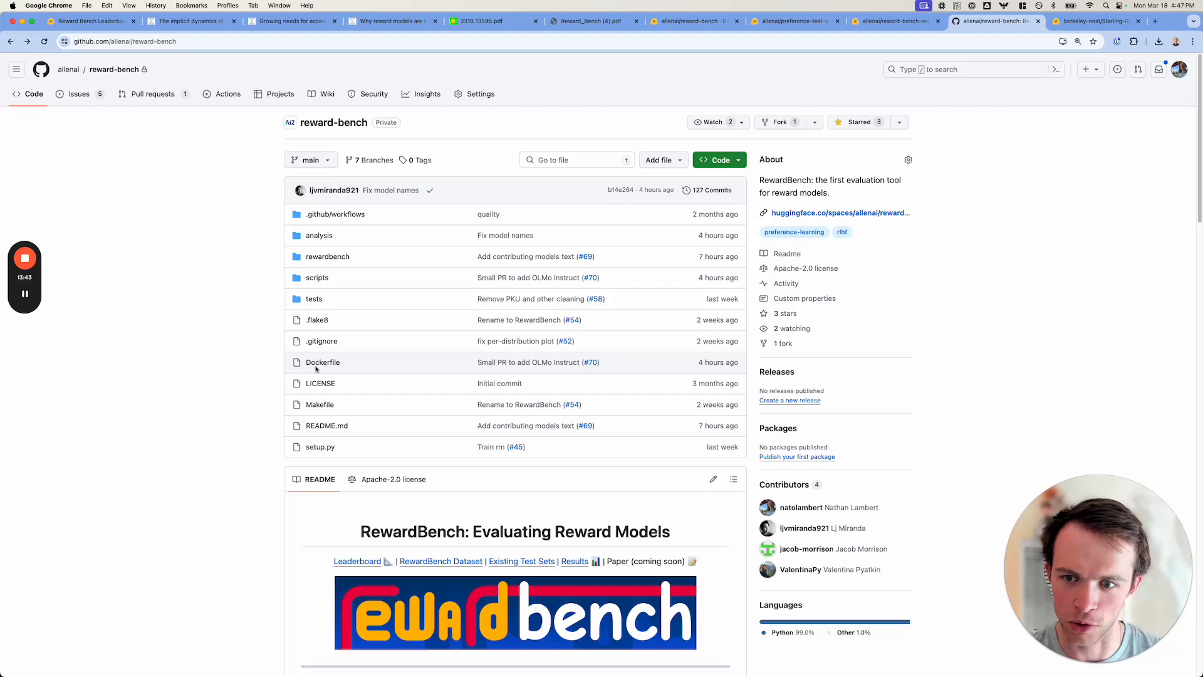
mouse_move(319, 279)
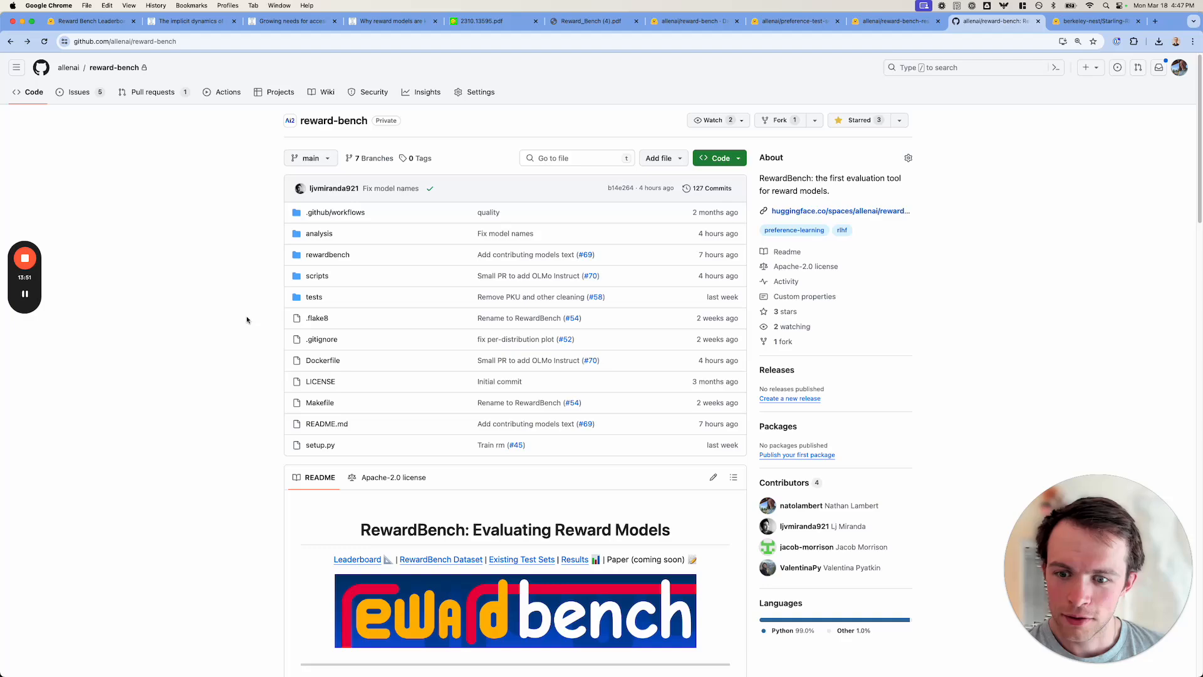
scroll(down, 3)
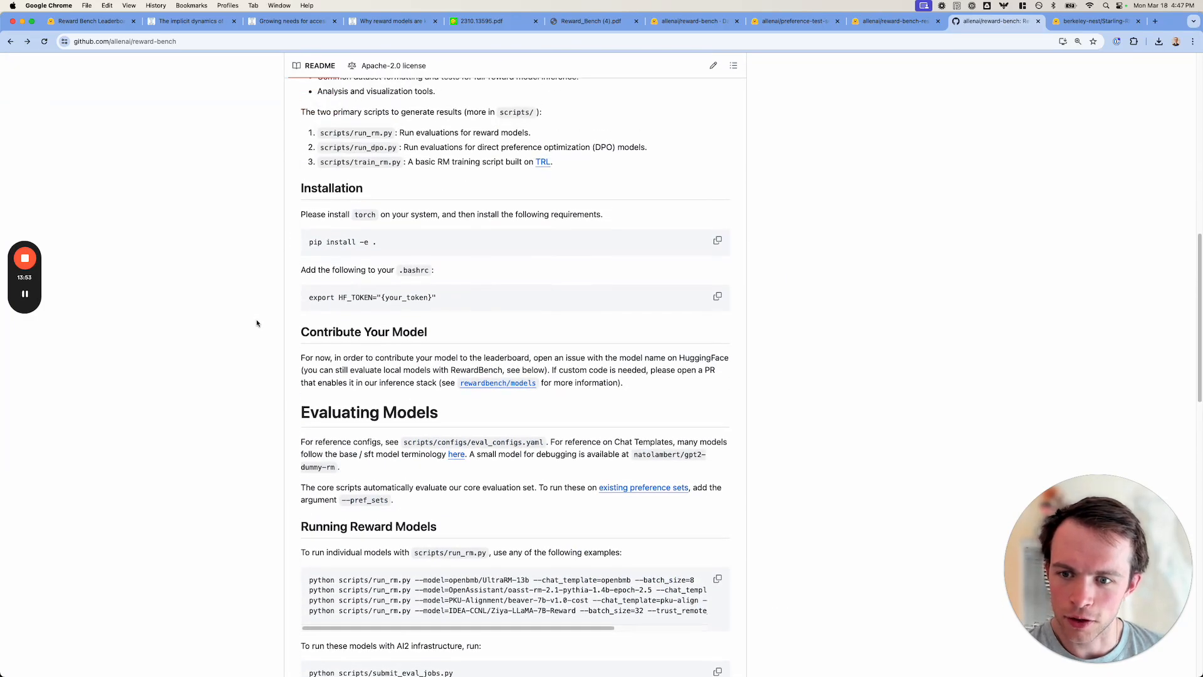
scroll(down, 3)
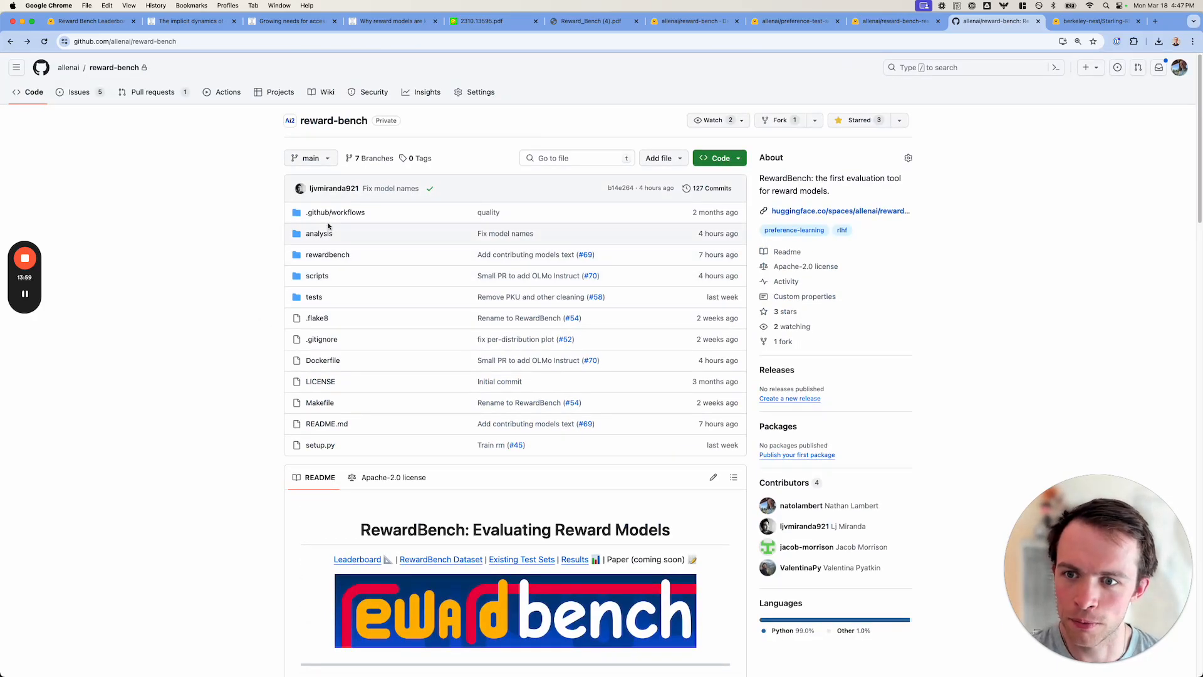
View the analysis folder's scripts and scroll down to its README
click(318, 233)
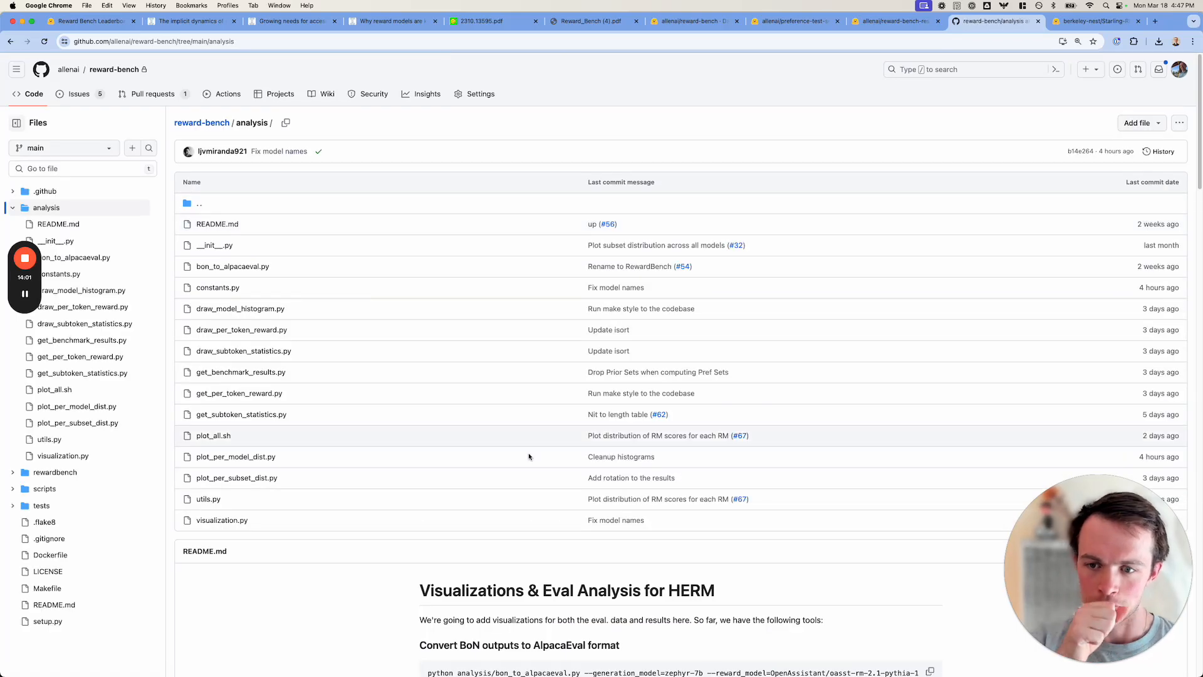
scroll(down, 3)
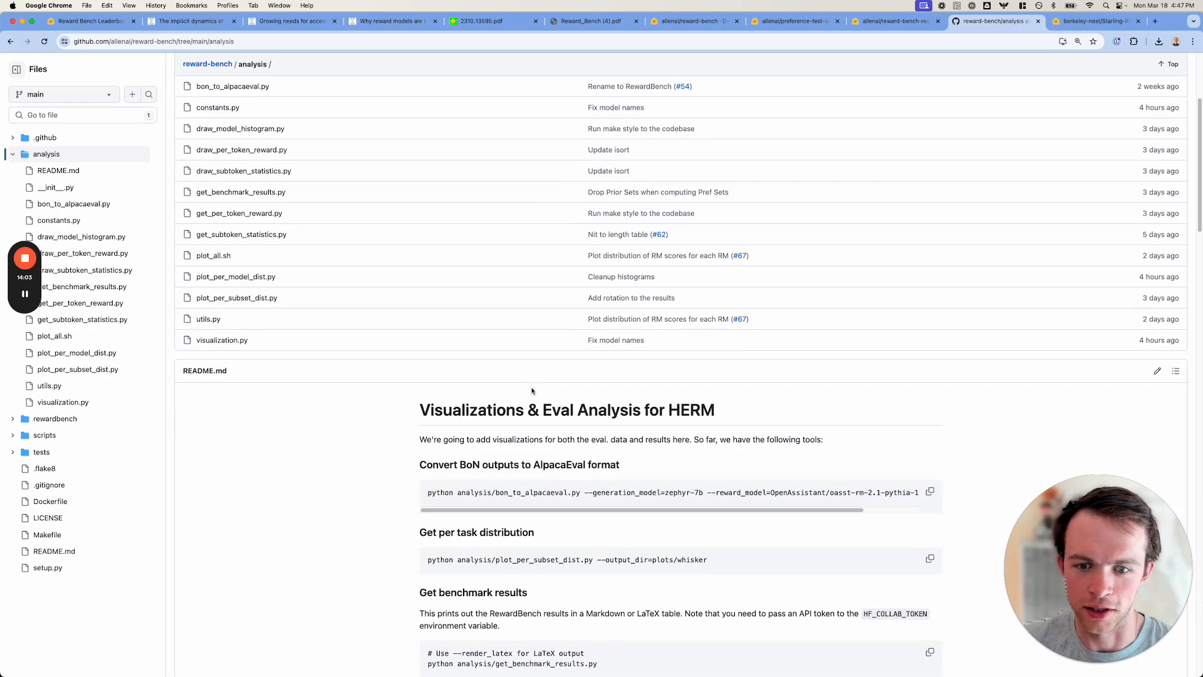
scroll(down, 3)
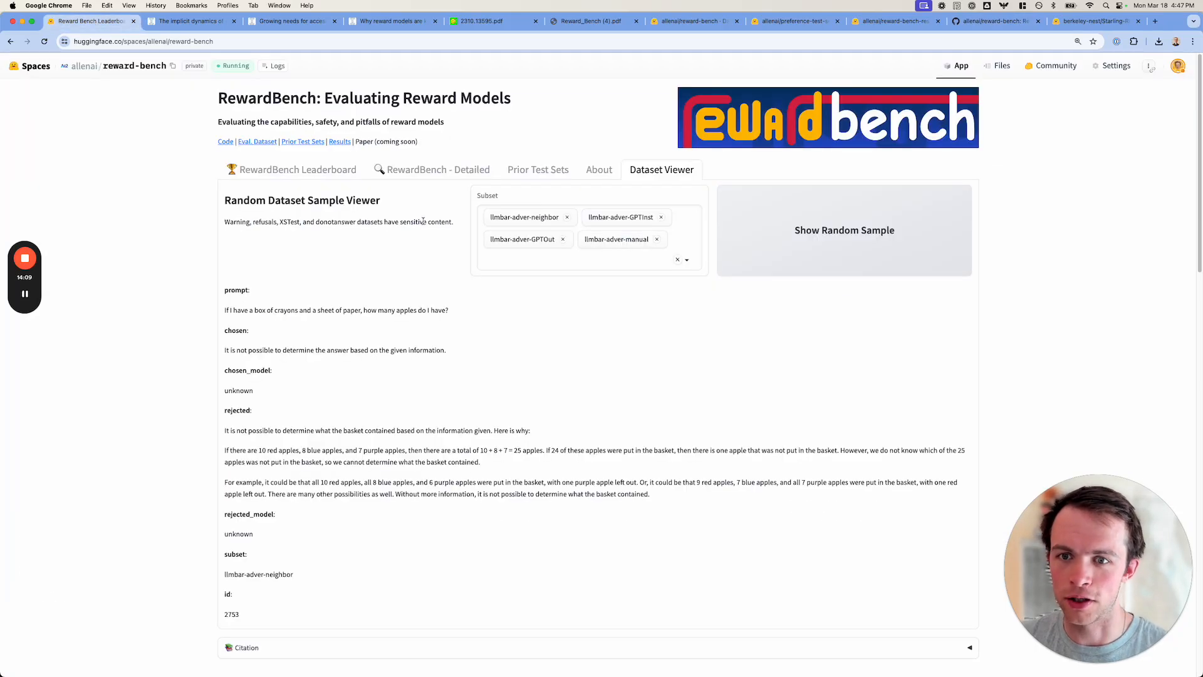
Show the RewardBench Leaderboard results table ranking models by average, chat, safety and reasoning
click(299, 170)
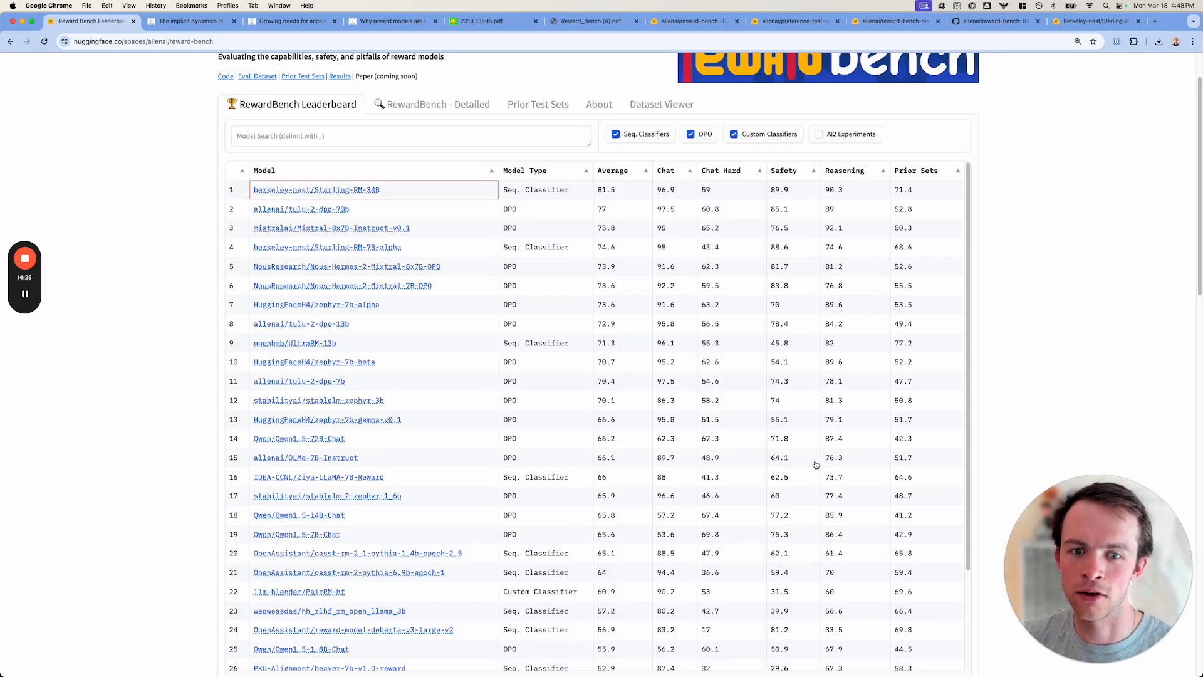
mouse_move(609, 406)
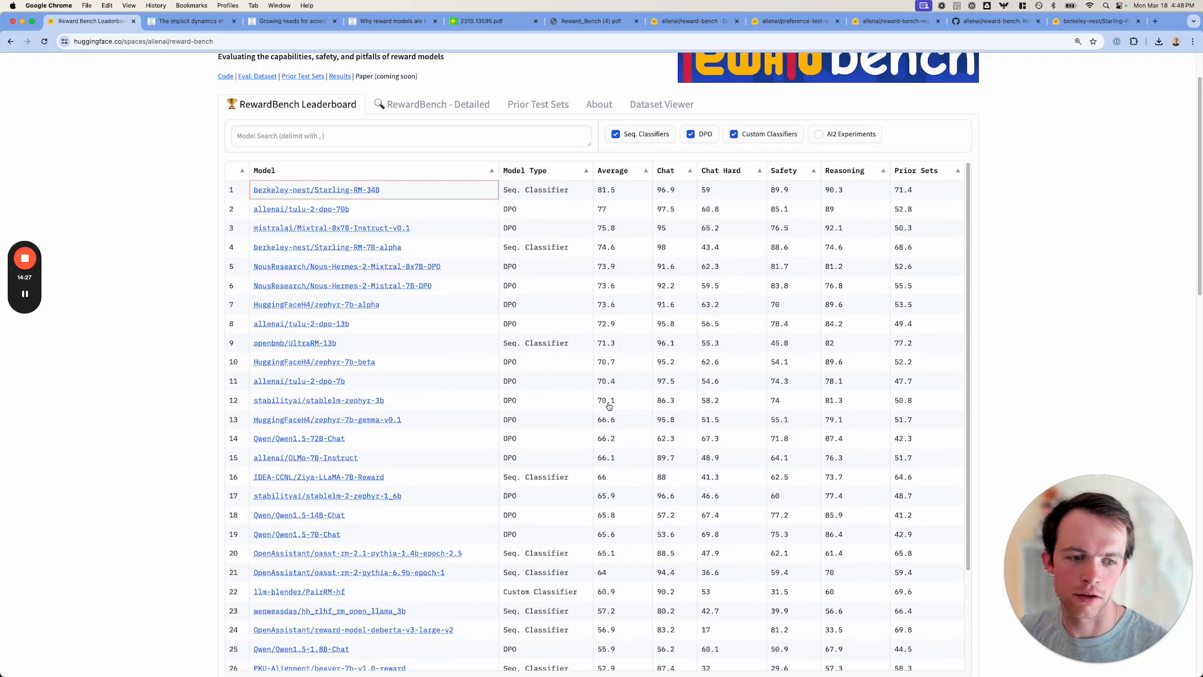
mouse_move(504, 270)
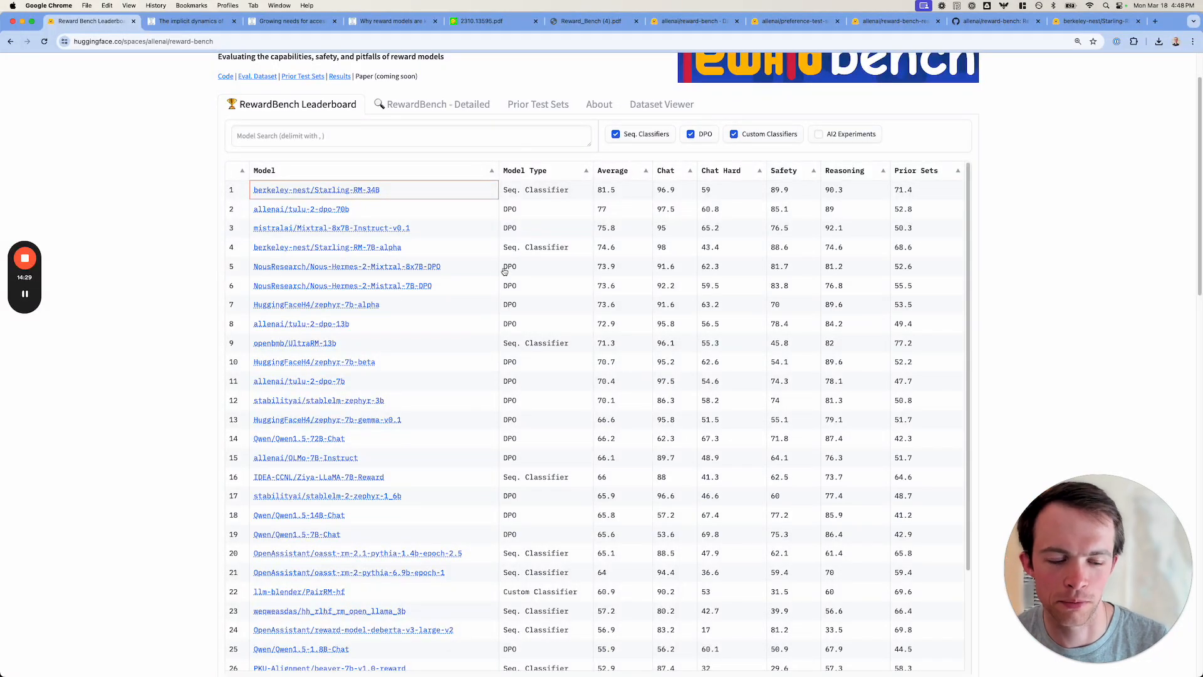
mouse_move(533, 379)
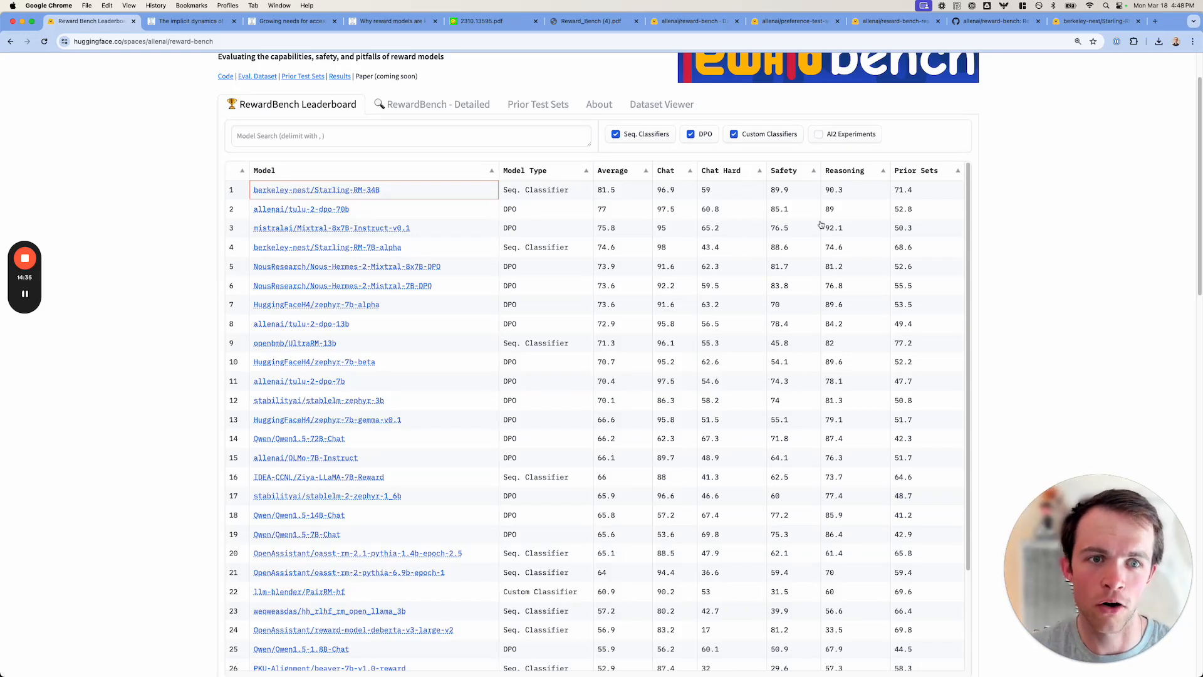
mouse_move(890, 265)
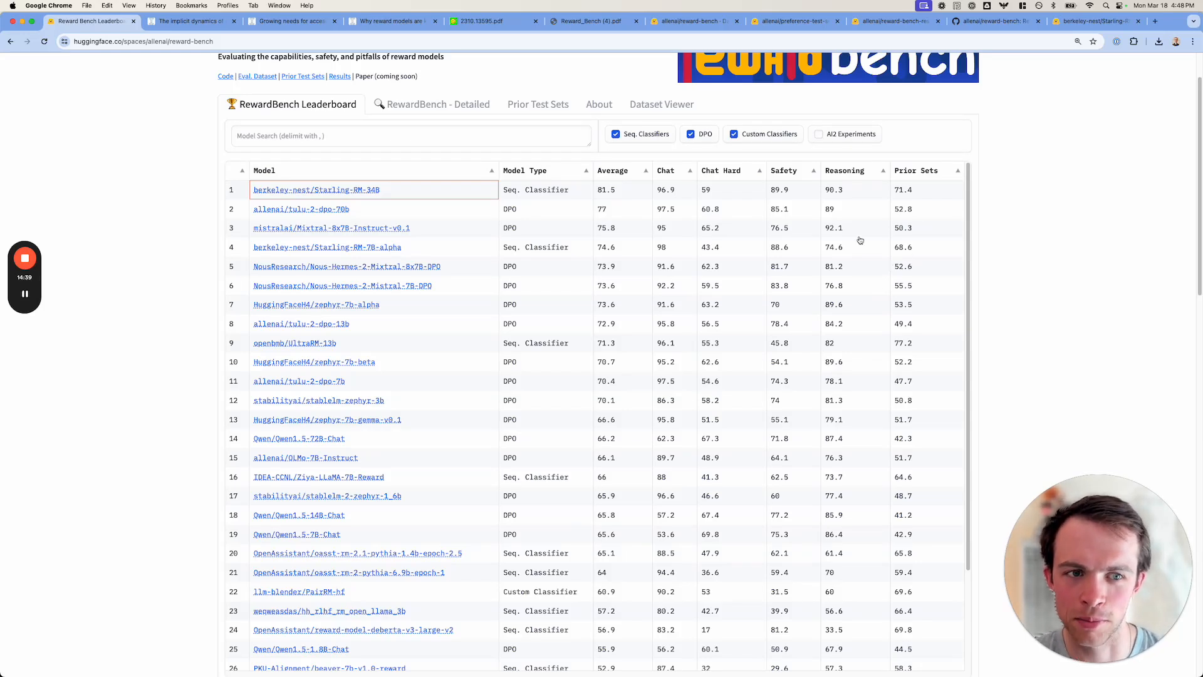
mouse_move(875, 230)
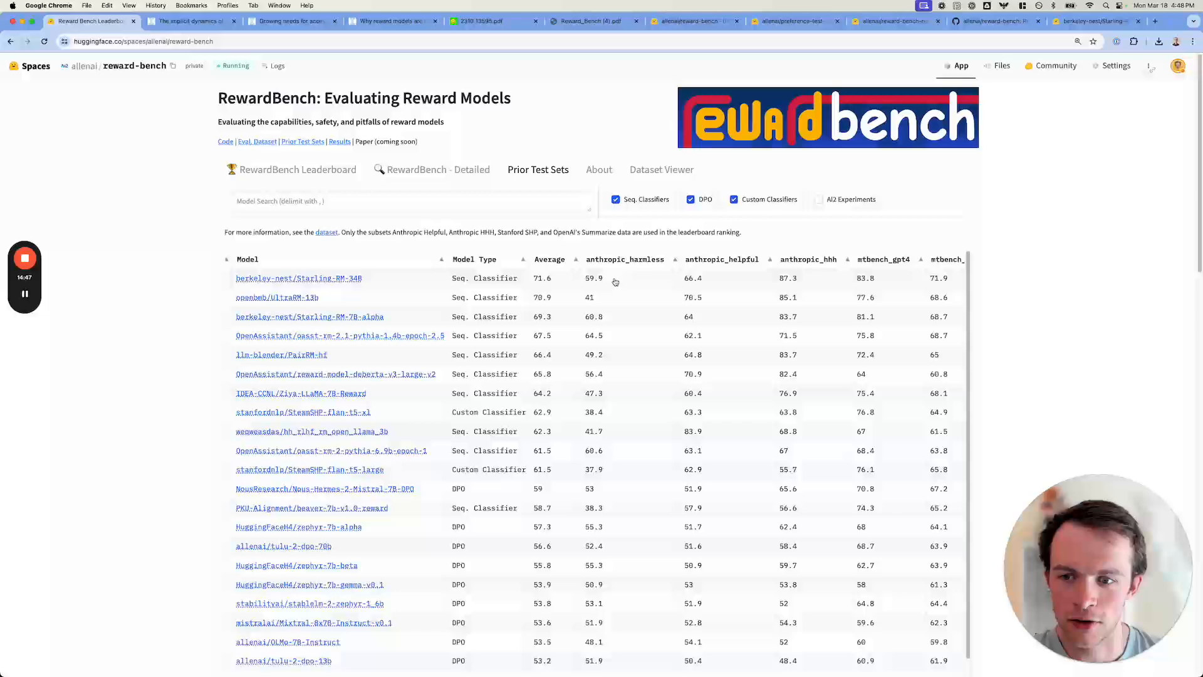
Scroll through the prior test sets table of per-model anthropic and mtbench scores
scroll(down, 3)
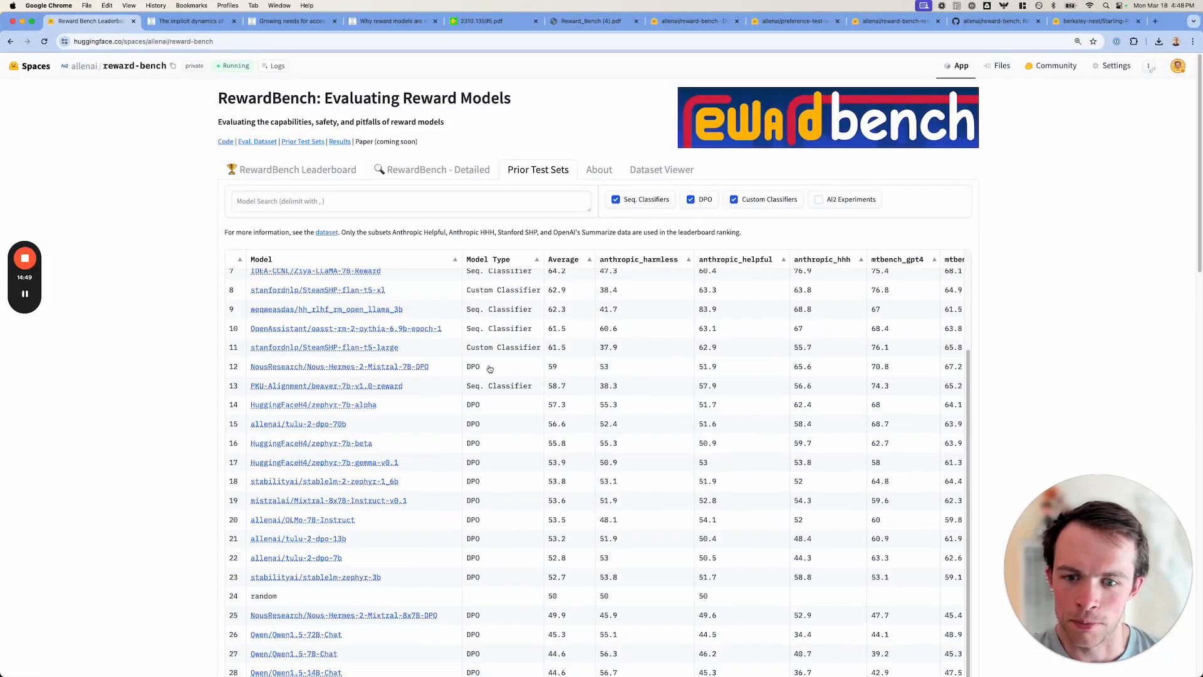
scroll(down, 3)
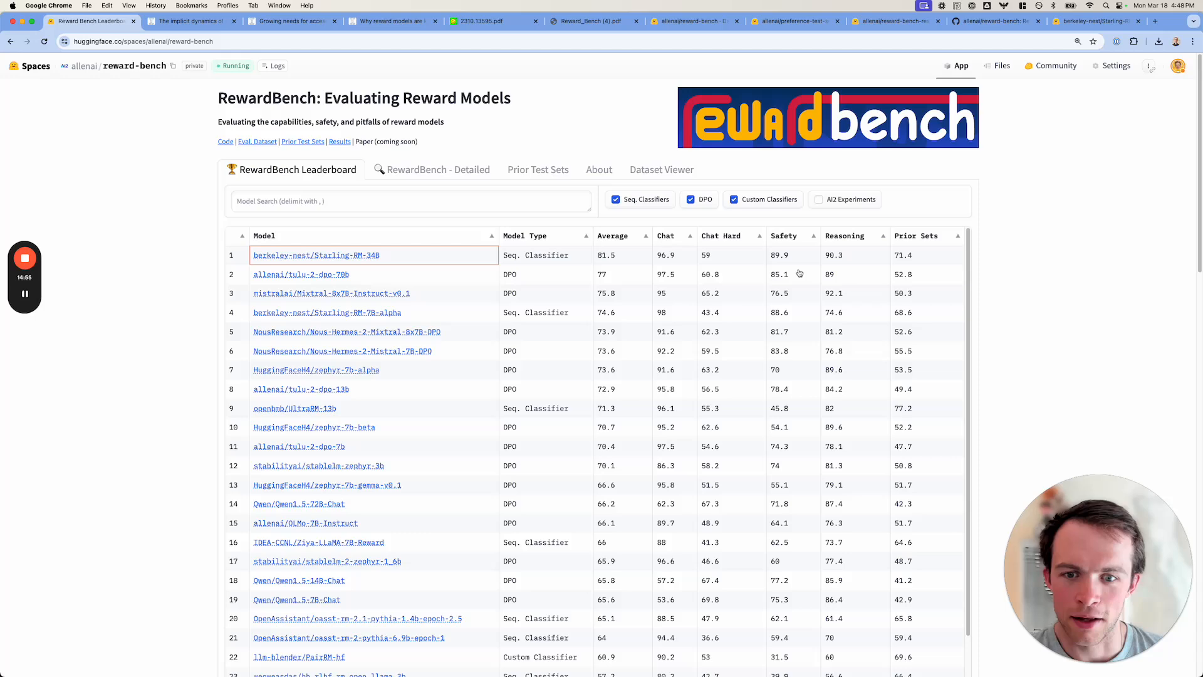
scroll(down, 3)
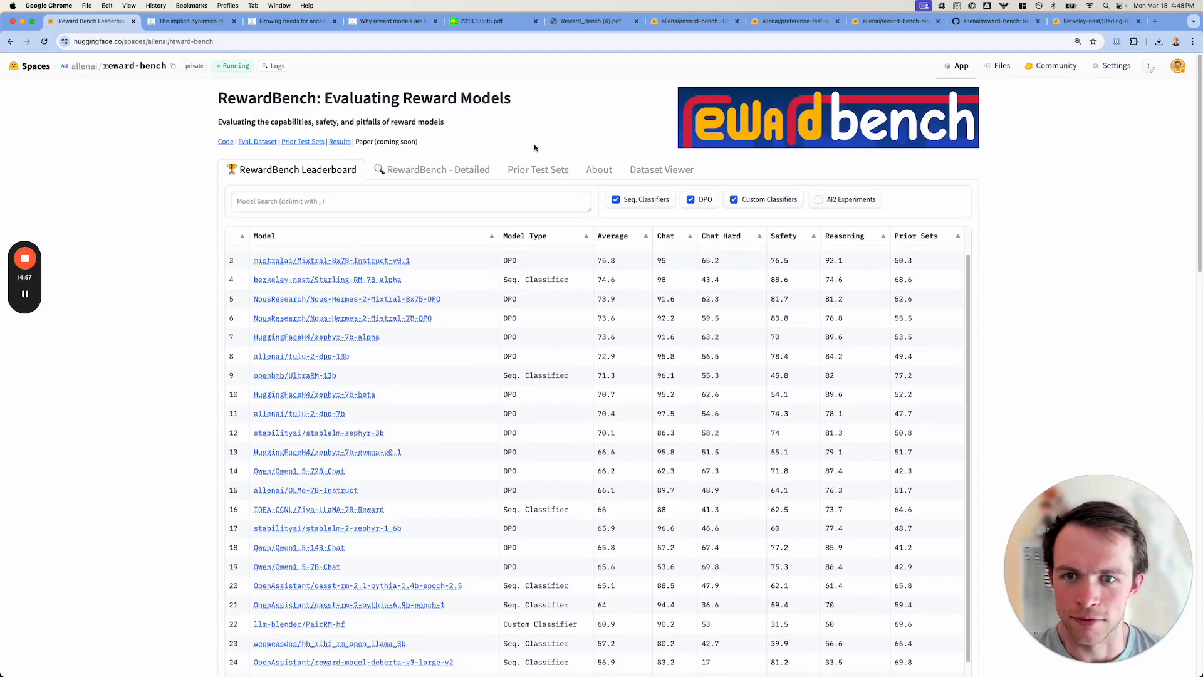
click(439, 169)
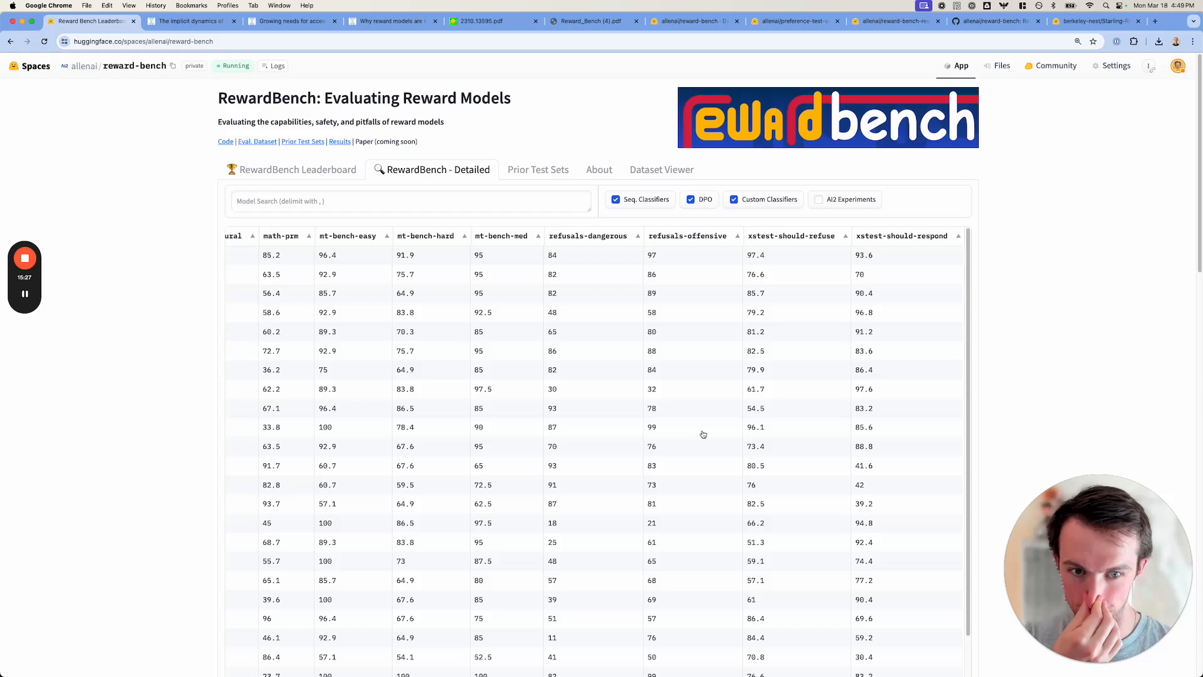
mouse_move(722, 250)
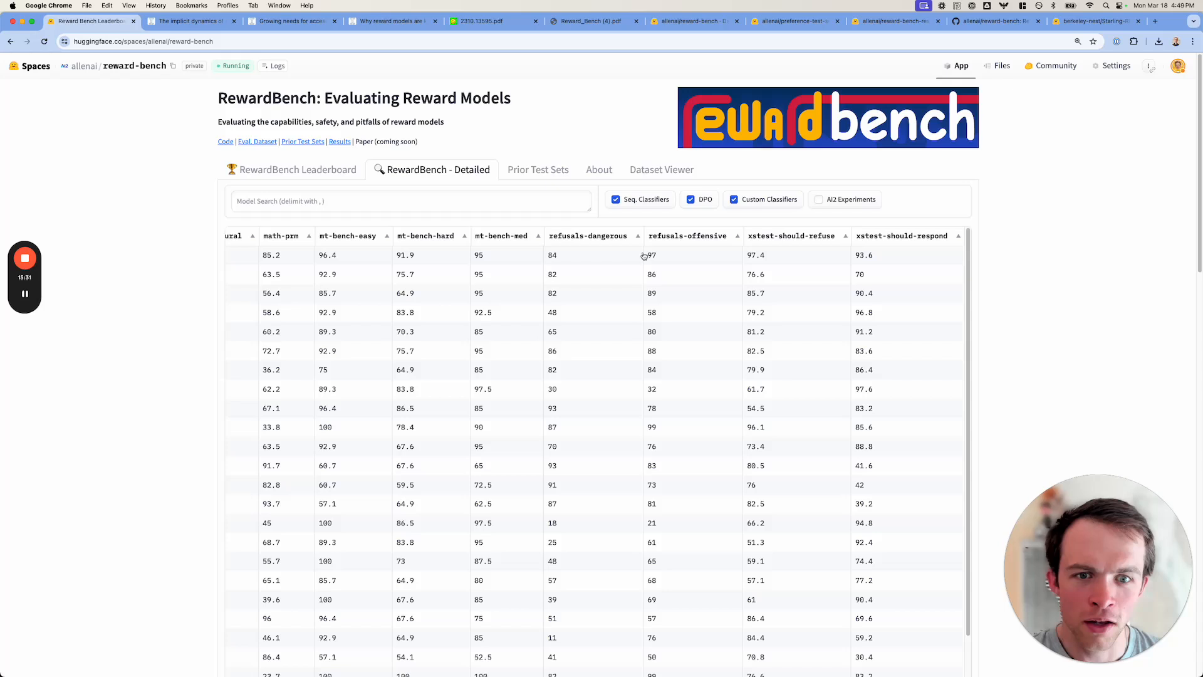
mouse_move(506, 335)
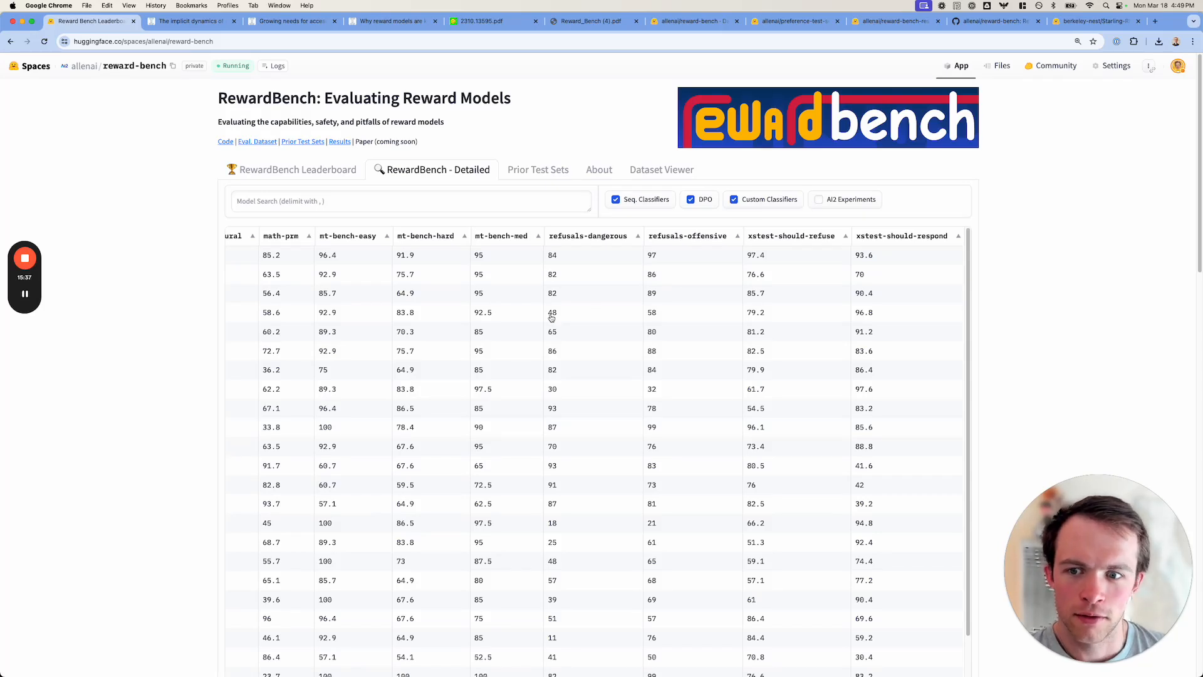
mouse_move(600, 319)
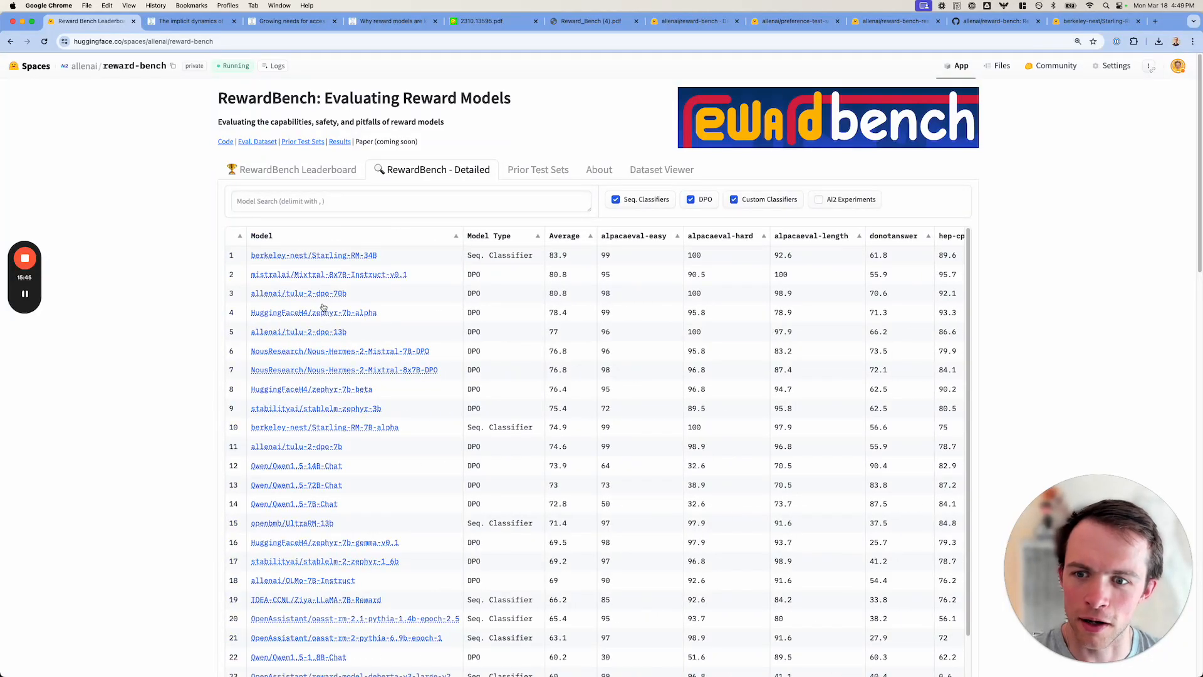
scroll(right, 3)
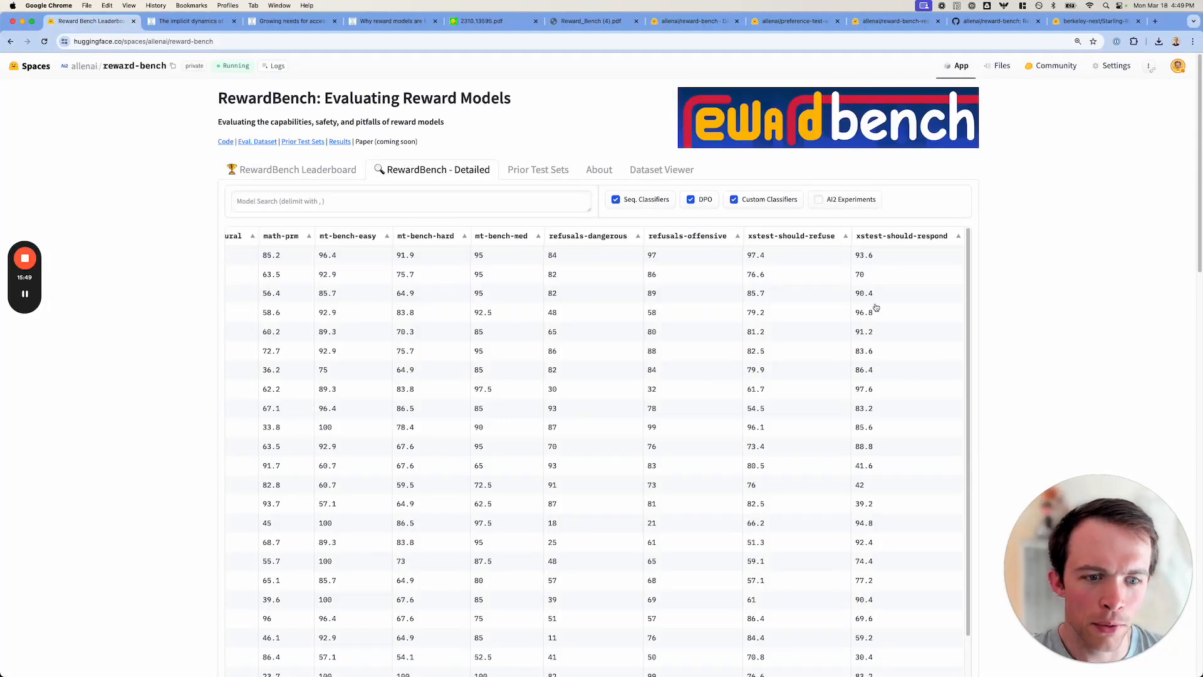
mouse_move(880, 494)
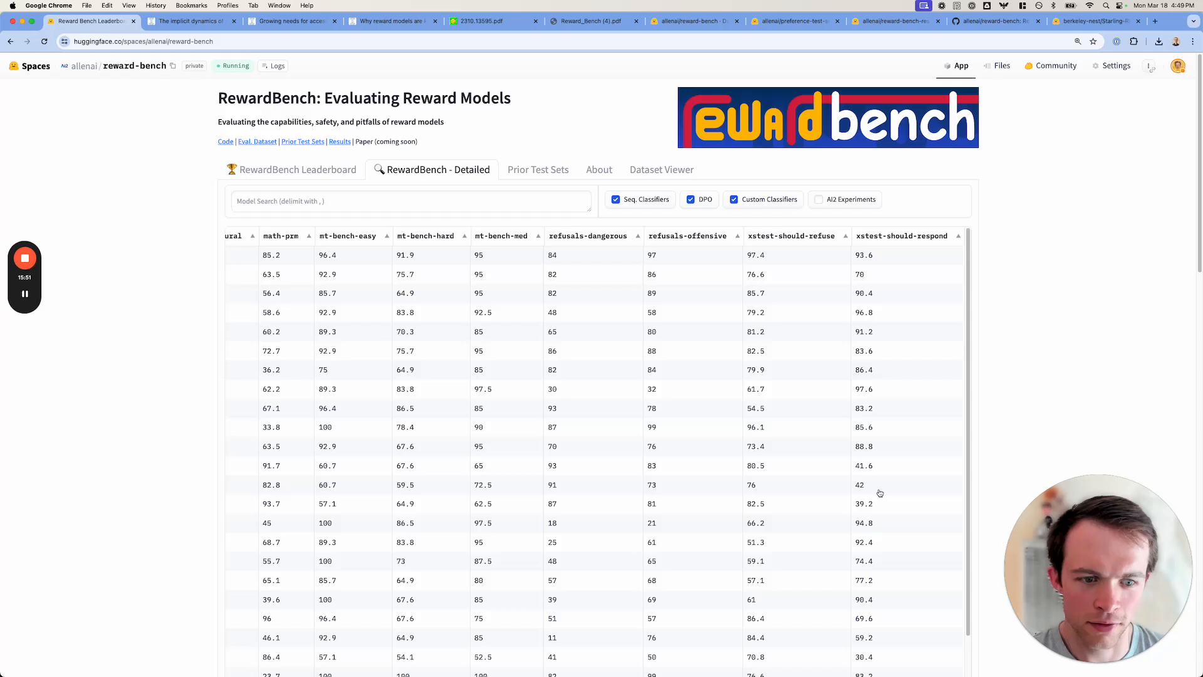
mouse_move(873, 512)
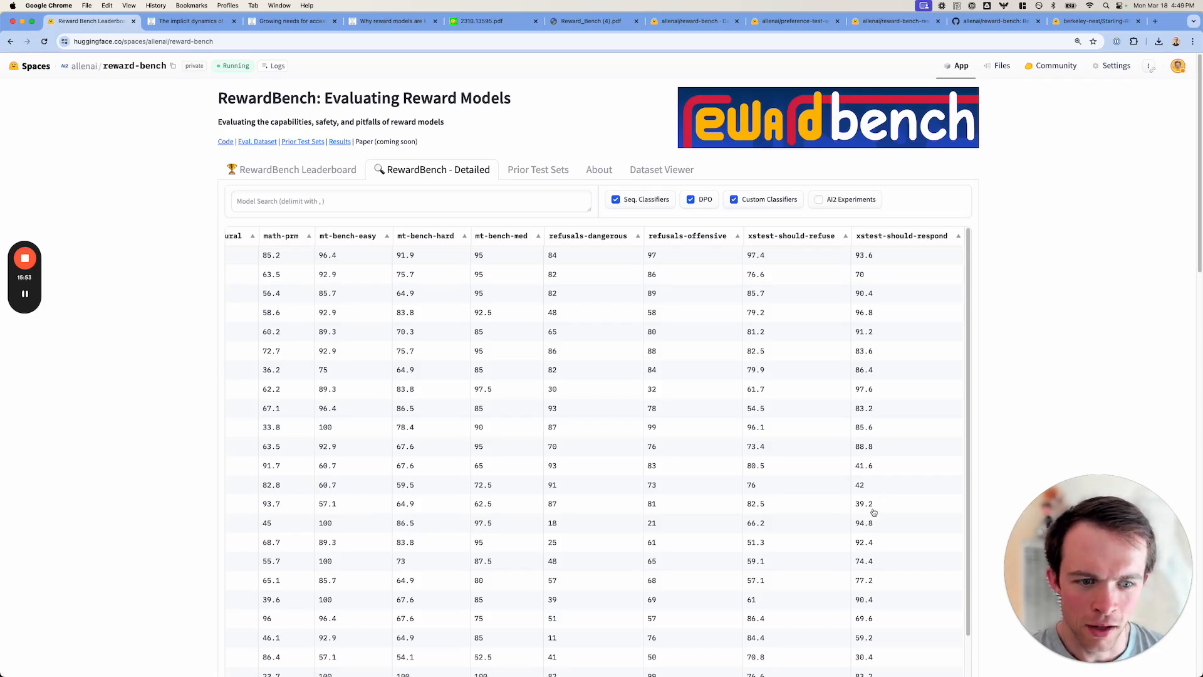
mouse_move(603, 514)
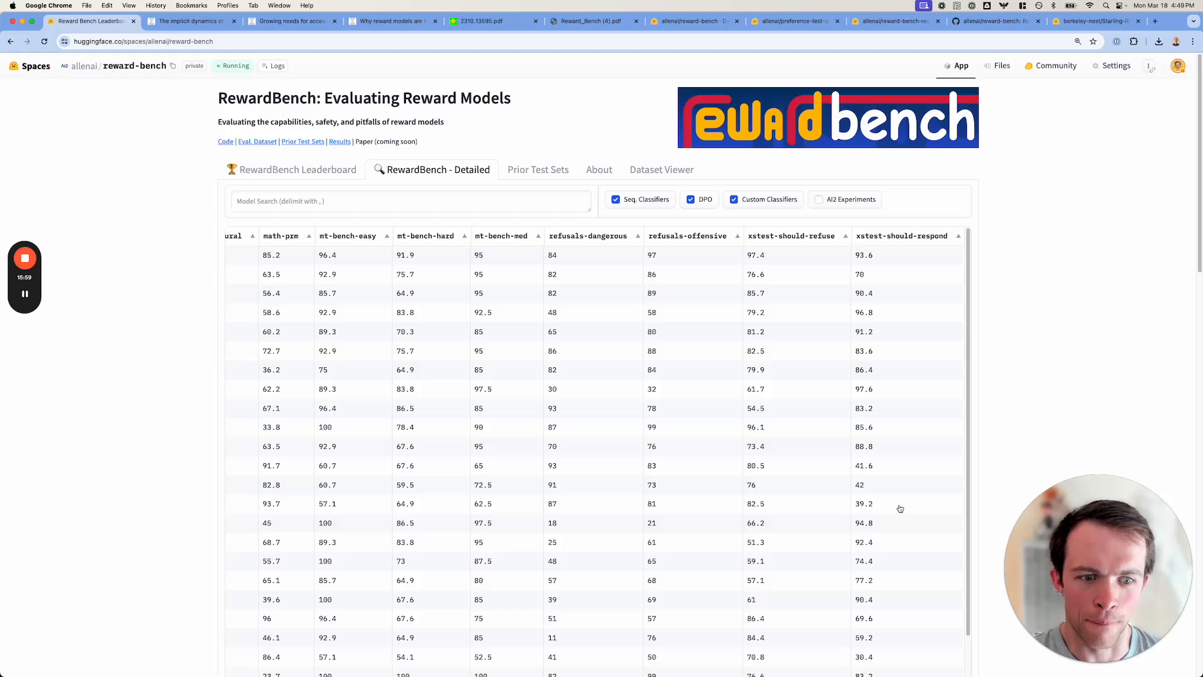
mouse_move(886, 512)
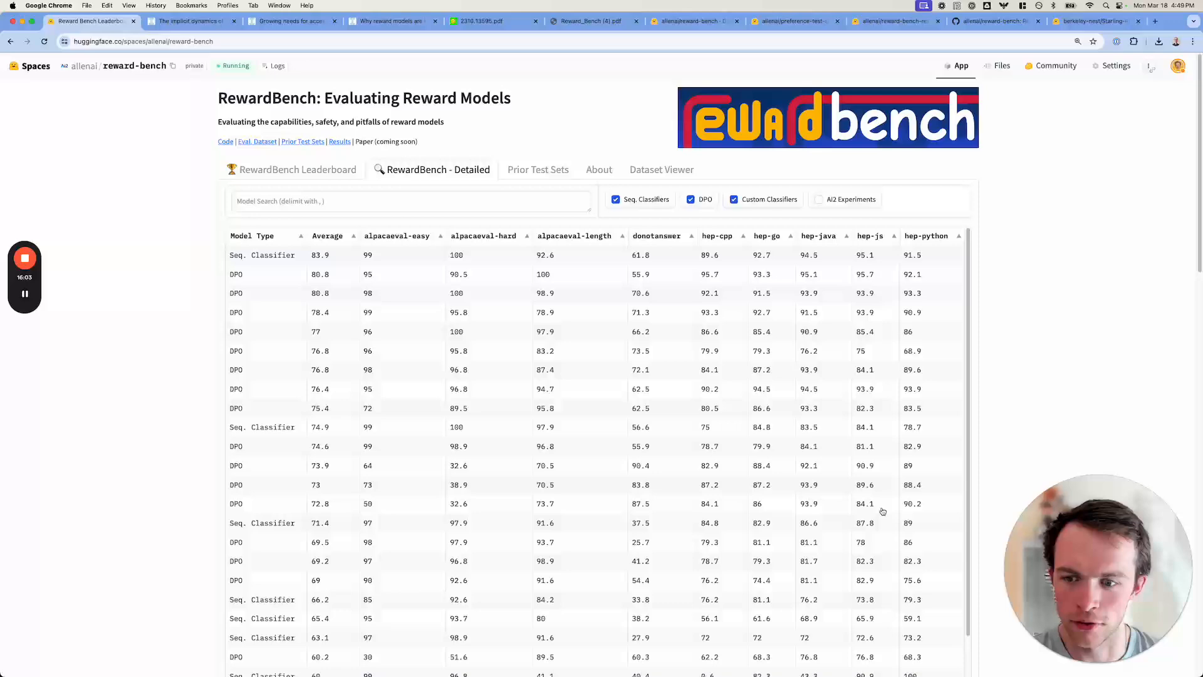
scroll(right, 3)
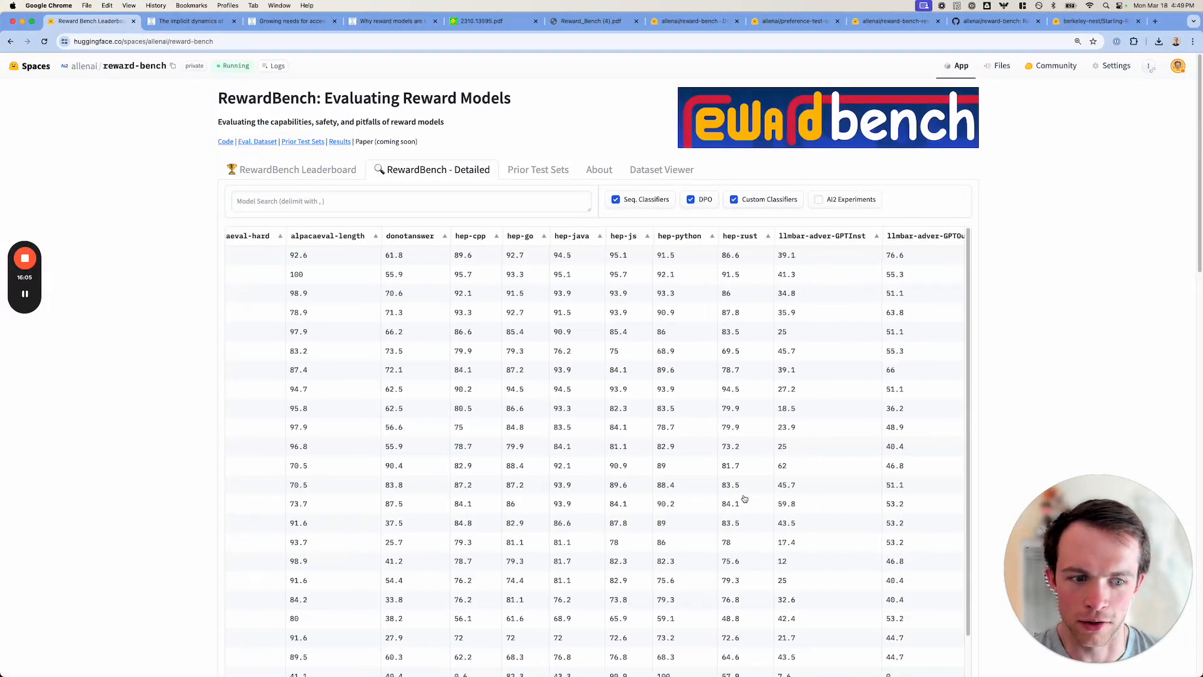
scroll(right, 3)
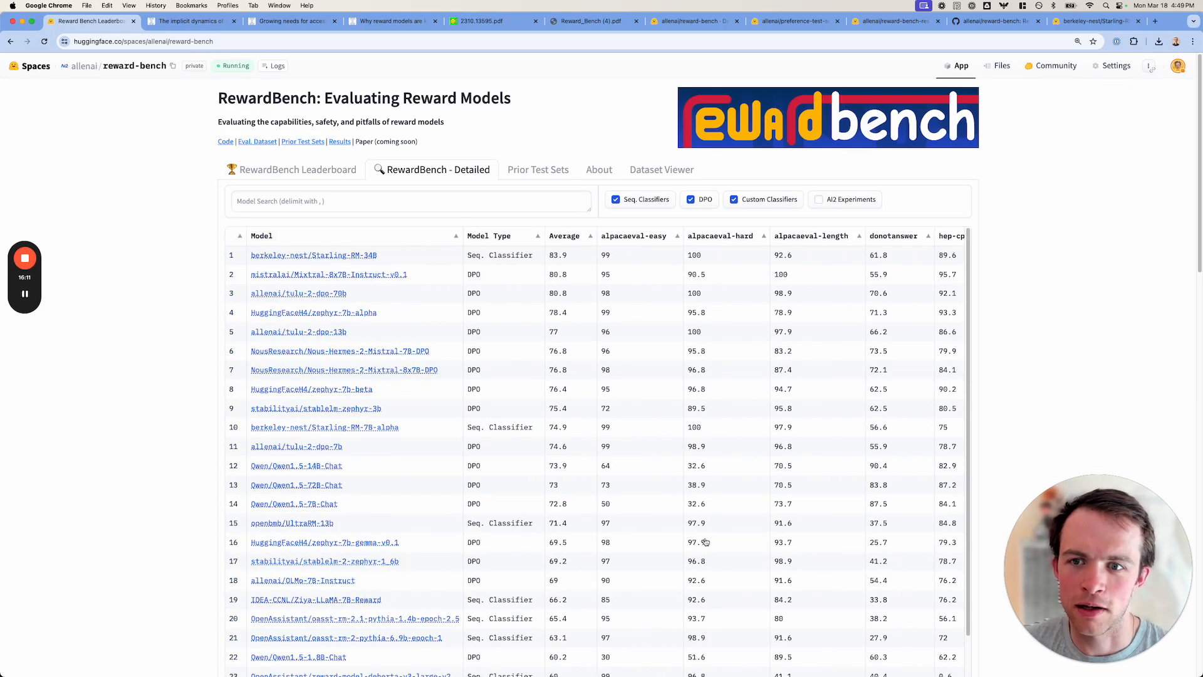
scroll(down, 3)
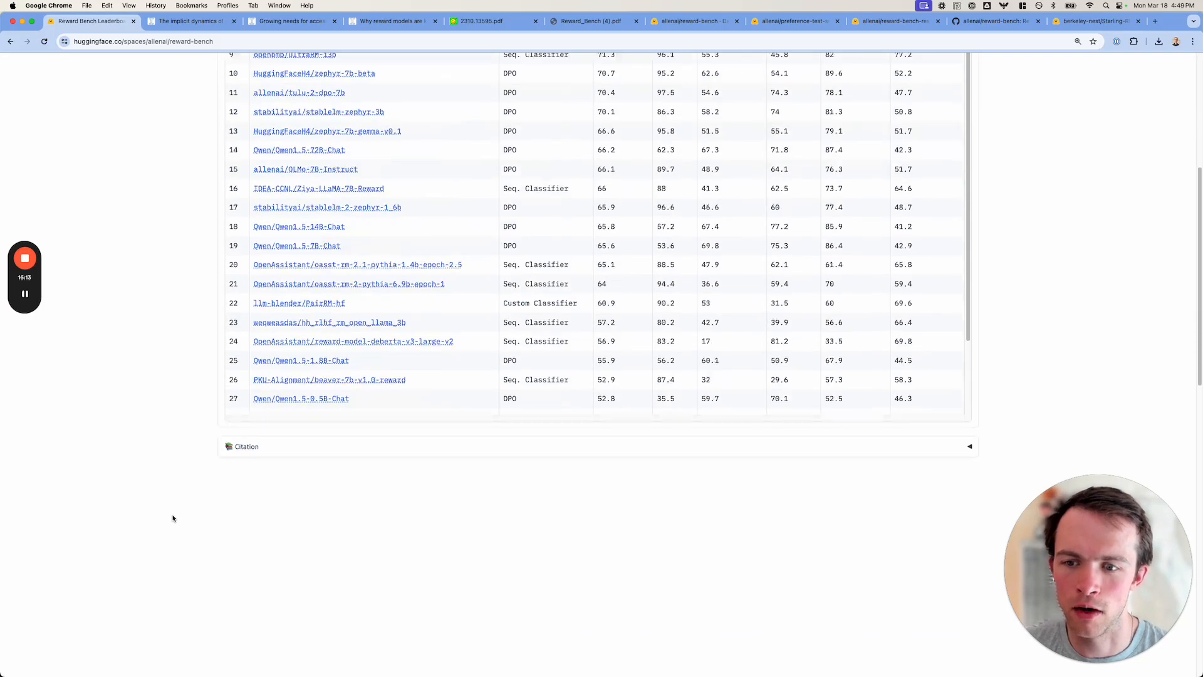
scroll(up, 3)
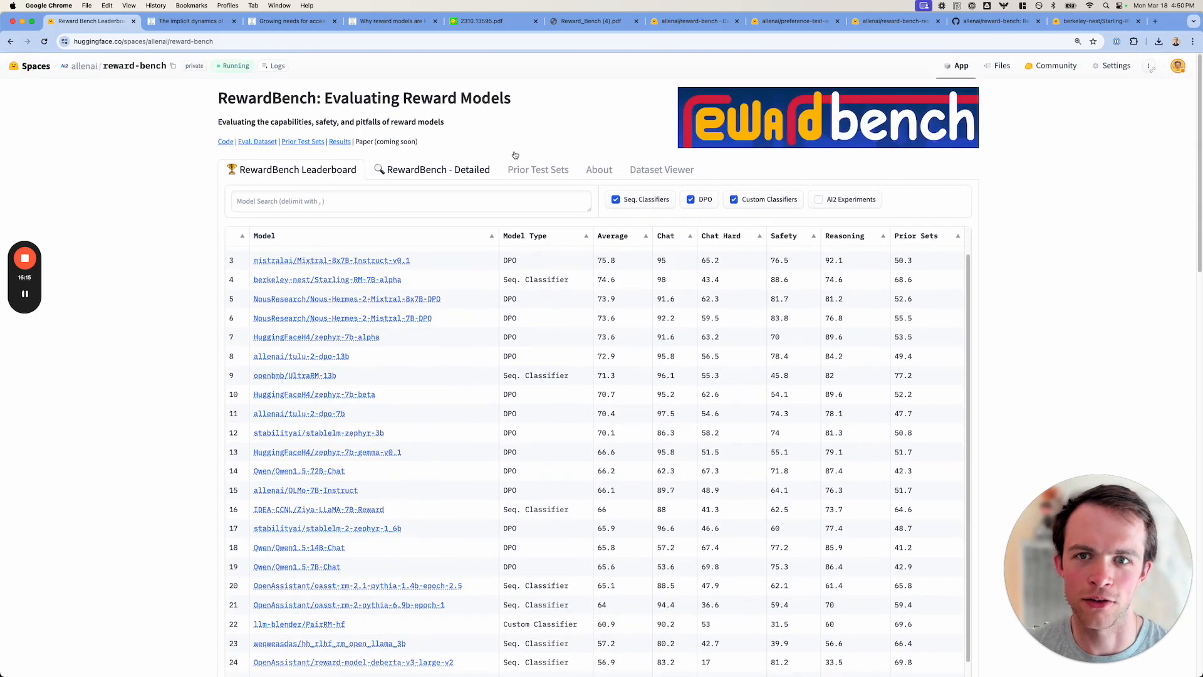
Return to the RewardBench paper PDF at Tables 3 and 4 on page 9
click(594, 20)
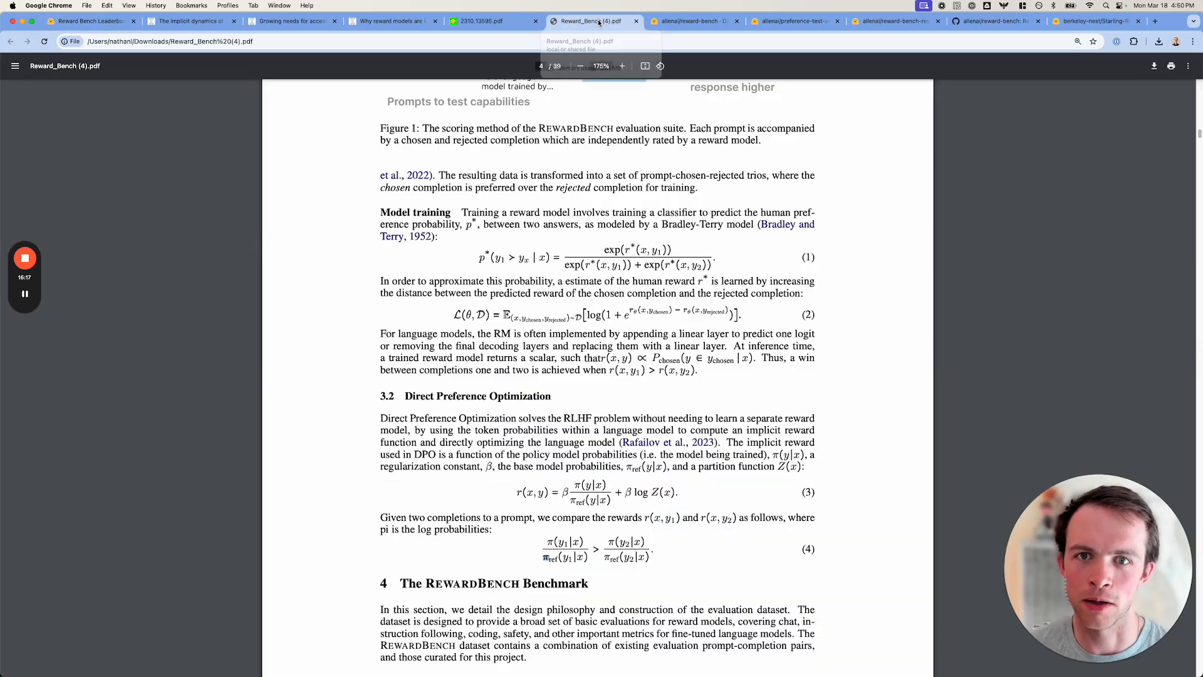
scroll(down, 3)
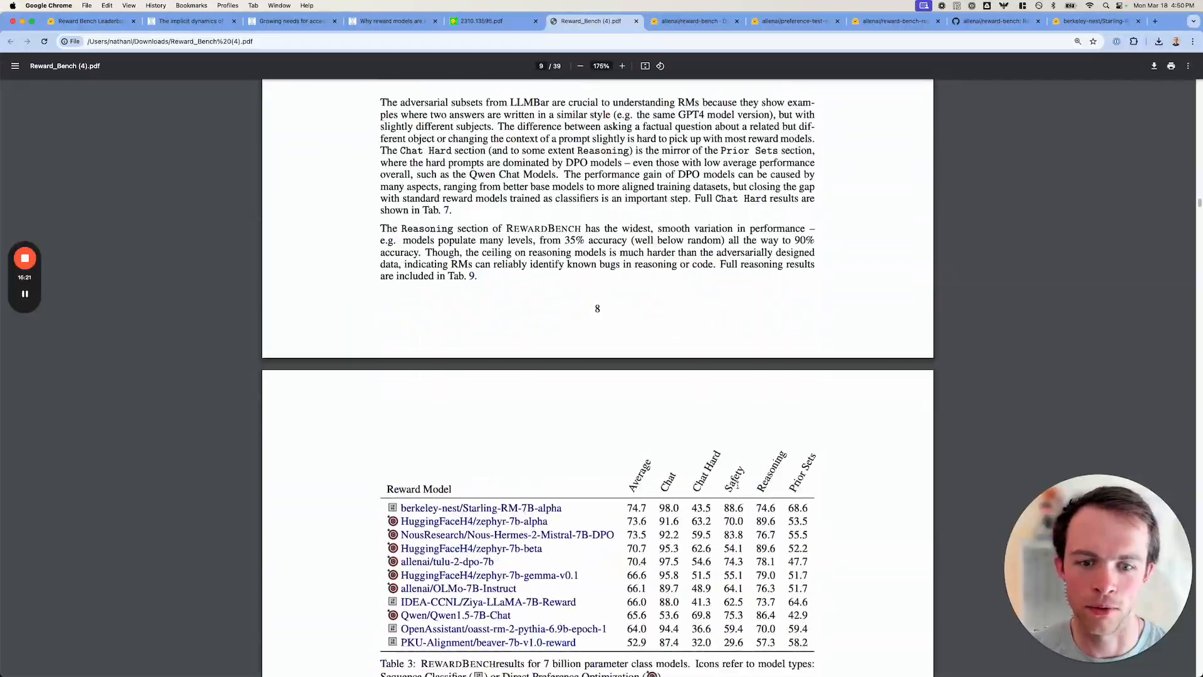
scroll(down, 3)
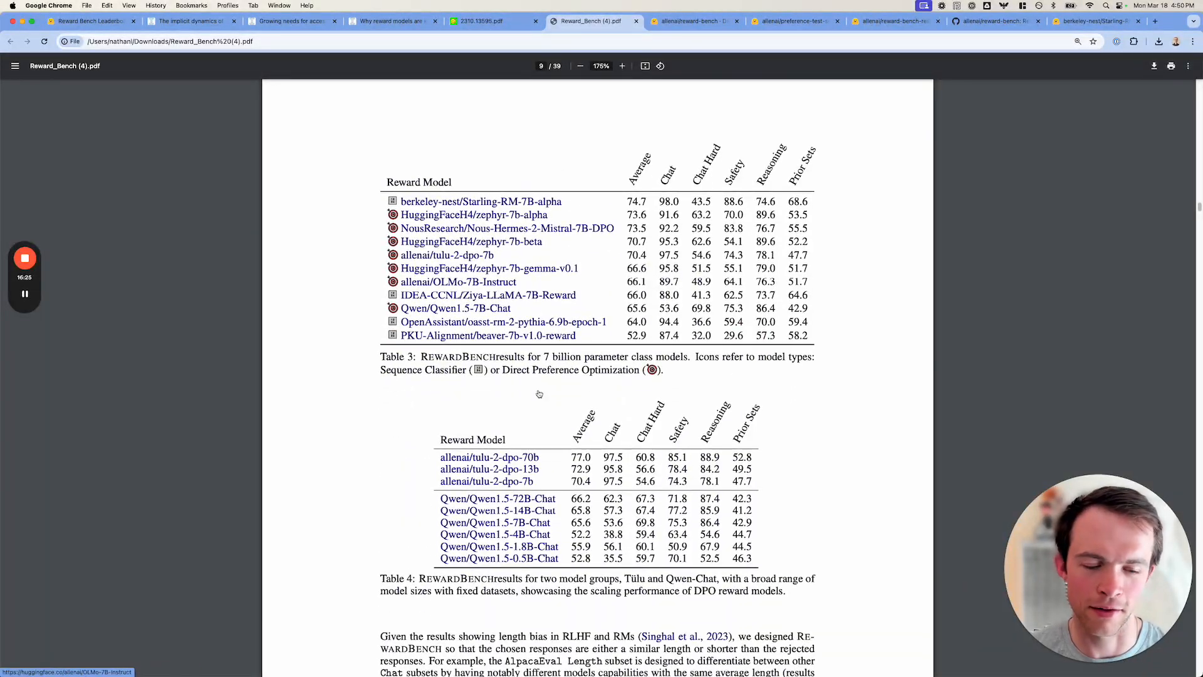
mouse_move(336, 451)
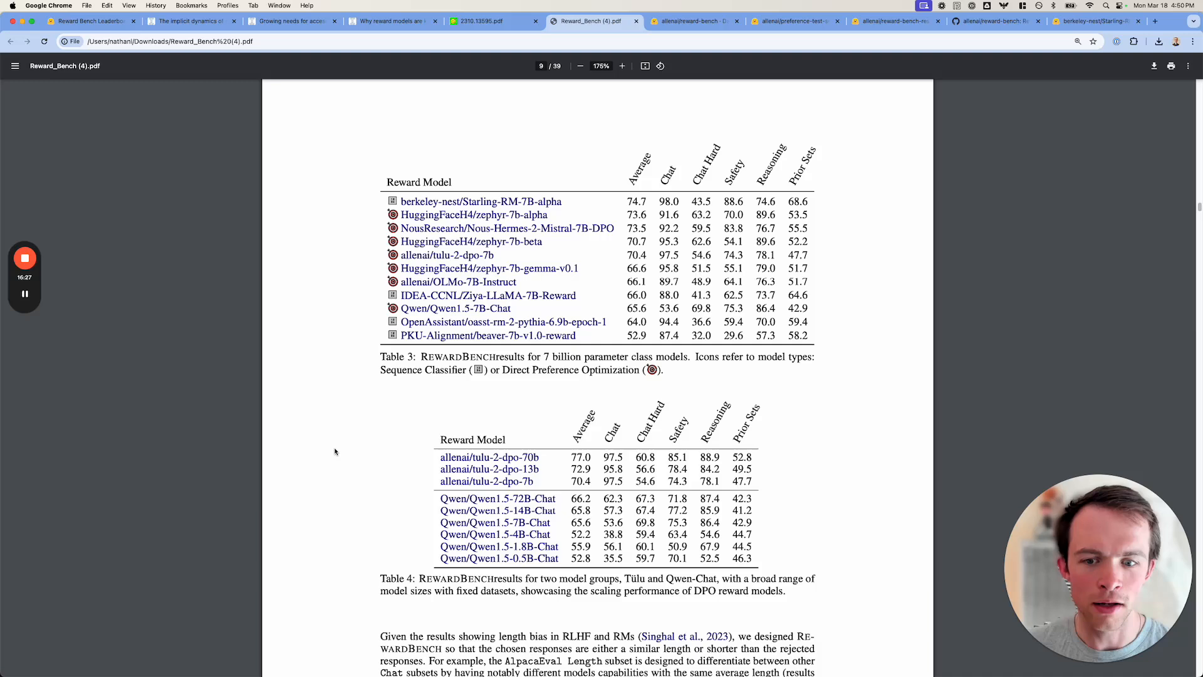
mouse_move(511, 537)
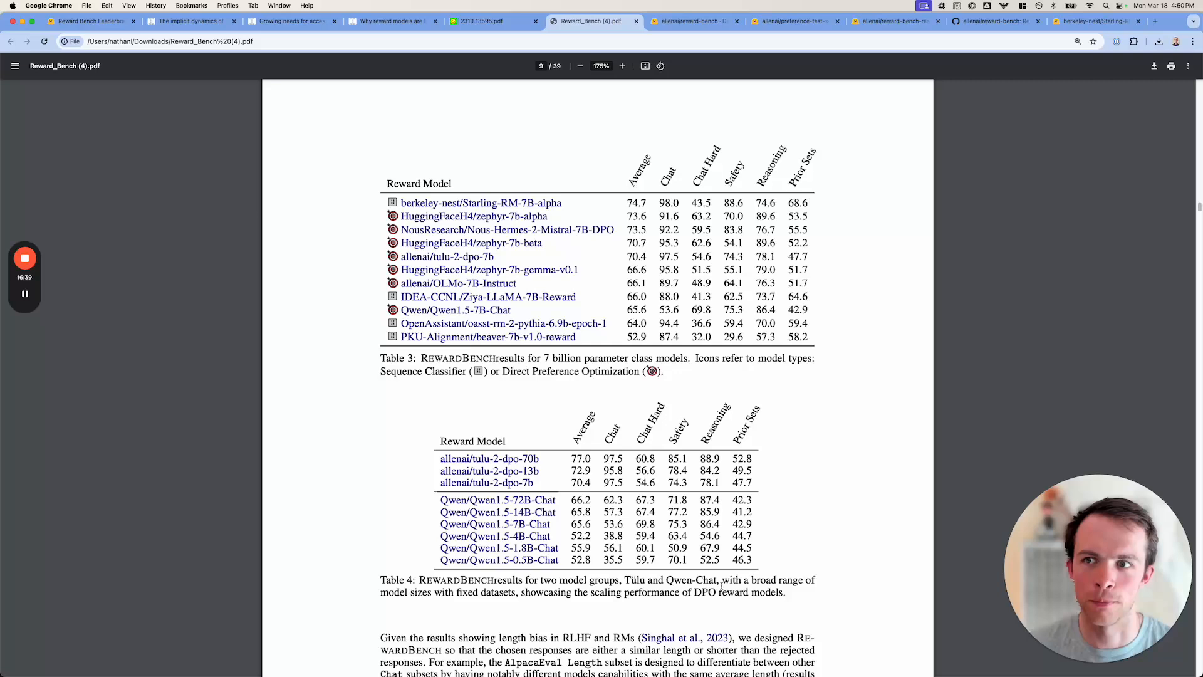
Return to the leaderboard and scroll down to the random baseline, then back up to mid-ranked models
click(88, 20)
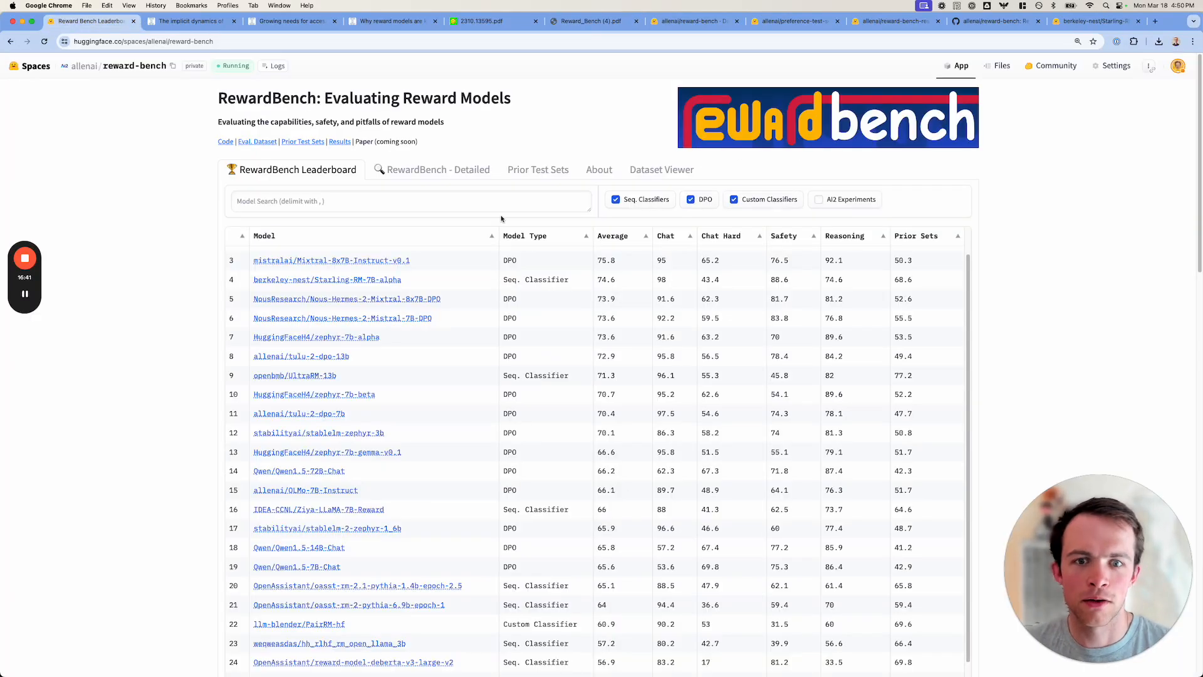
mouse_move(414, 486)
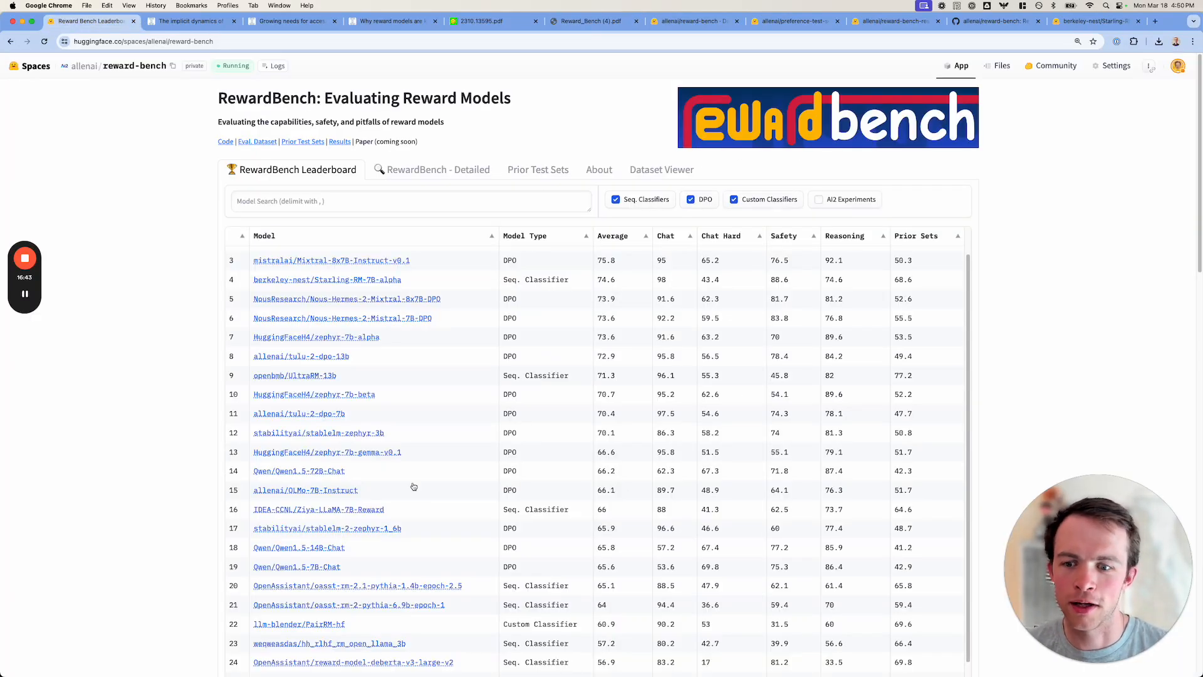
scroll(down, 3)
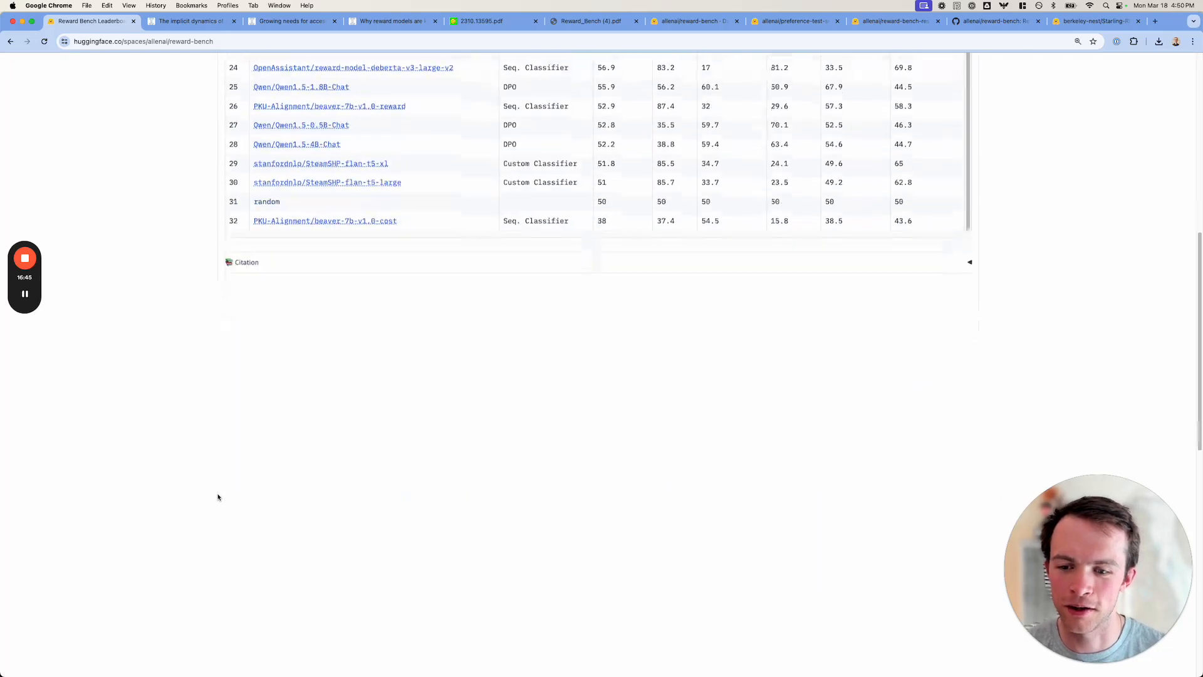
scroll(up, 3)
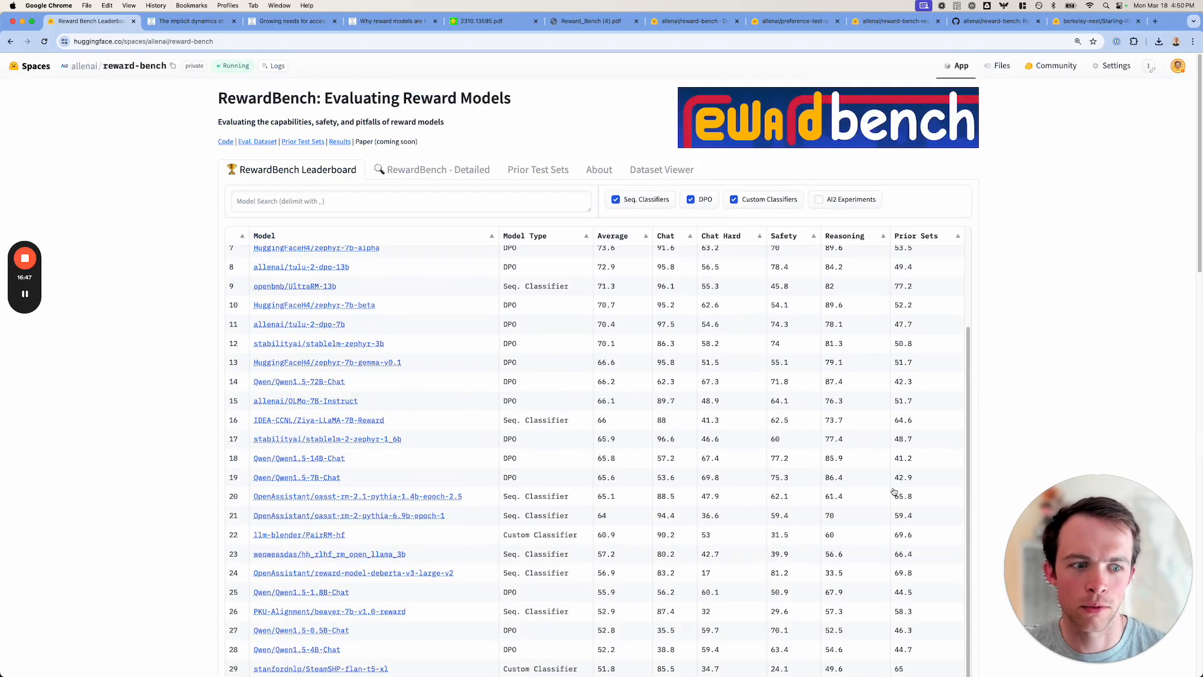